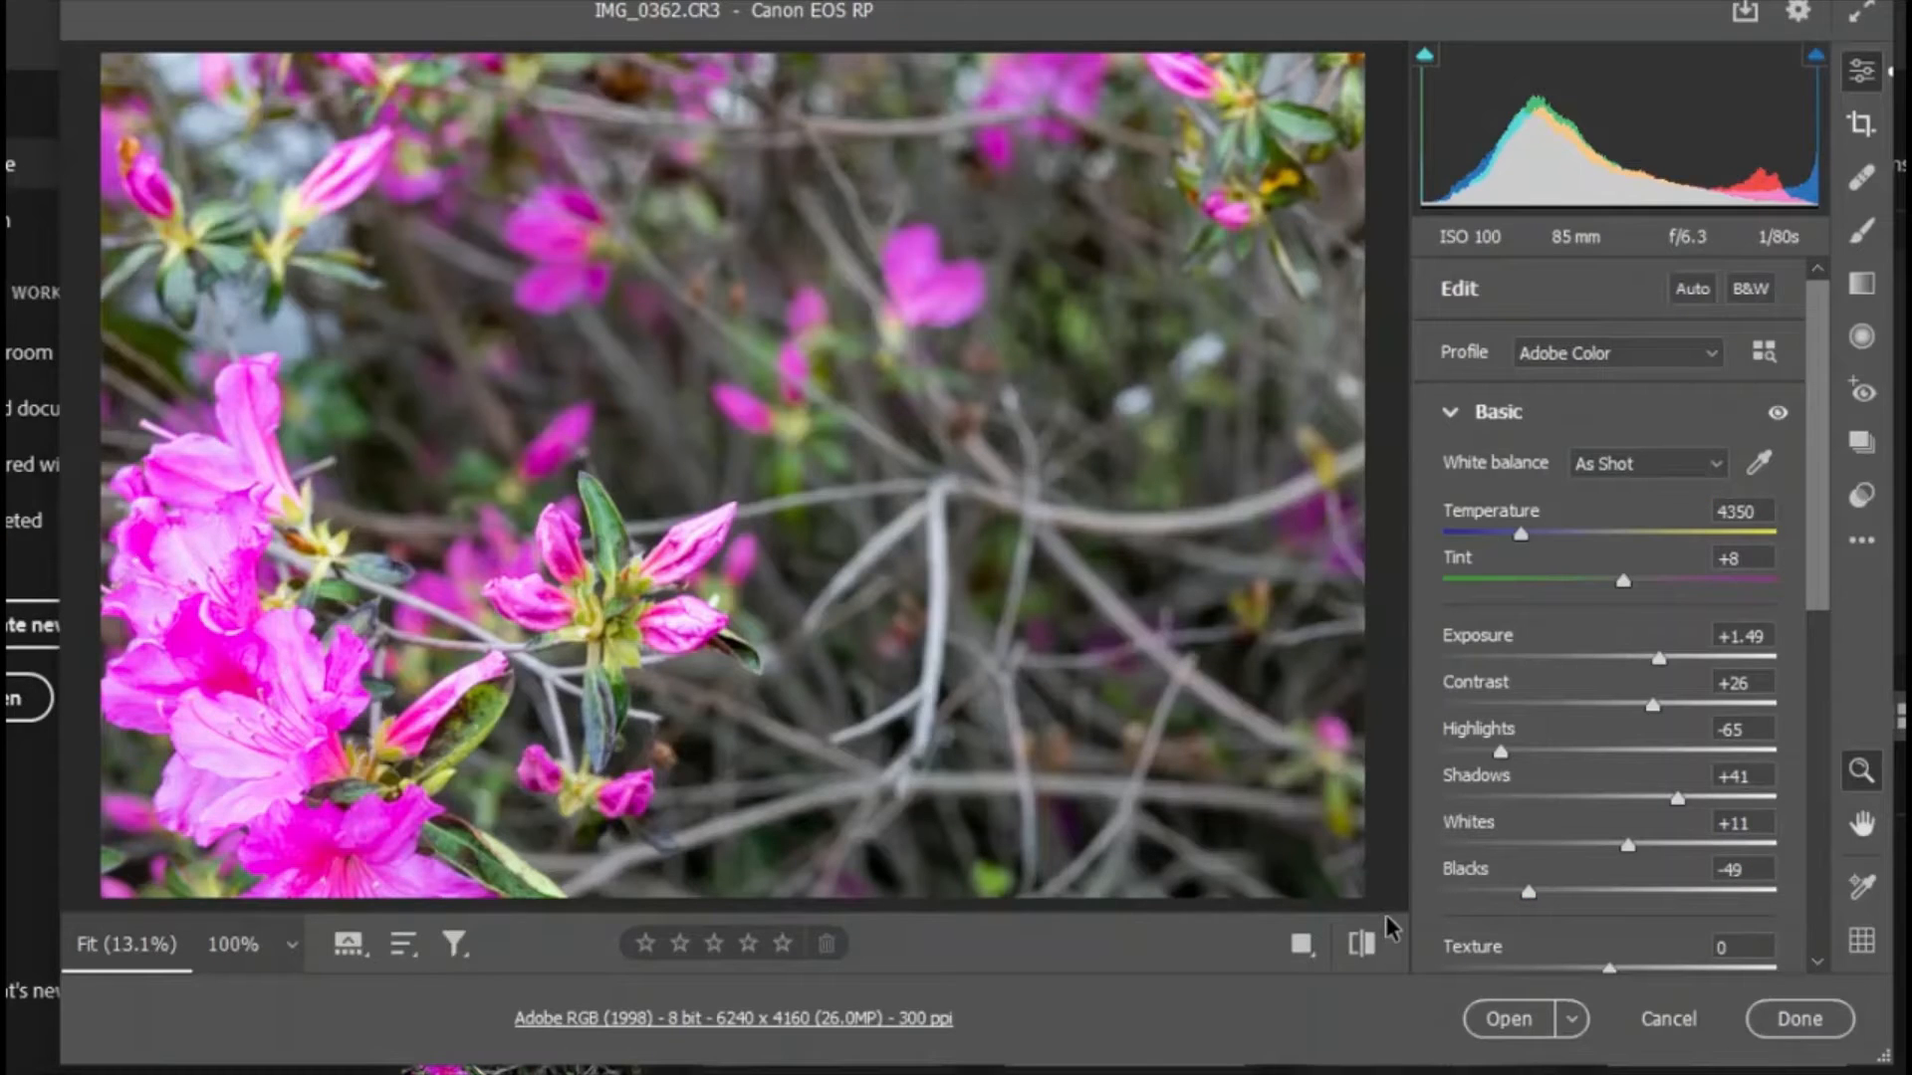
pyautogui.moveTo(841, 438)
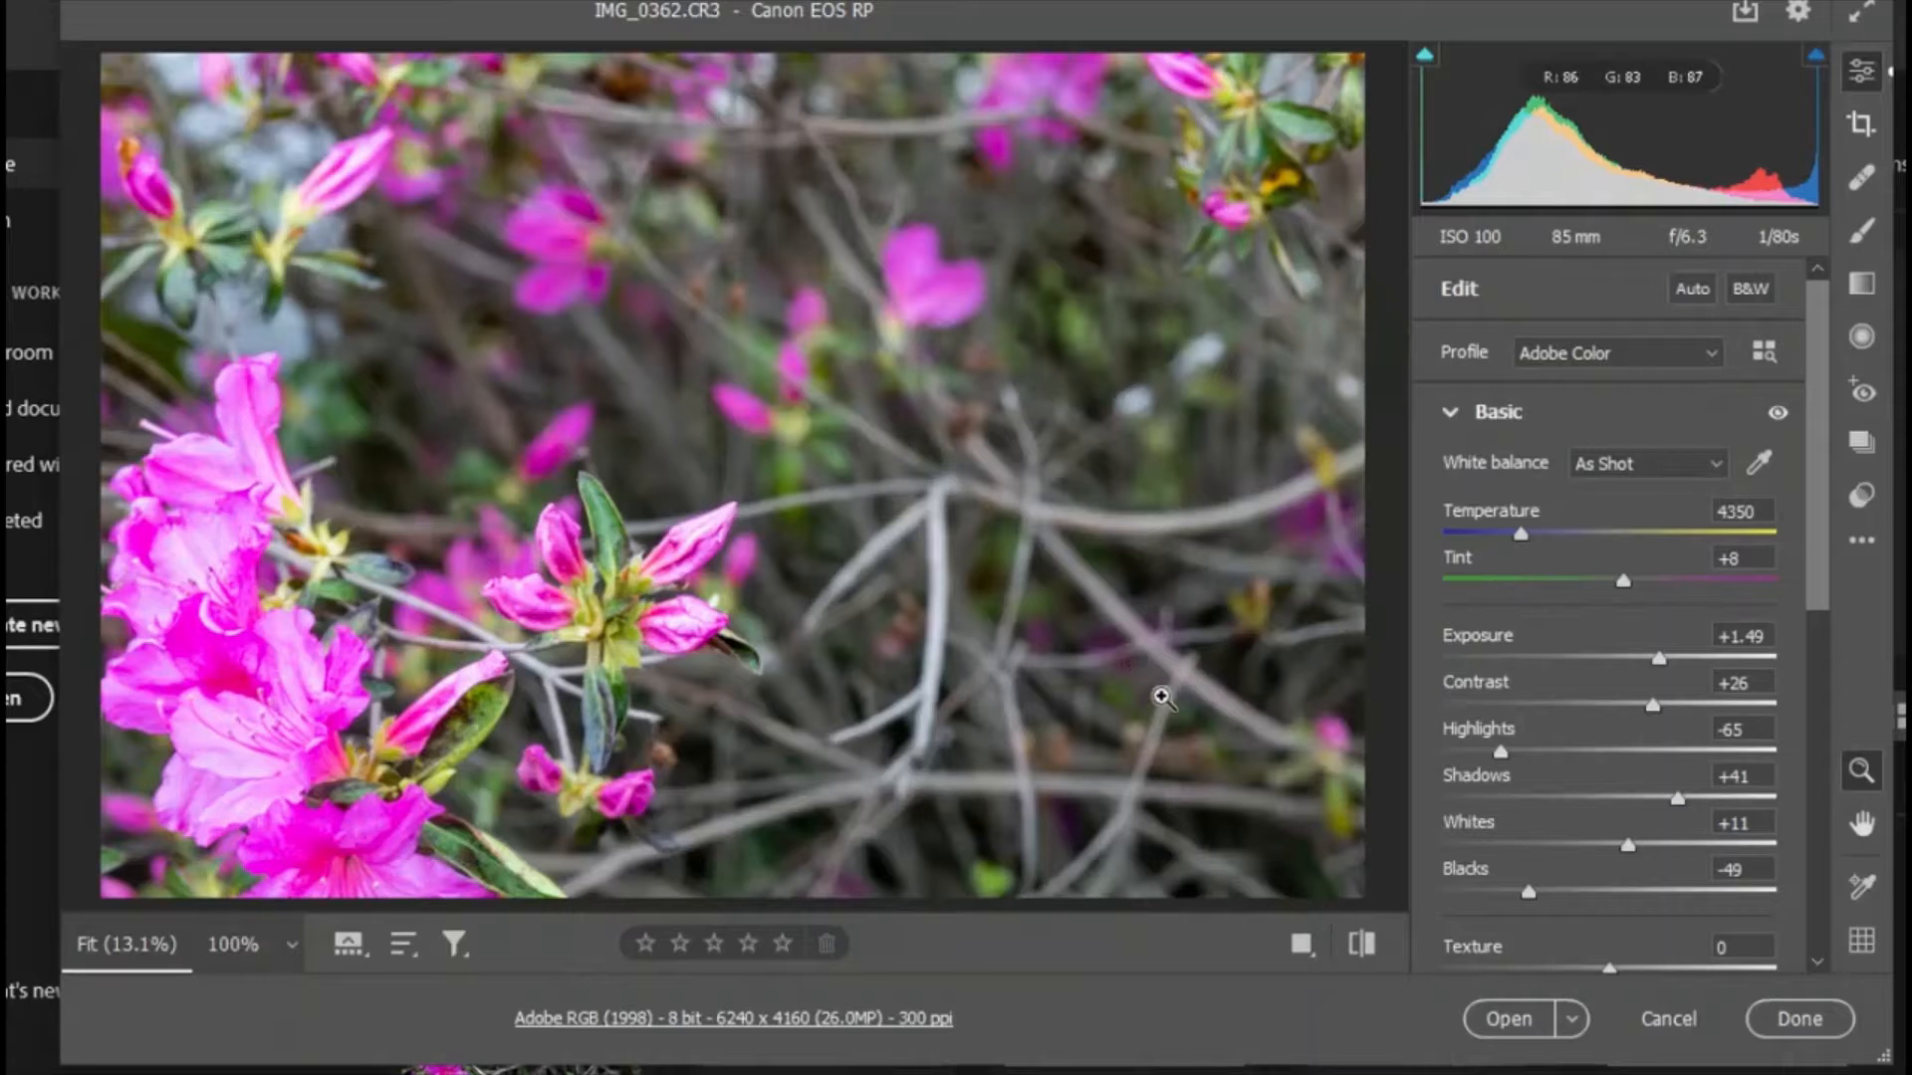
pyautogui.moveTo(633, 693)
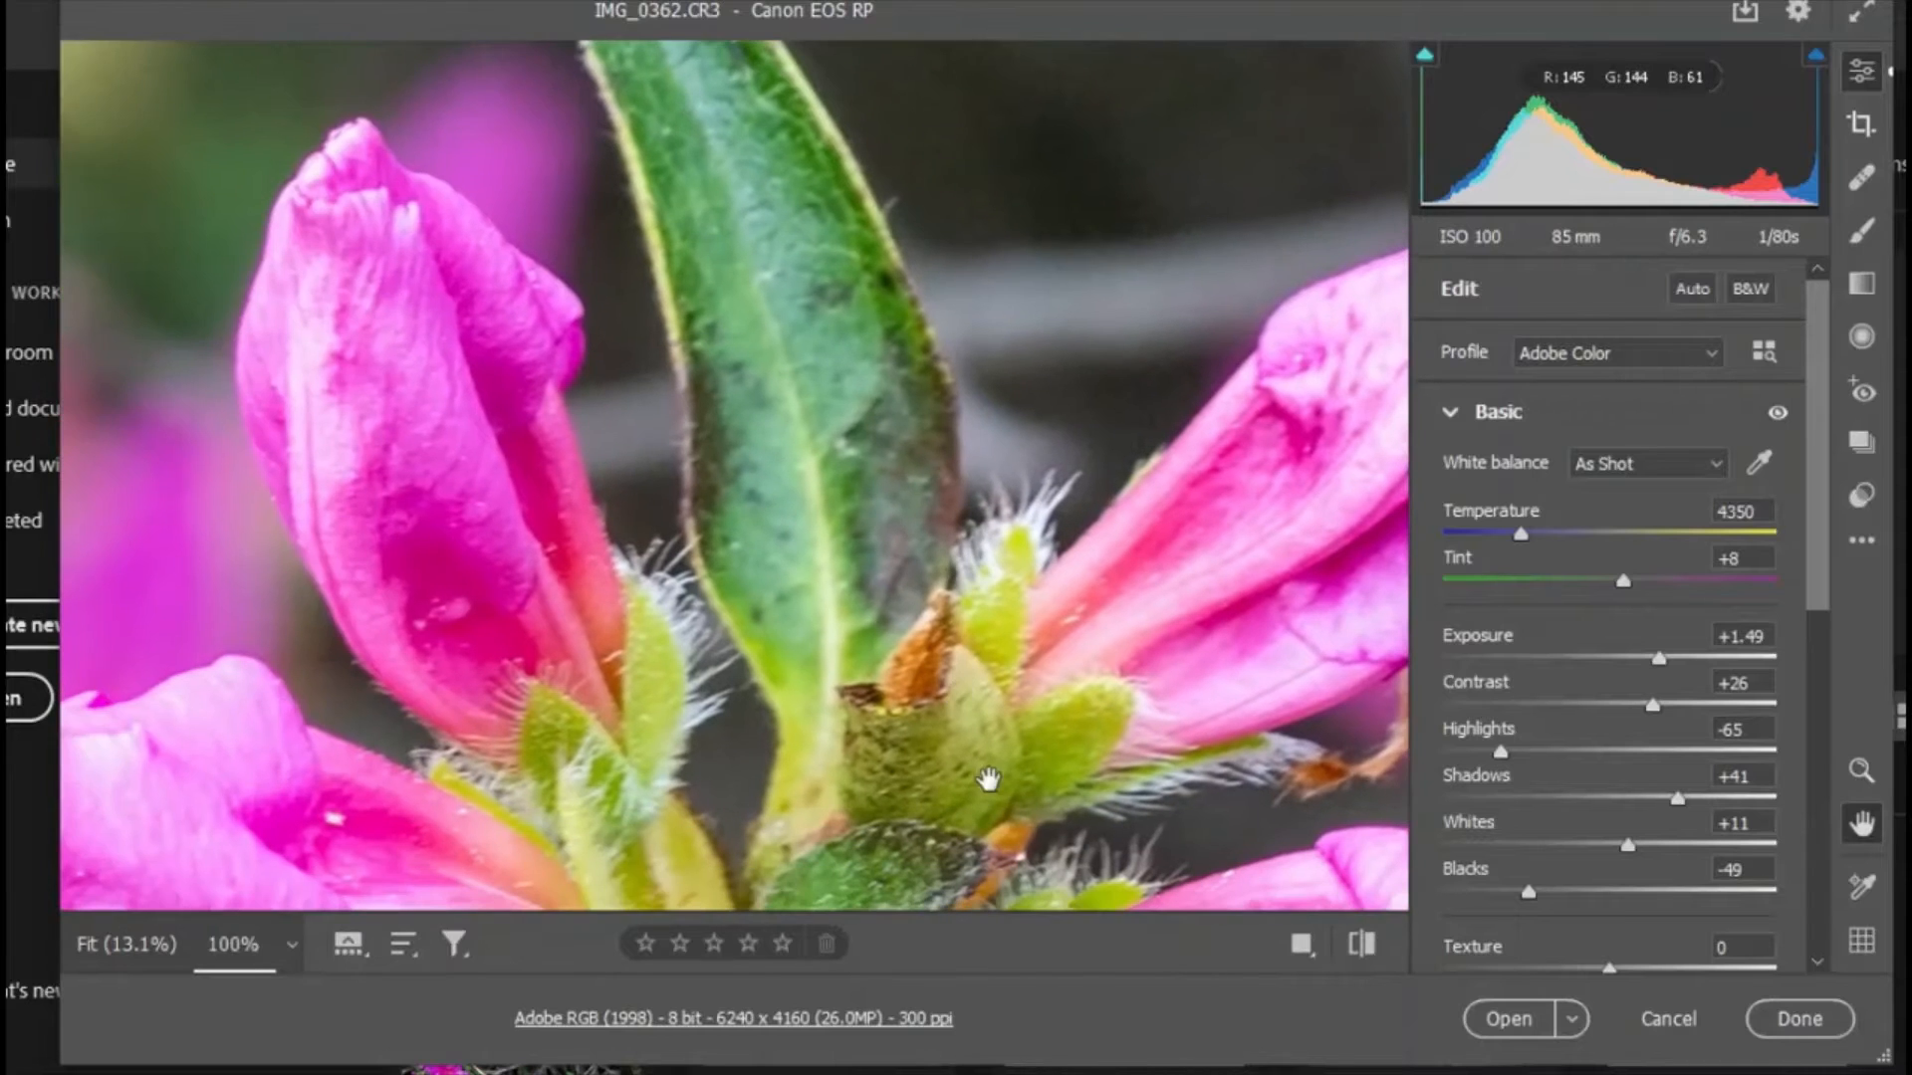
# Apply automatic tone to the azalea photo, toggling it off and on to compare.
pyautogui.moveTo(988, 781); pyautogui.dragTo(1213, 328)
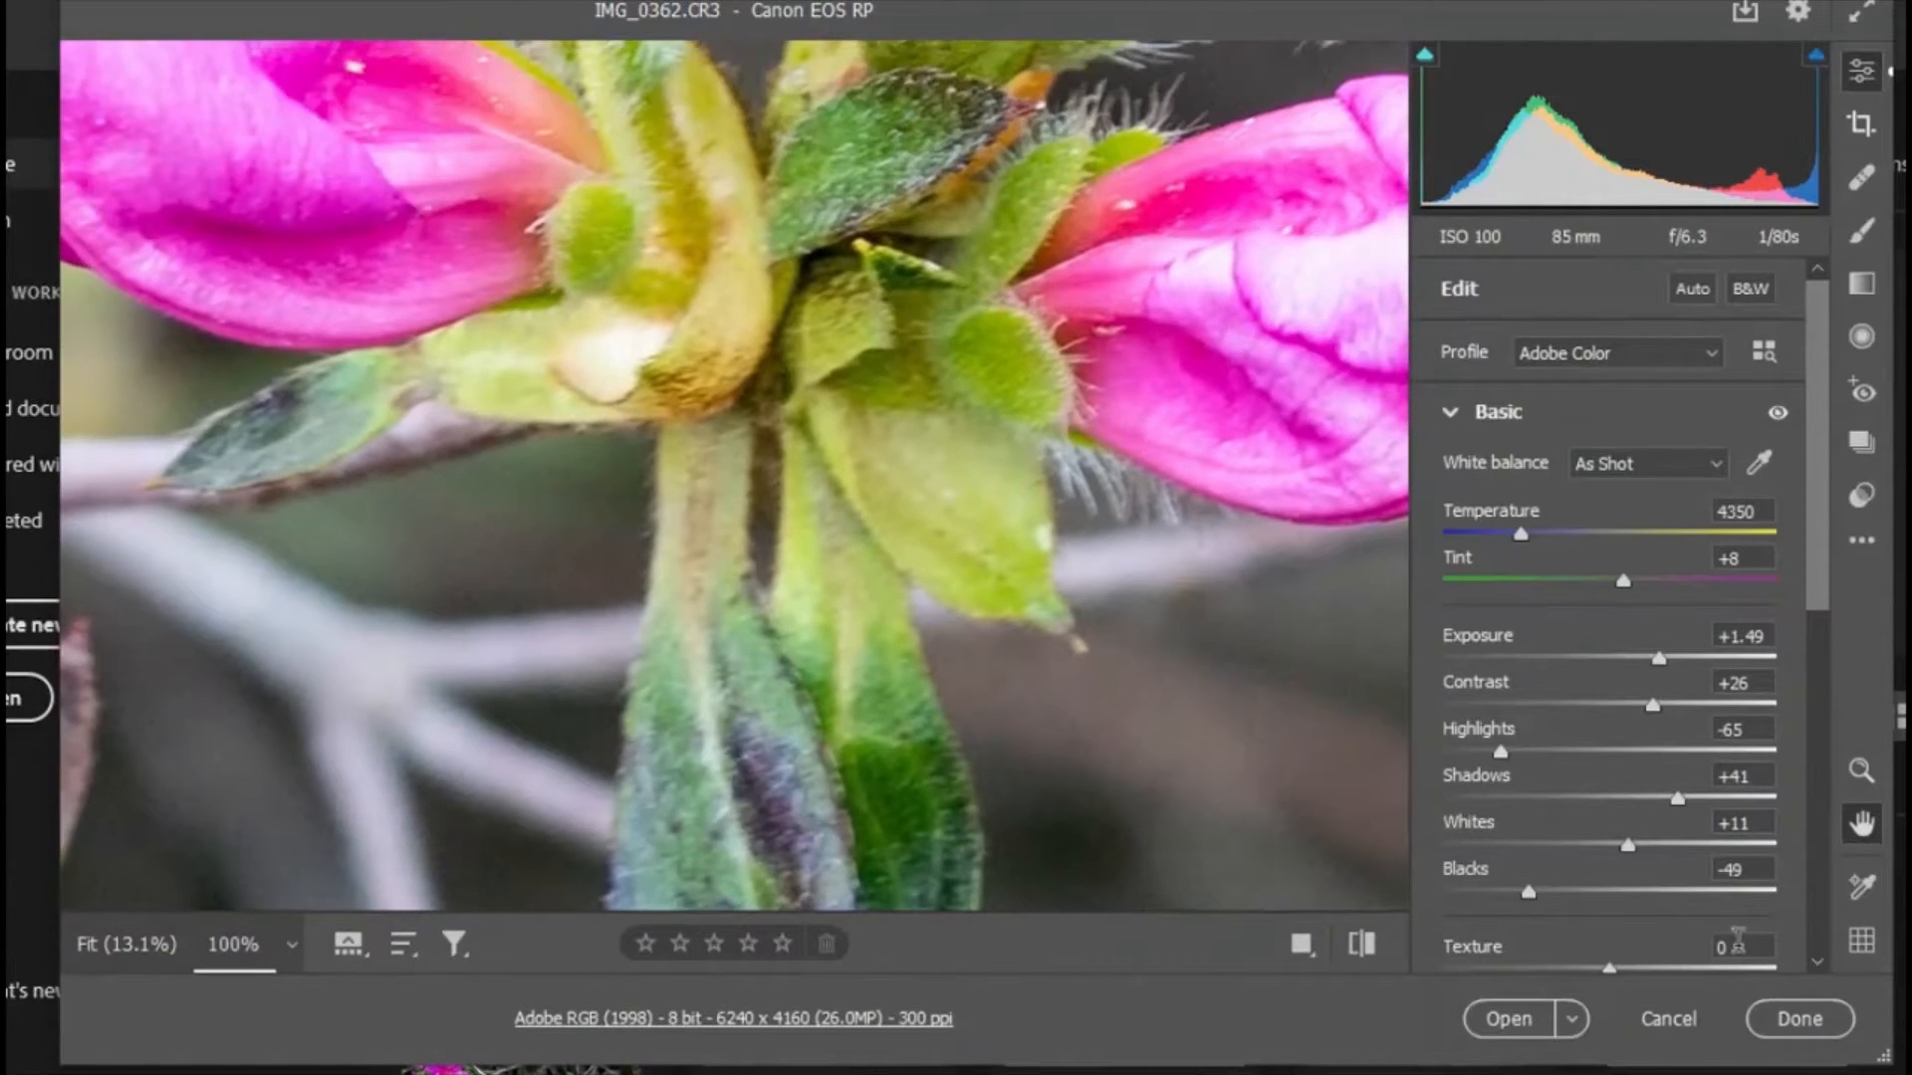
pyautogui.moveTo(1862, 770)
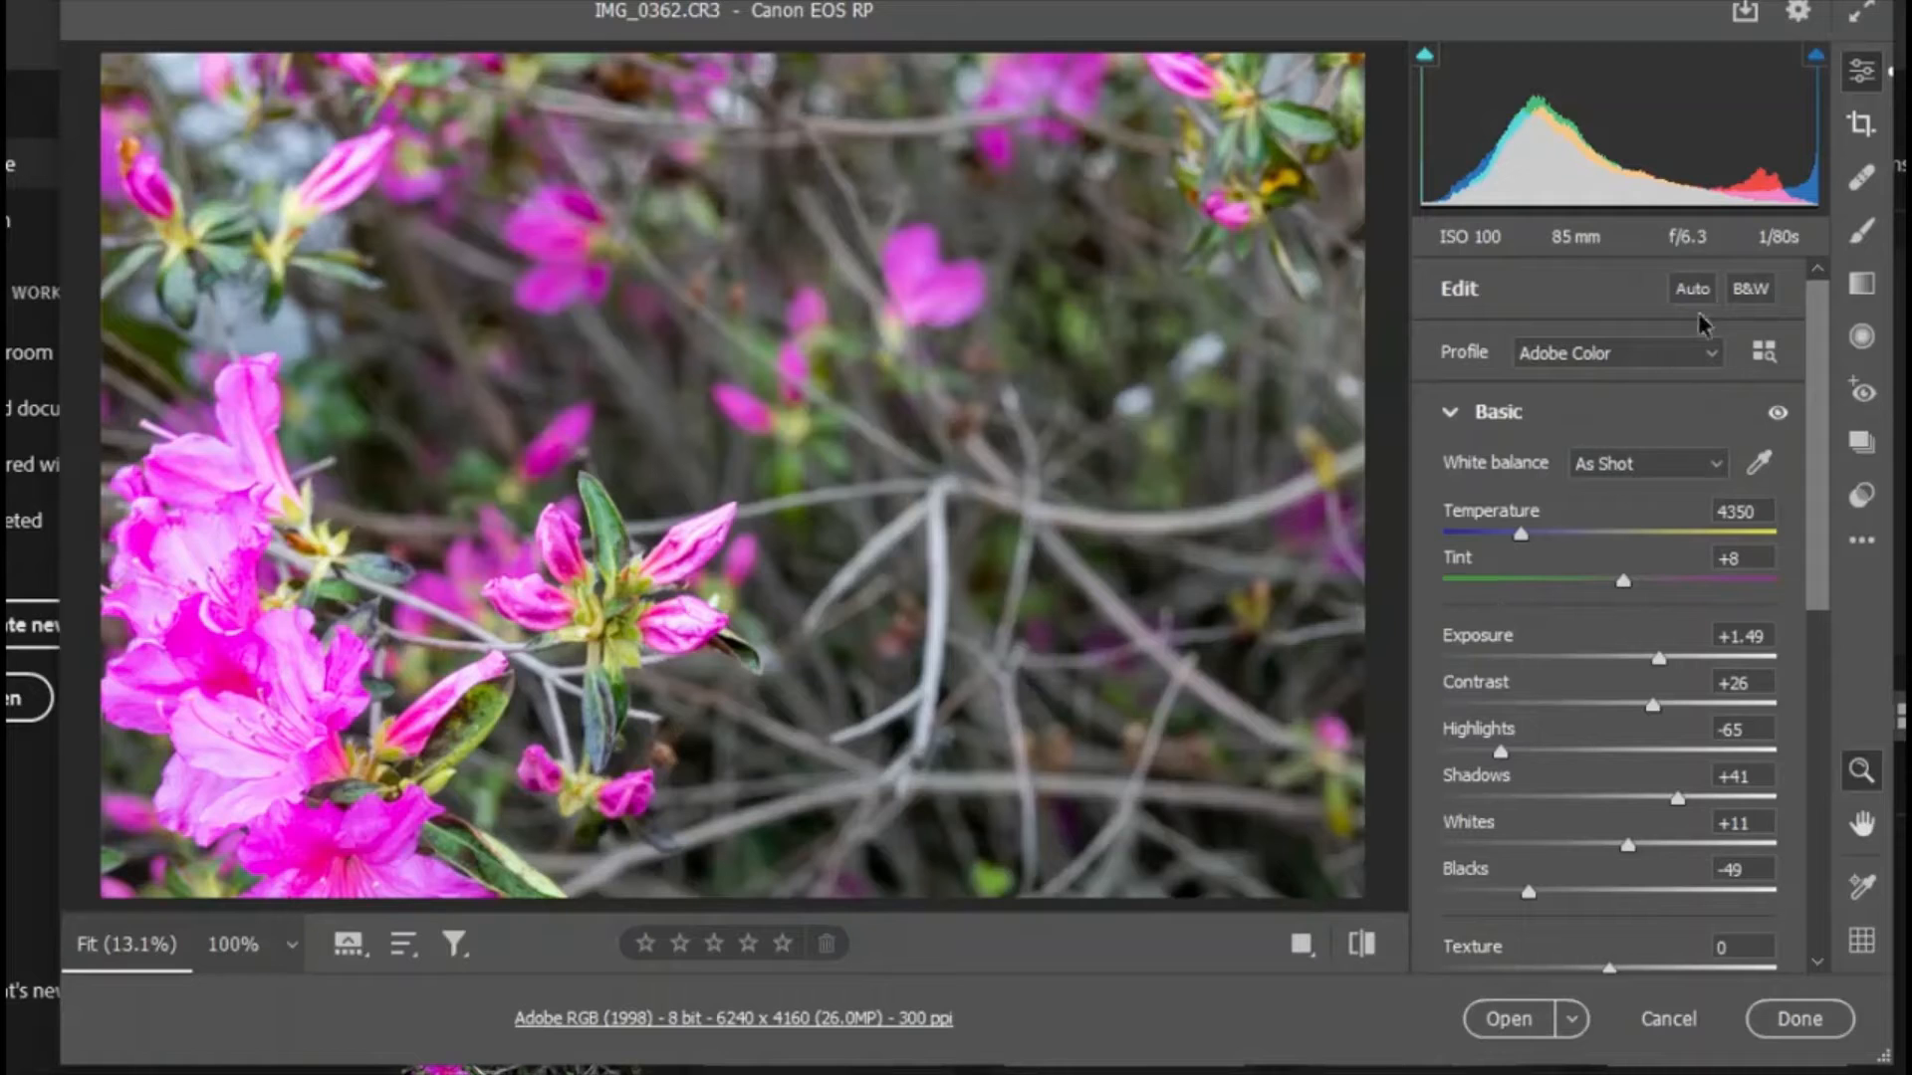
pyautogui.click(1691, 287)
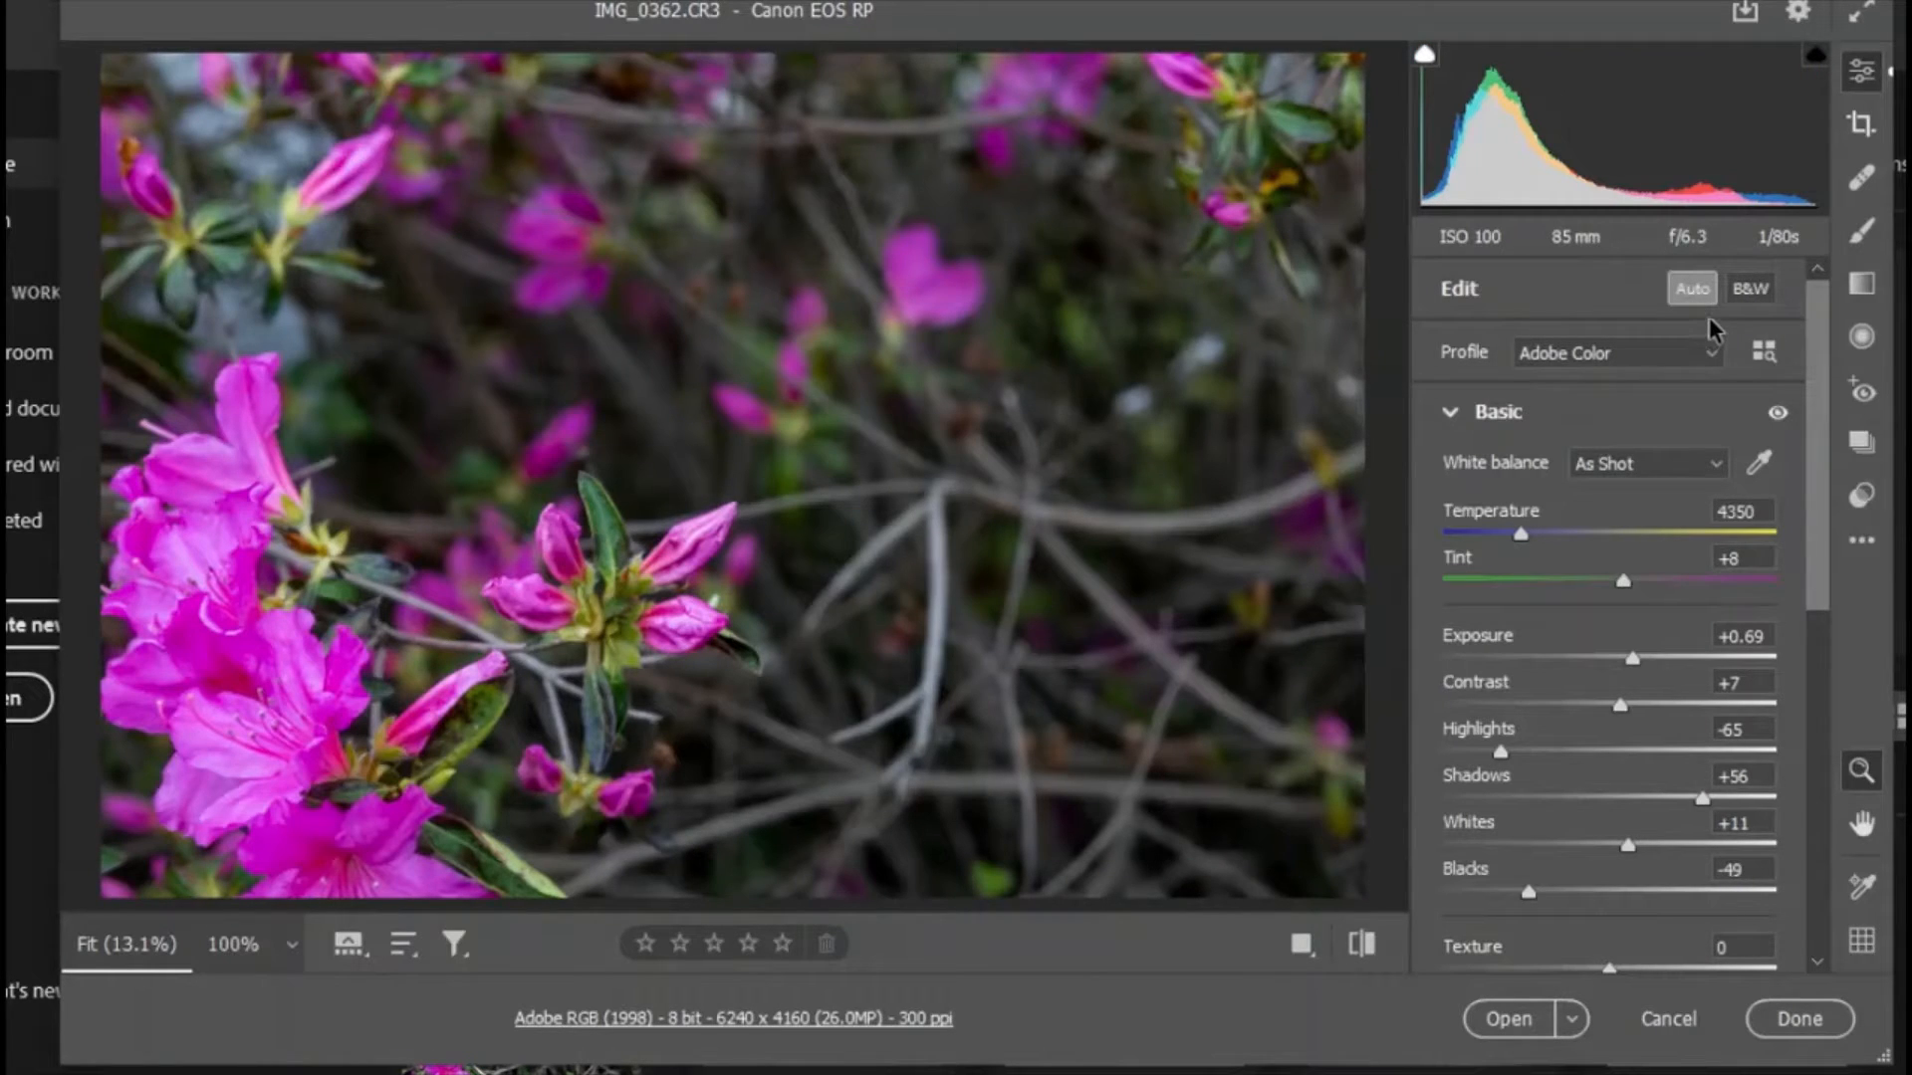
pyautogui.moveTo(1736, 405)
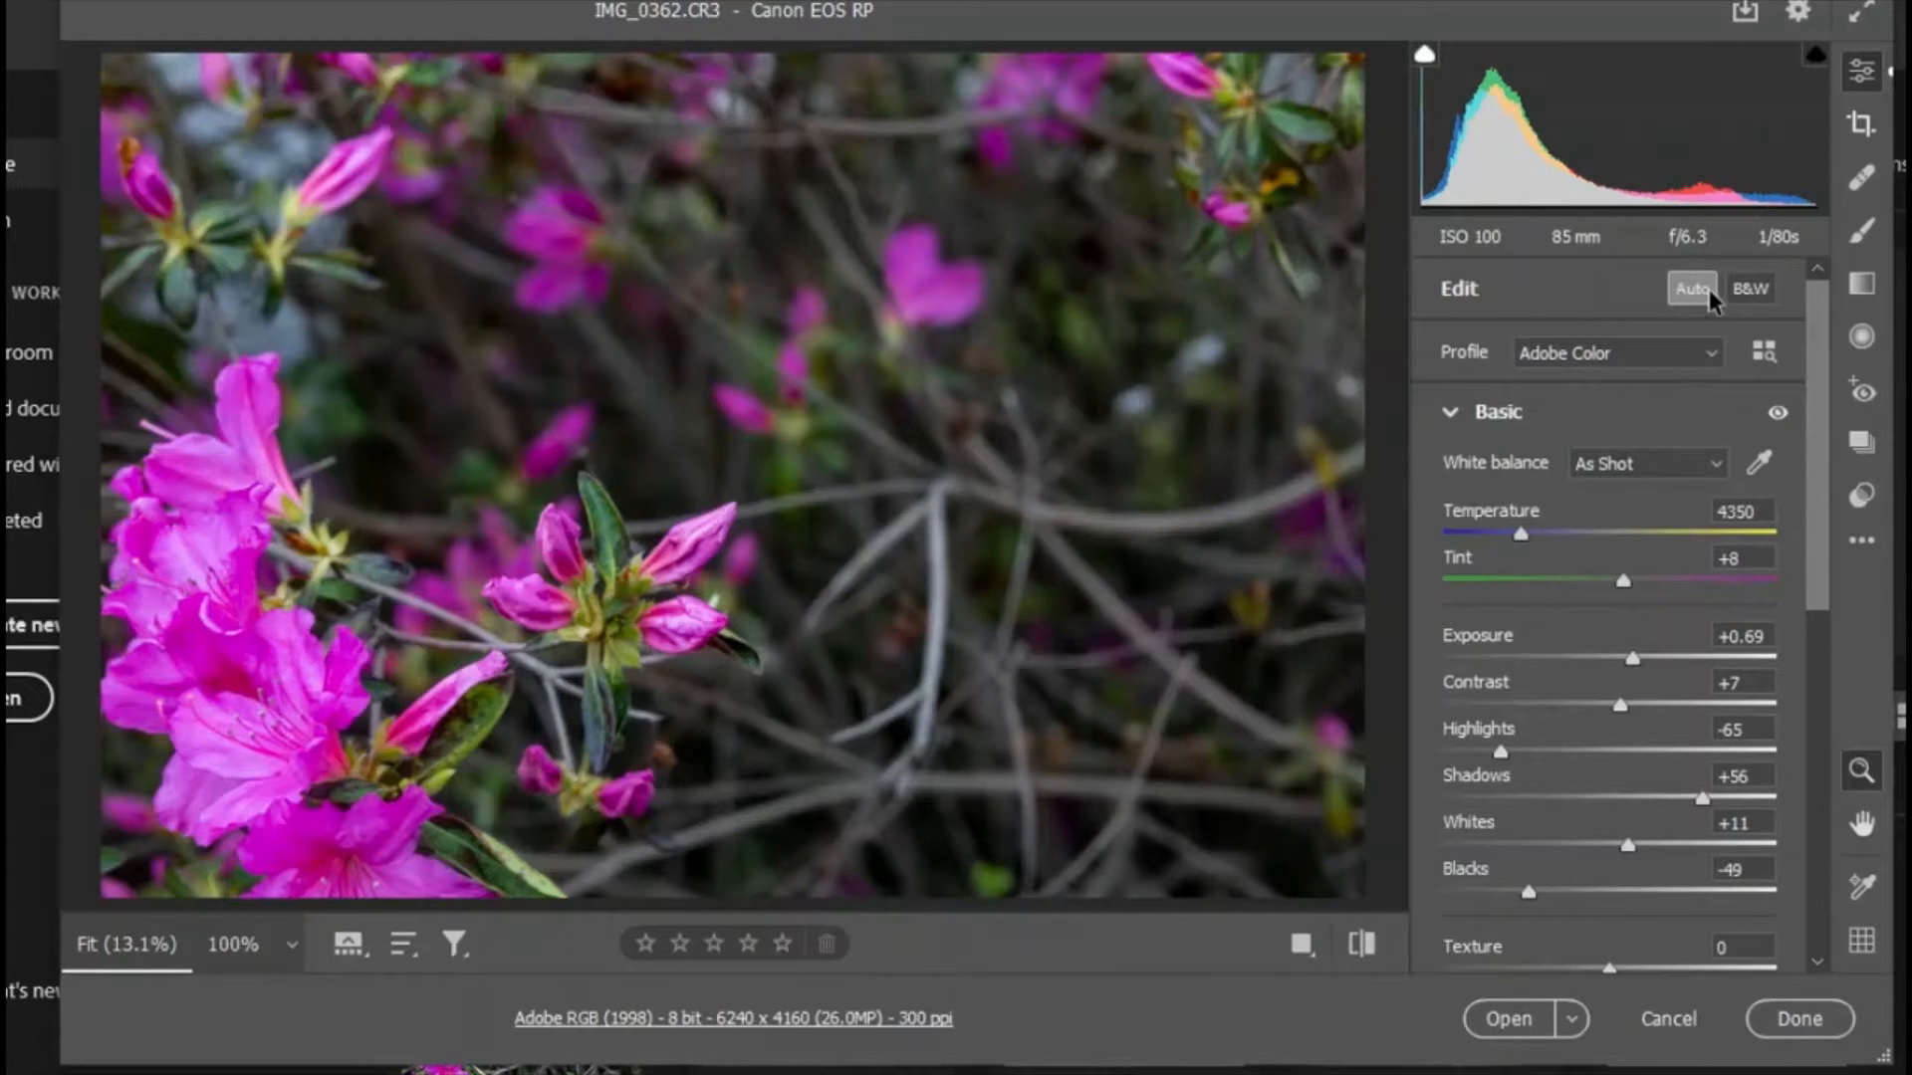
pyautogui.click(1693, 288)
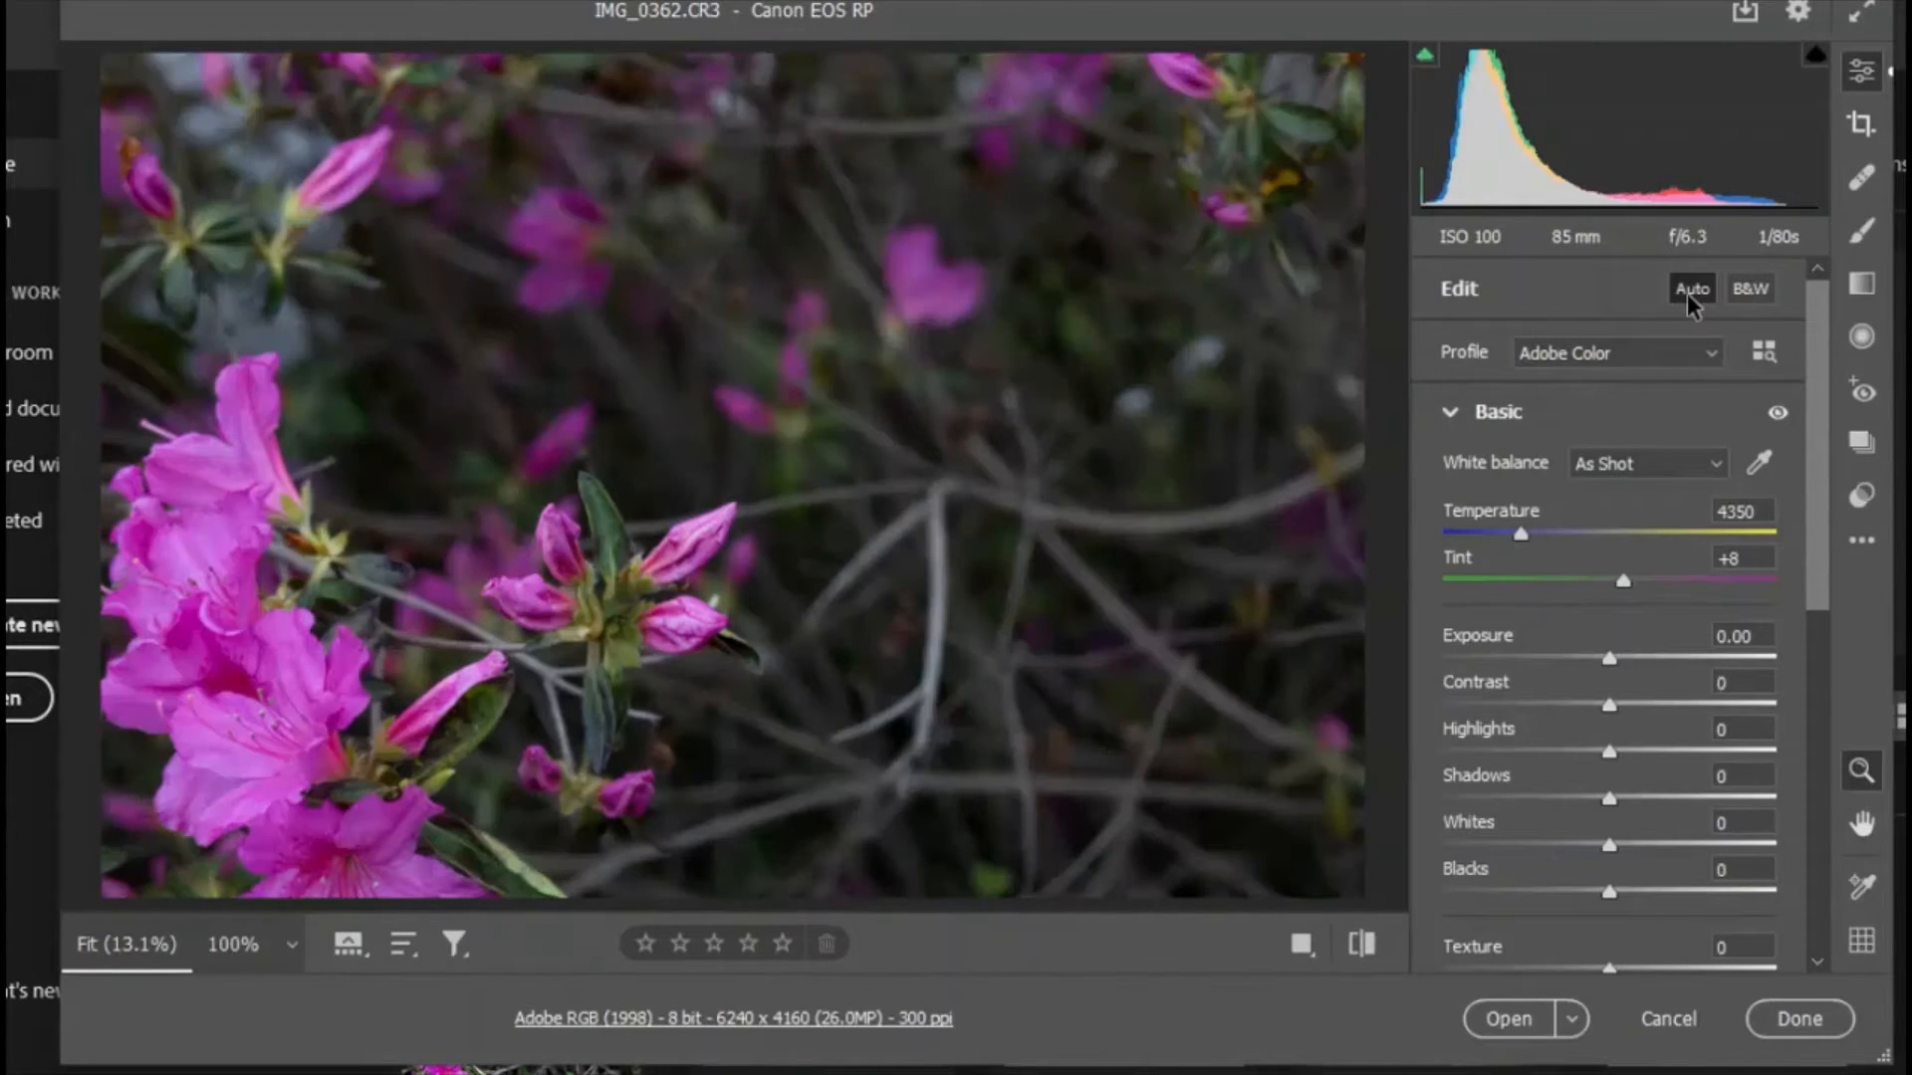
pyautogui.click(1691, 289)
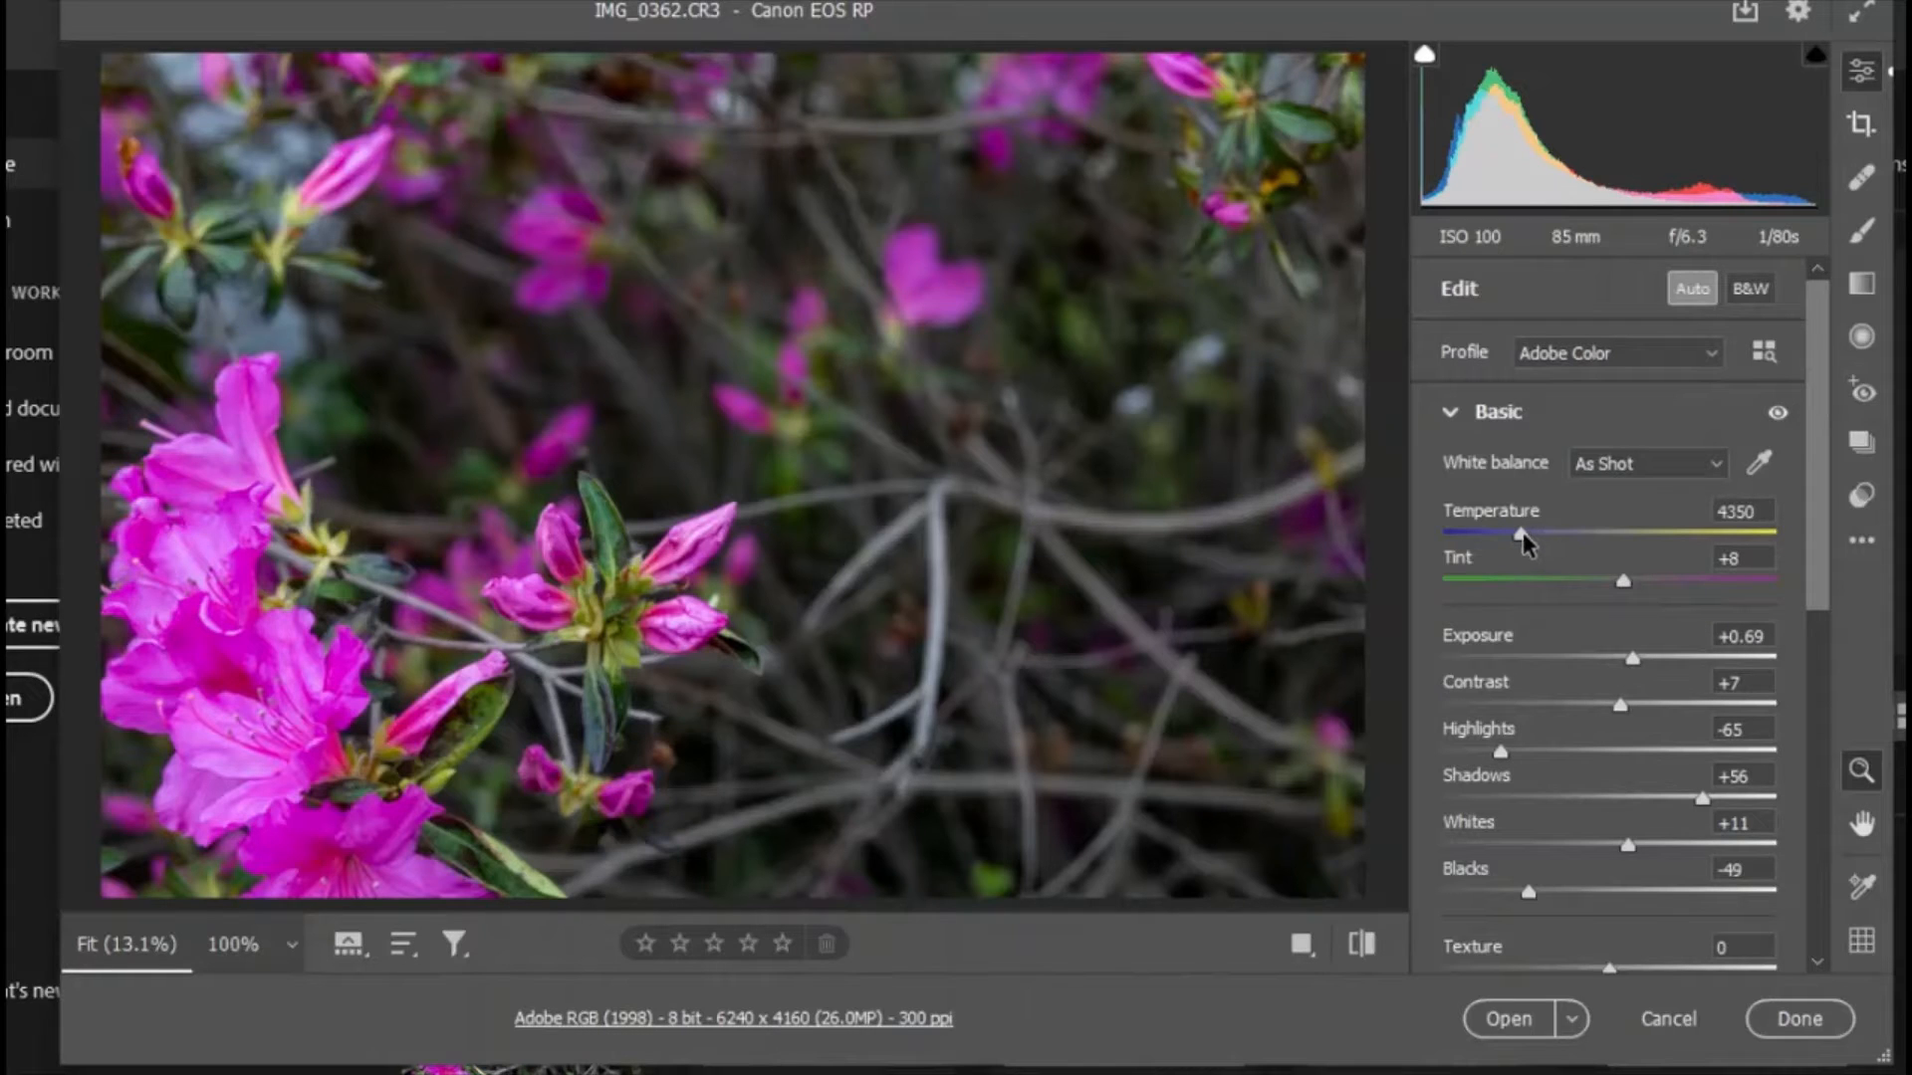
# Warm the temperature to 5050 and raise exposure to +0.89.
pyautogui.moveTo(1522, 536); pyautogui.dragTo(1550, 536)
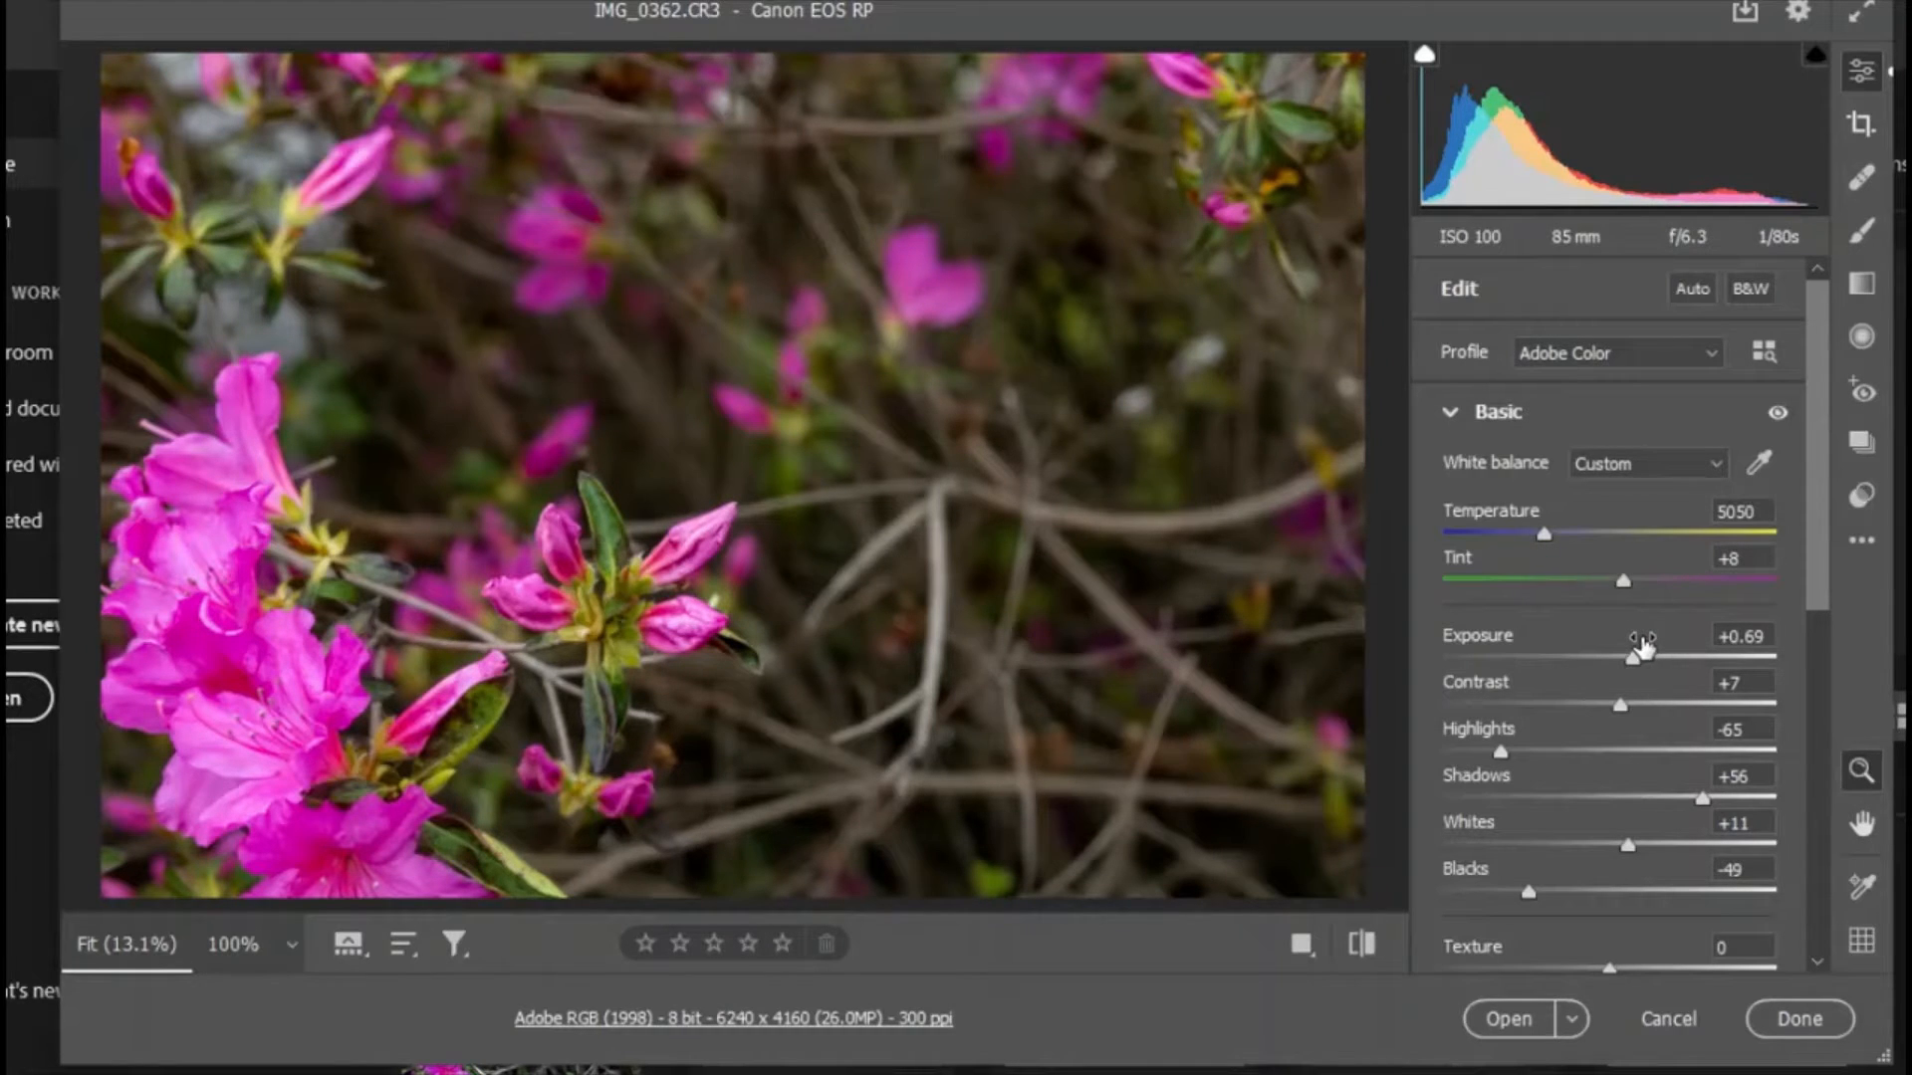
pyautogui.moveTo(1655, 655); pyautogui.dragTo(1671, 655)
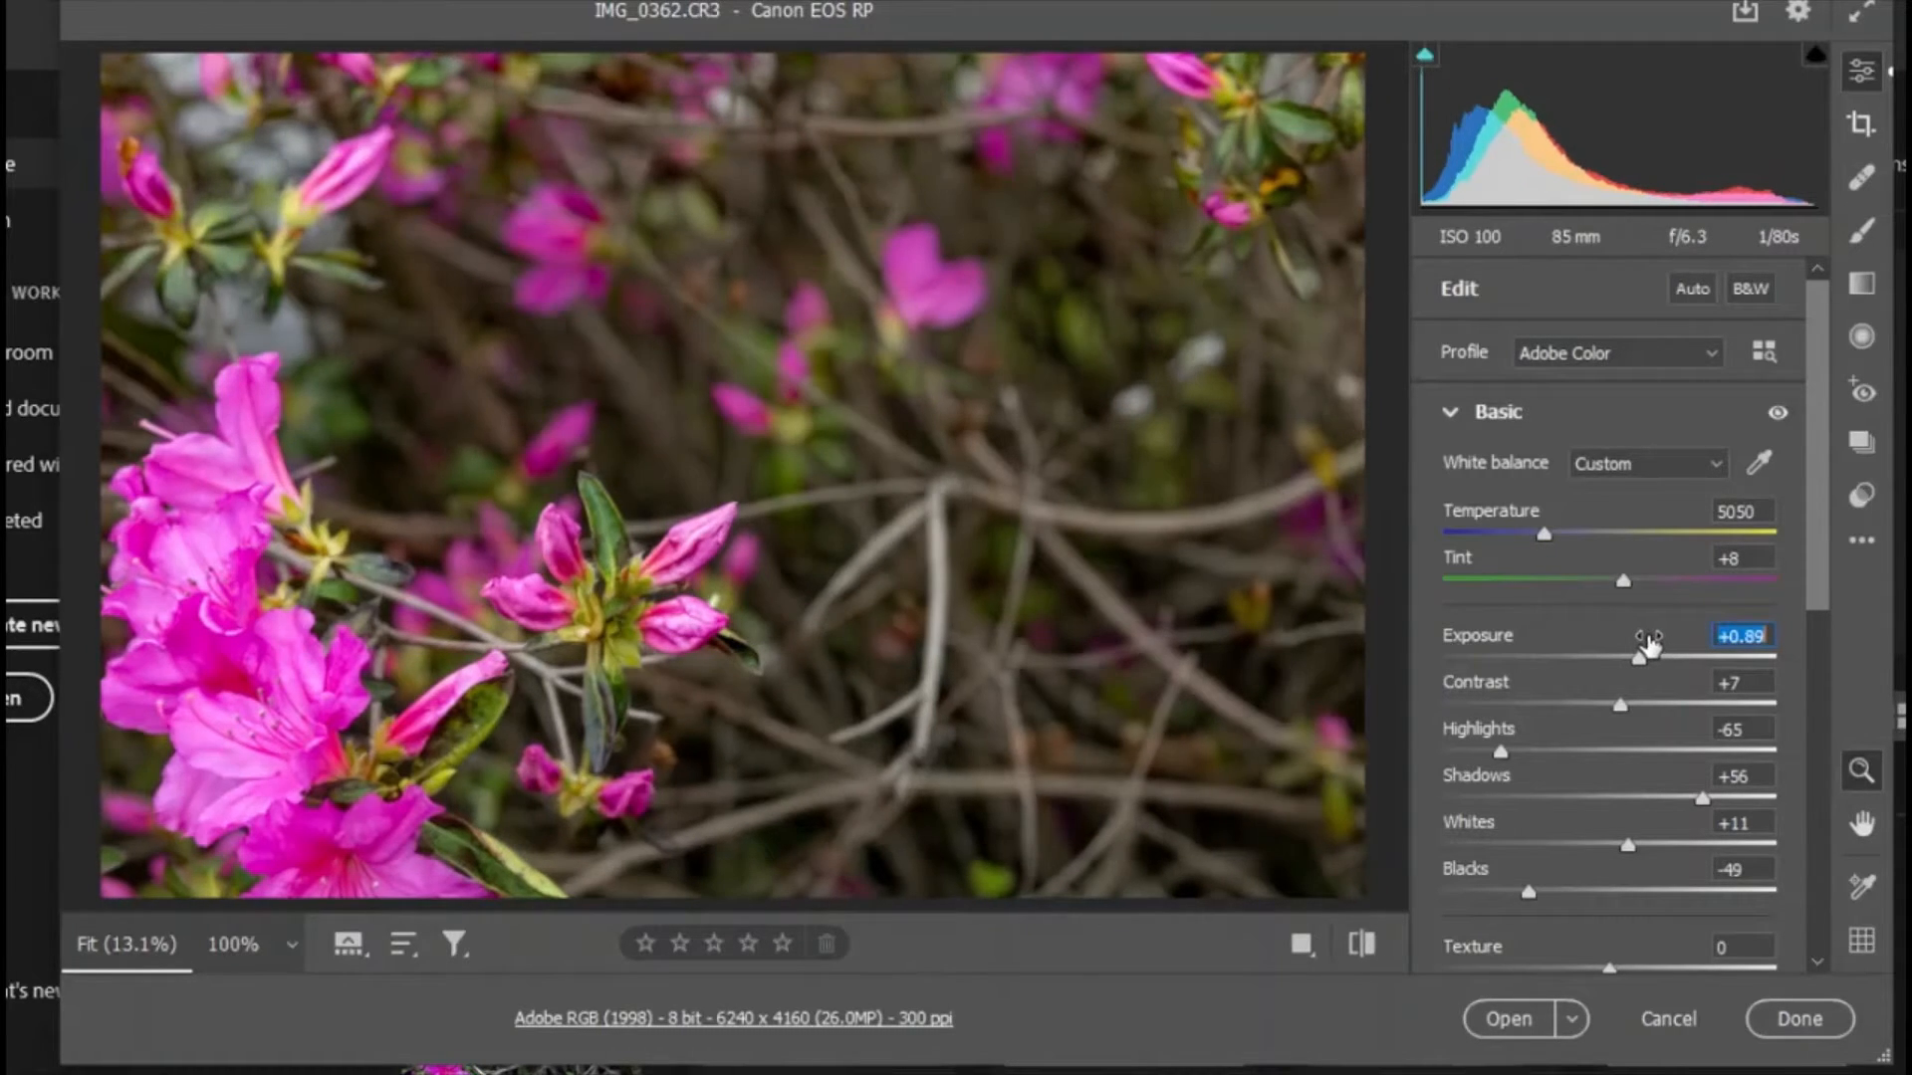
pyautogui.moveTo(1637, 655); pyautogui.dragTo(1655, 655)
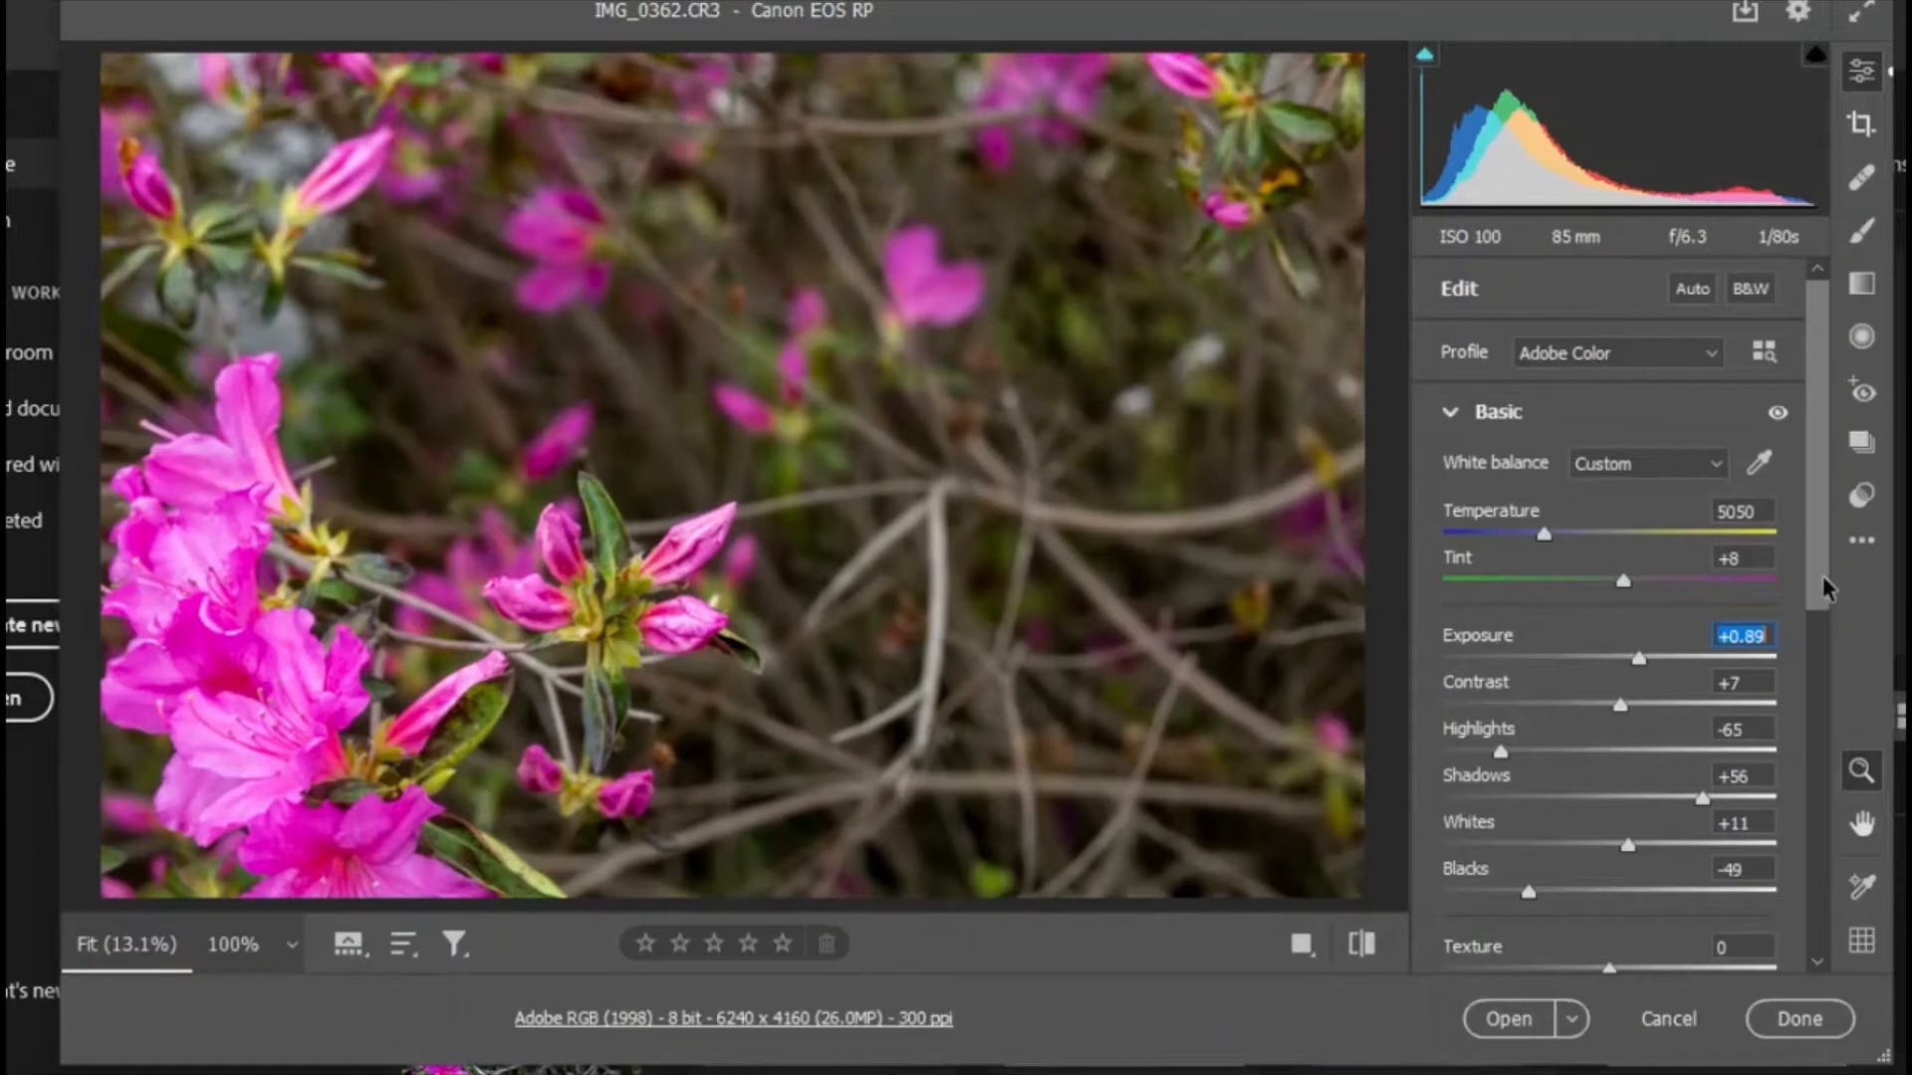
# Review Dehaze and Vibrance and commit a saturation of -7.
pyautogui.scroll(-3)
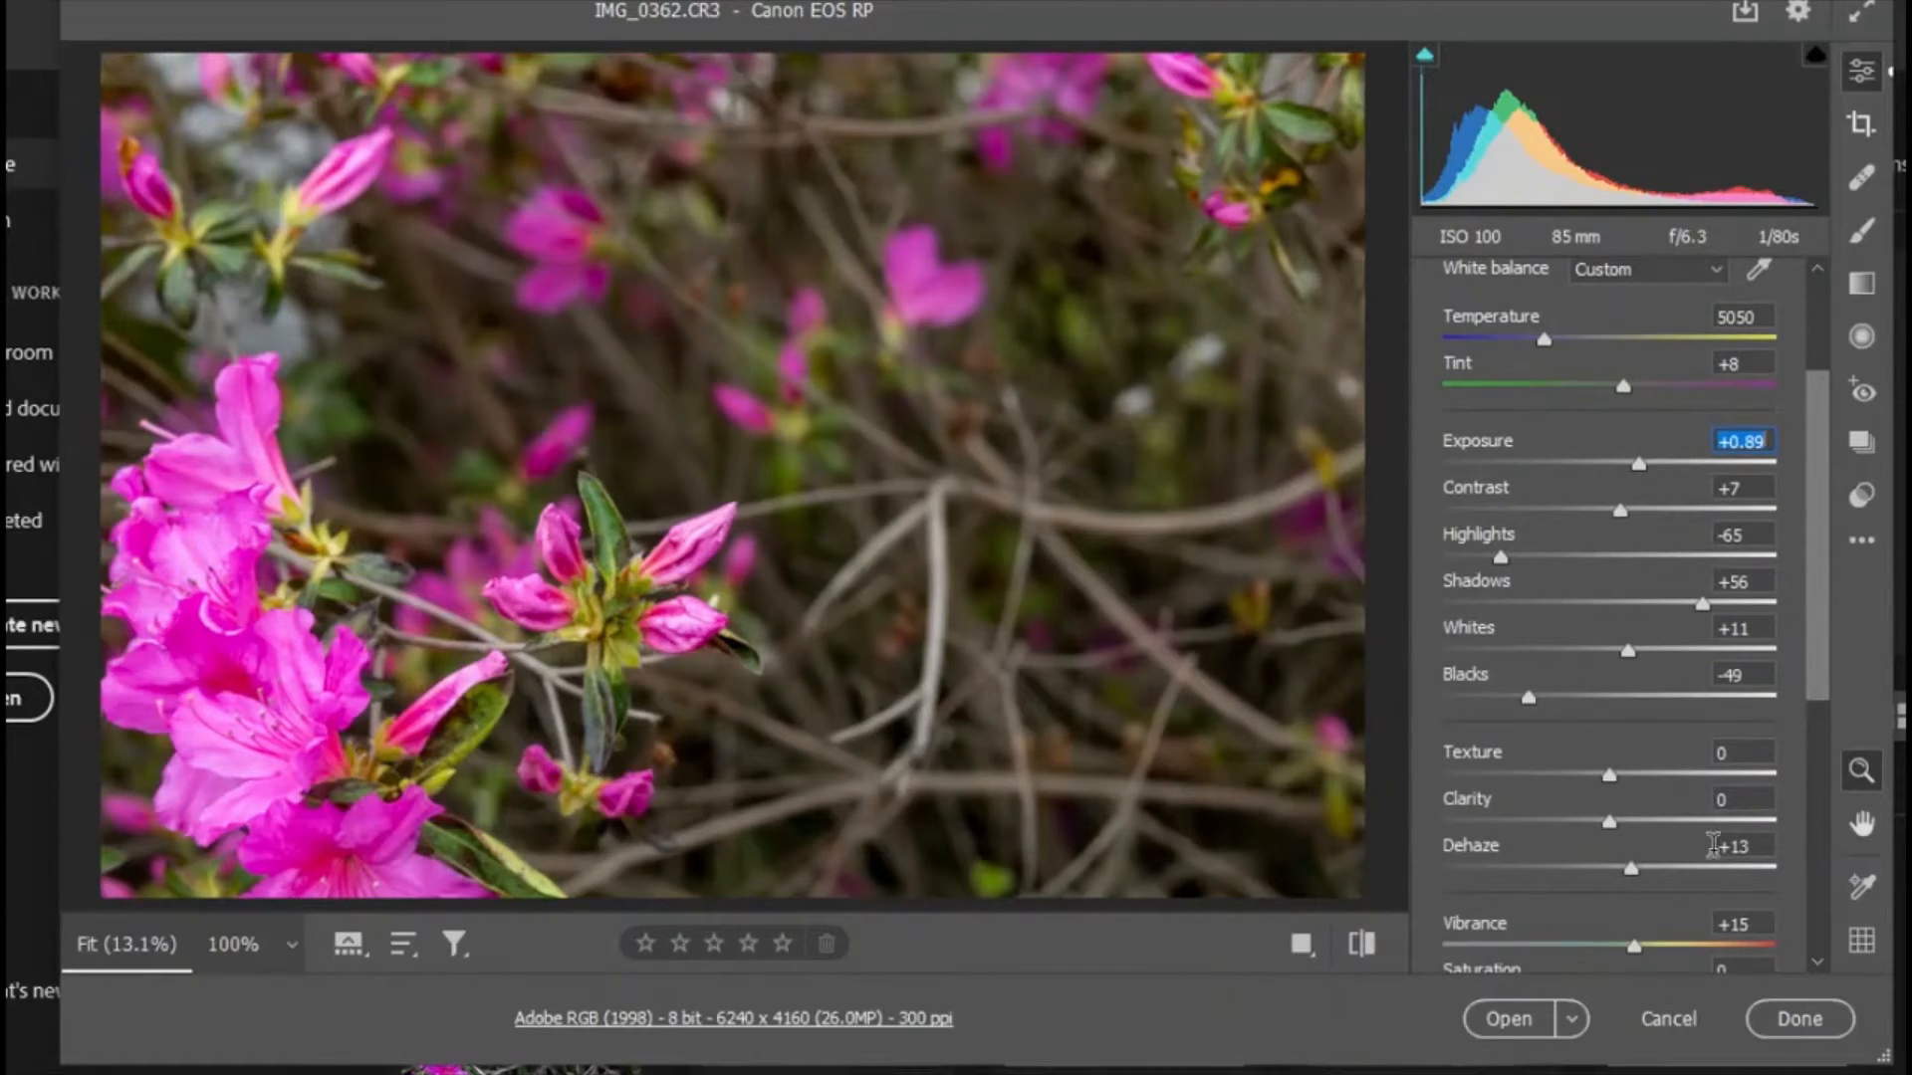
pyautogui.scroll(-3)
pyautogui.write('-7')
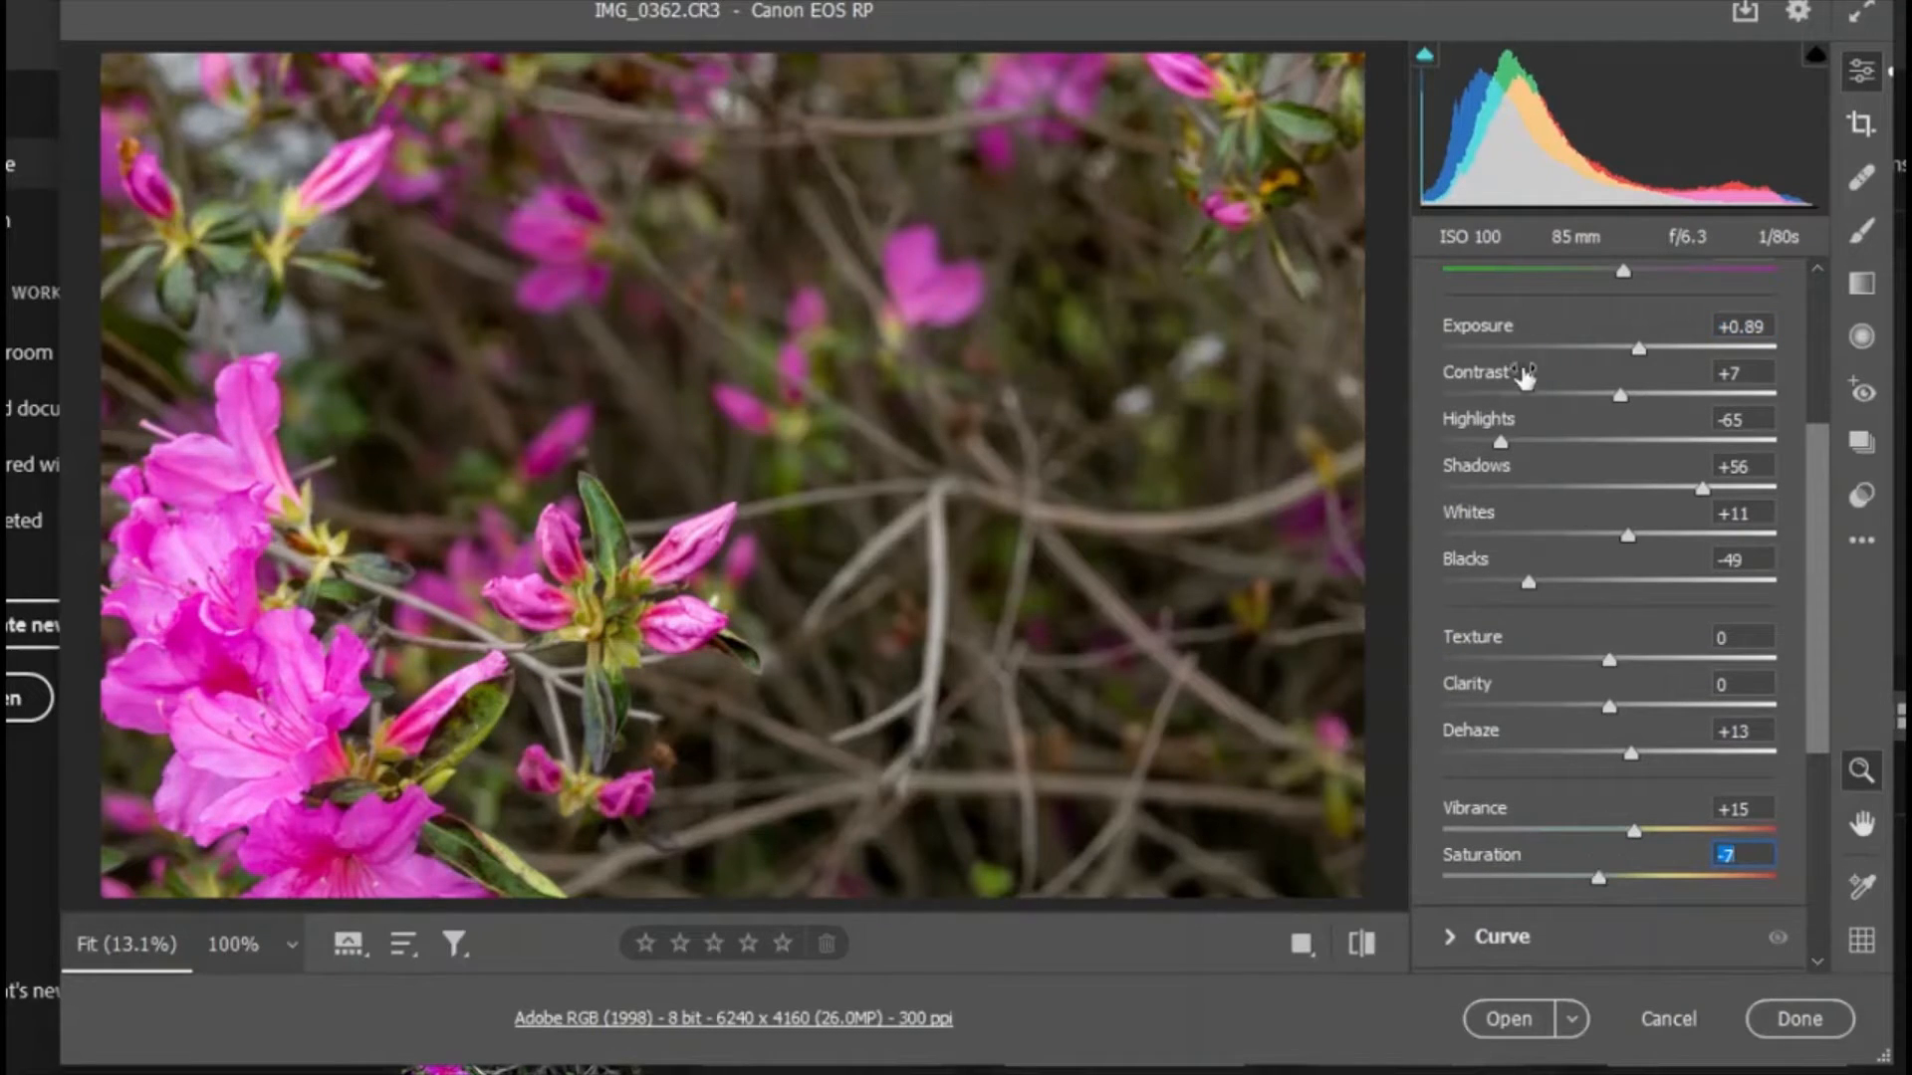
pyautogui.scroll(-3)
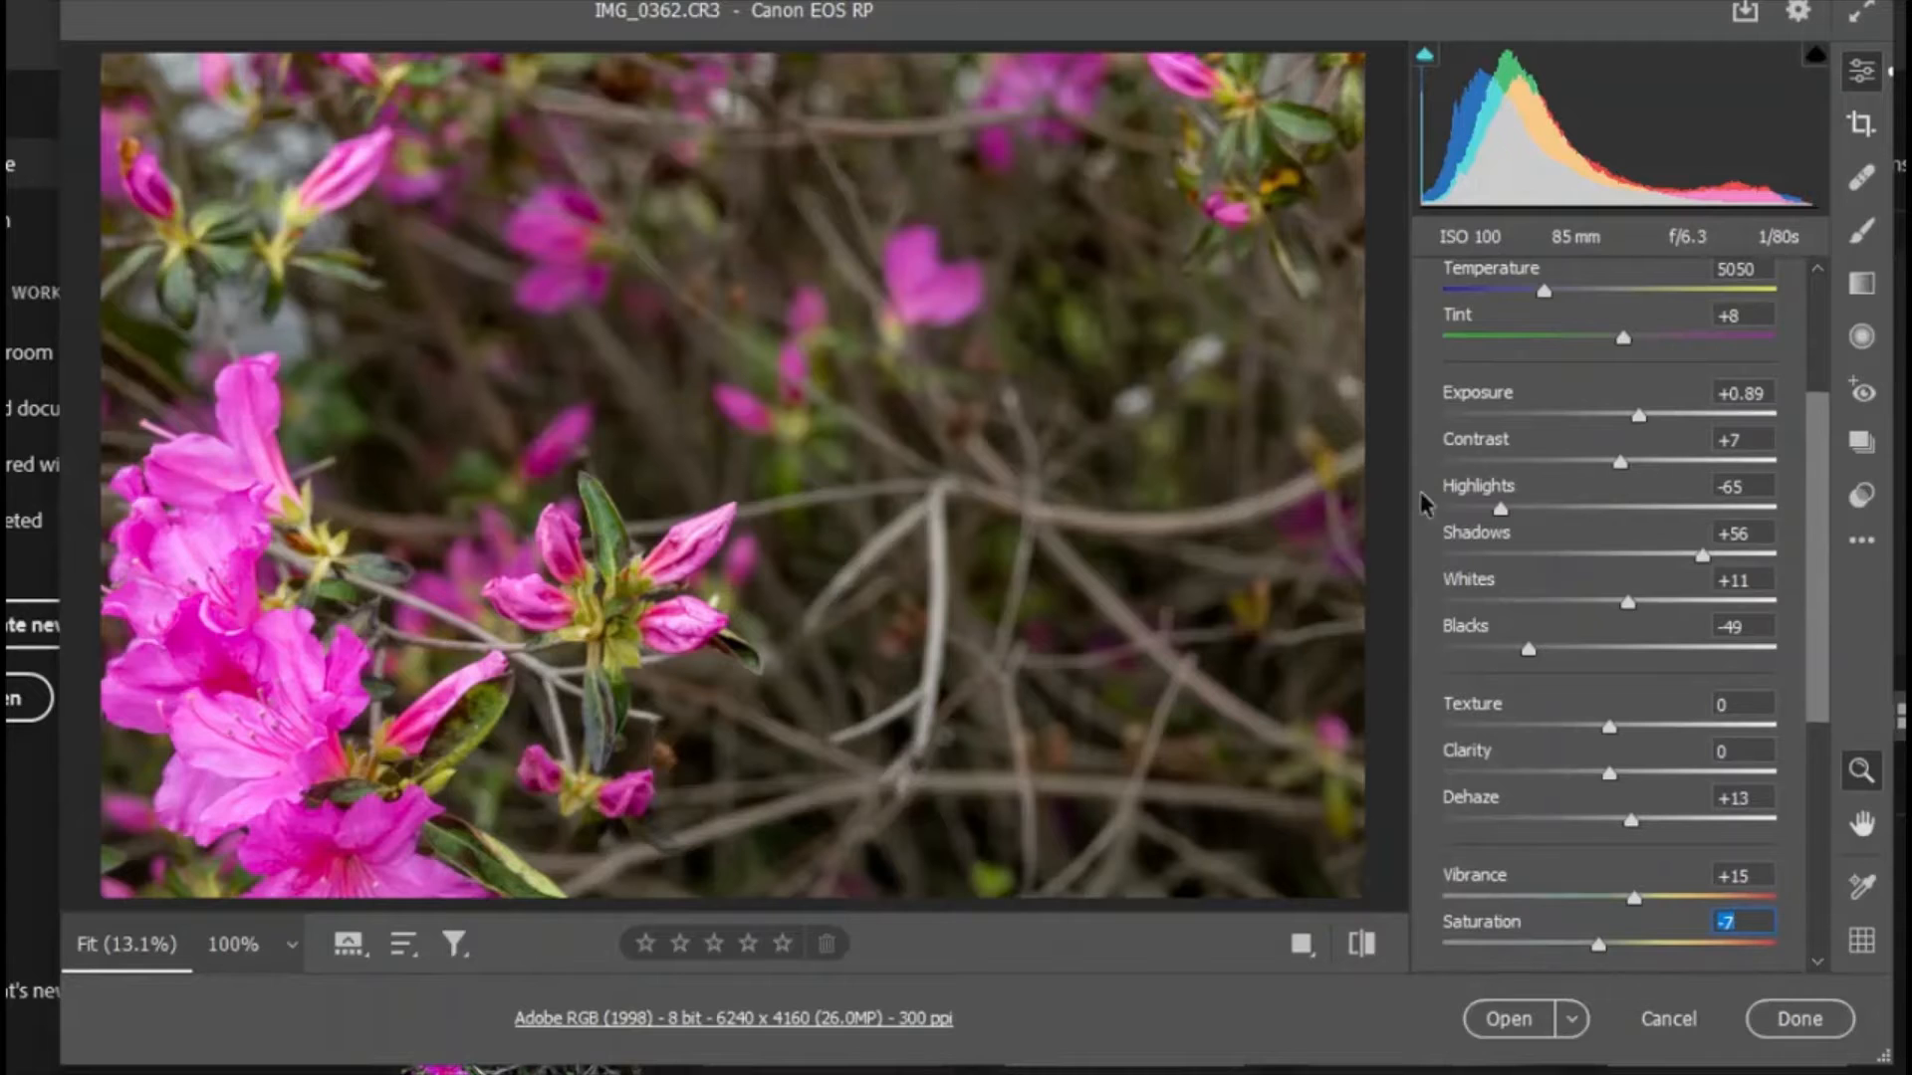
pyautogui.click(781, 497)
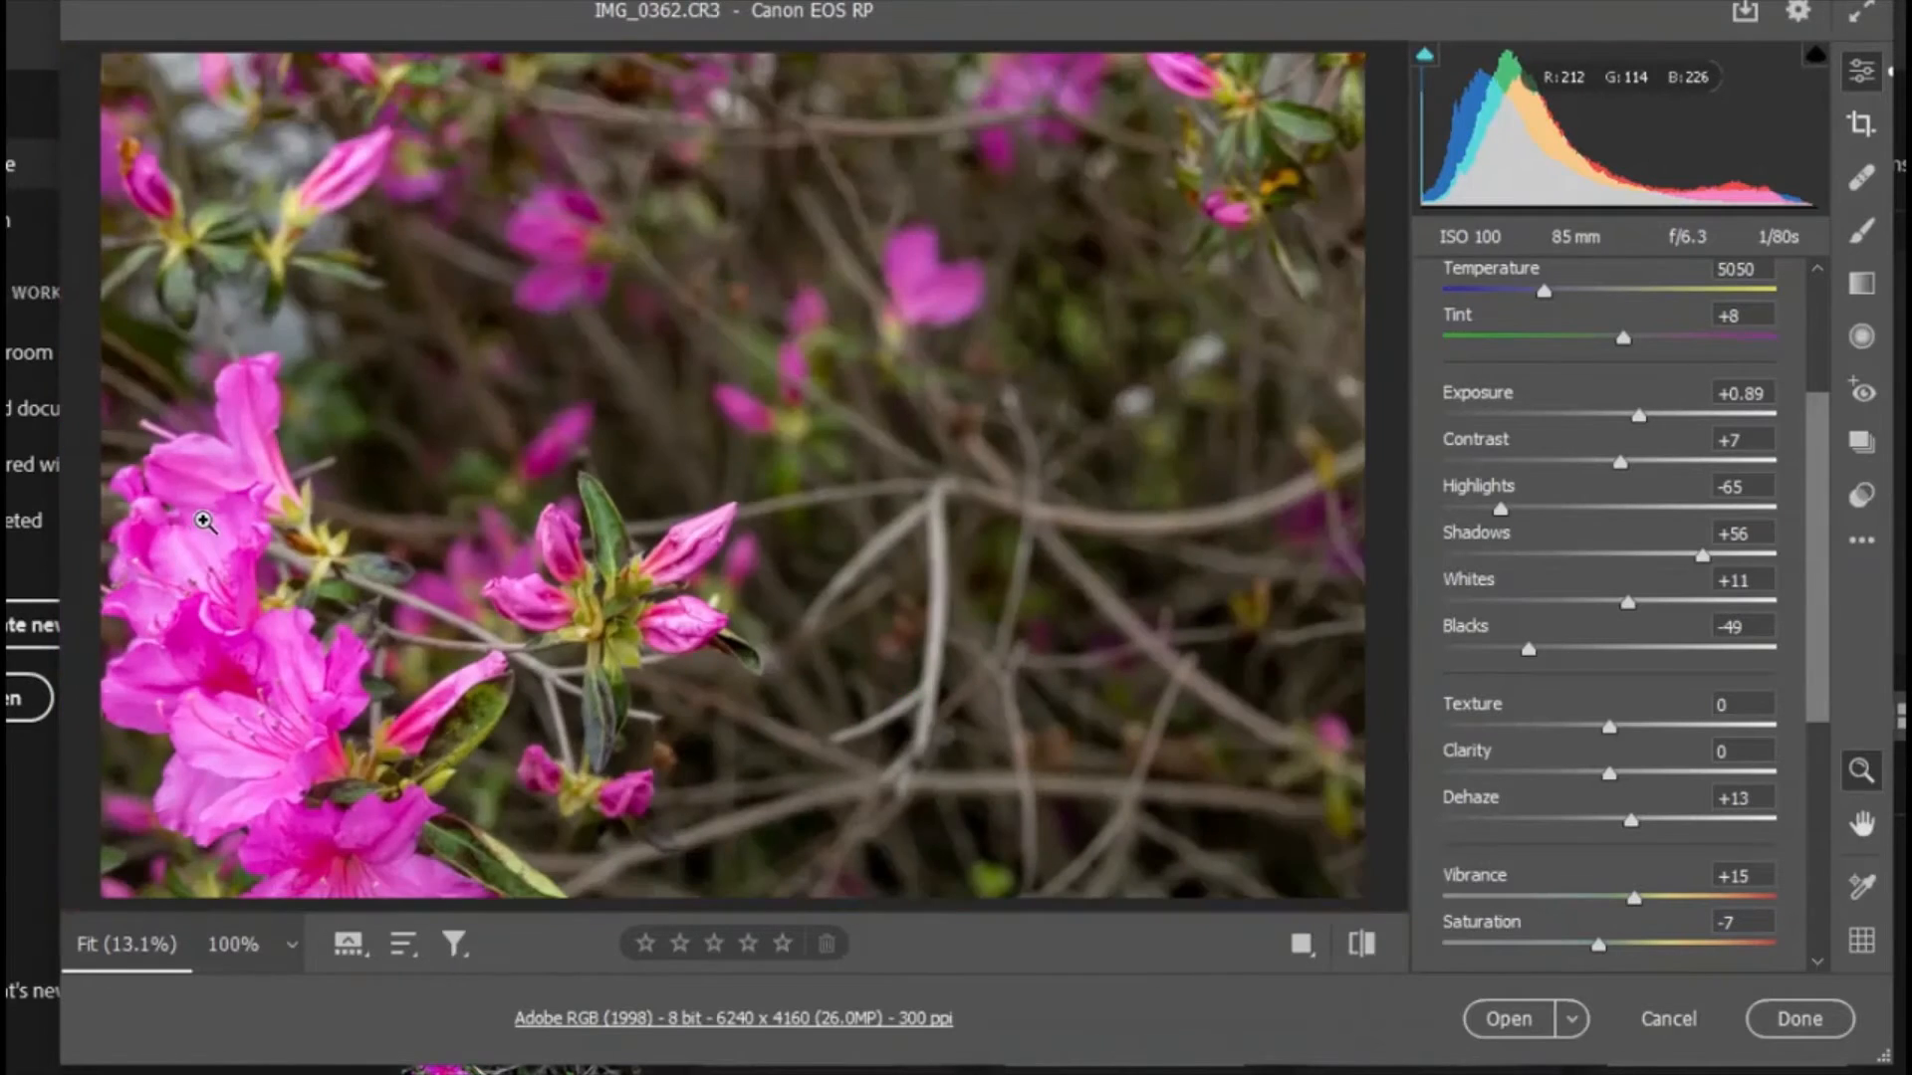
pyautogui.moveTo(472, 524)
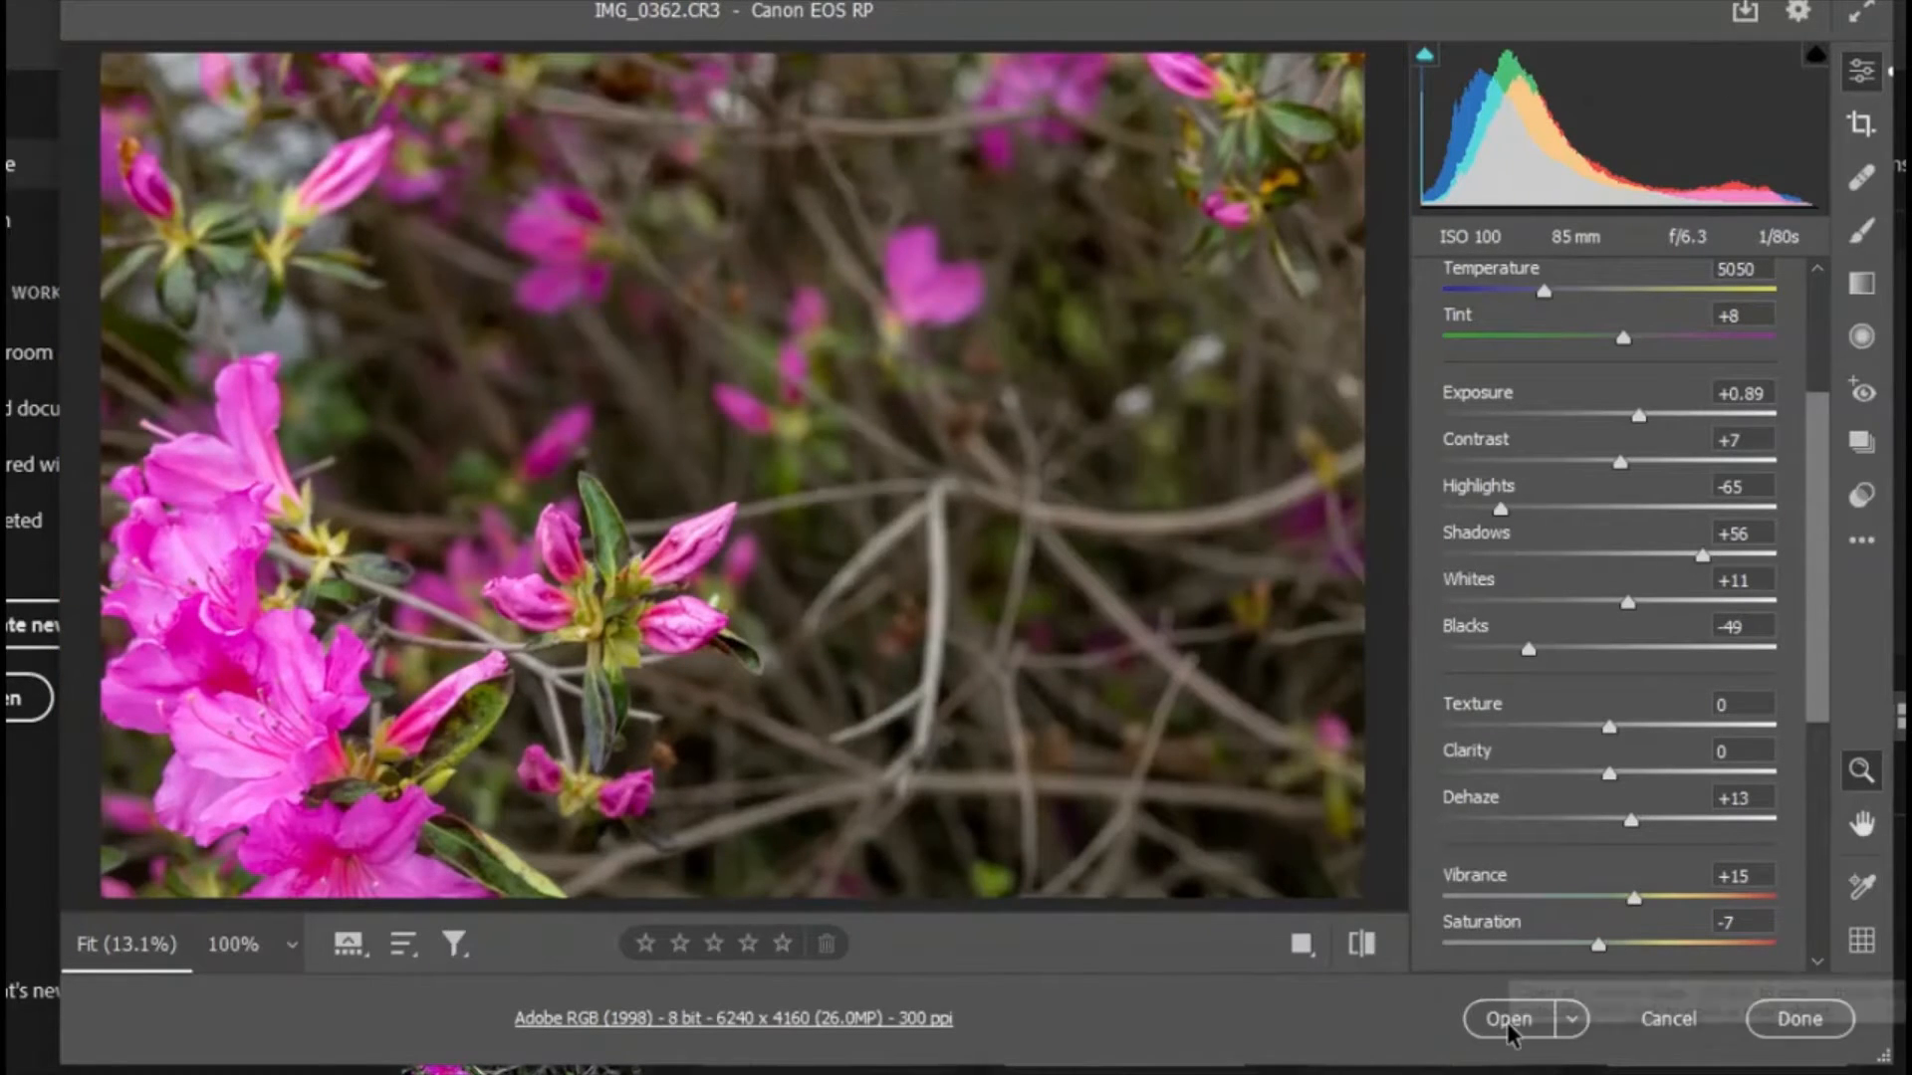
# Open the photo in Photoshop and crop outward to add a transparent border on all sides.
pyautogui.click(1665, 1017)
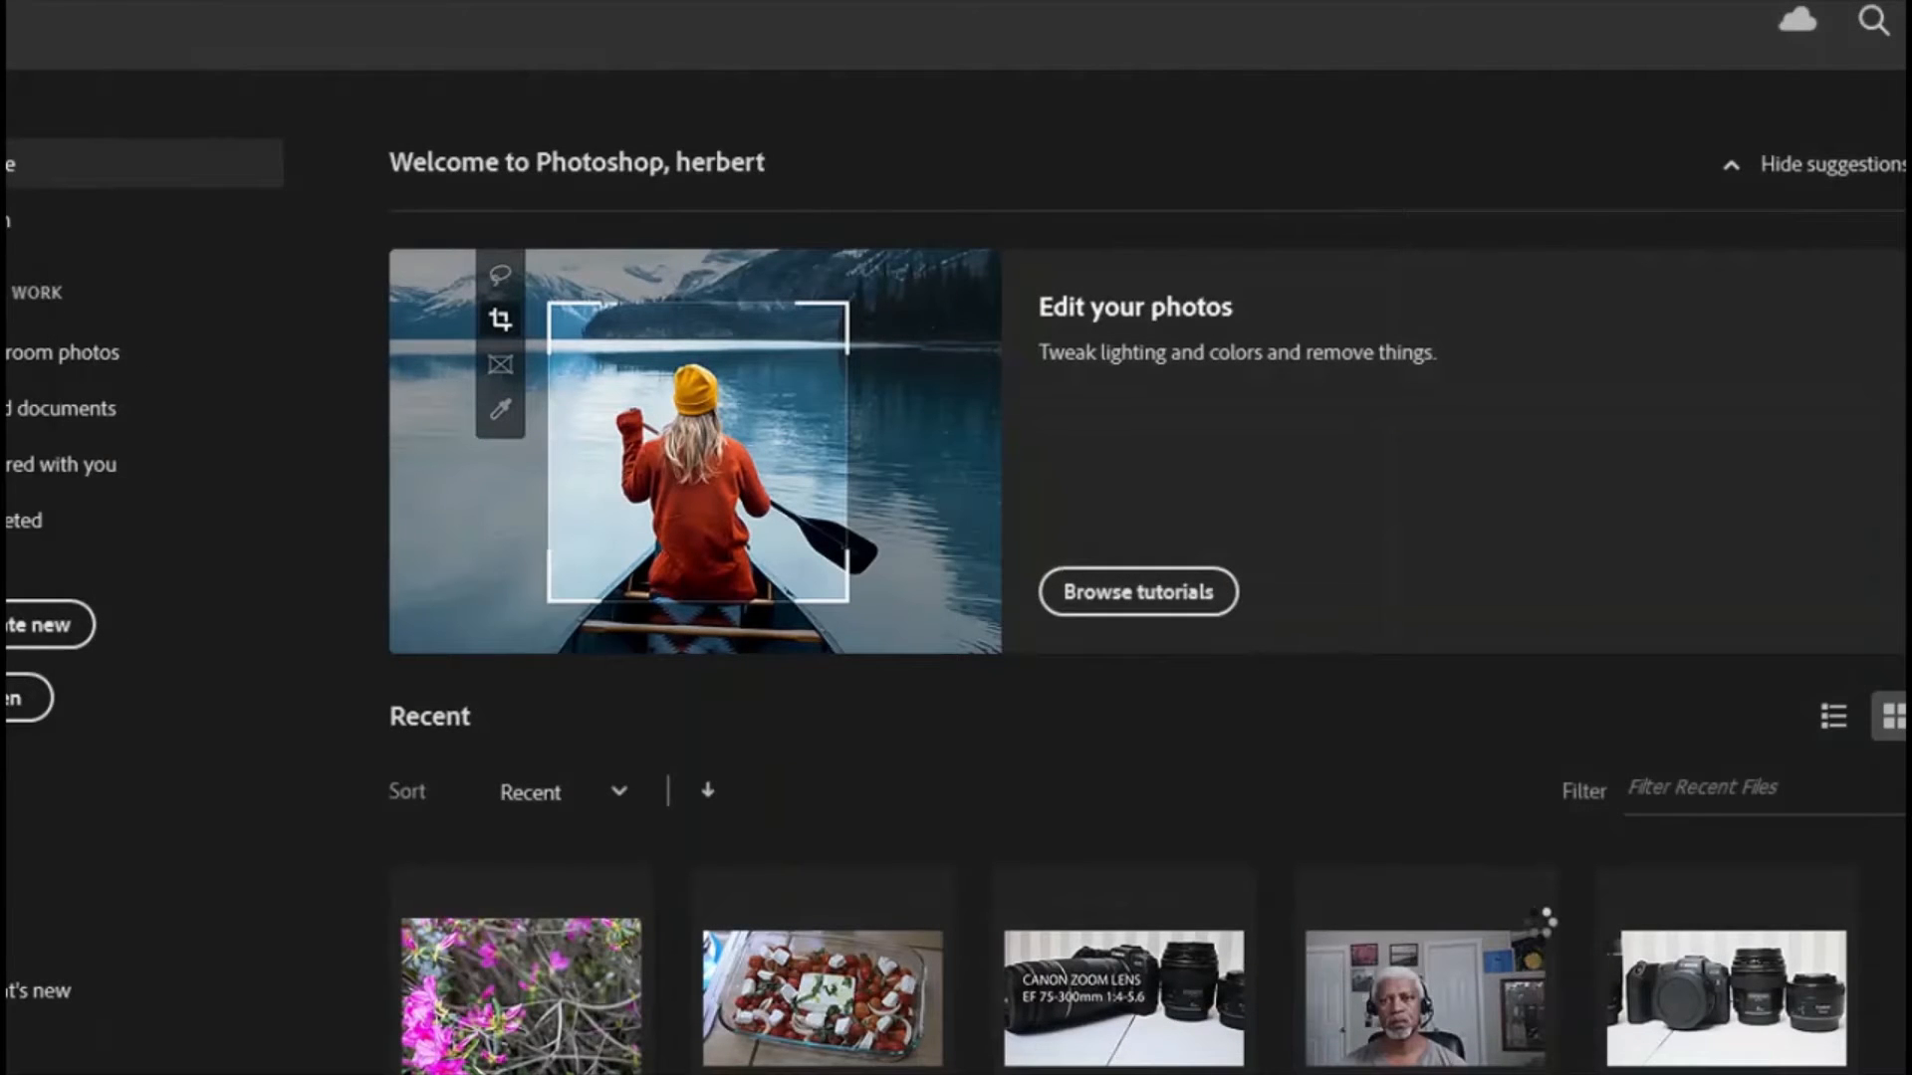
pyautogui.doubleClick(520, 994)
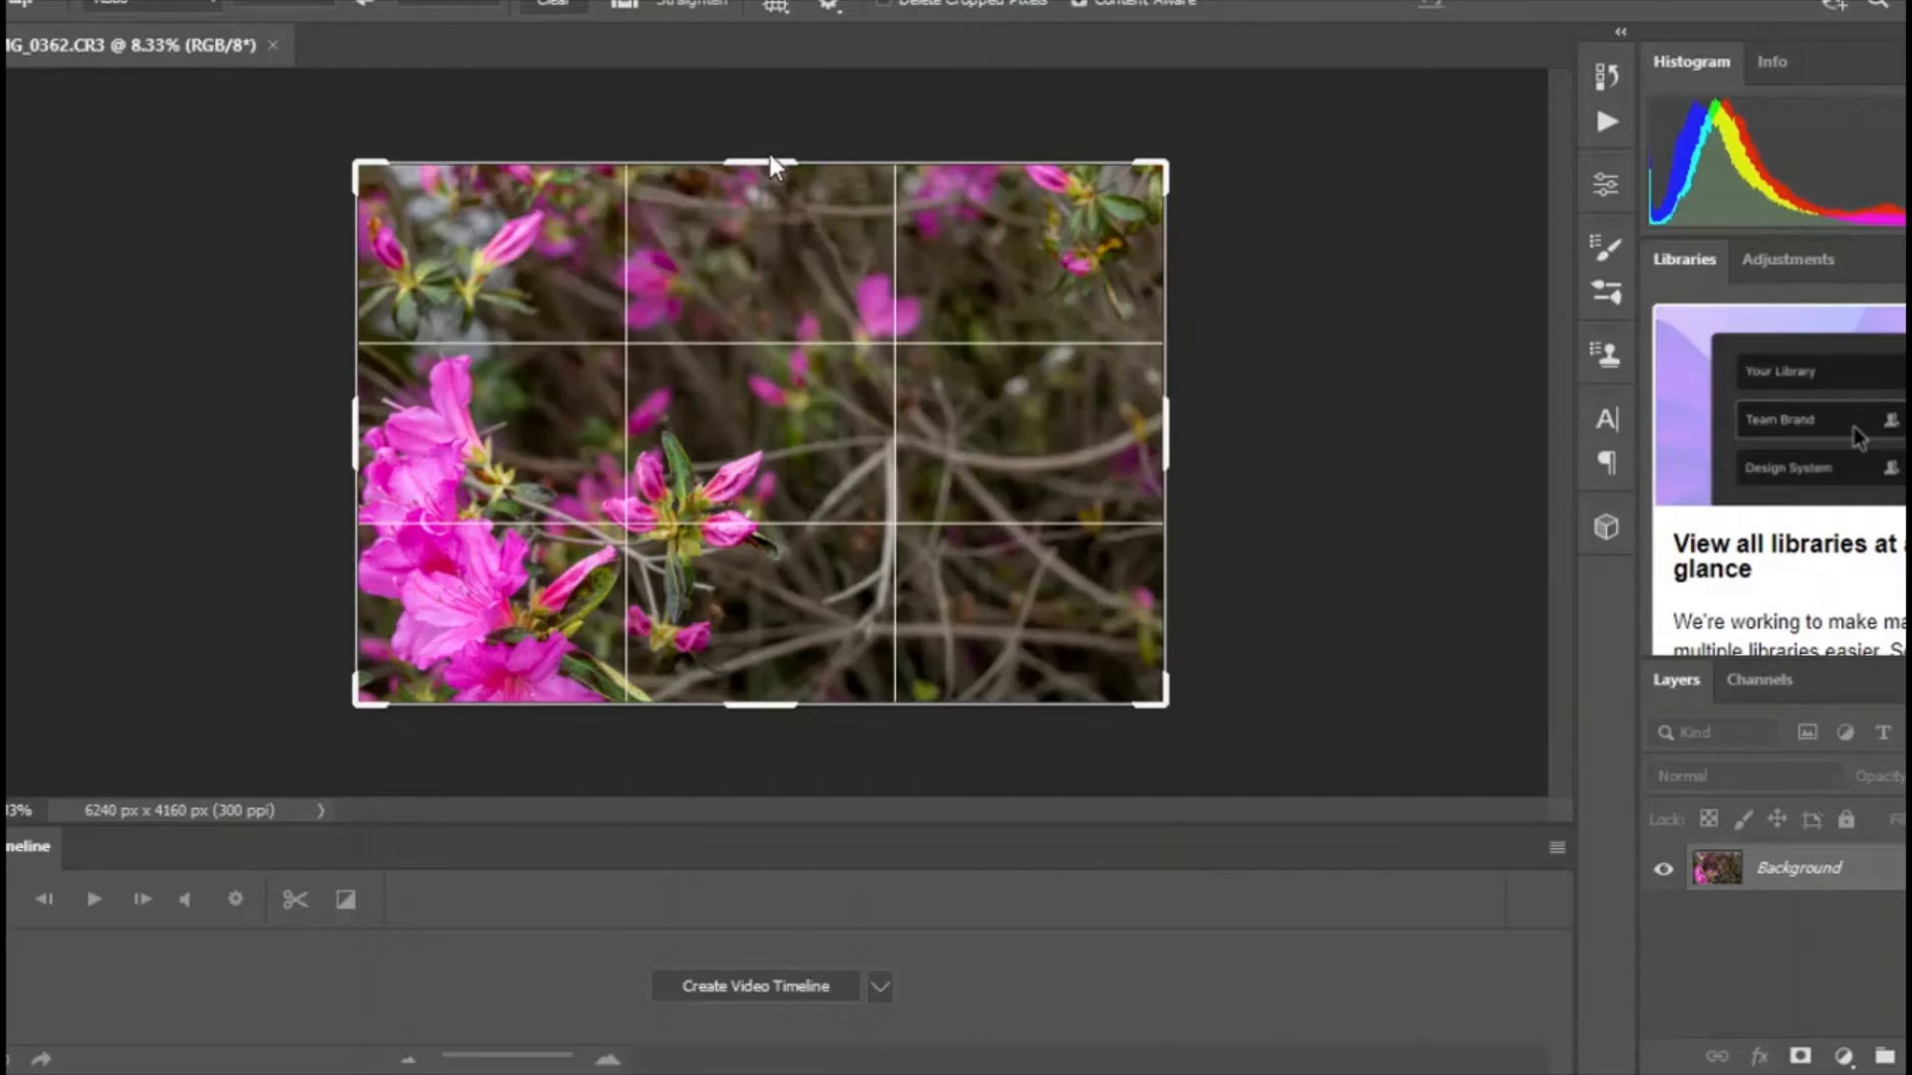
pyautogui.moveTo(774, 165); pyautogui.dragTo(775, 143)
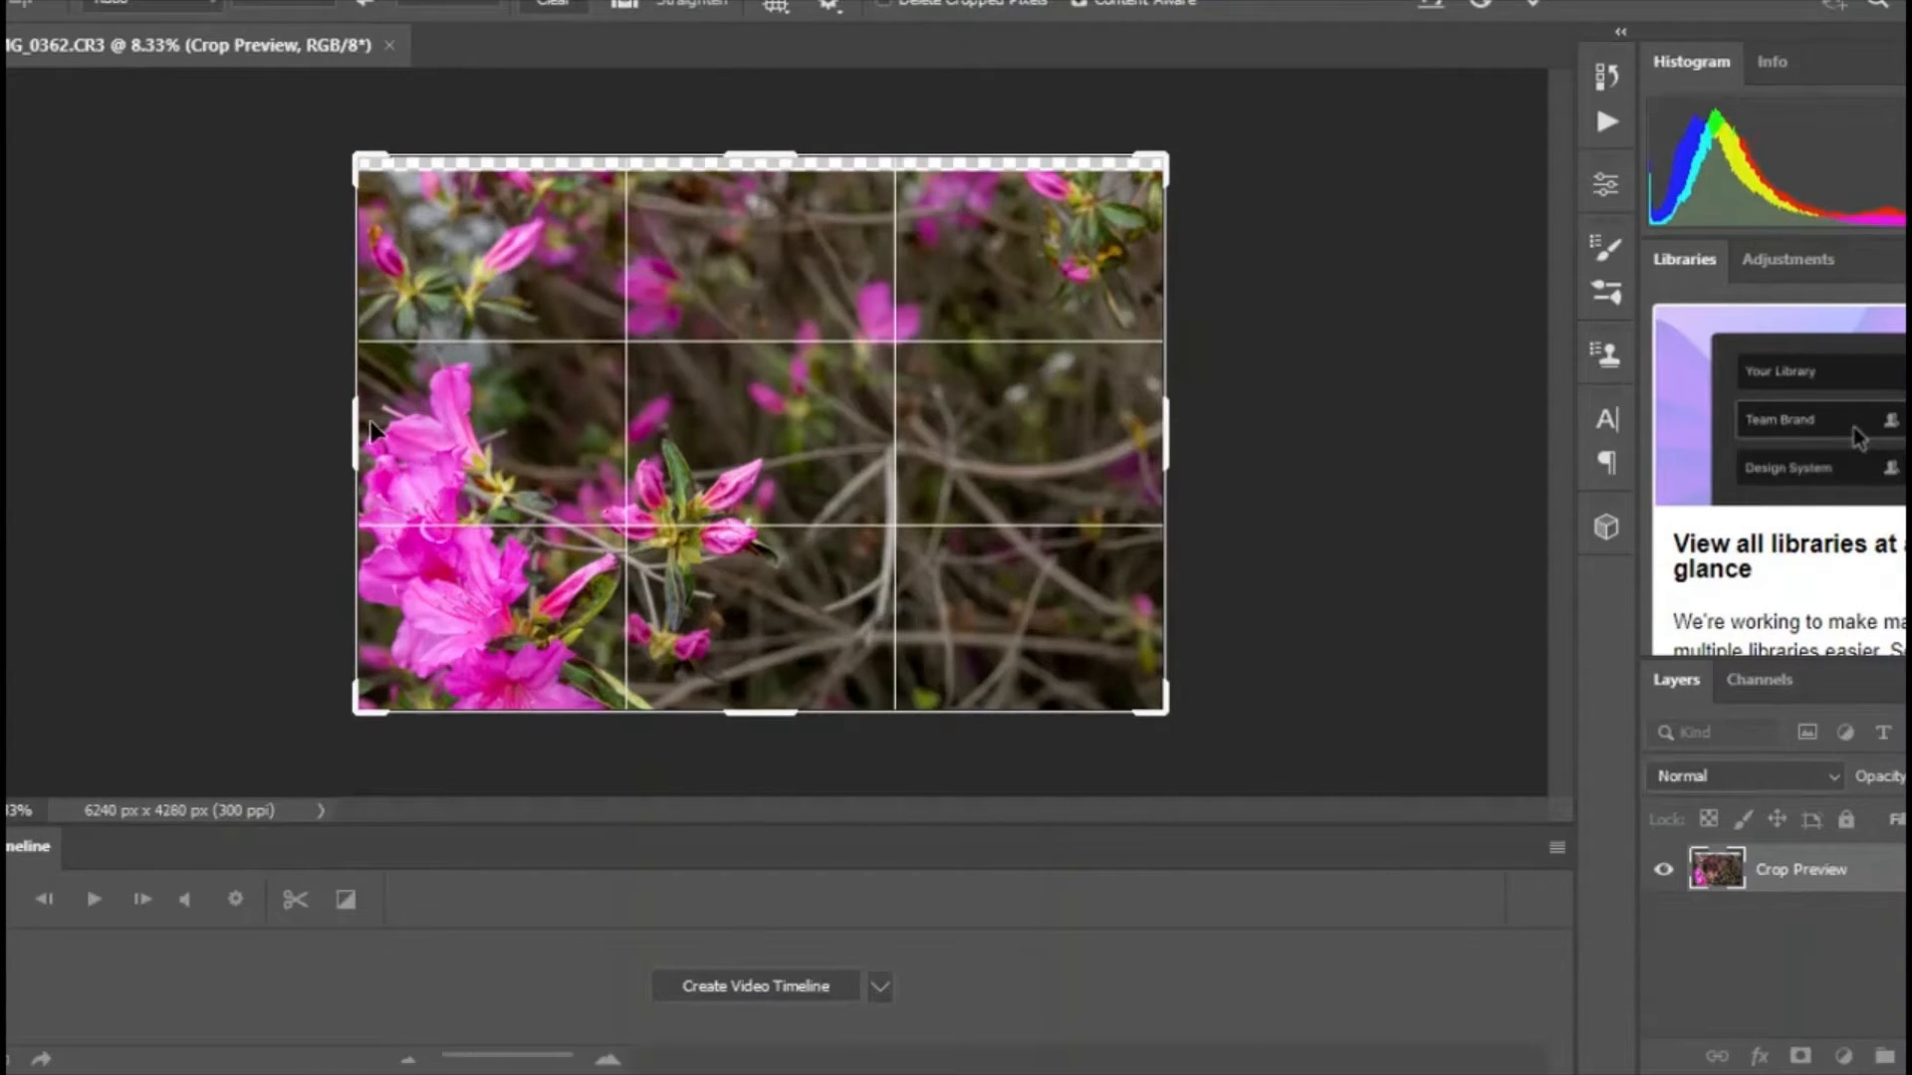
pyautogui.moveTo(354, 436); pyautogui.dragTo(346, 437)
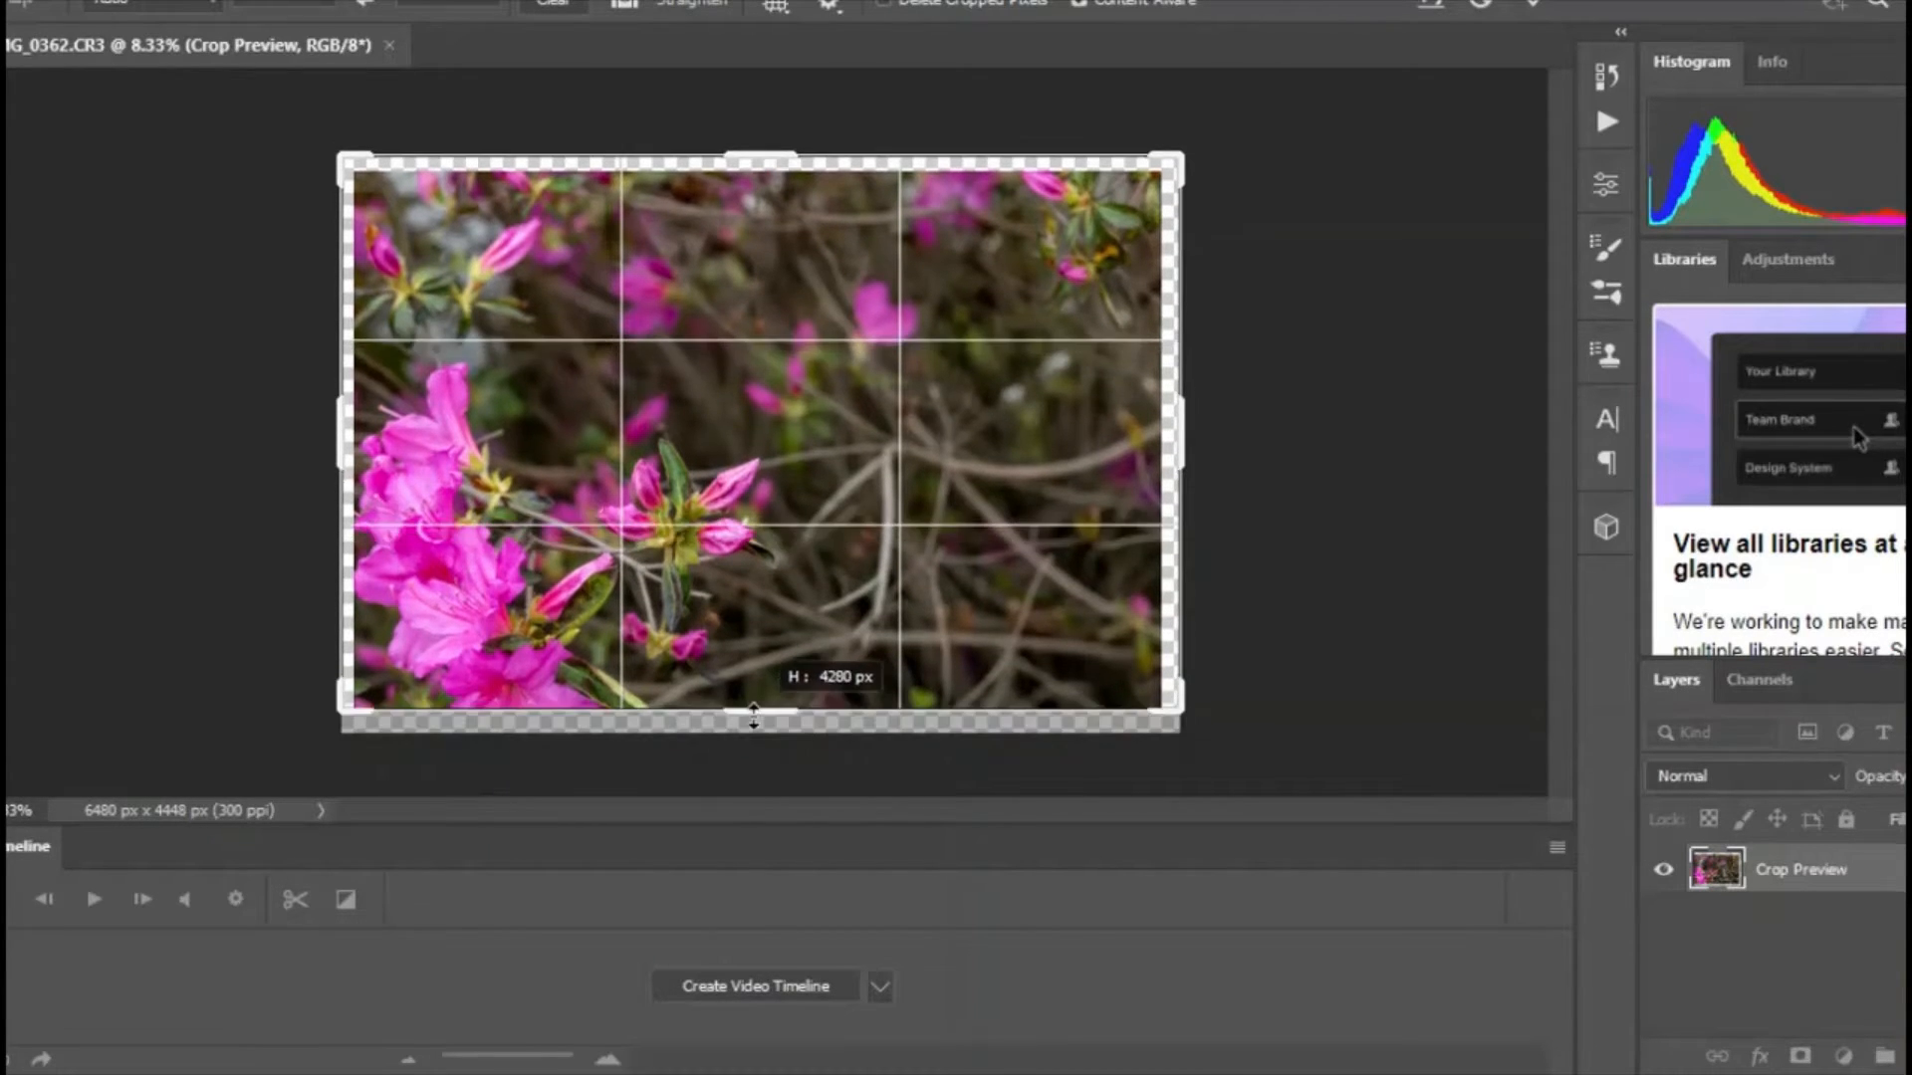
pyautogui.moveTo(753, 713); pyautogui.dragTo(753, 723)
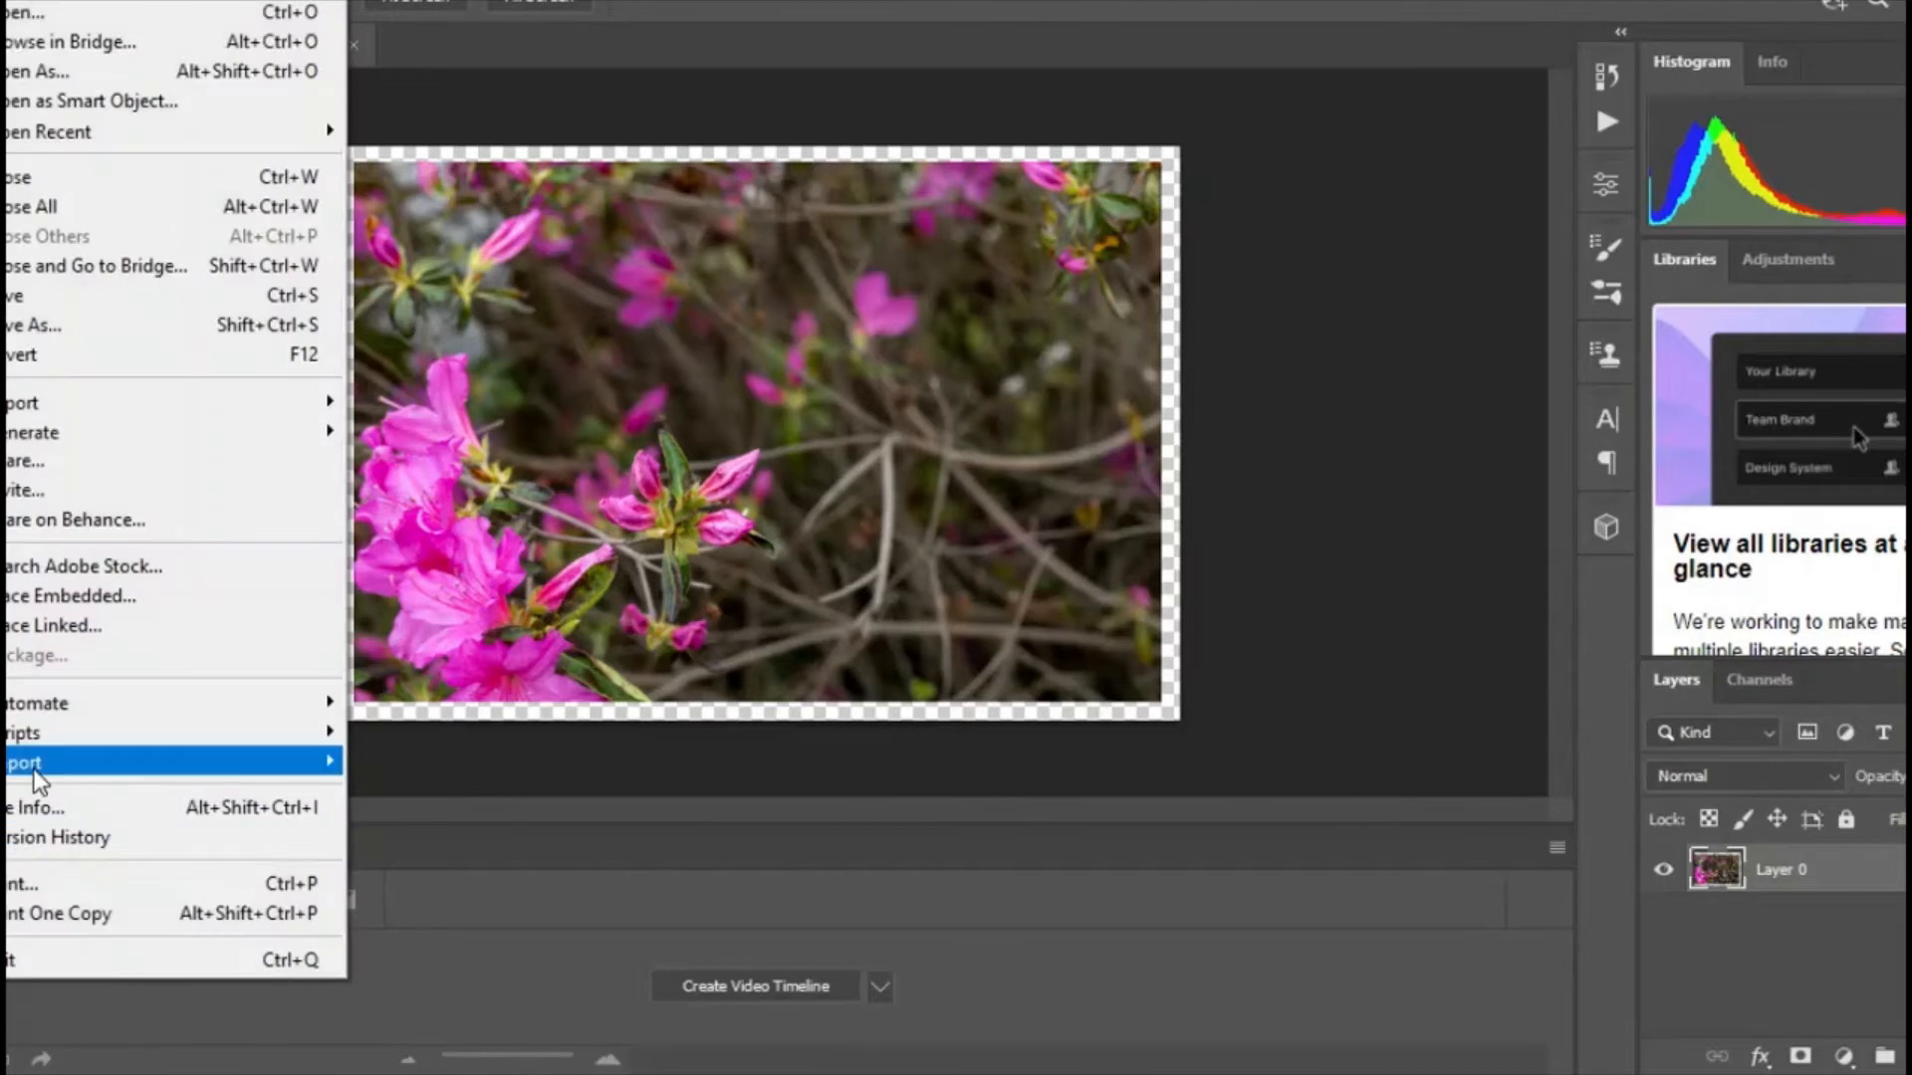
# Set the file info title to Beautiful March Azalea and choose the suggested azalea description.
pyautogui.click(36, 806)
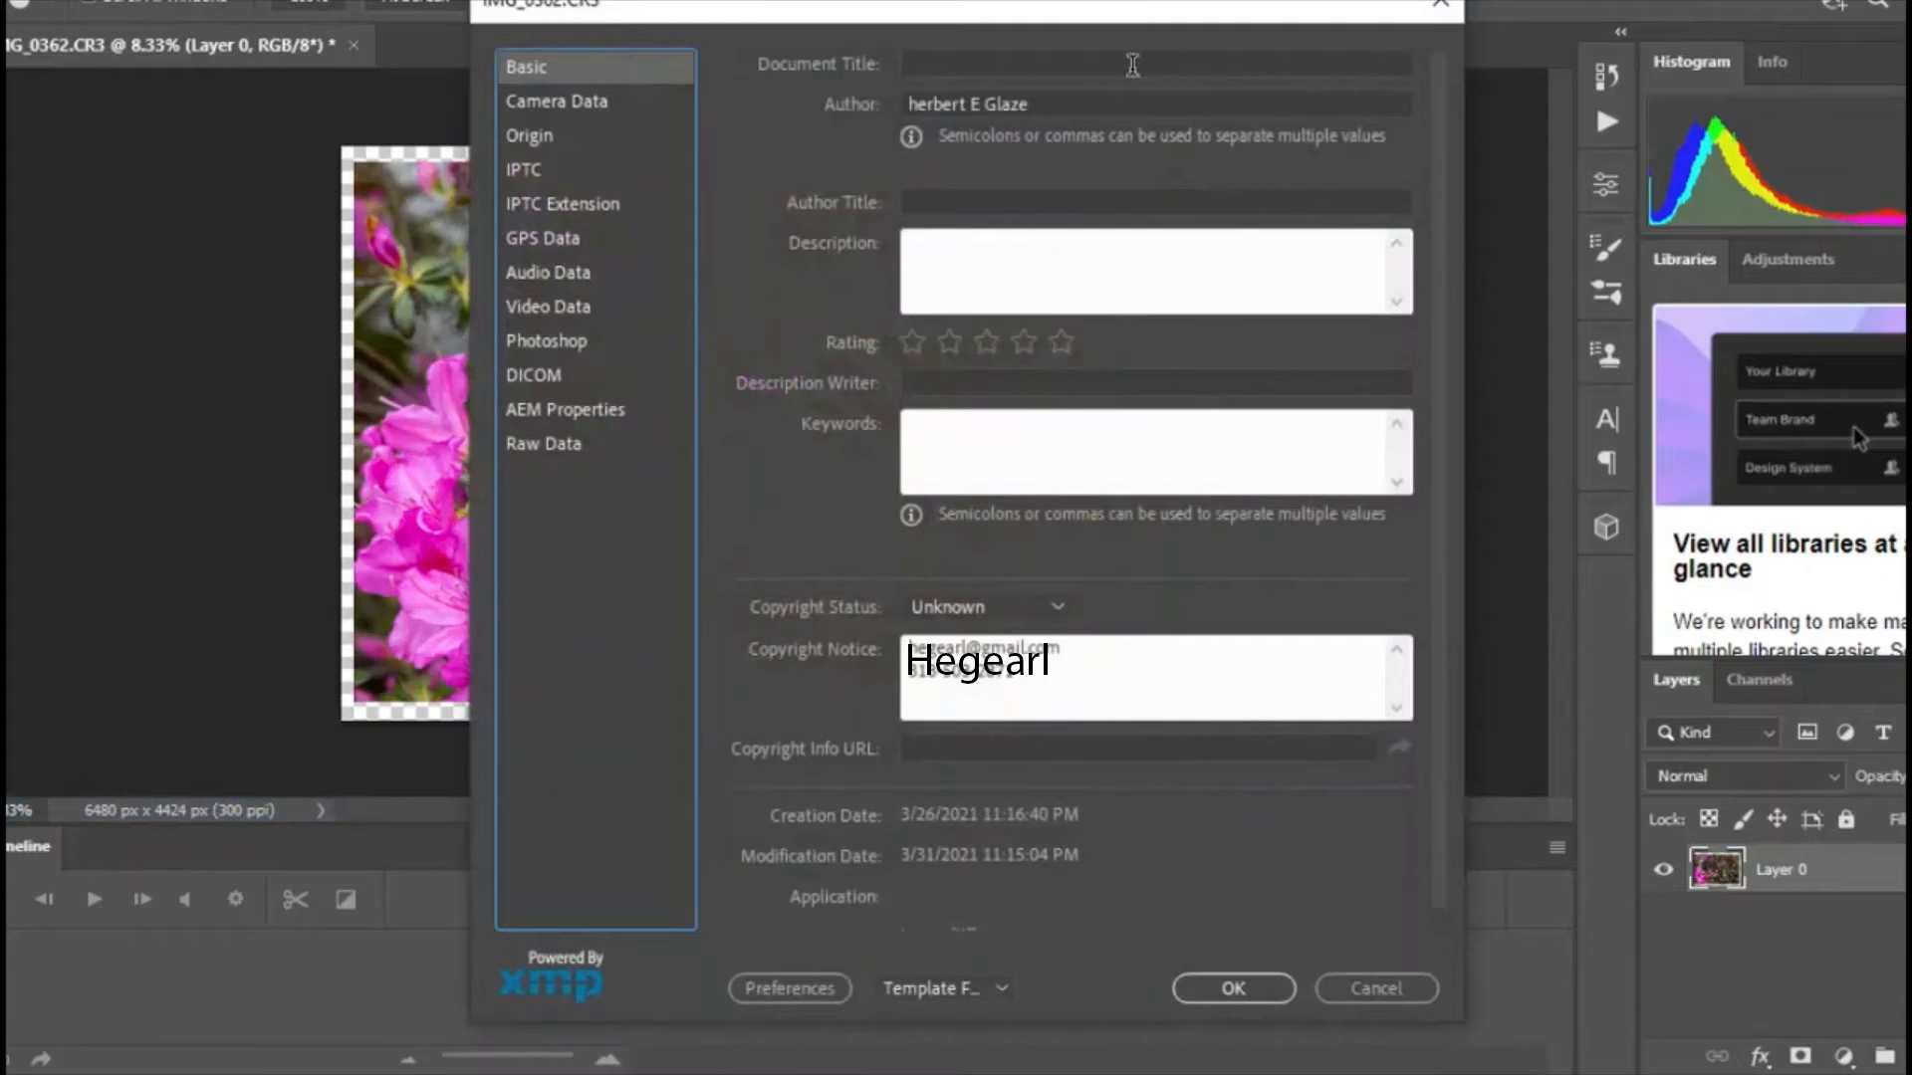
pyautogui.click(1153, 63)
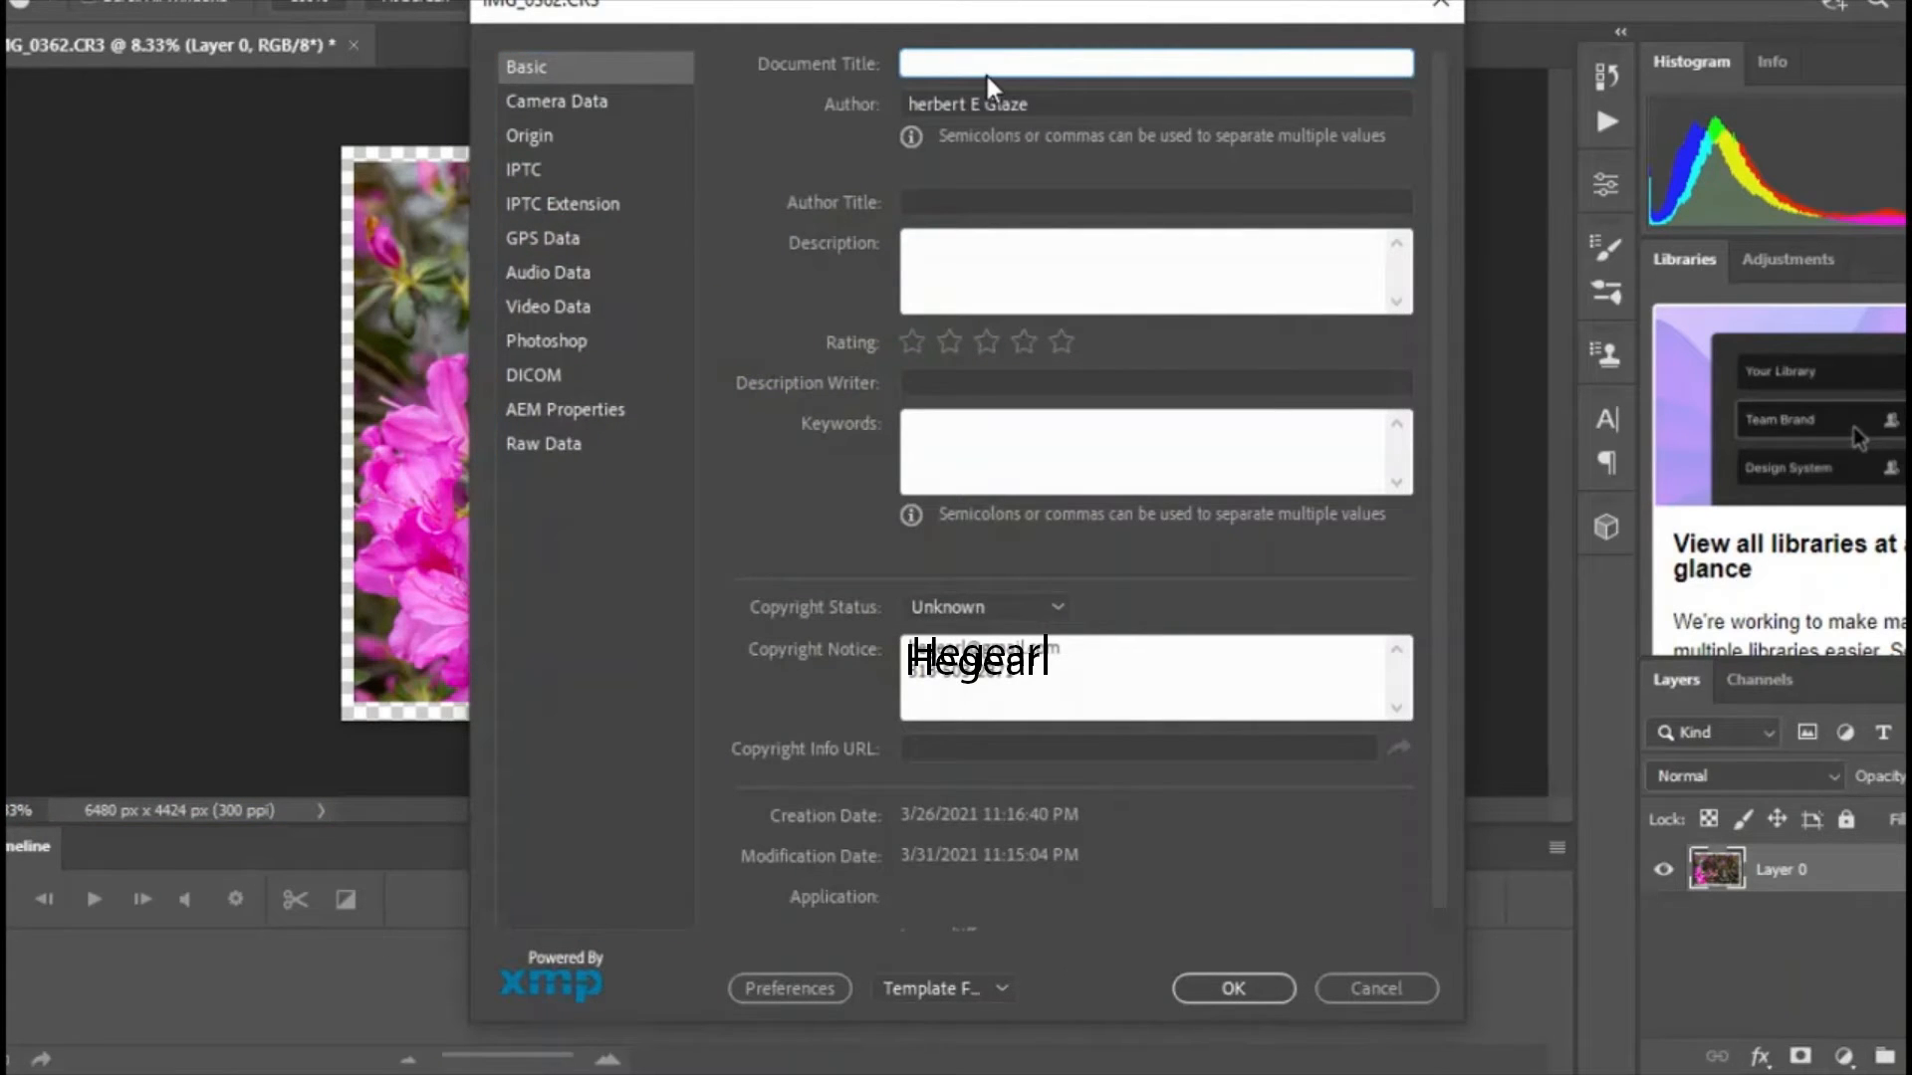
pyautogui.write('b')
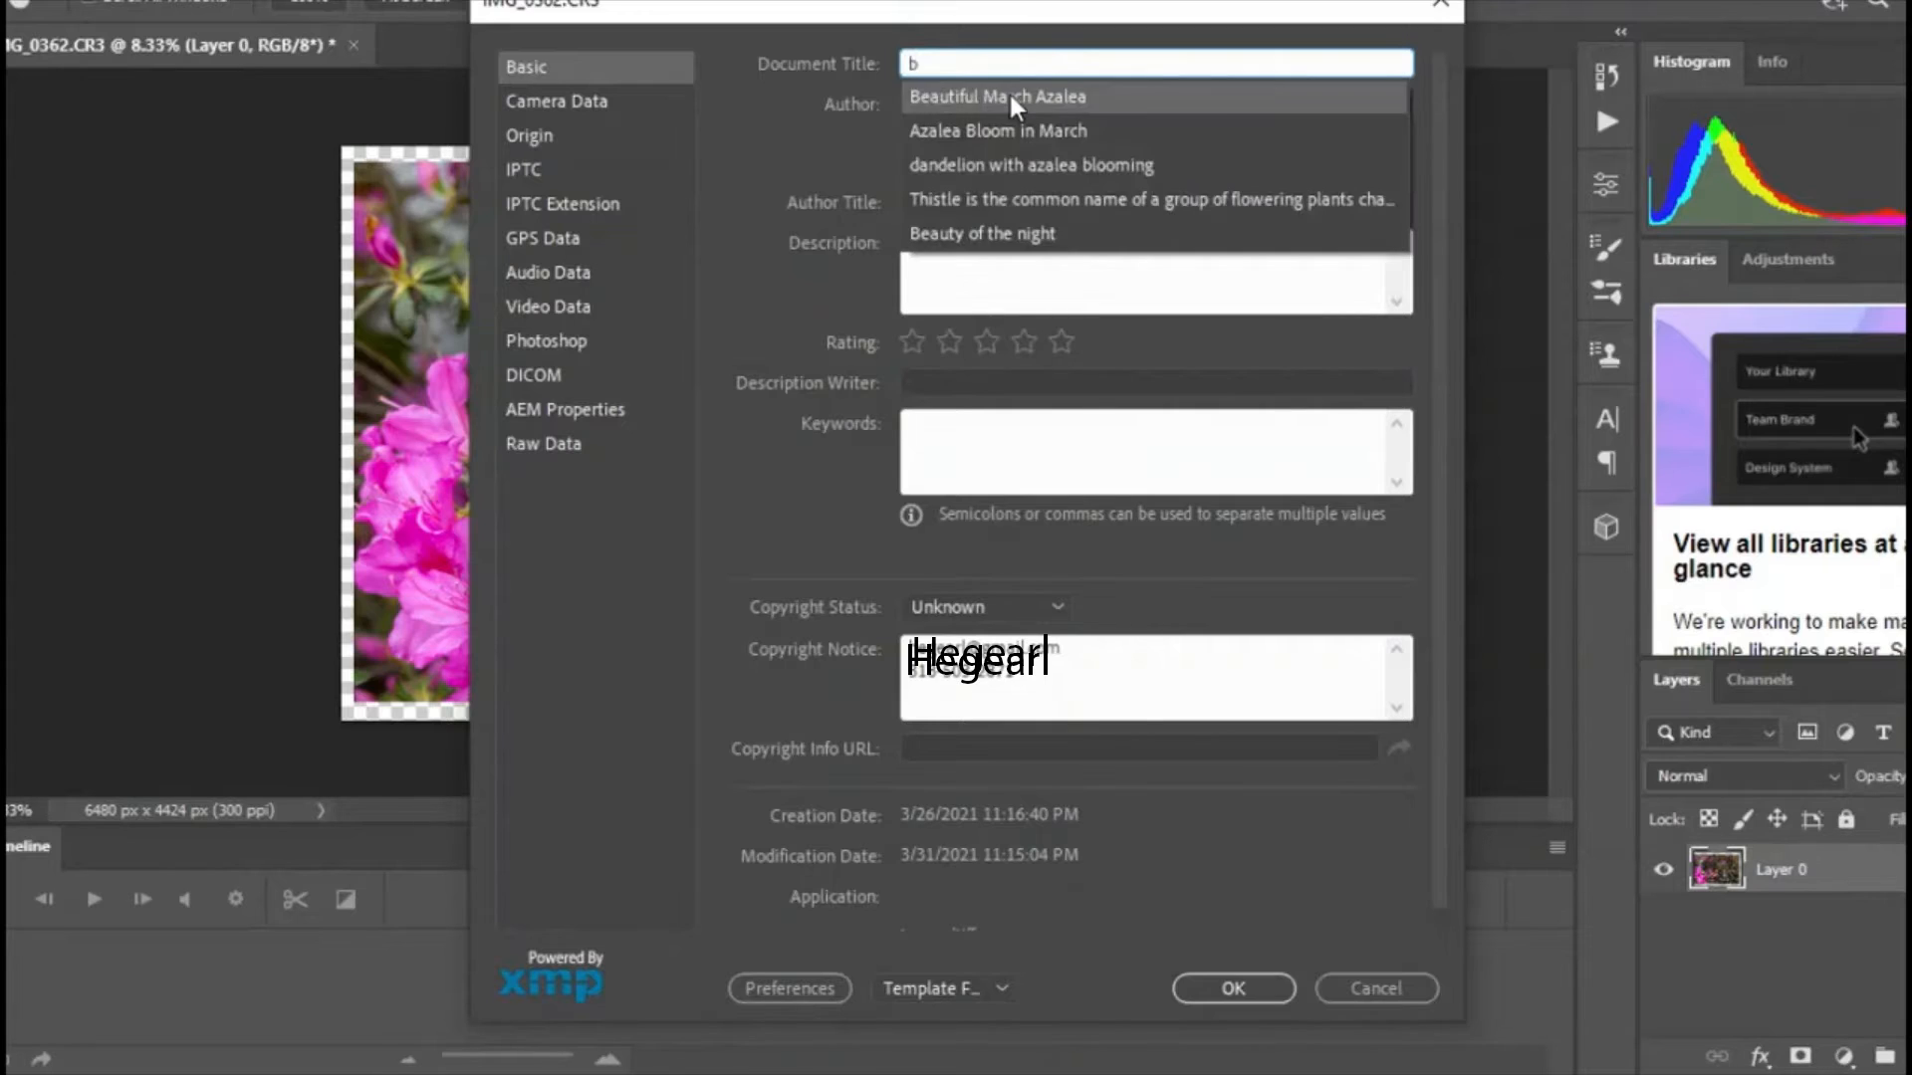
pyautogui.click(998, 95)
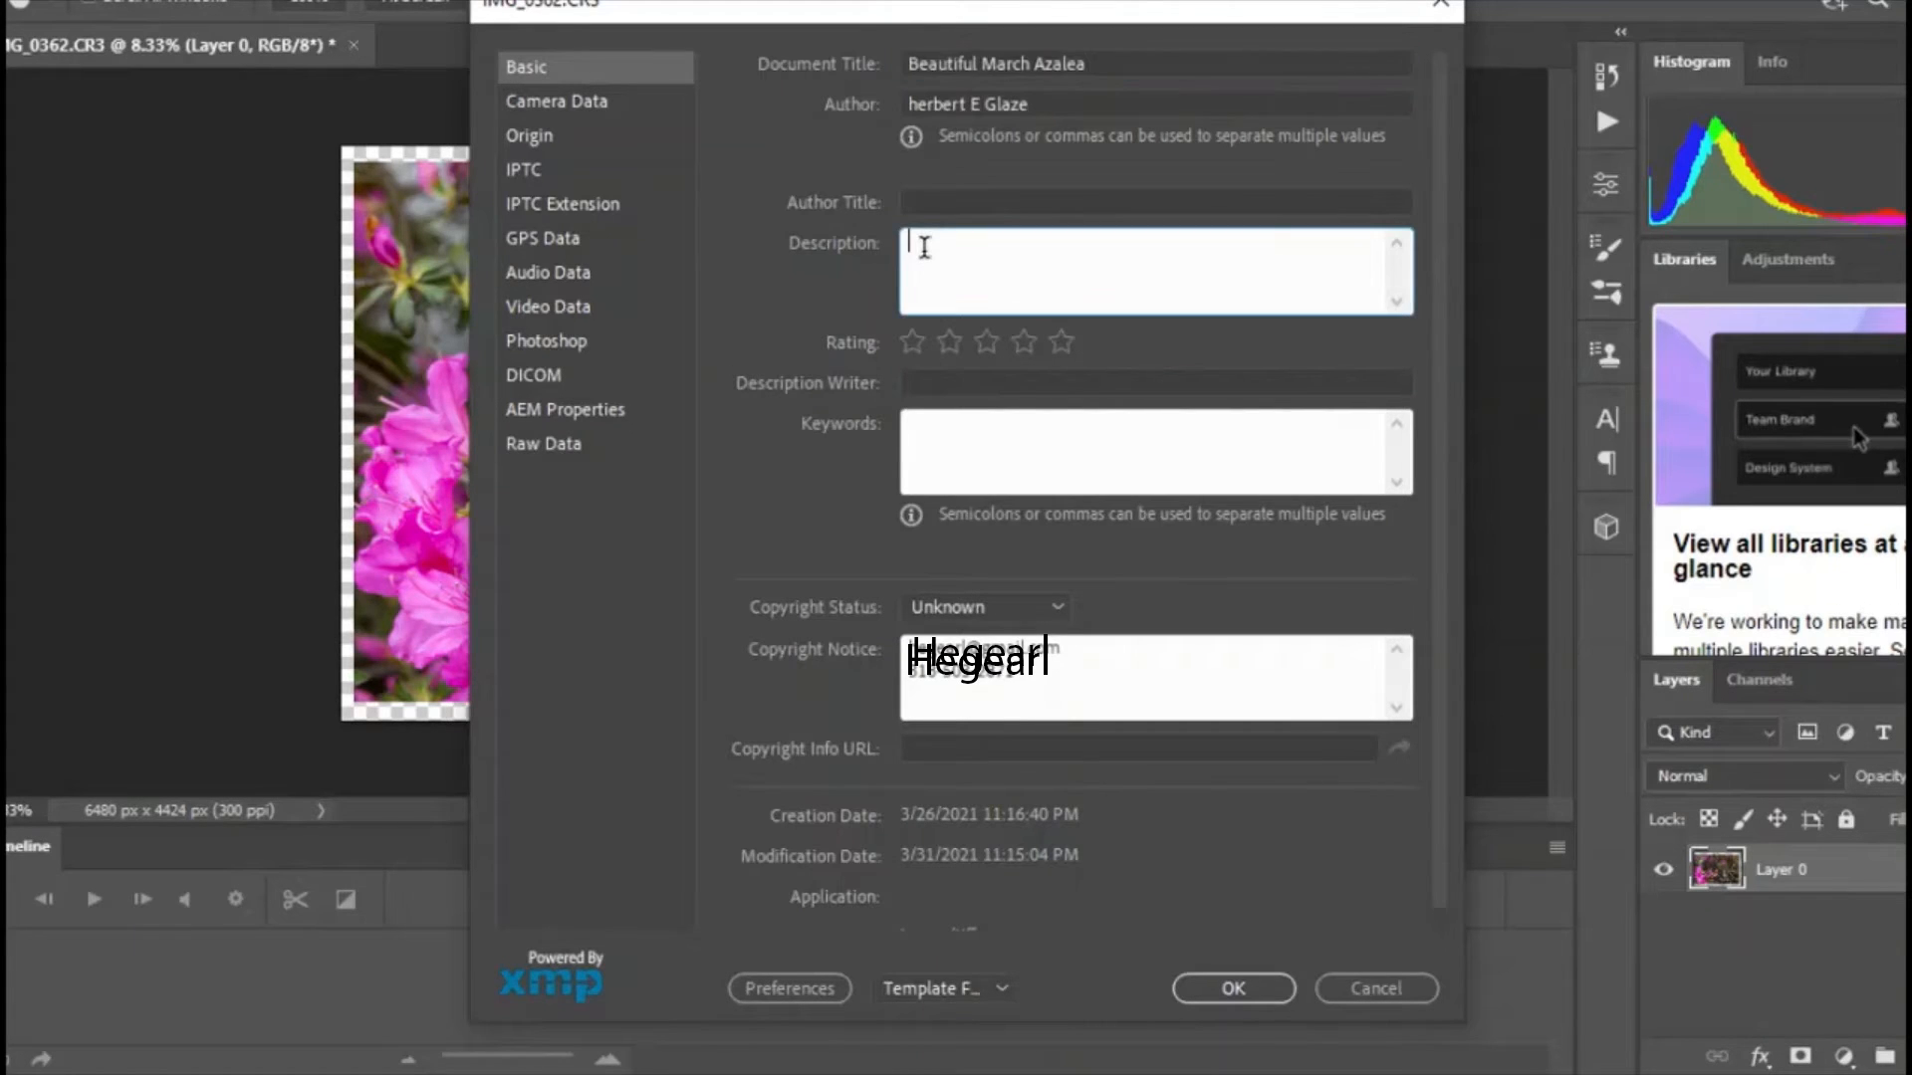
pyautogui.write('b')
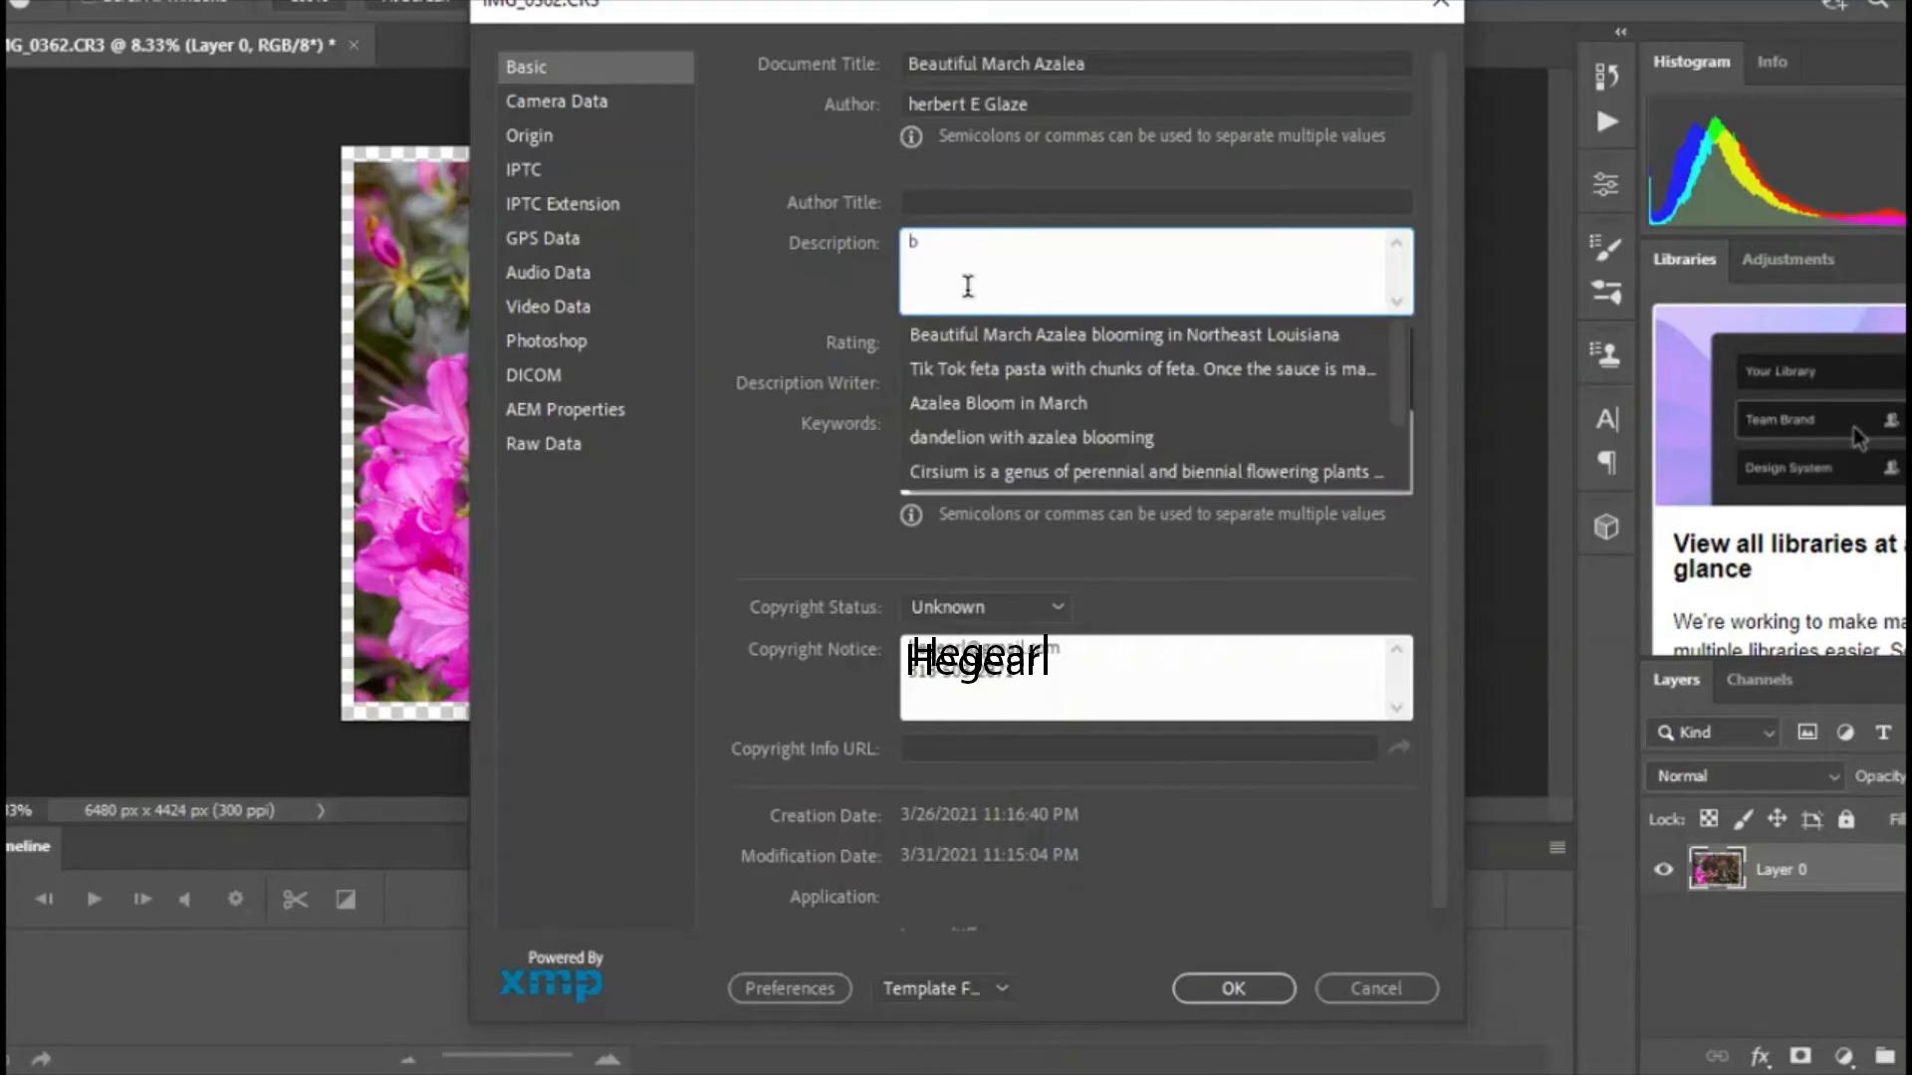
pyautogui.click(1119, 335)
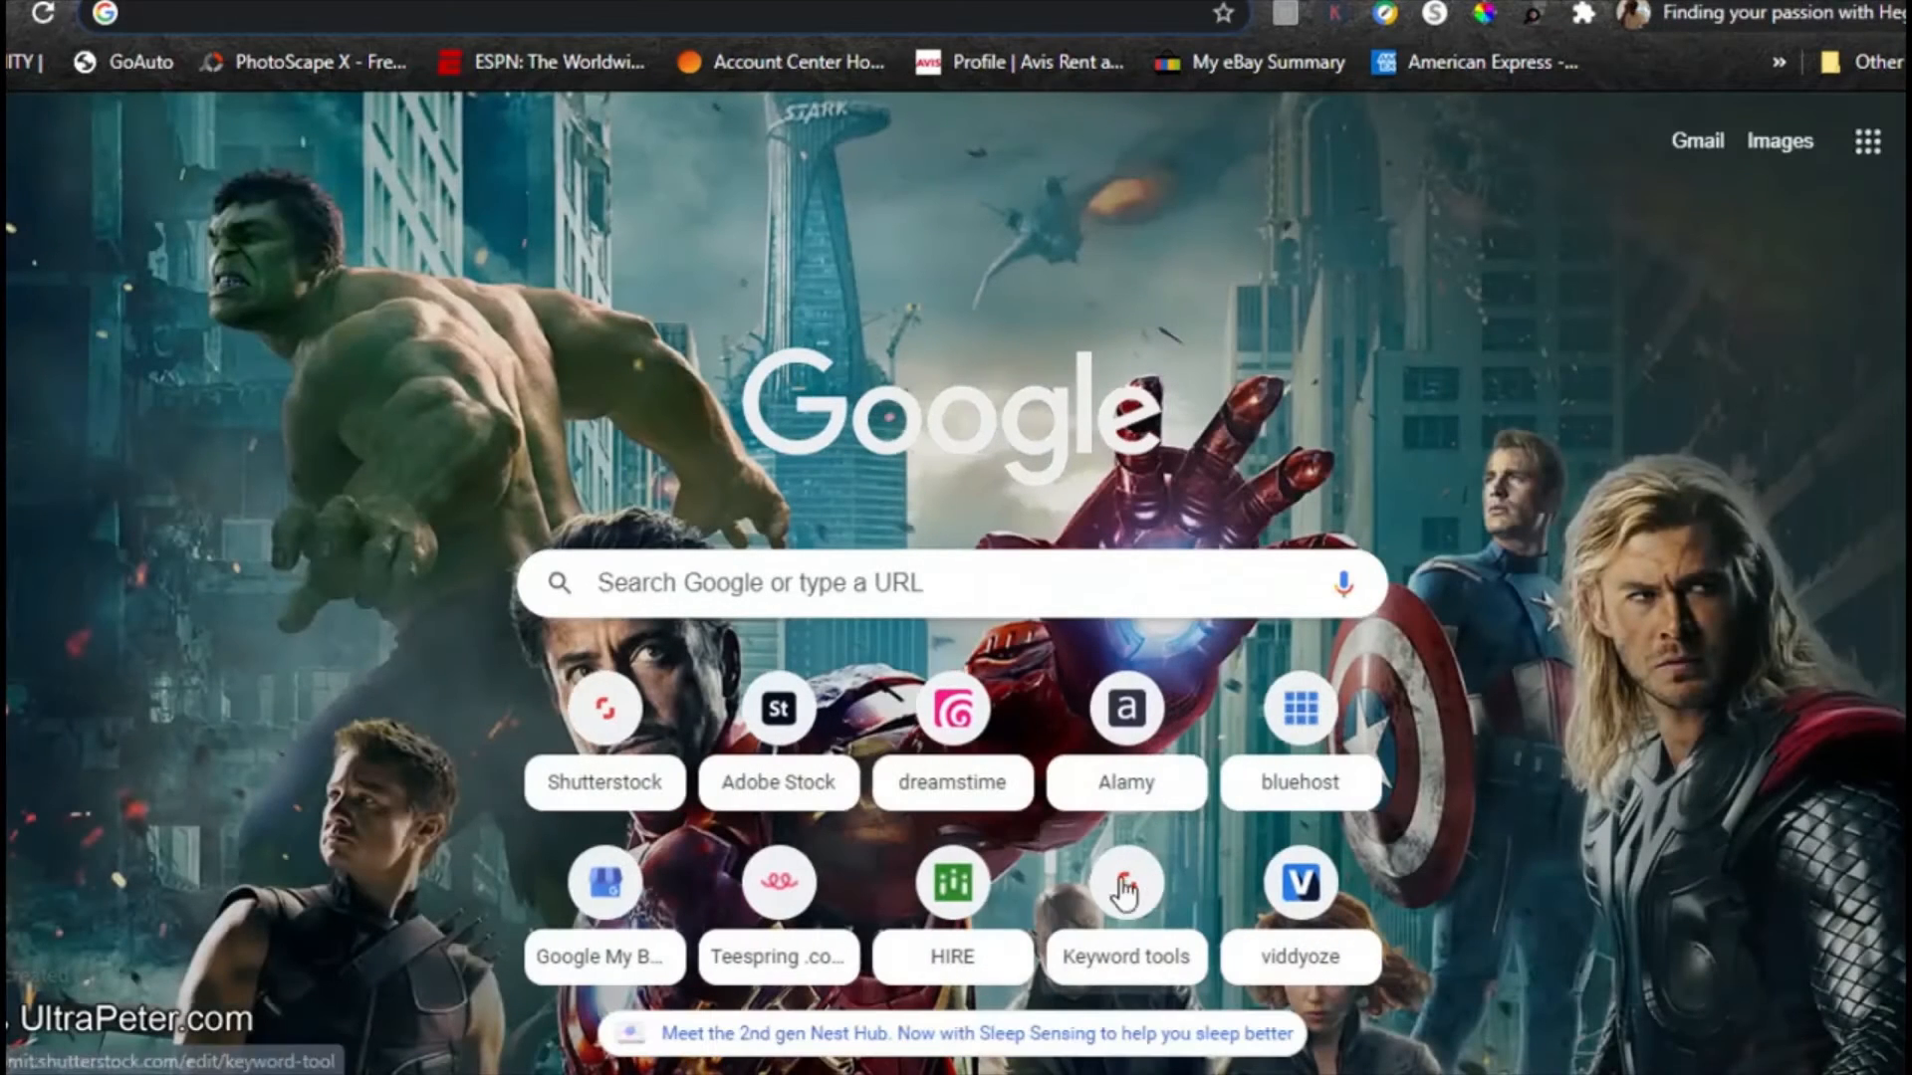
# Search the Shutterstock keyword tool for March Azalea using the pasted title.
pyautogui.click(1124, 880)
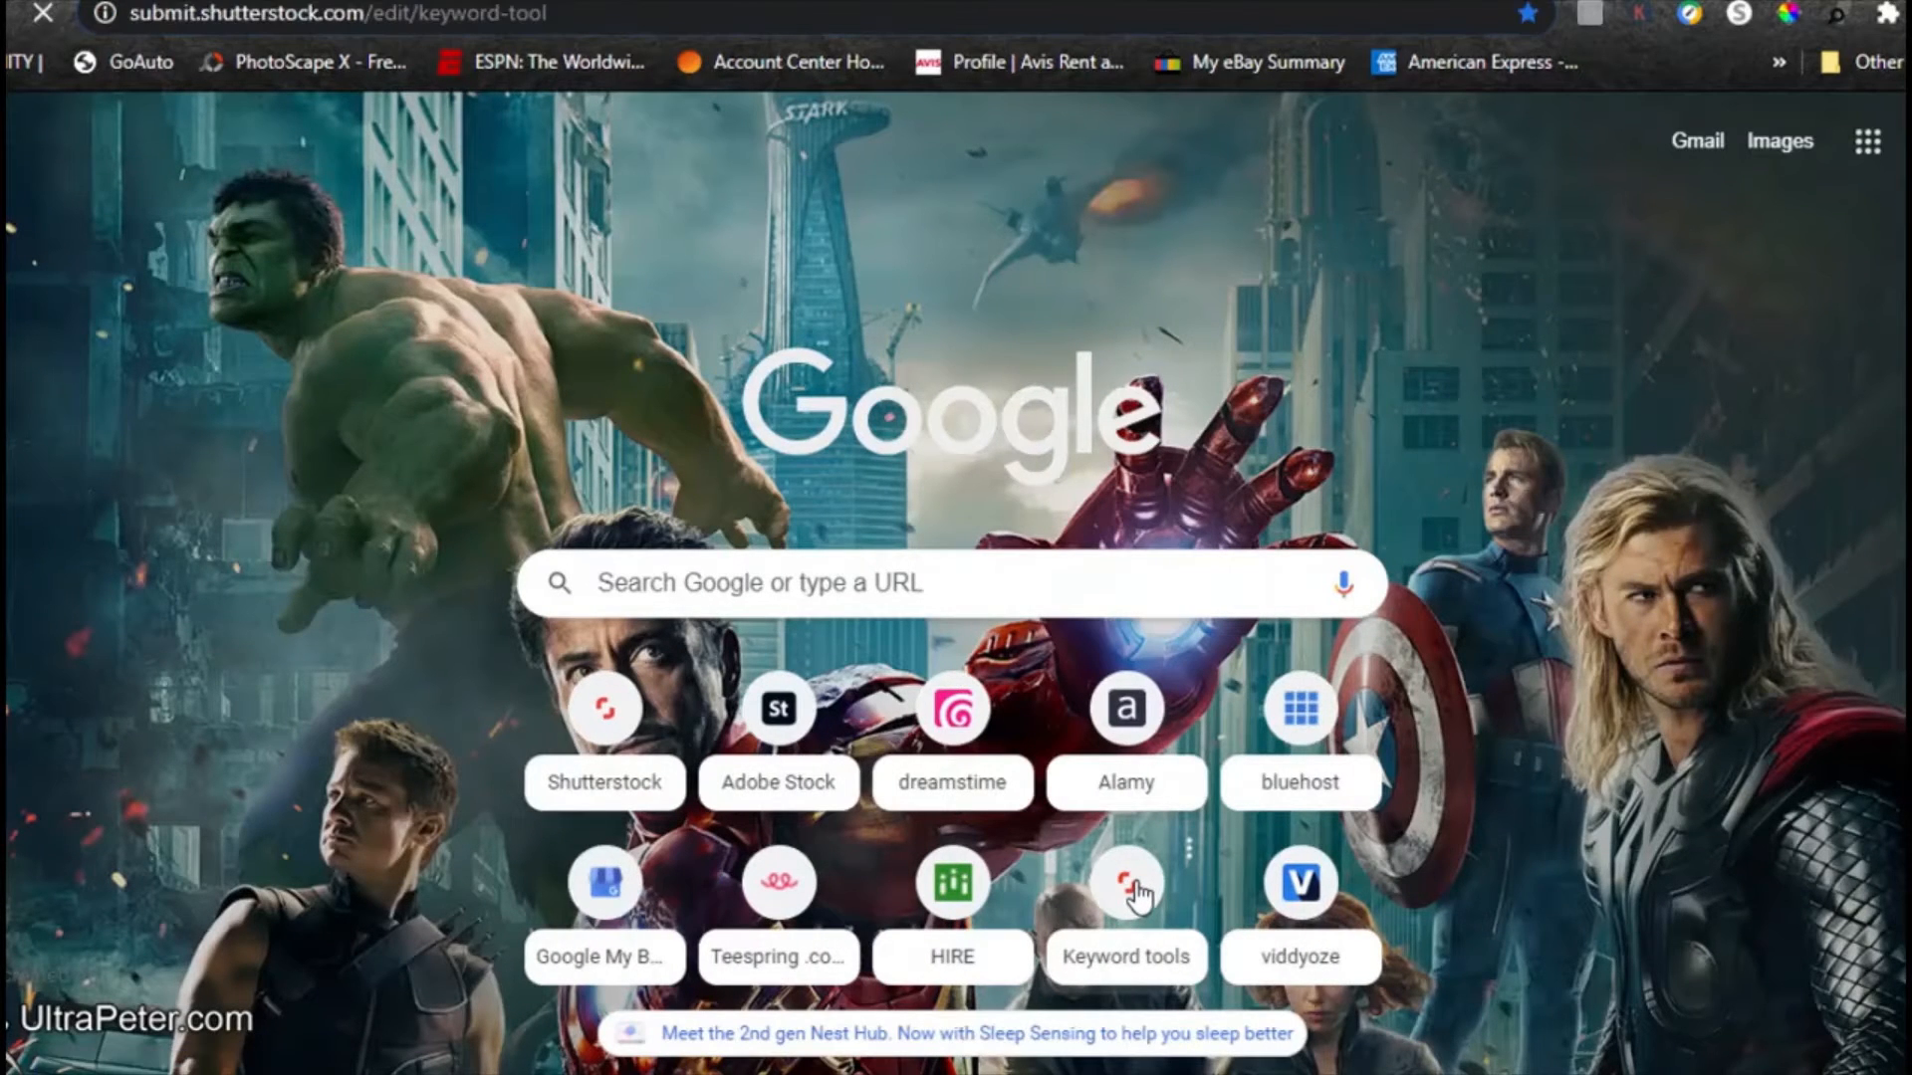
pyautogui.click(1123, 882)
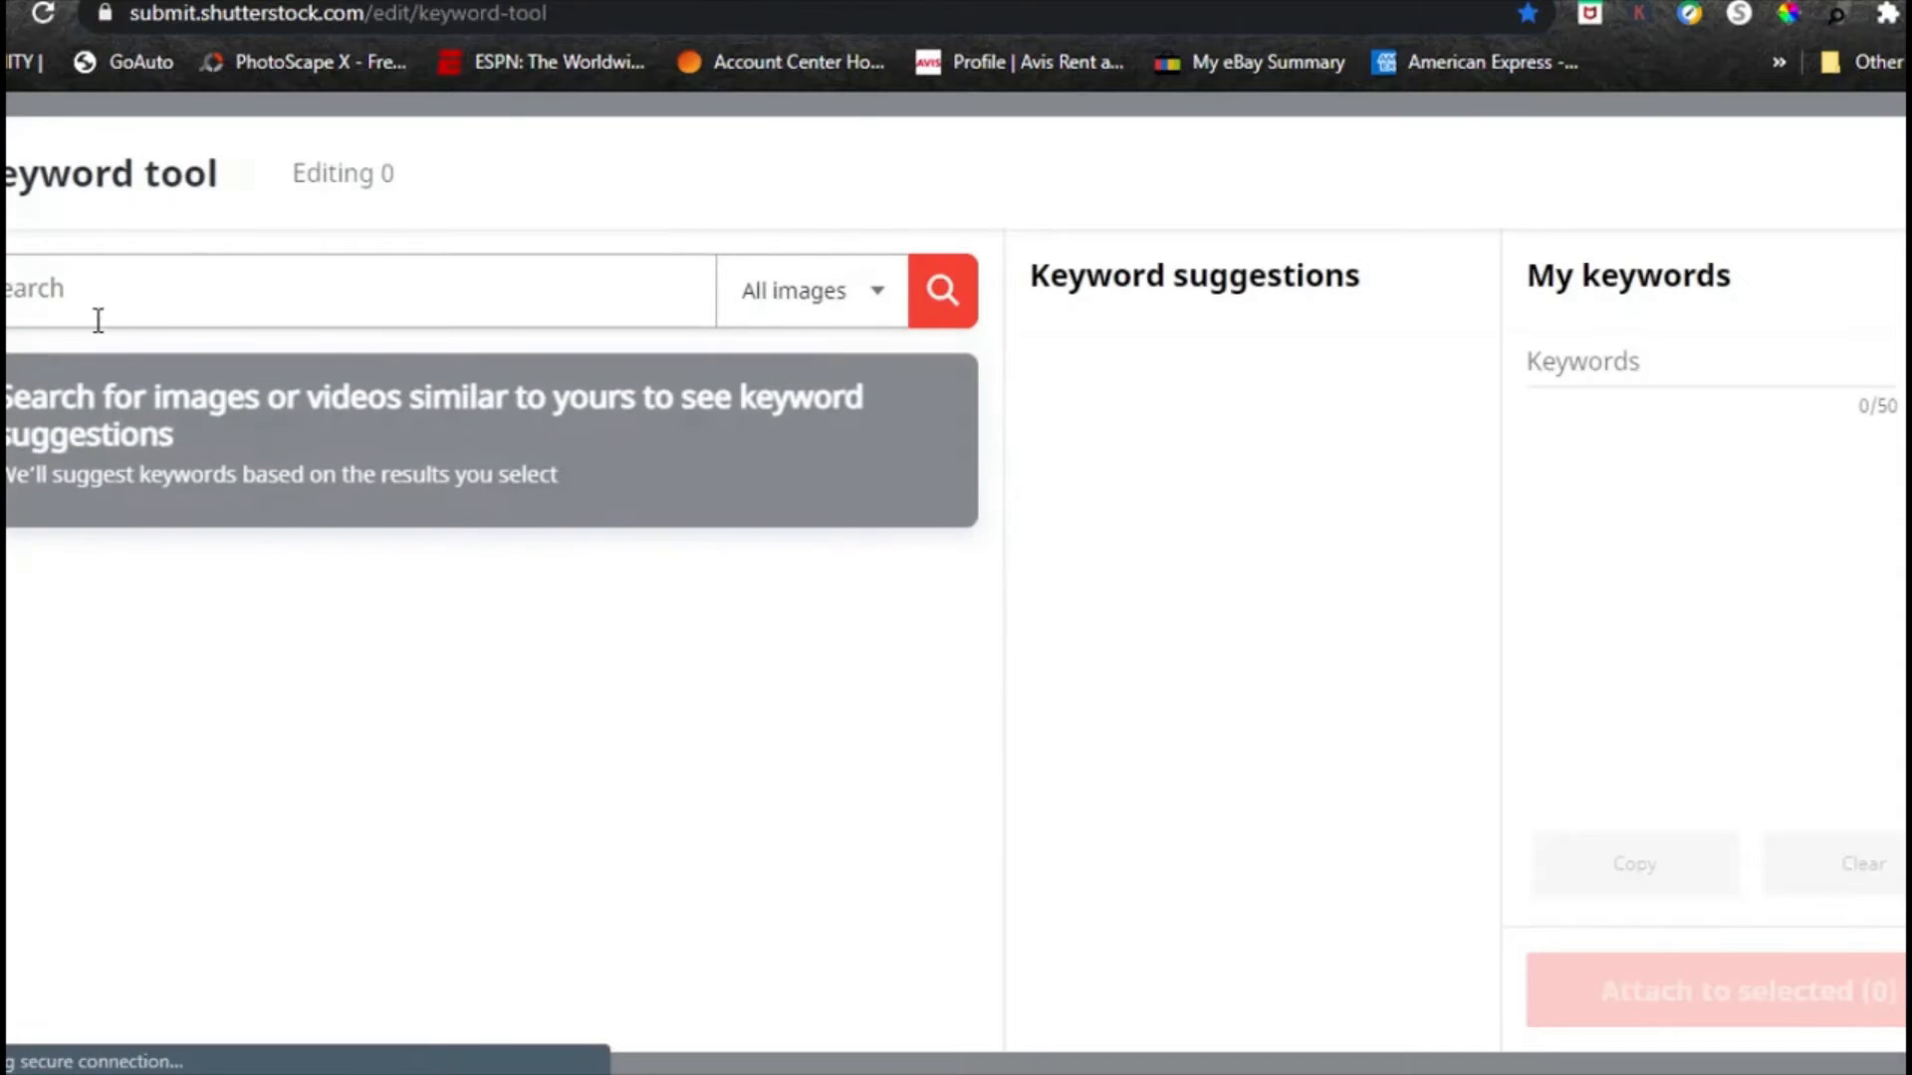
pyautogui.rightClick(97, 316)
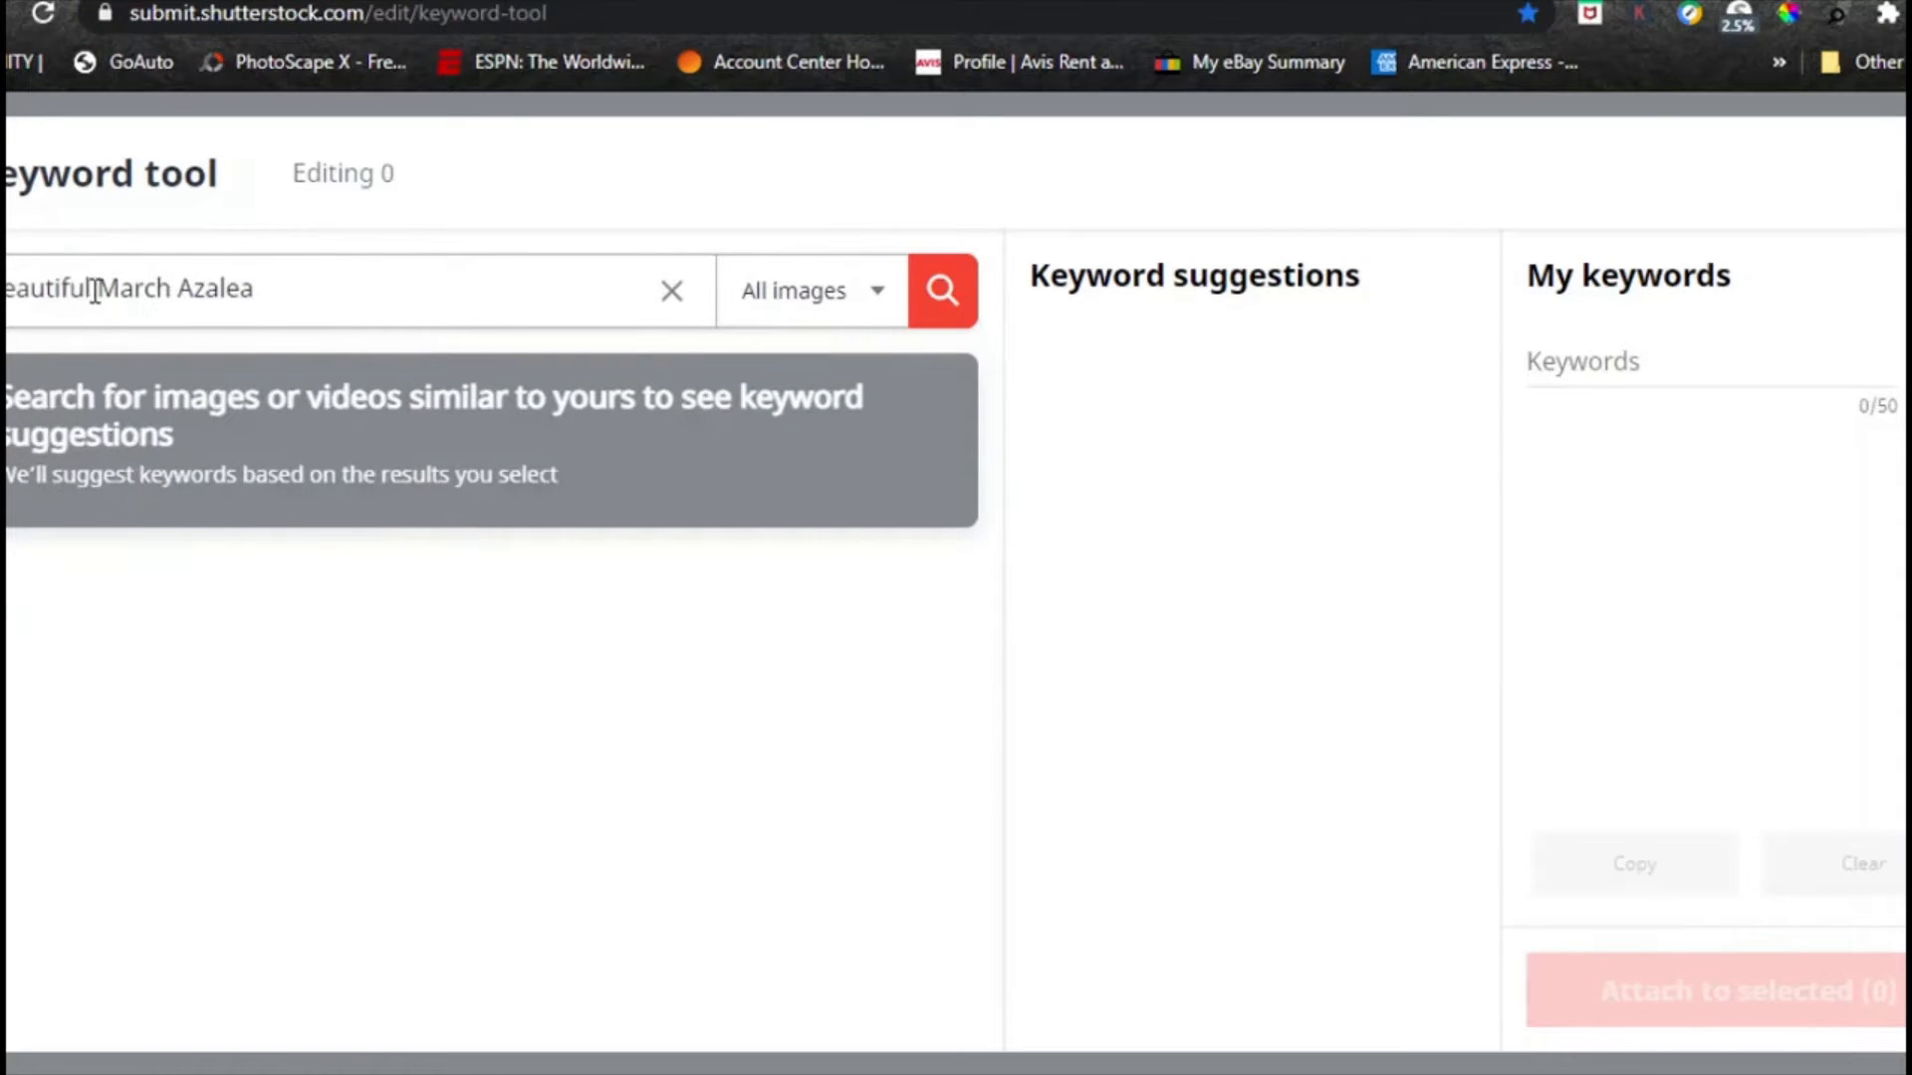
pyautogui.doubleClick(47, 289)
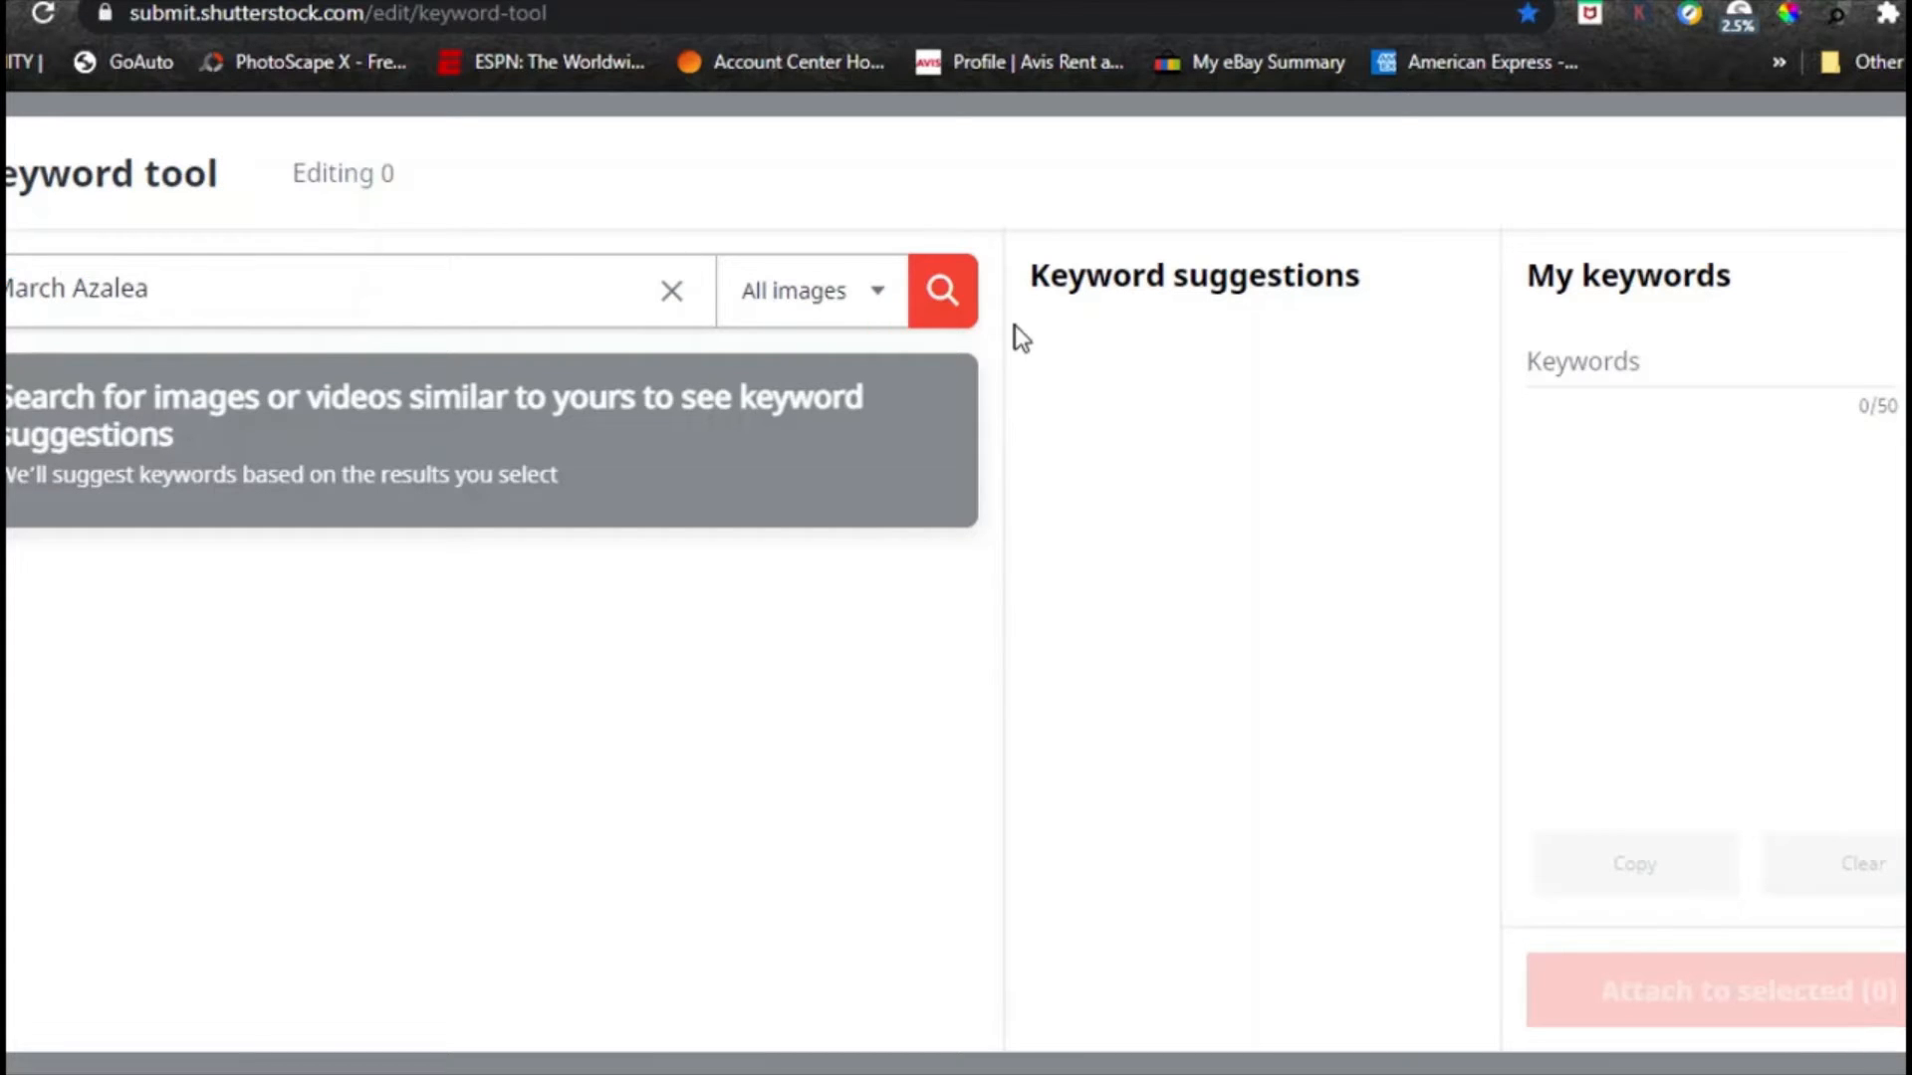
pyautogui.click(940, 291)
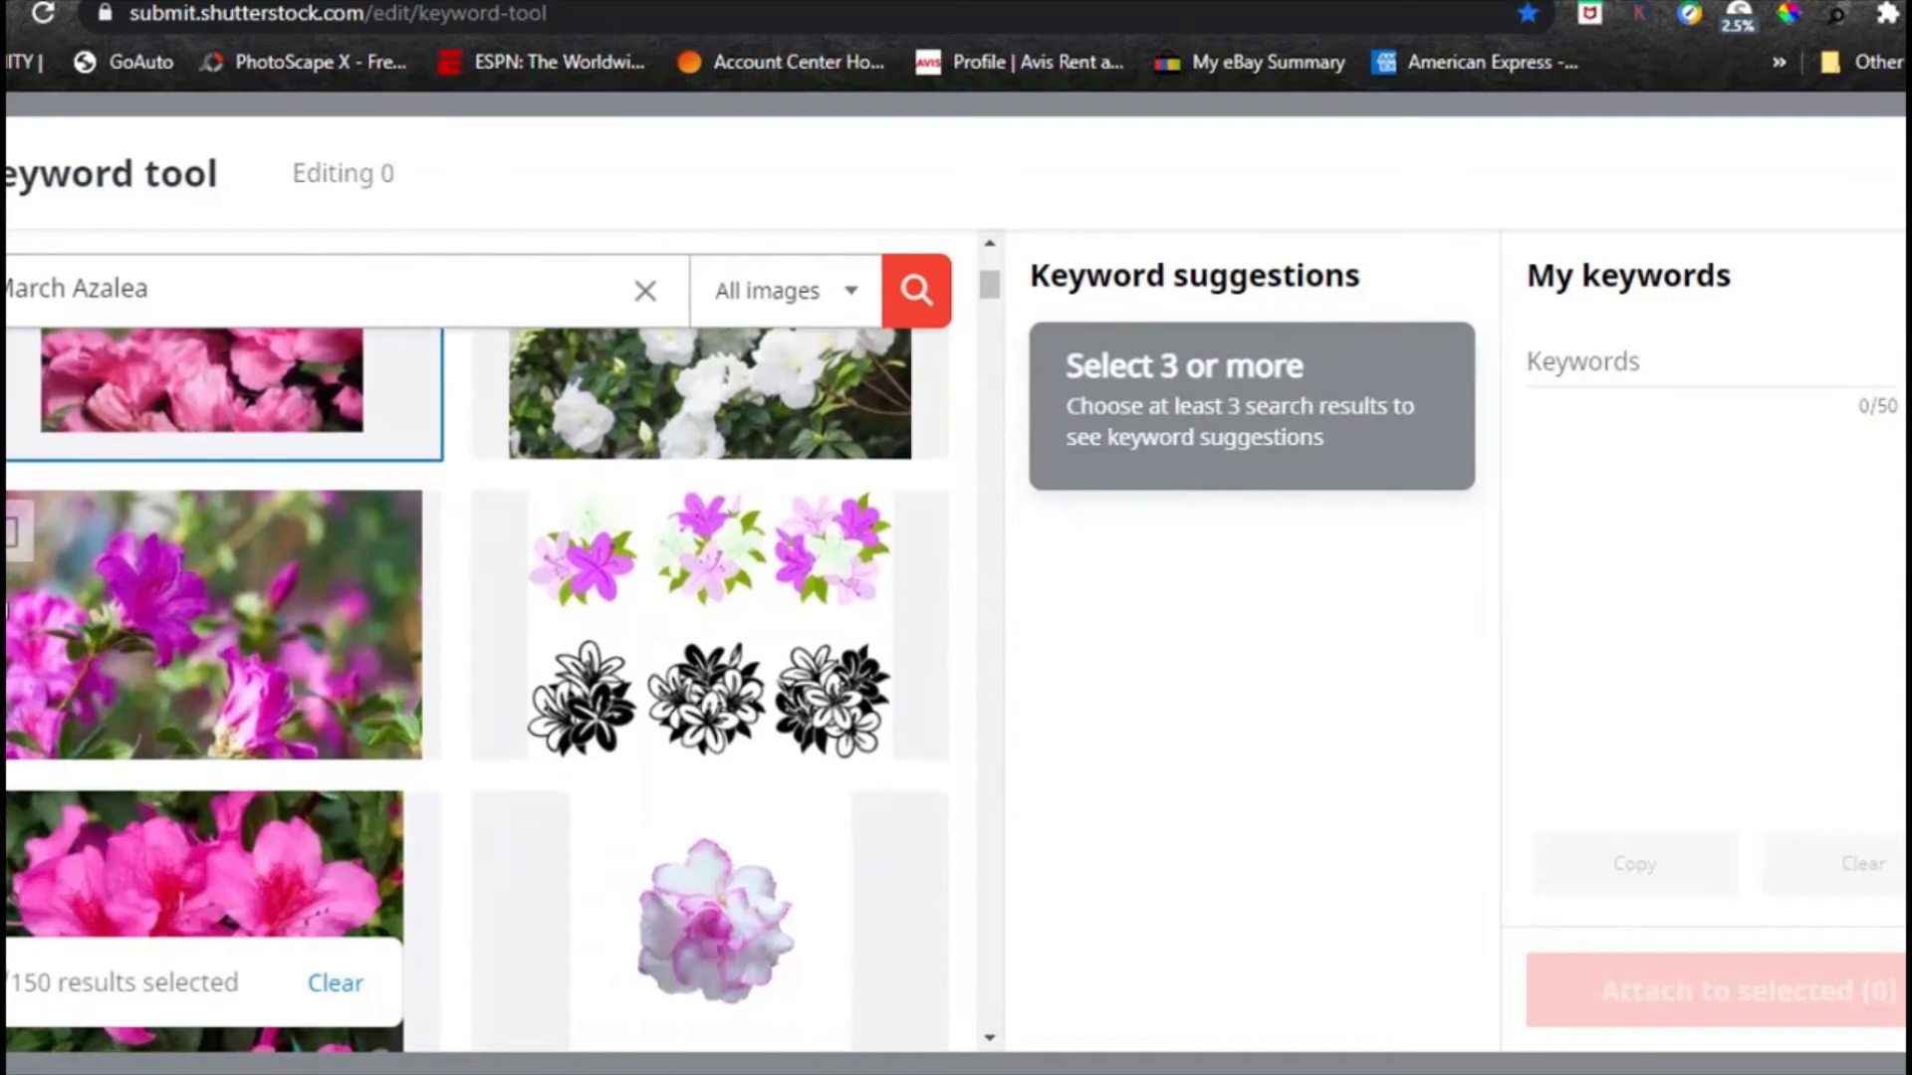
# Add all most relevant suggested keywords and copy the collected list.
pyautogui.scroll(-3)
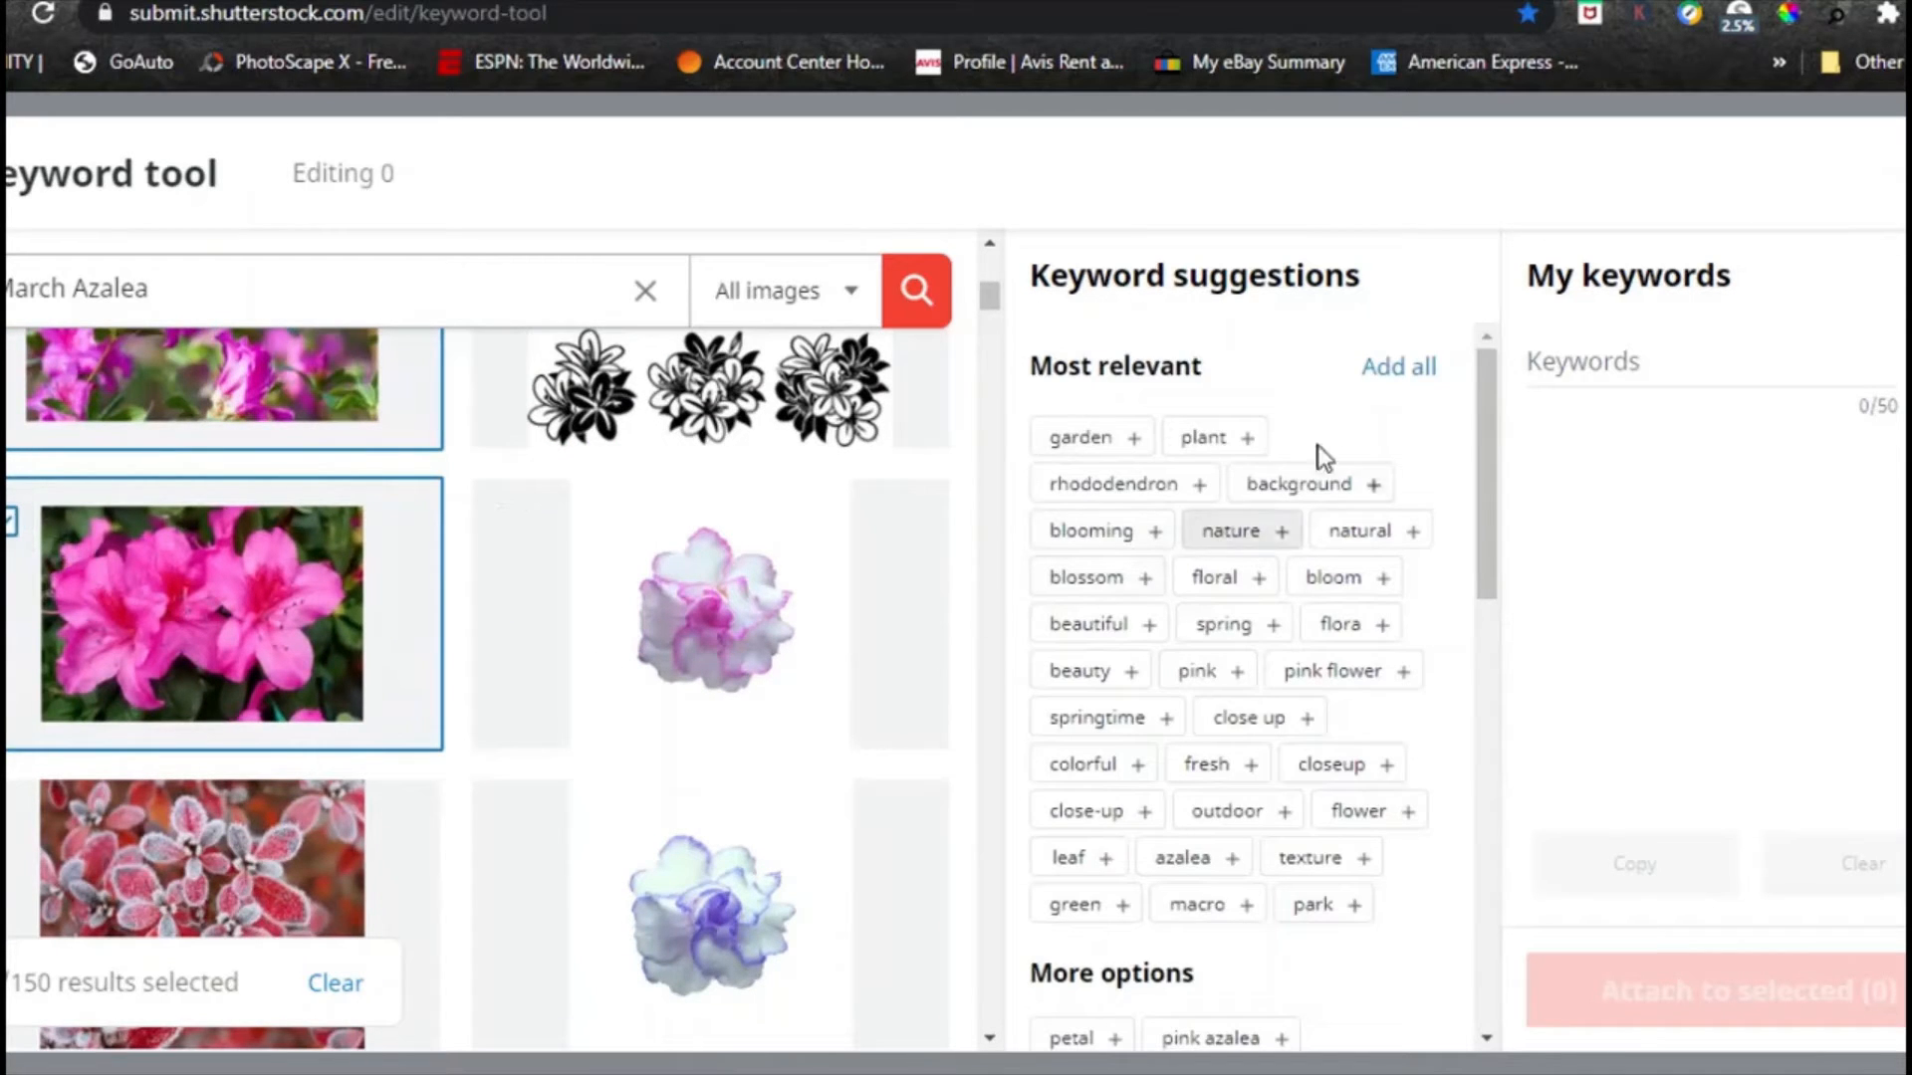
pyautogui.click(1398, 367)
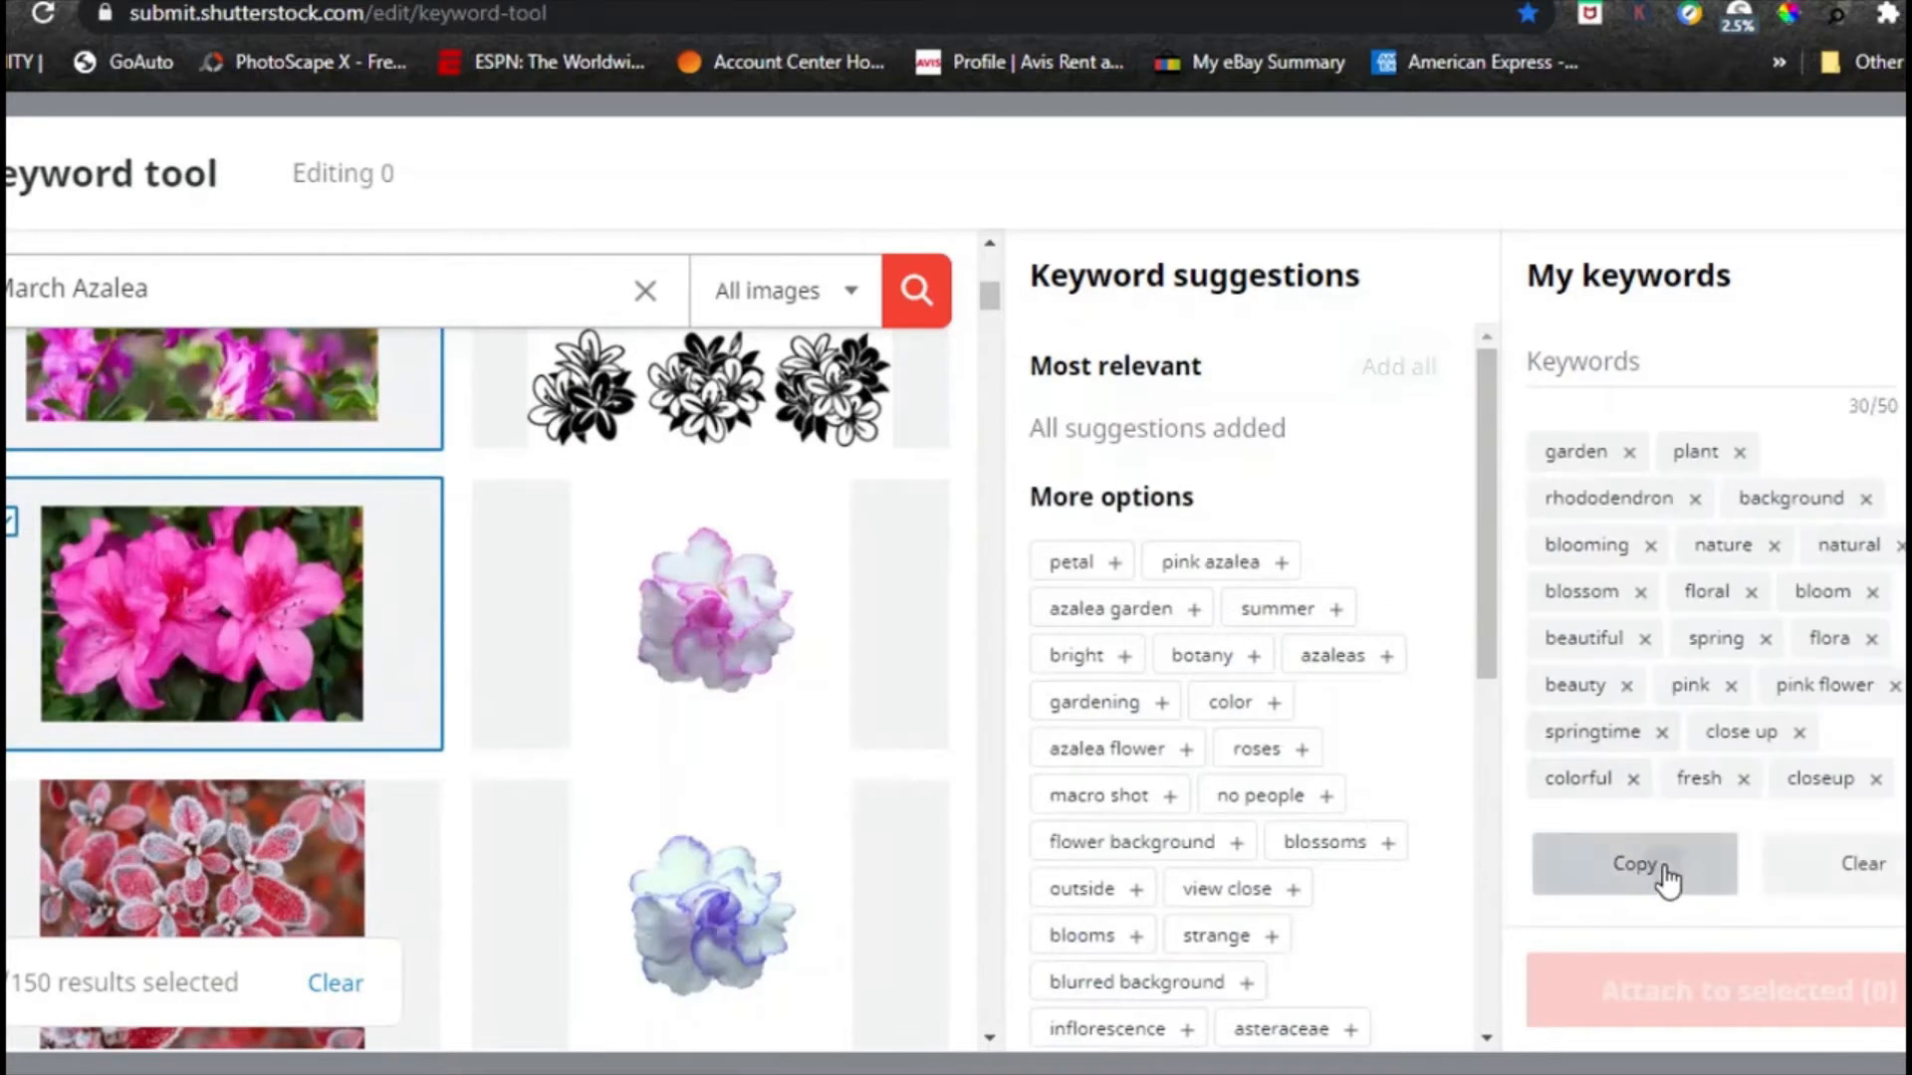
pyautogui.click(1633, 862)
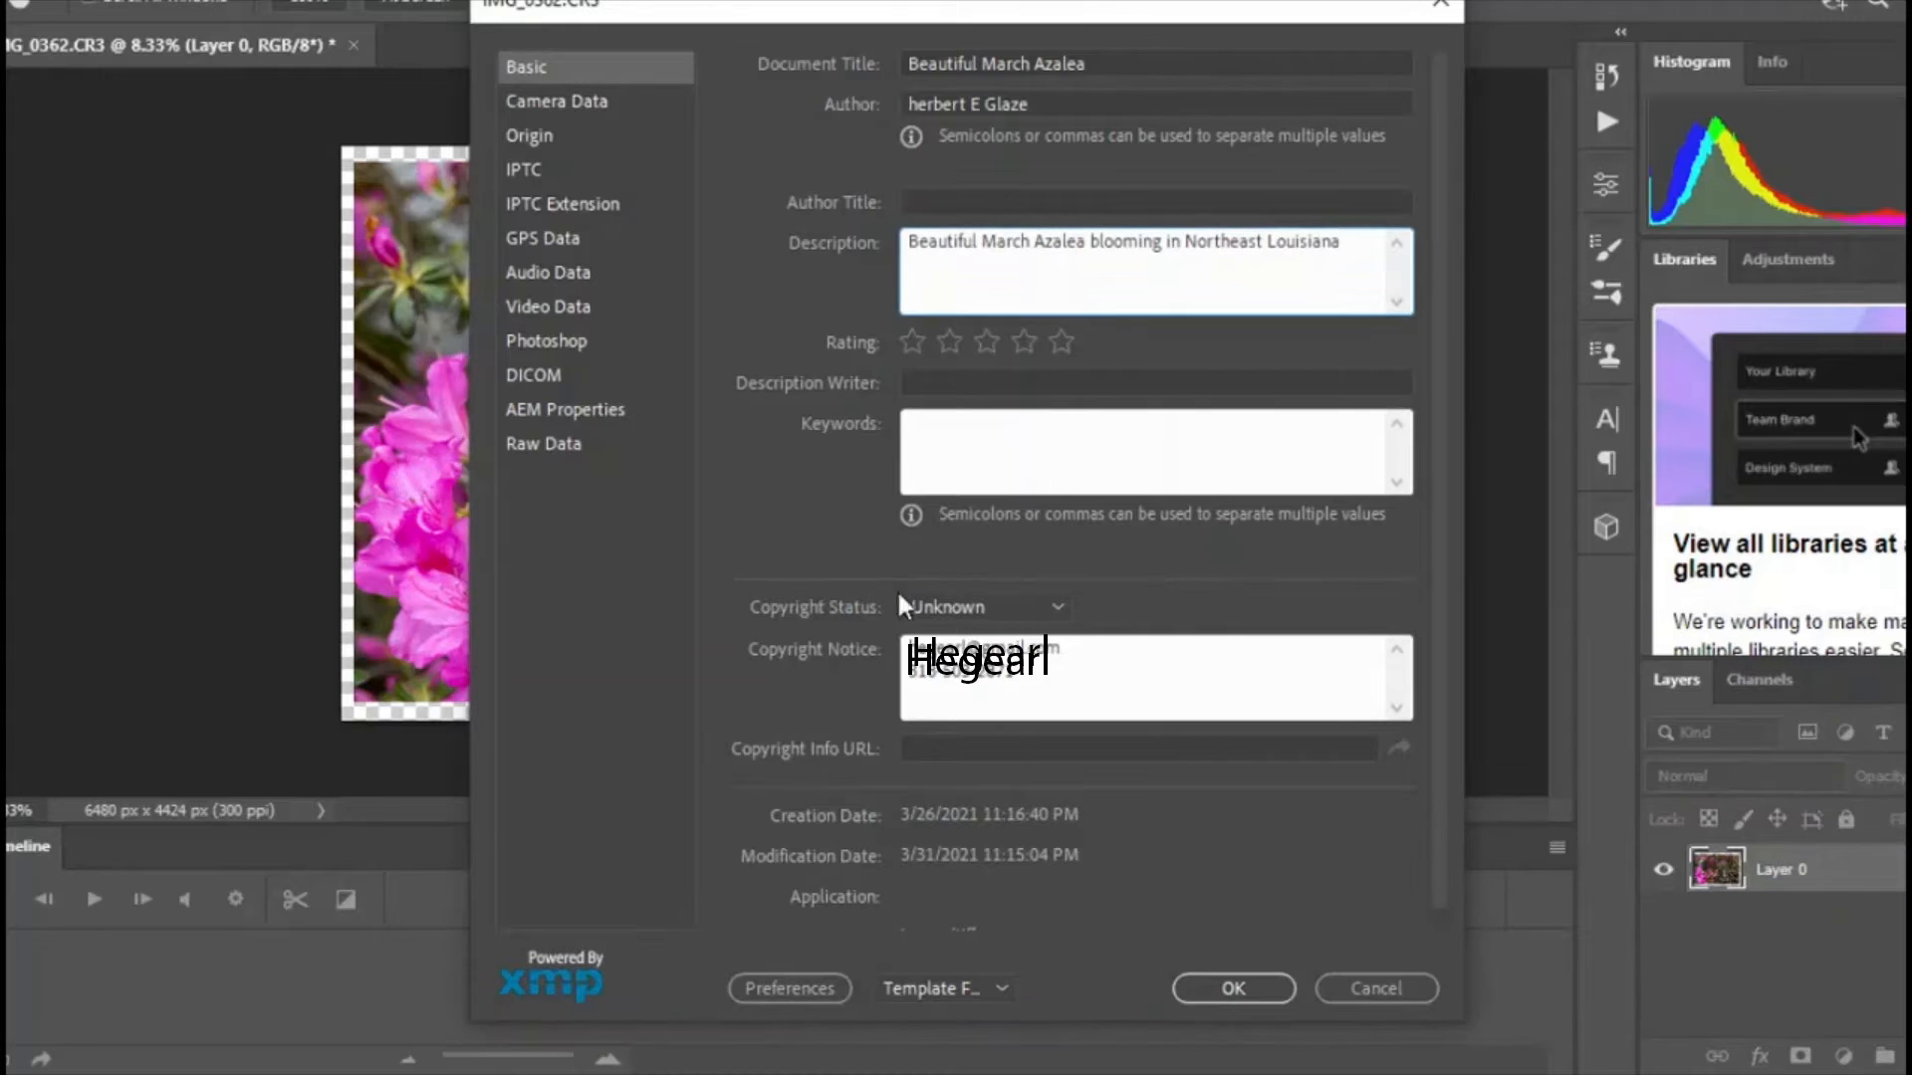
# Paste the keywords into metadata, copy the title Beautiful March Azalea, and confirm file info.
pyautogui.rightClick(1153, 452)
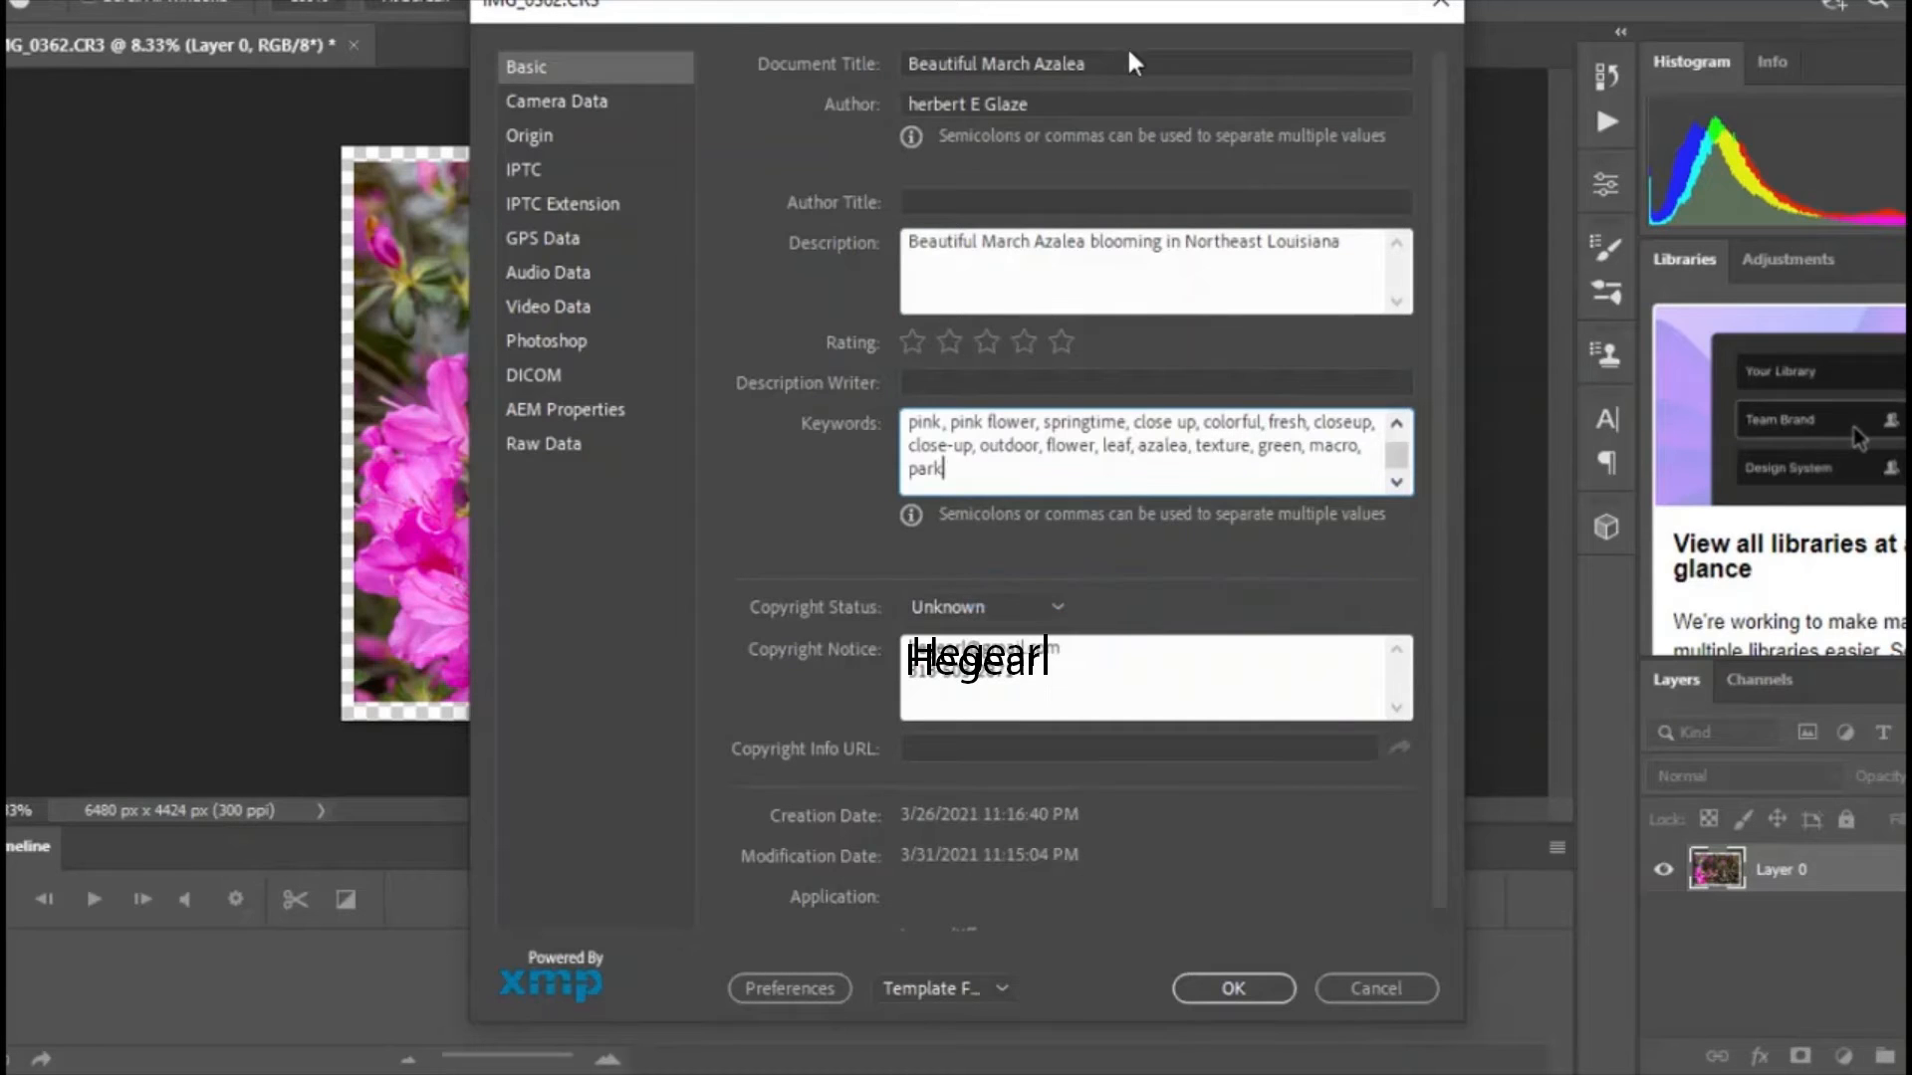
pyautogui.moveTo(1109, 57)
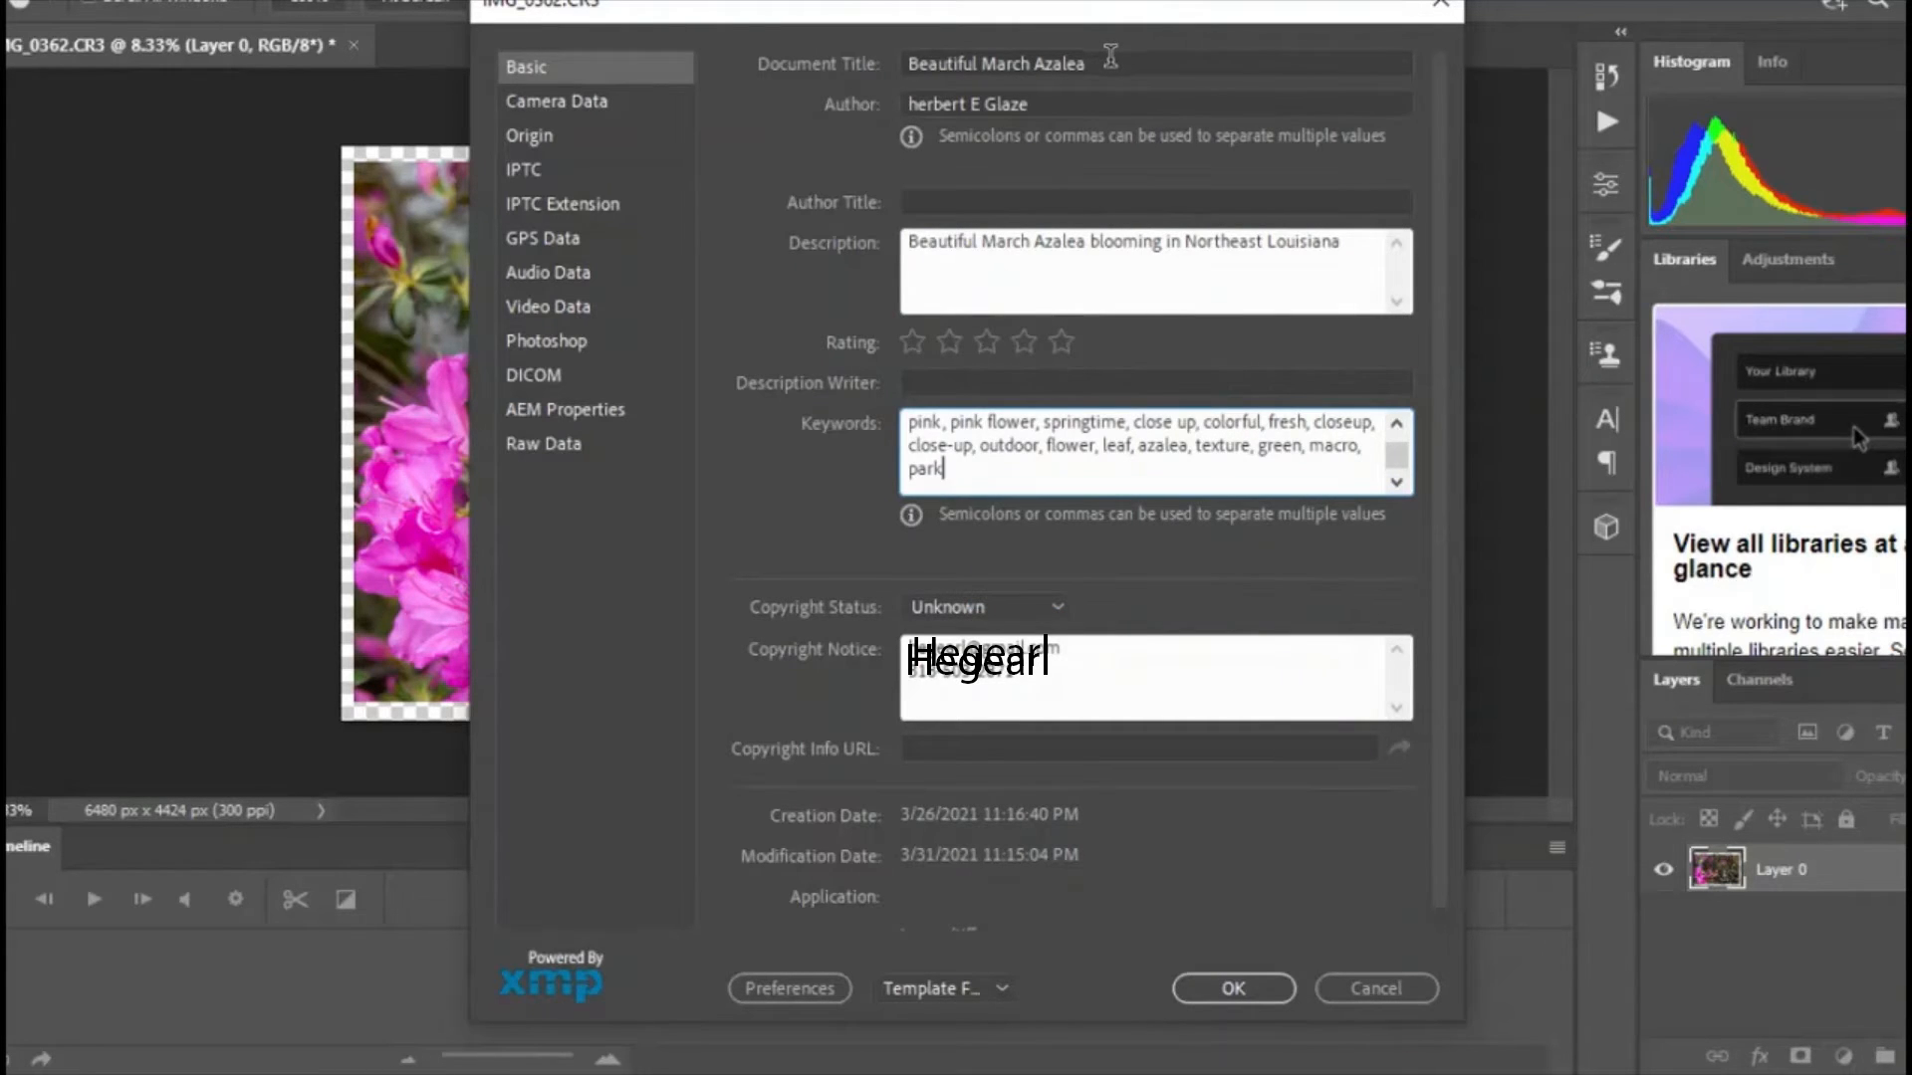
pyautogui.tripleClick(994, 64)
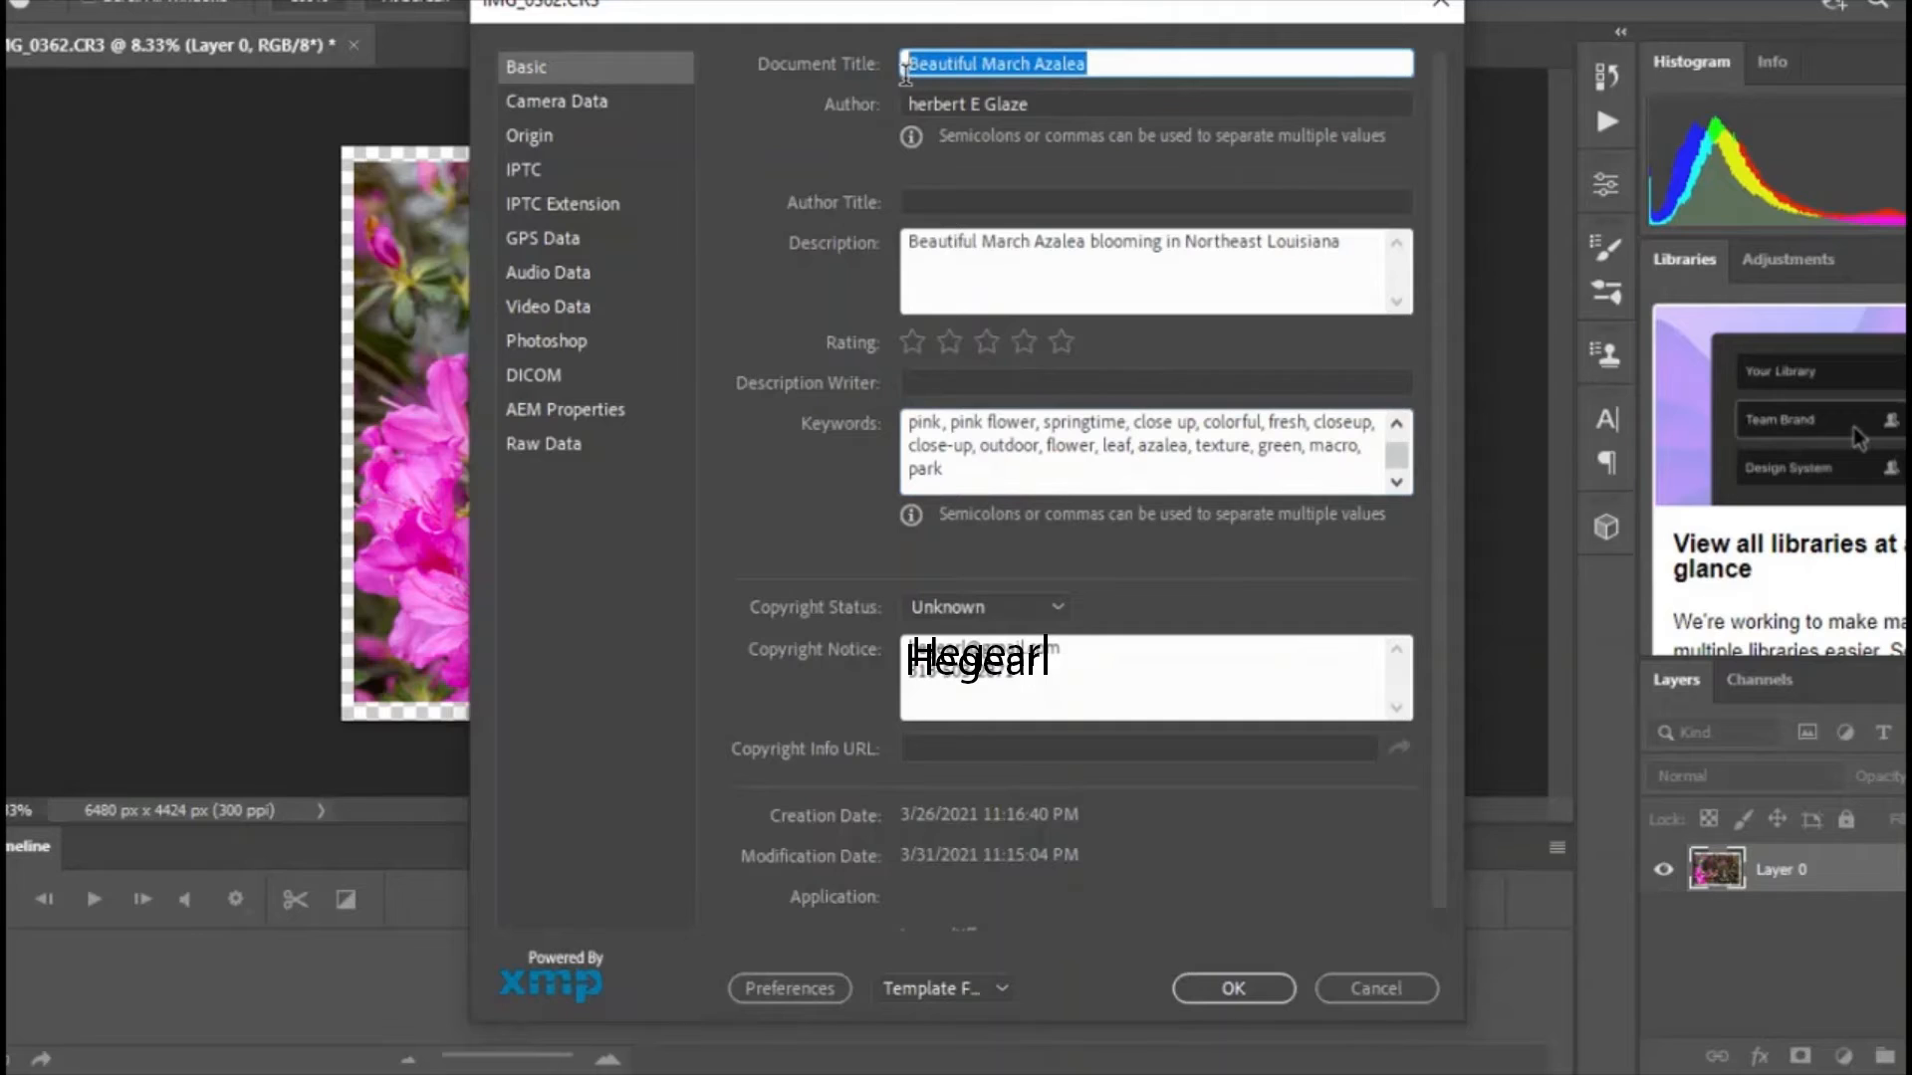
pyautogui.rightClick(996, 64)
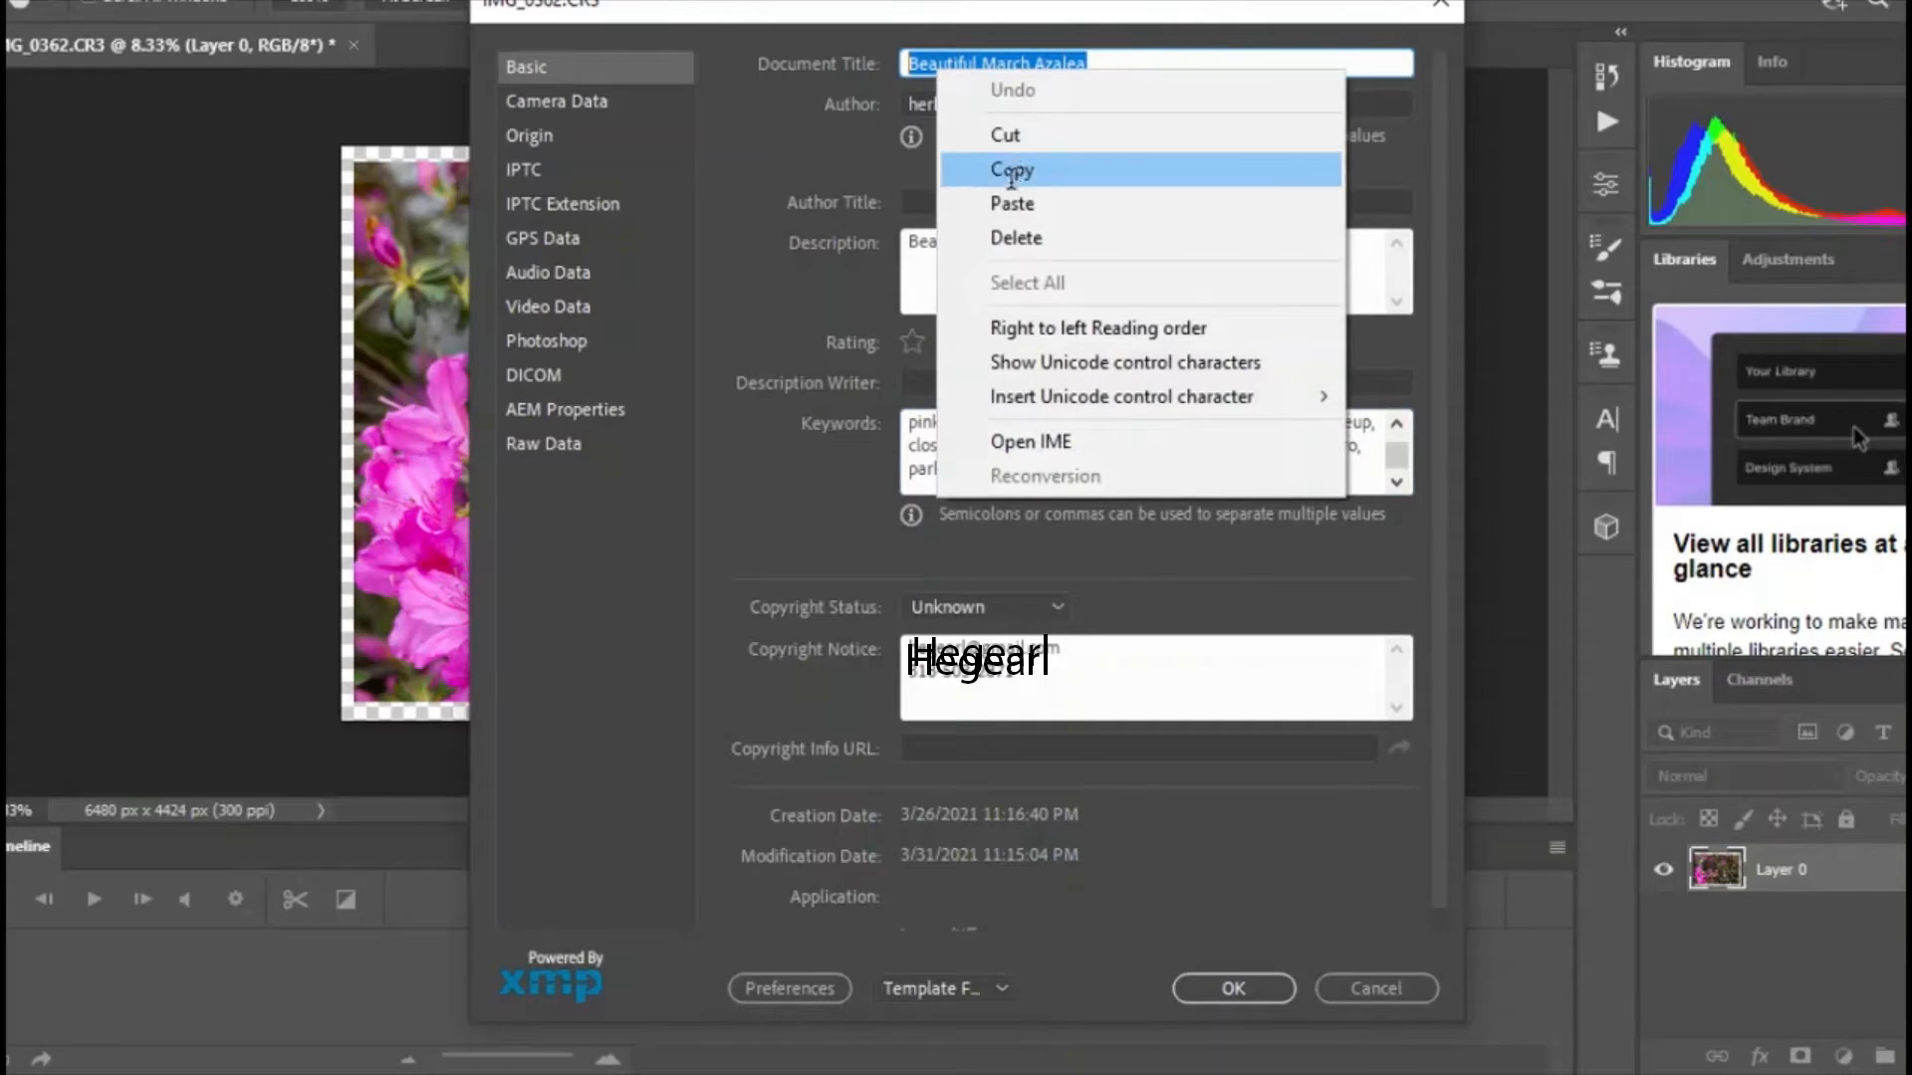
pyautogui.click(1012, 169)
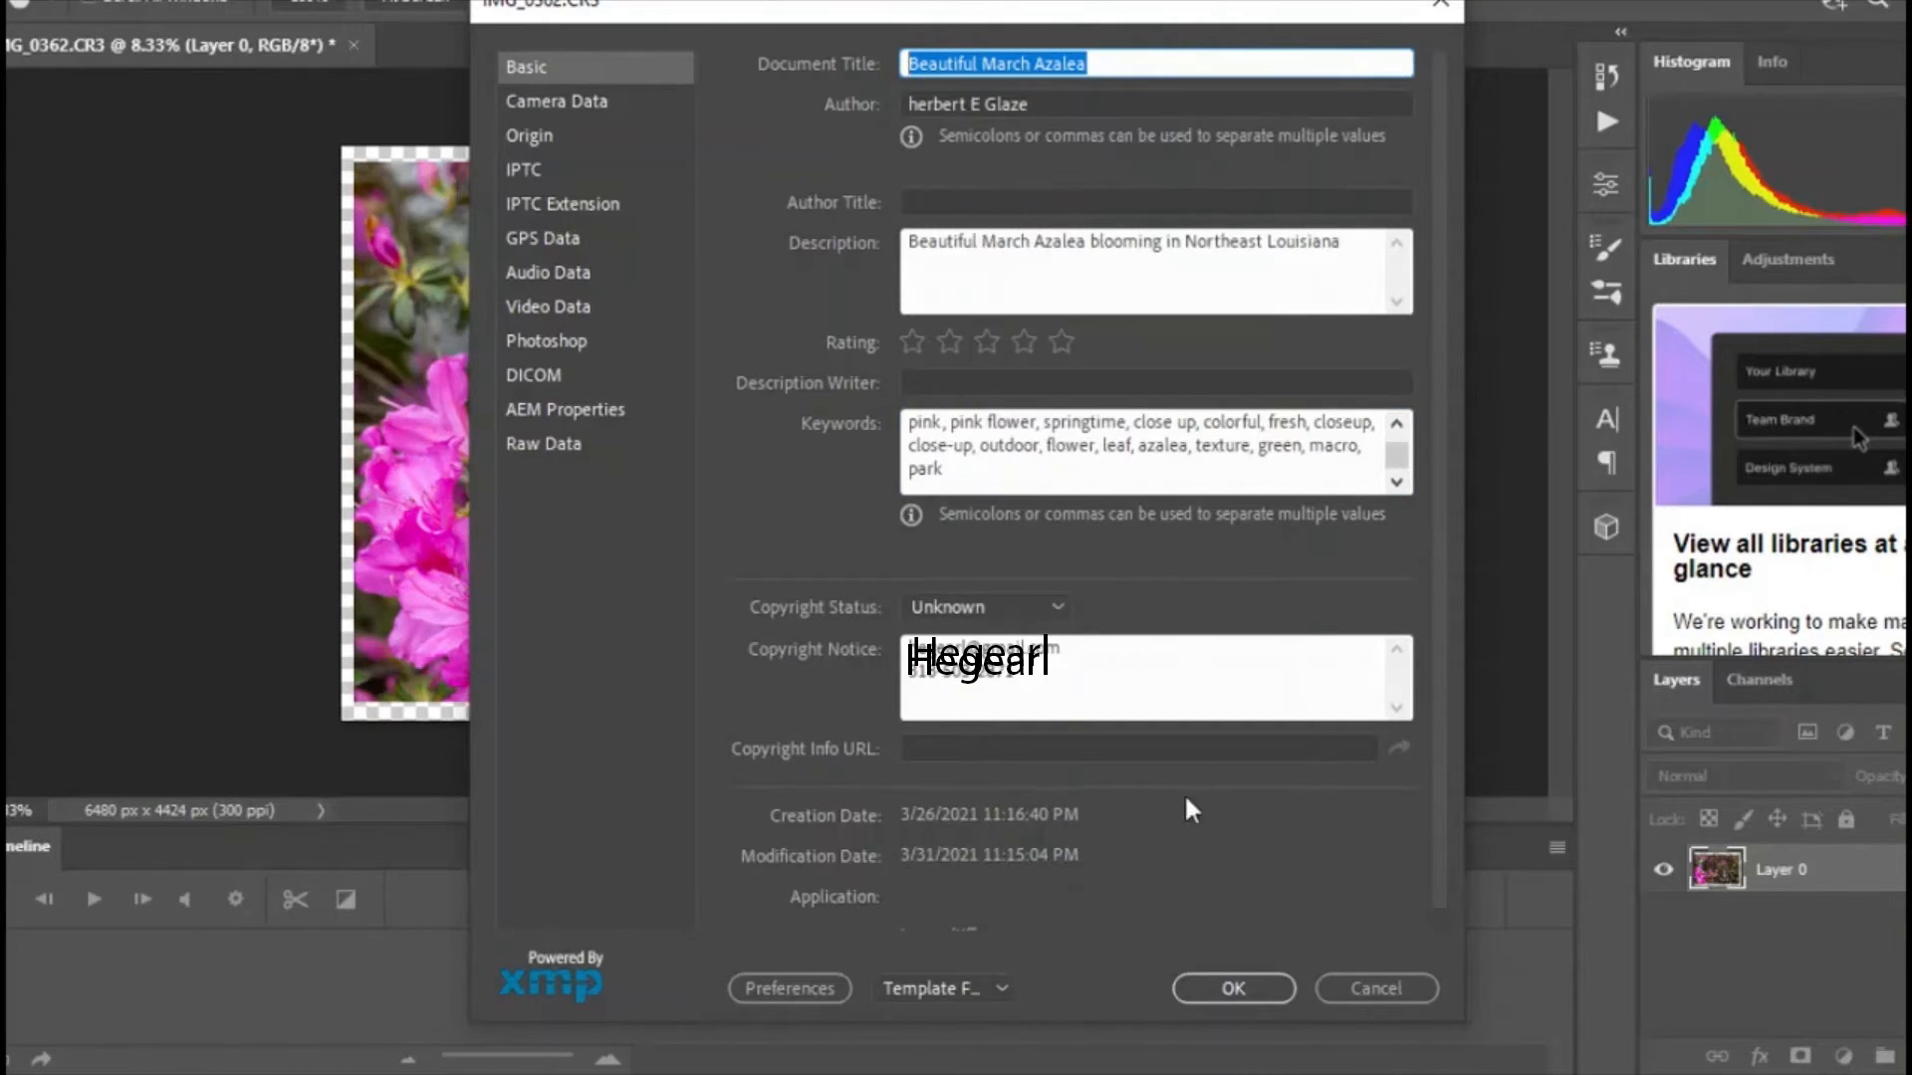
pyautogui.click(1231, 988)
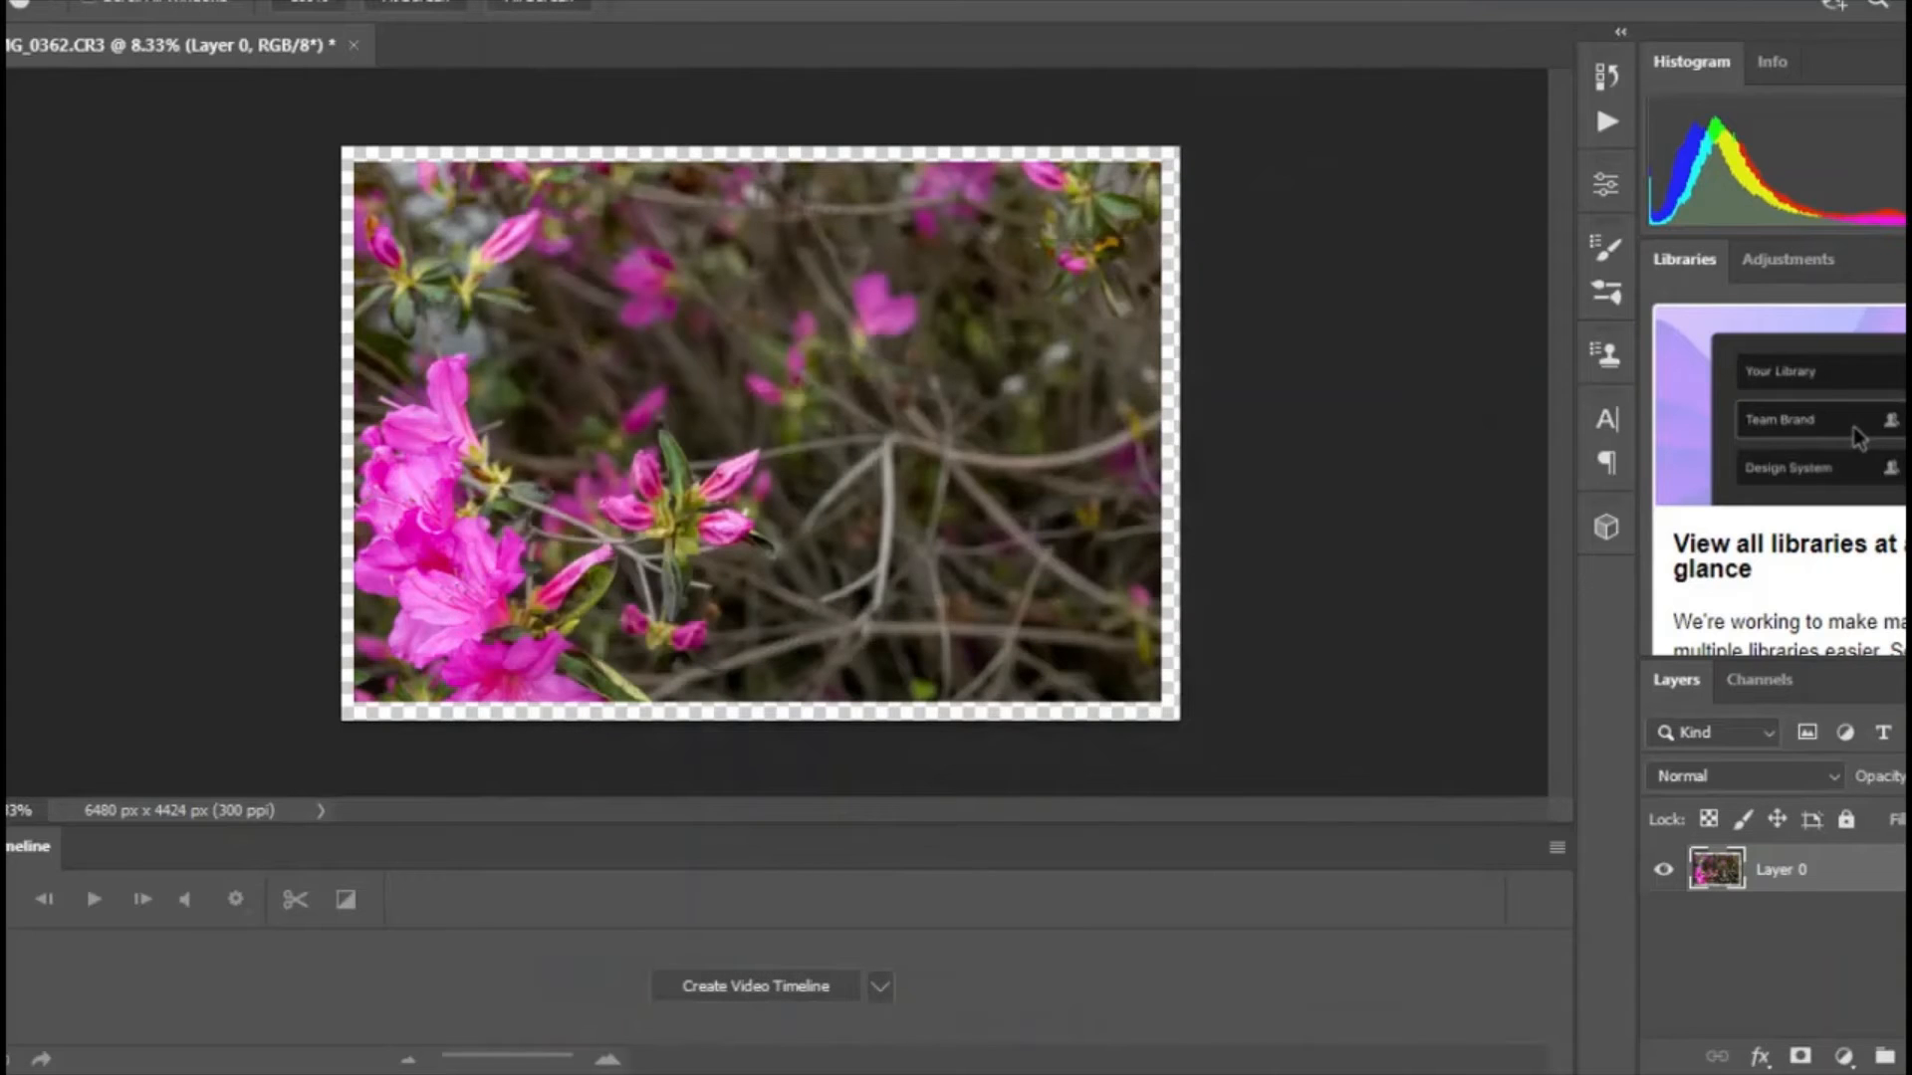
# Start a Save As with JPEG chosen as the file format.
pyautogui.click(23, 2)
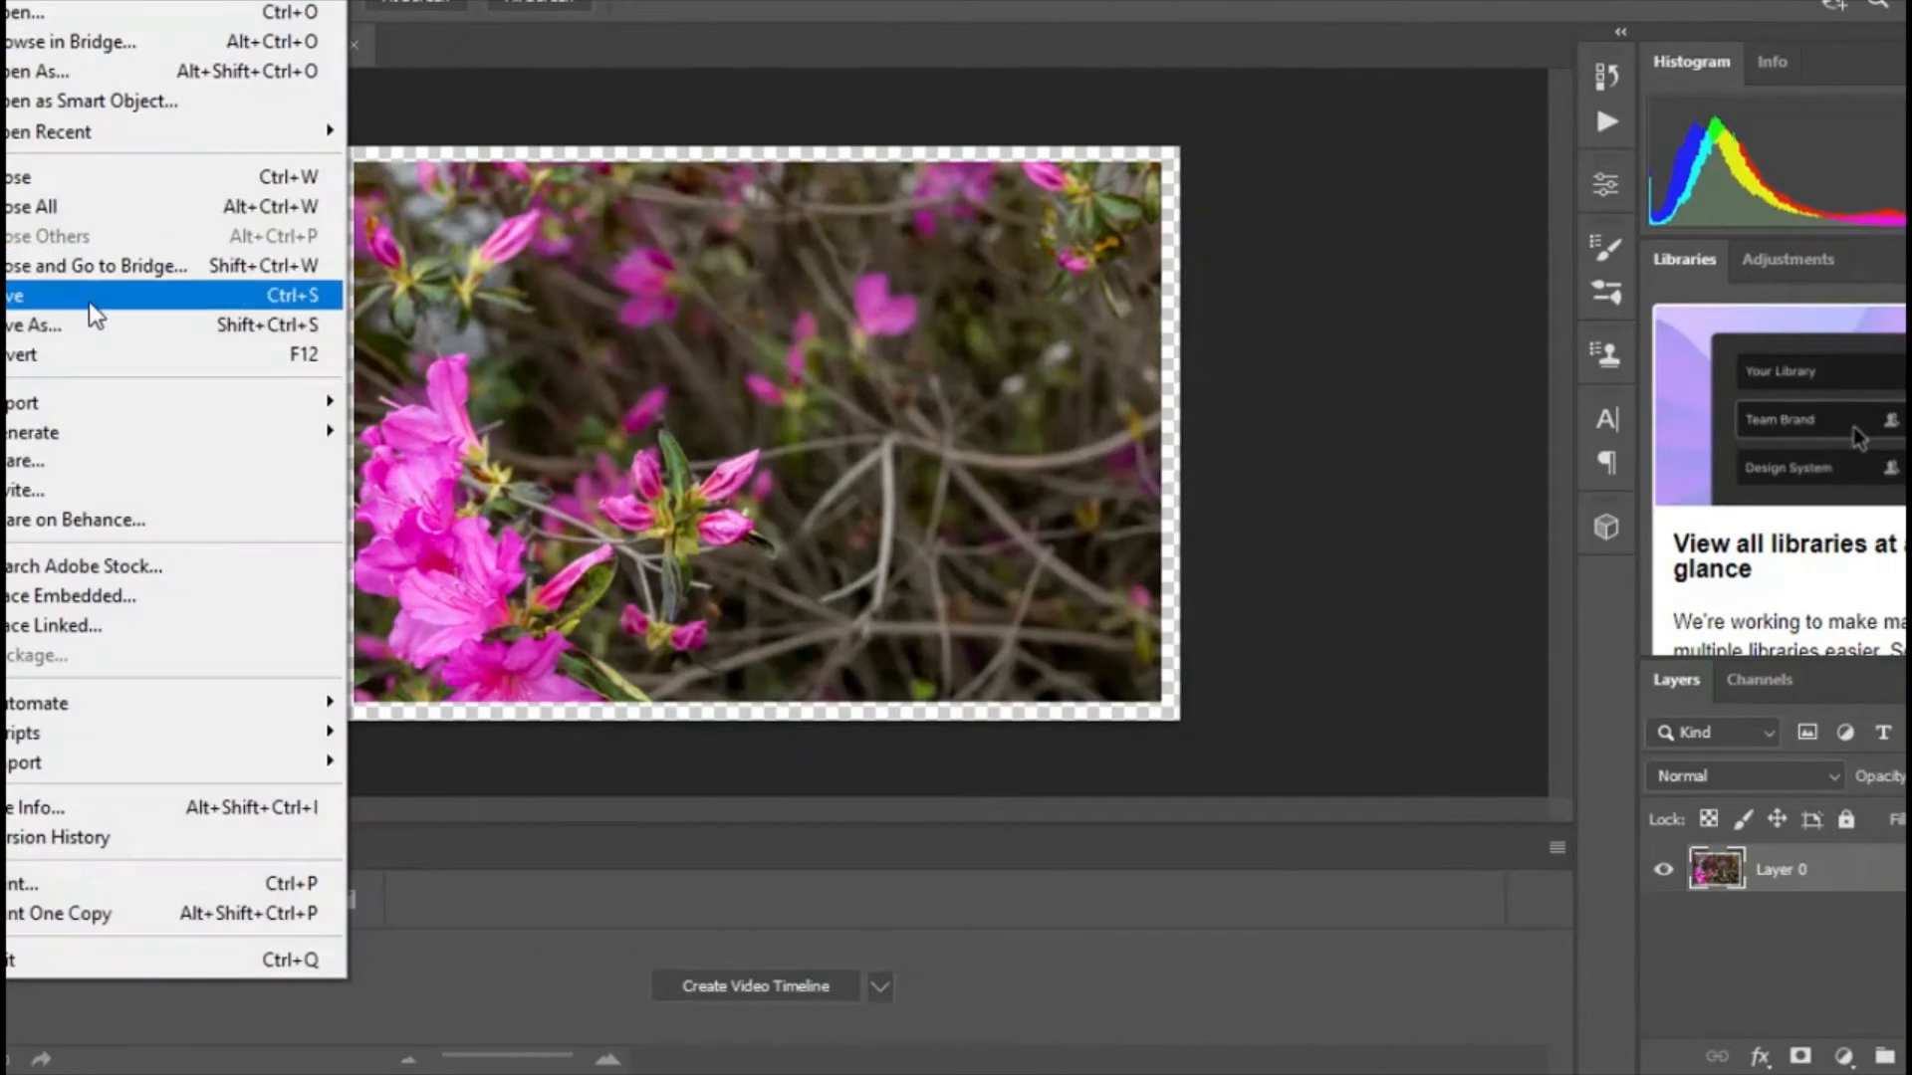
pyautogui.click(14, 295)
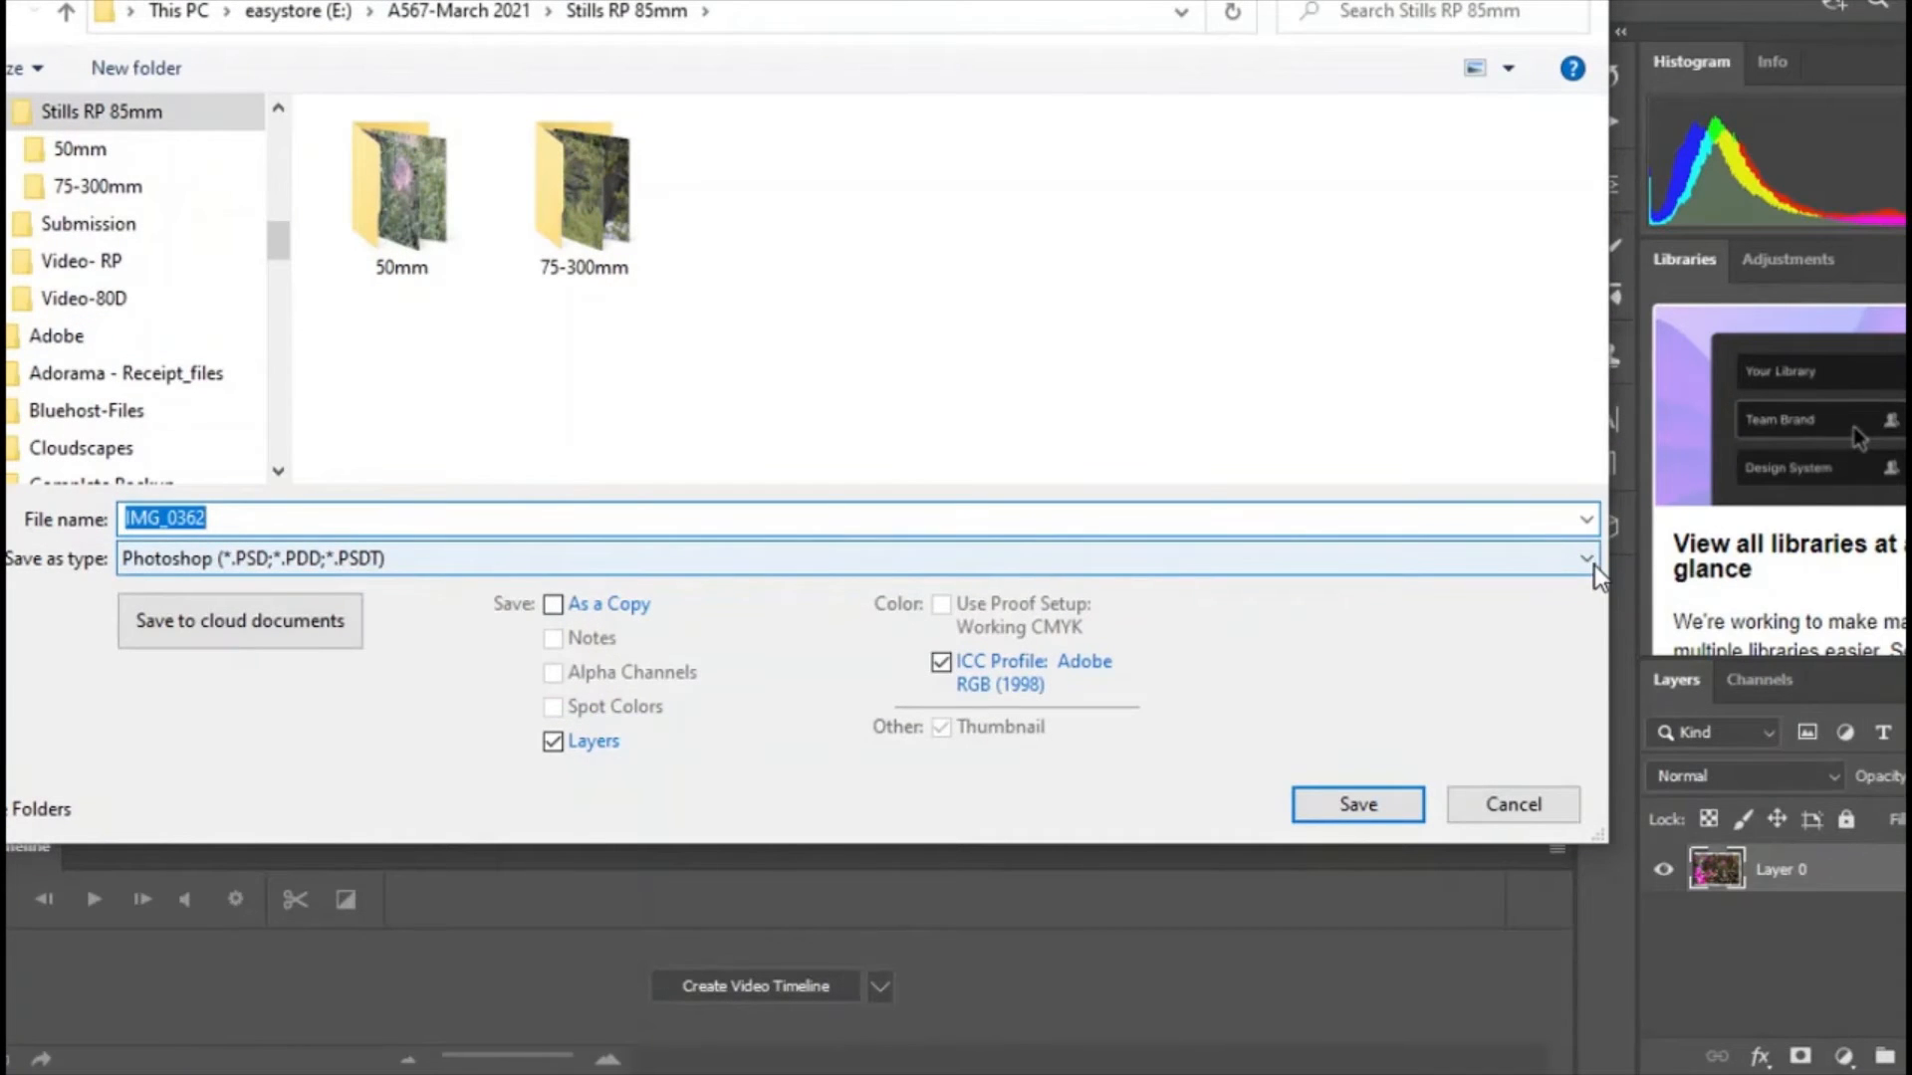
pyautogui.click(1583, 558)
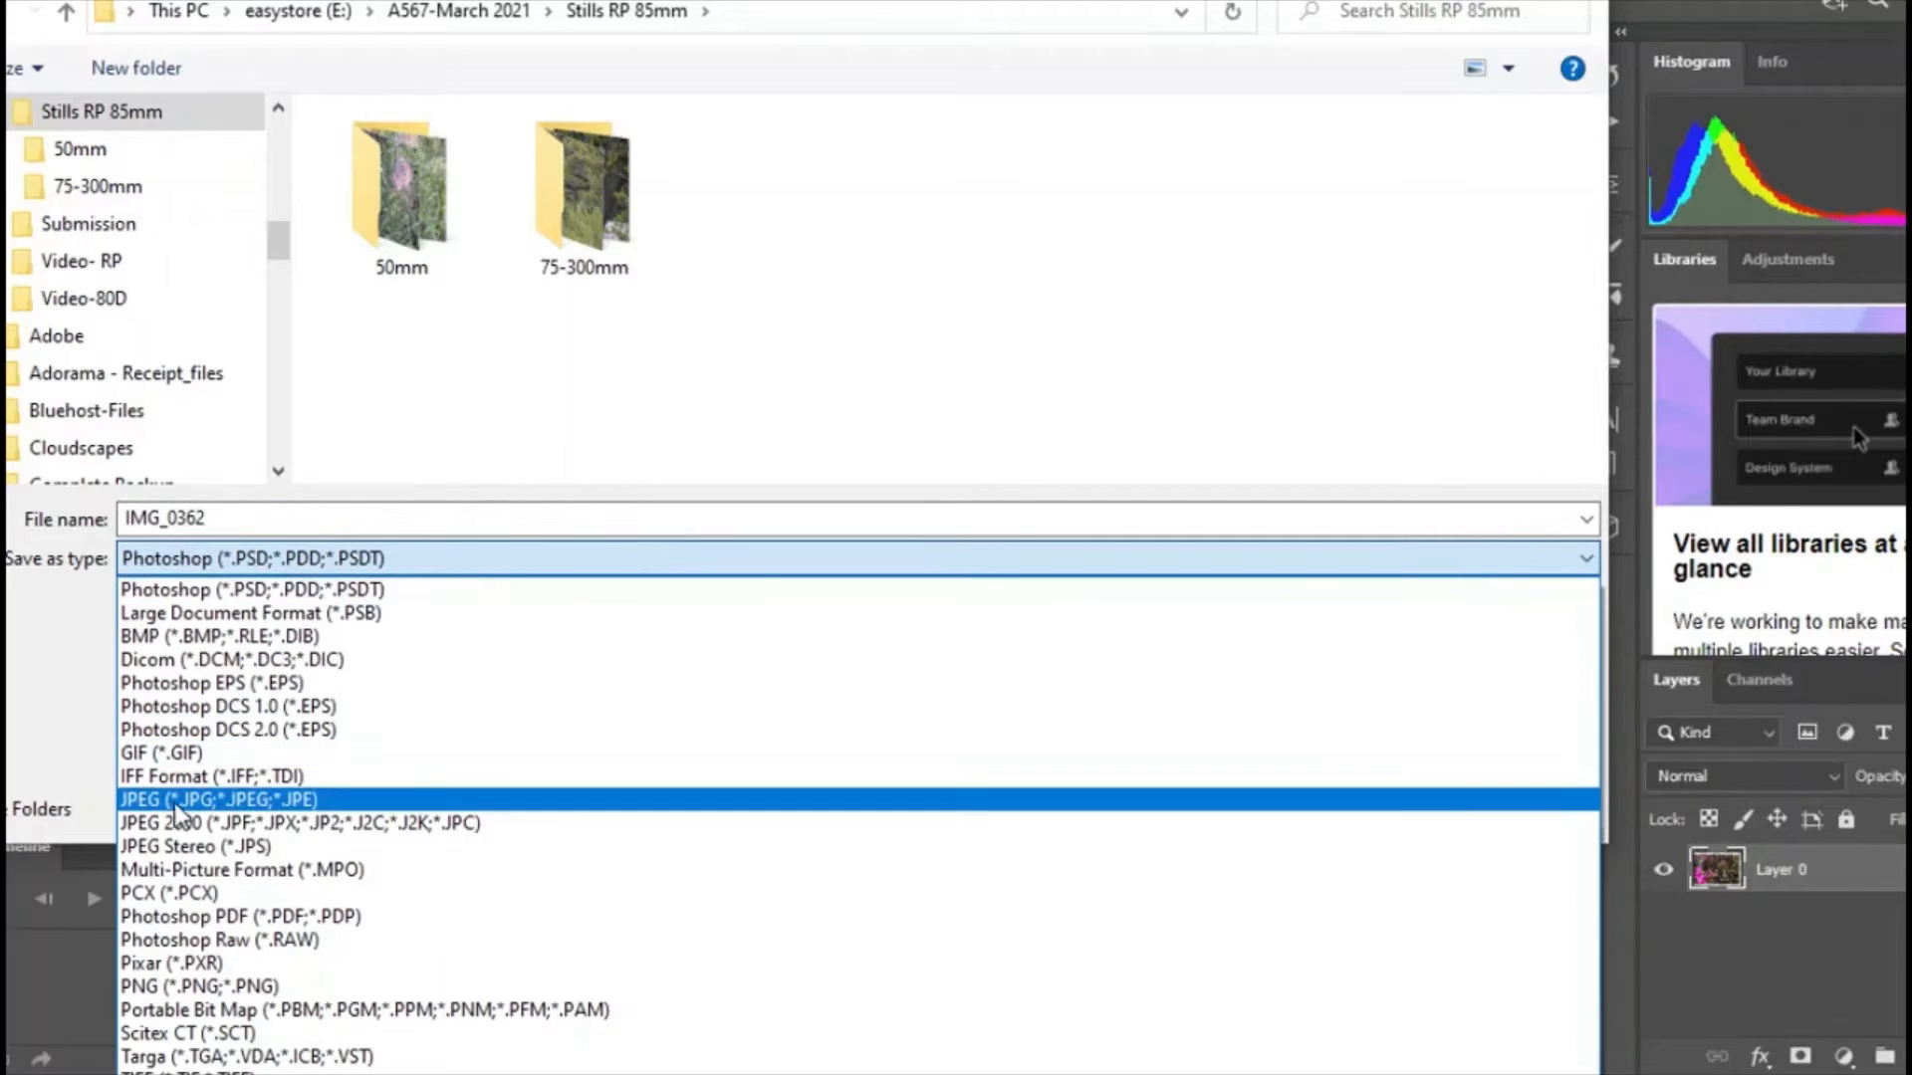
pyautogui.click(217, 798)
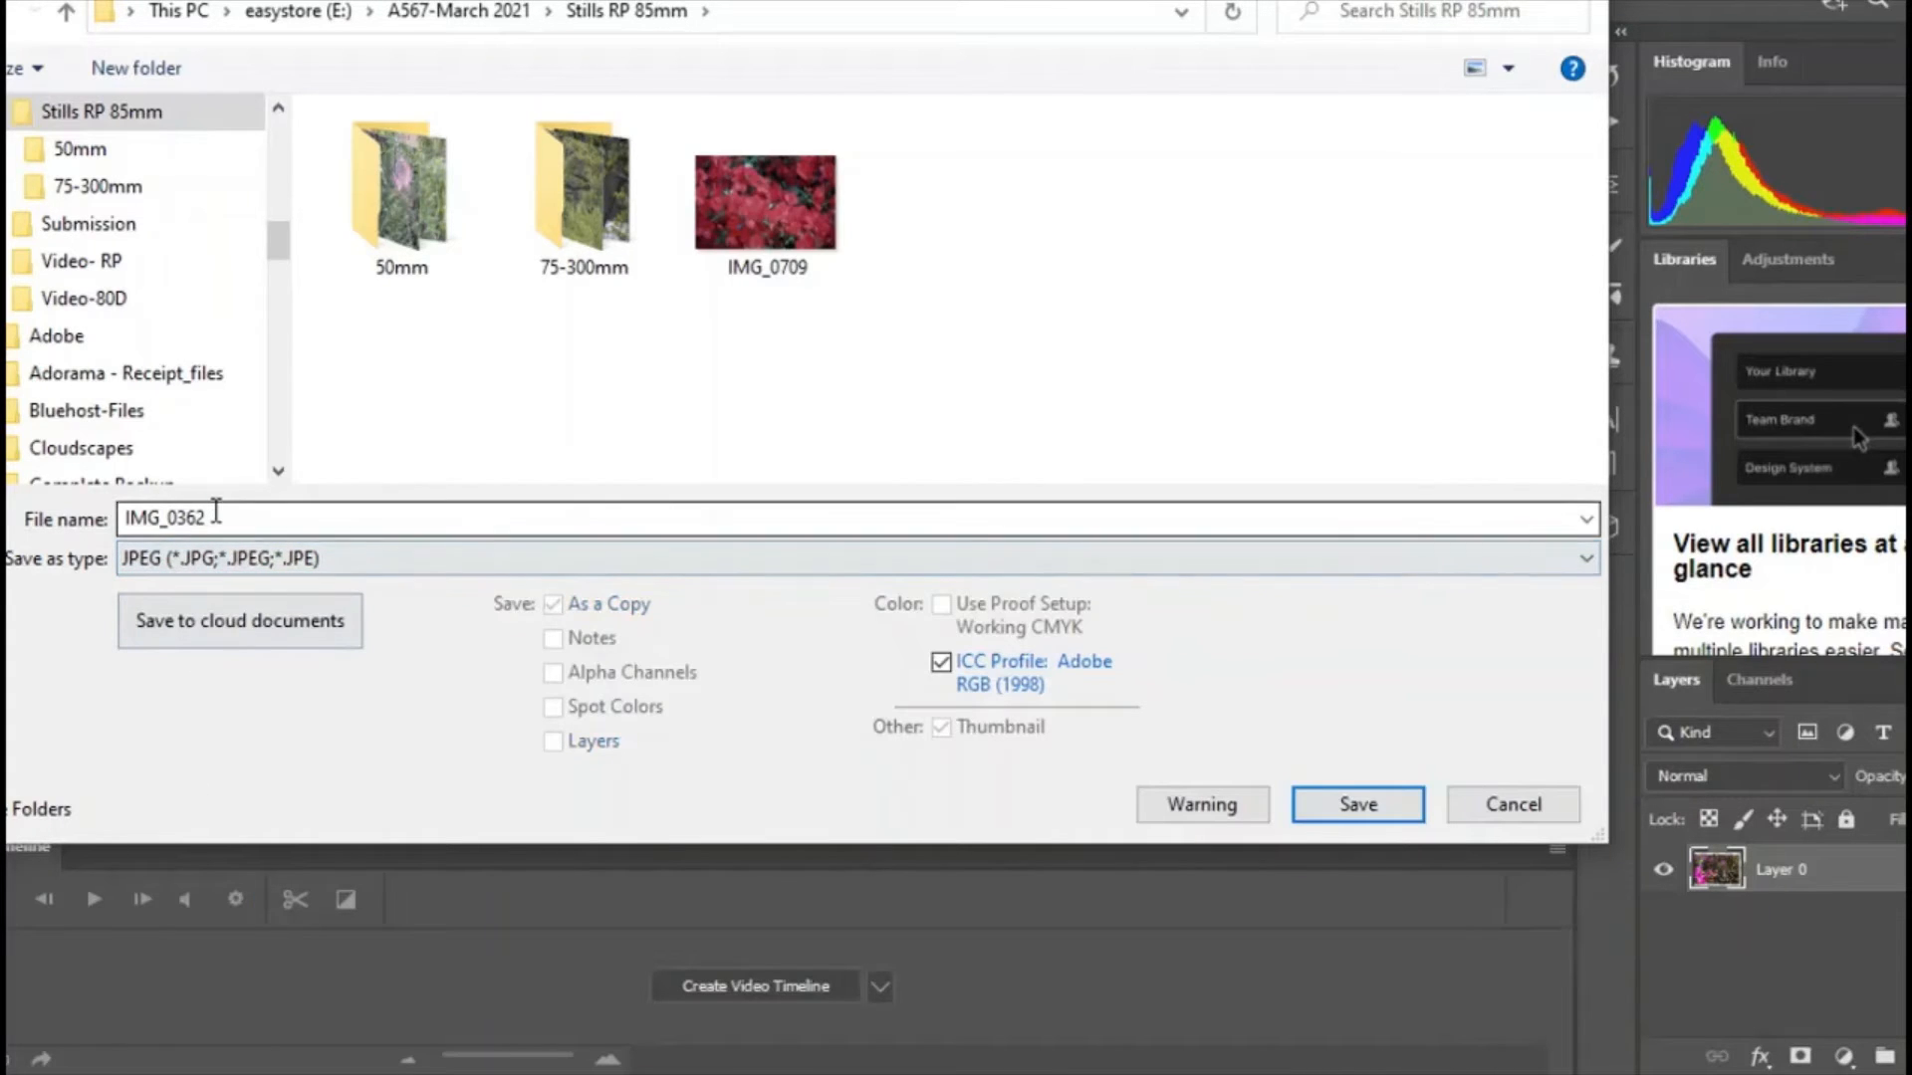
# Name the file IMG_0362Beautiful March Azalea x and save it into the Submission folder.
pyautogui.rightClick(165, 518)
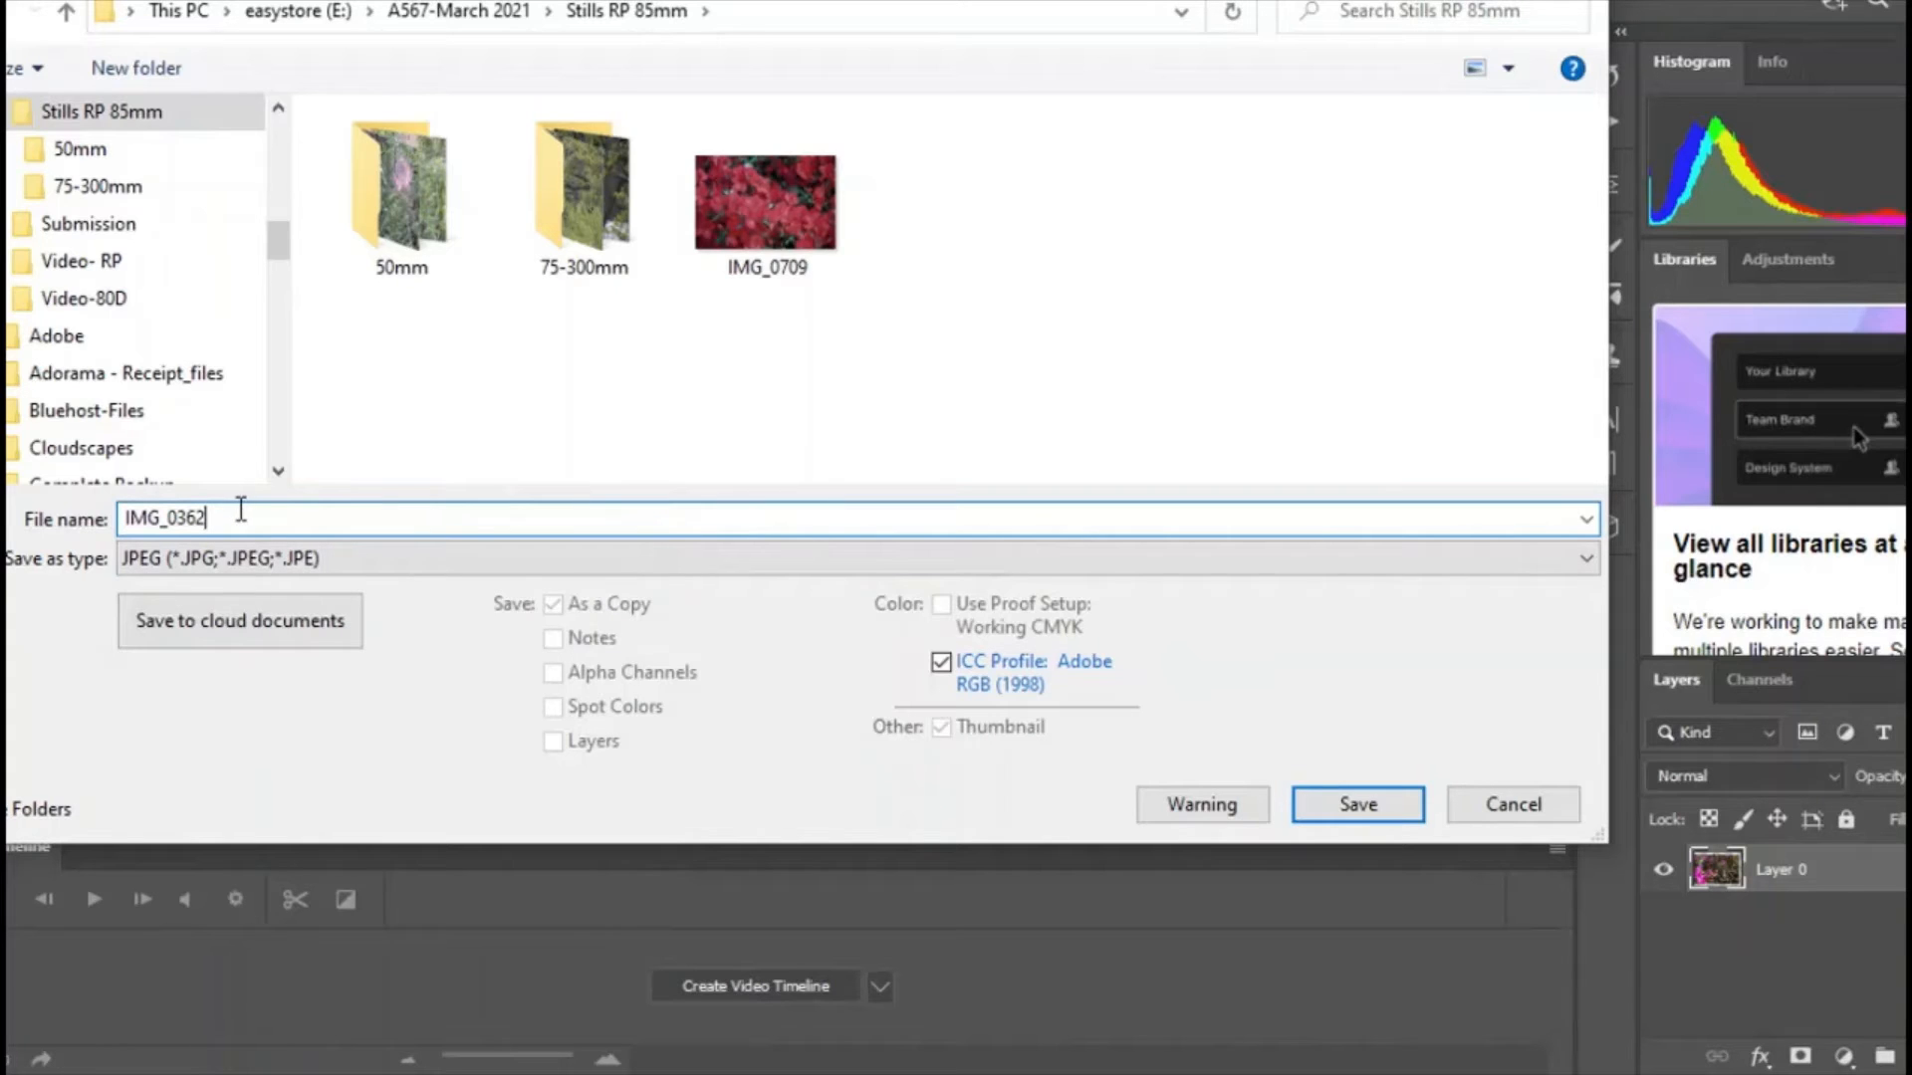
pyautogui.rightClick(166, 518)
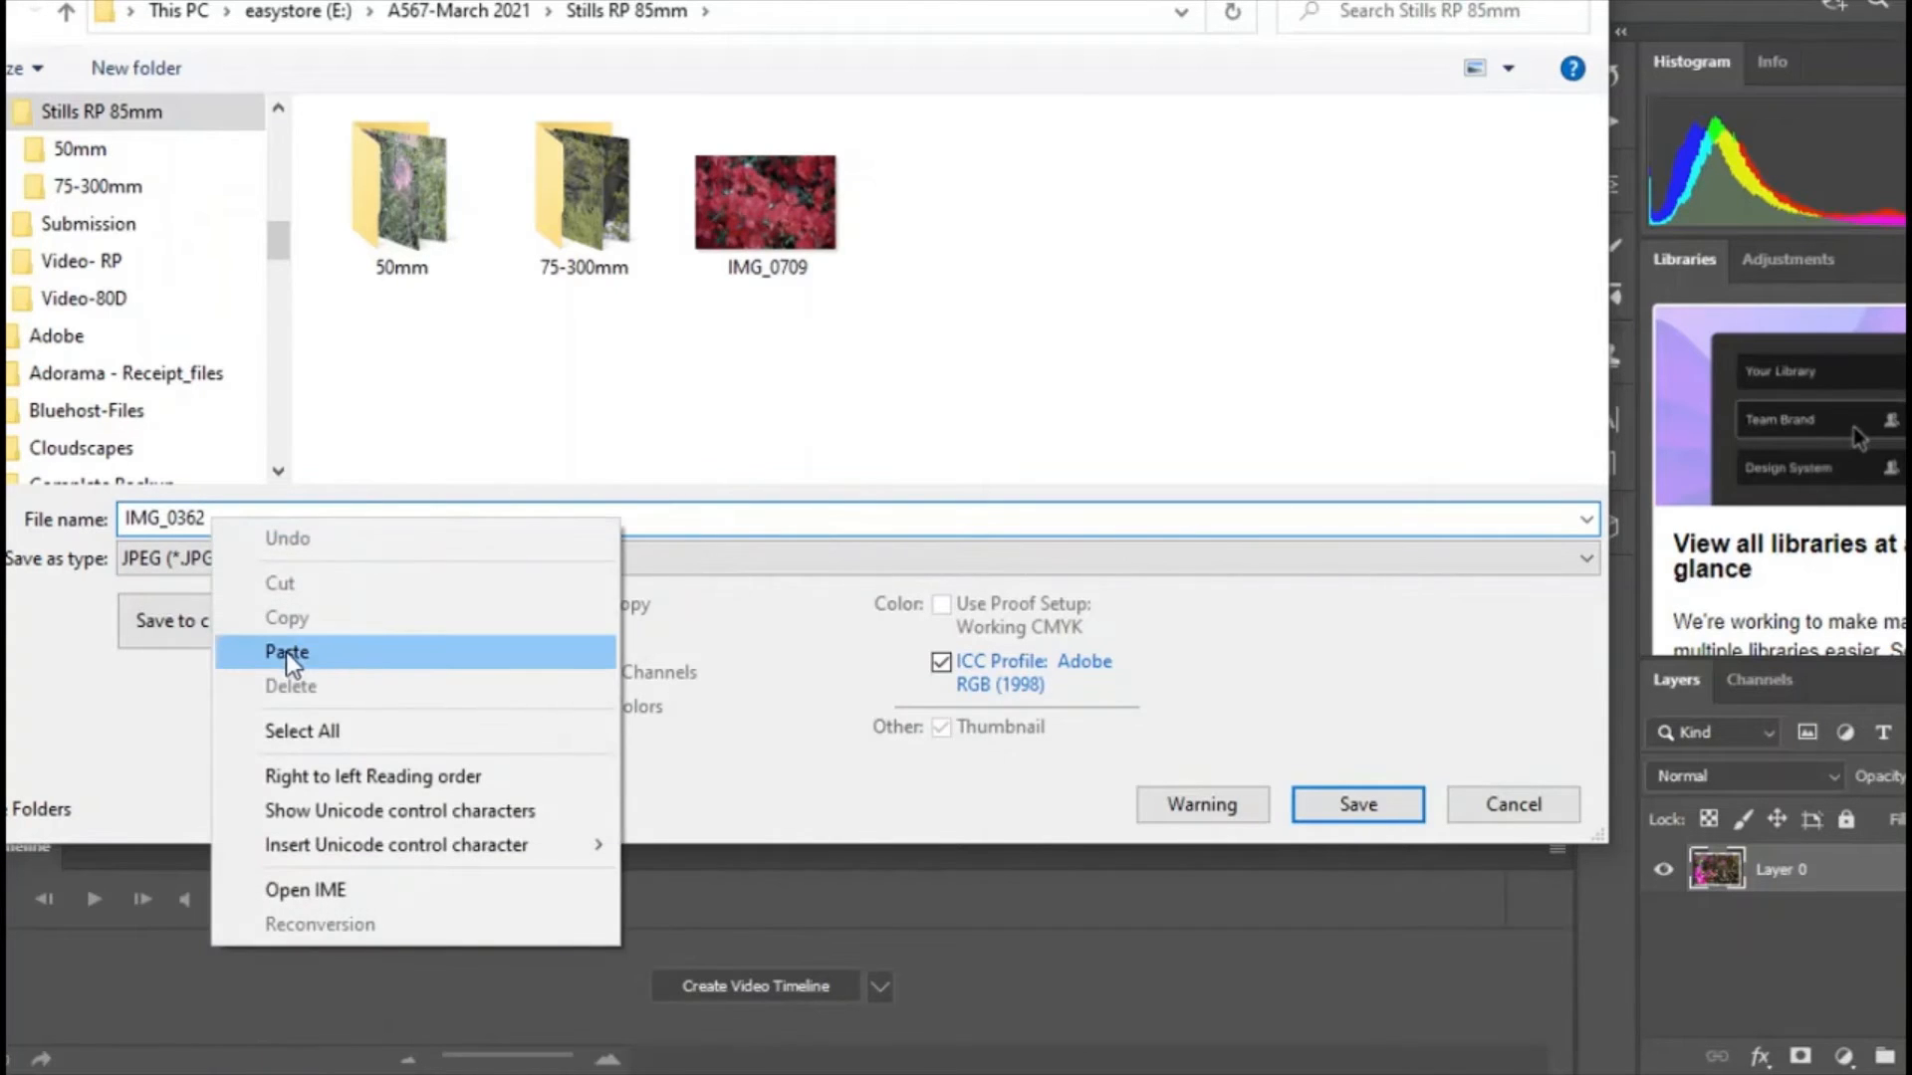
pyautogui.click(286, 653)
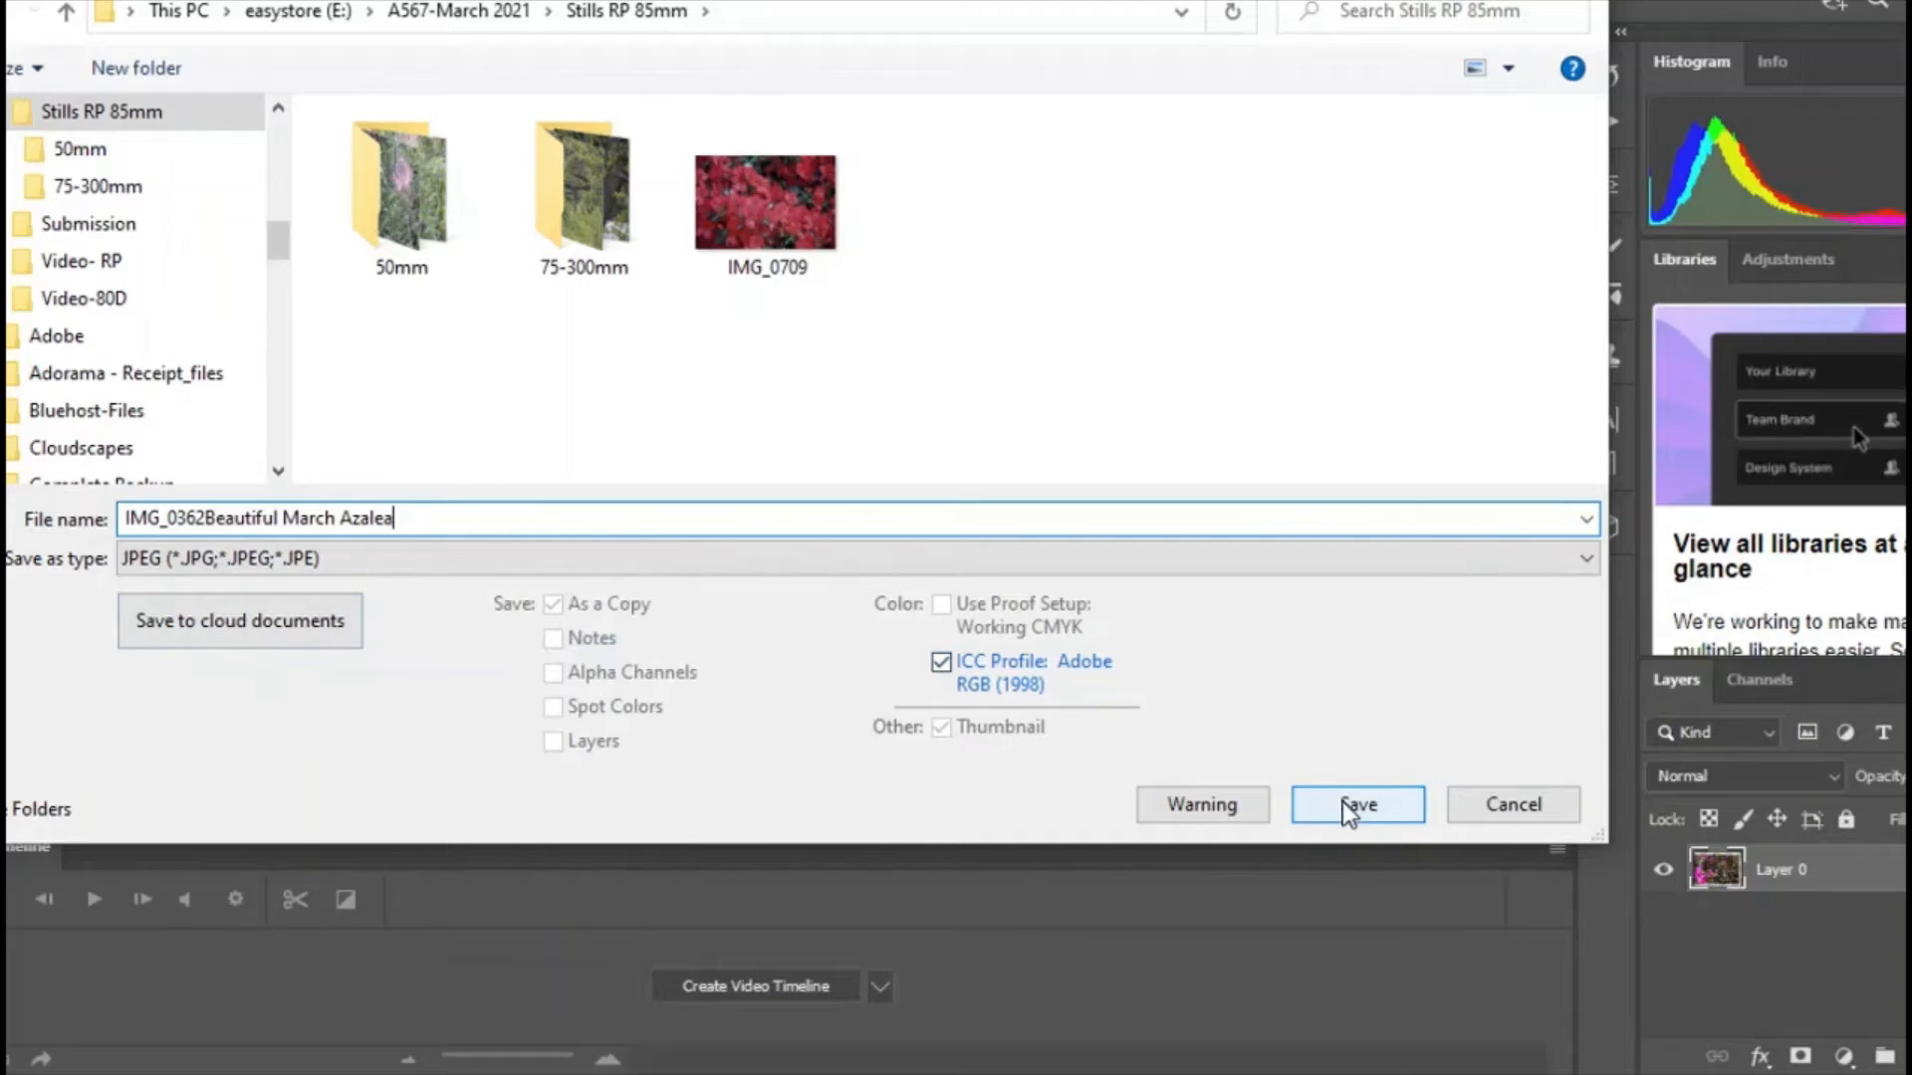
pyautogui.moveTo(104, 410)
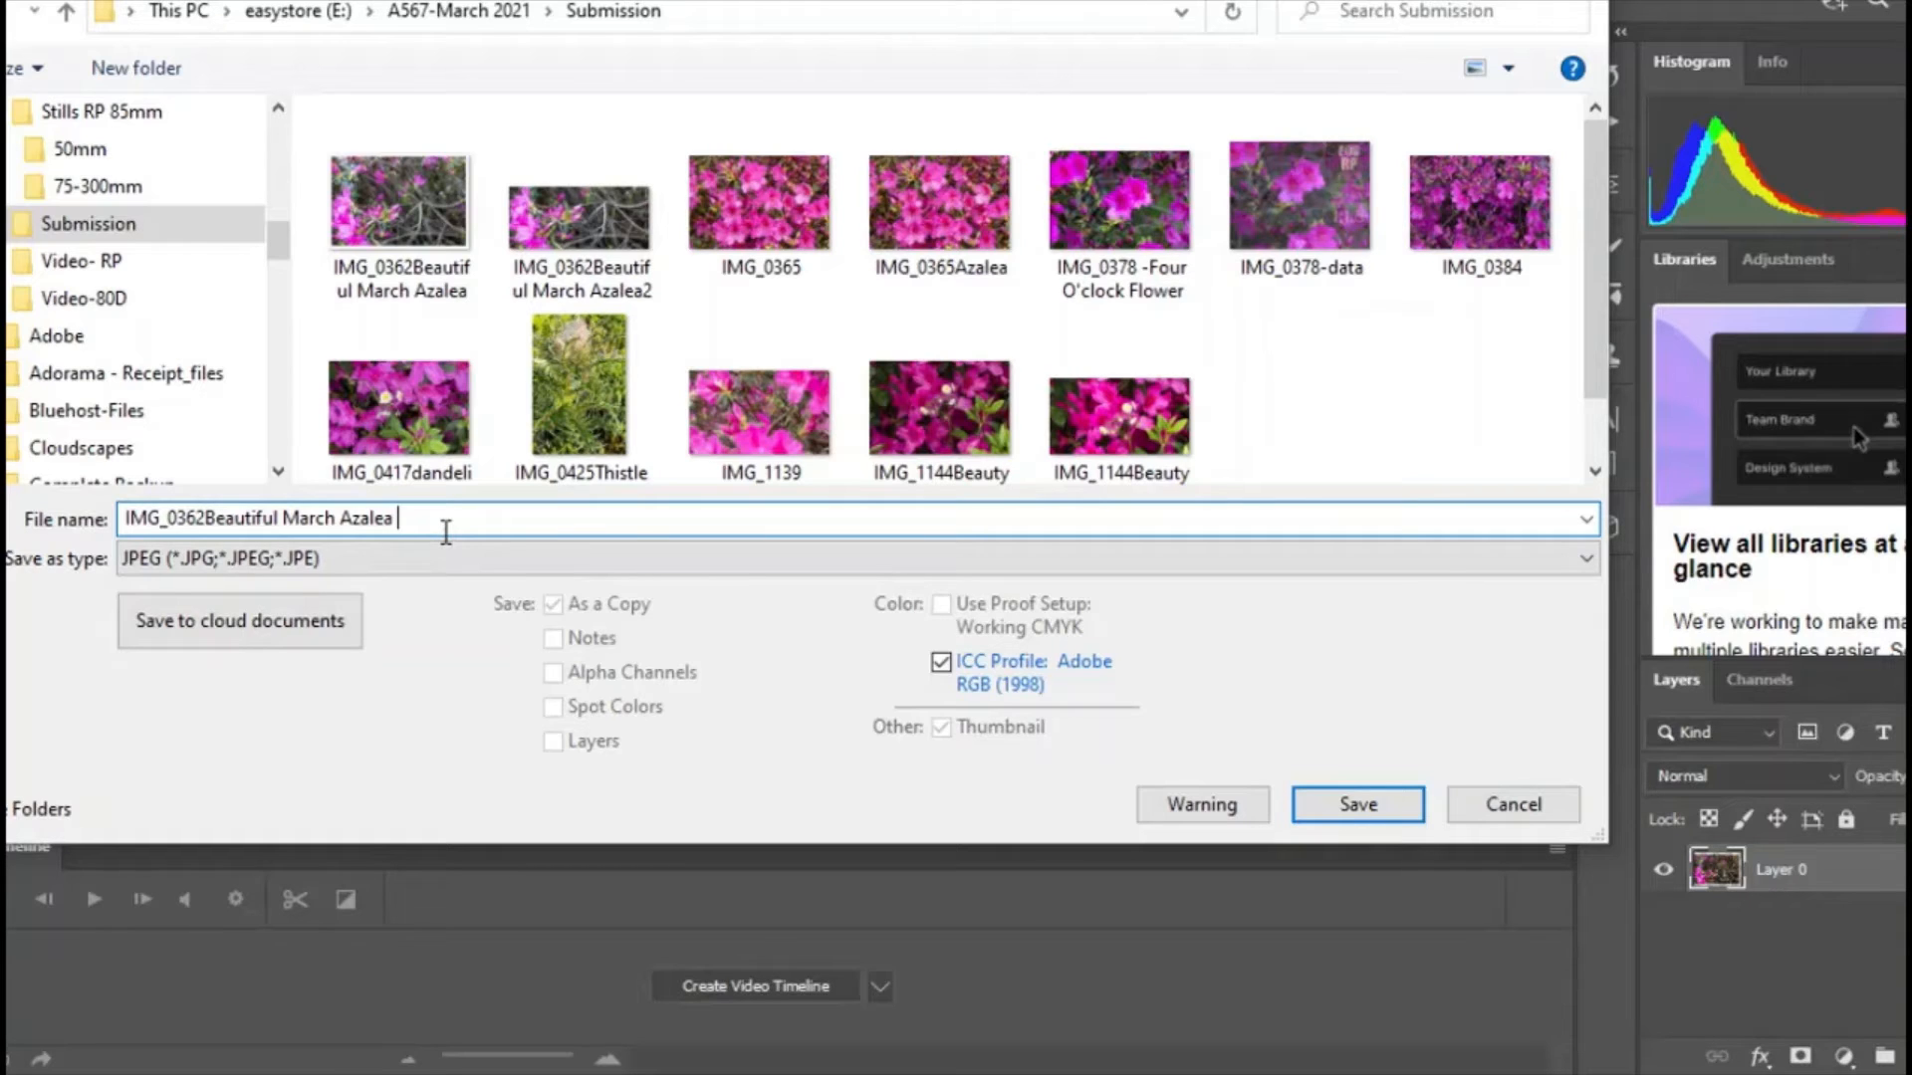
pyautogui.write('x')
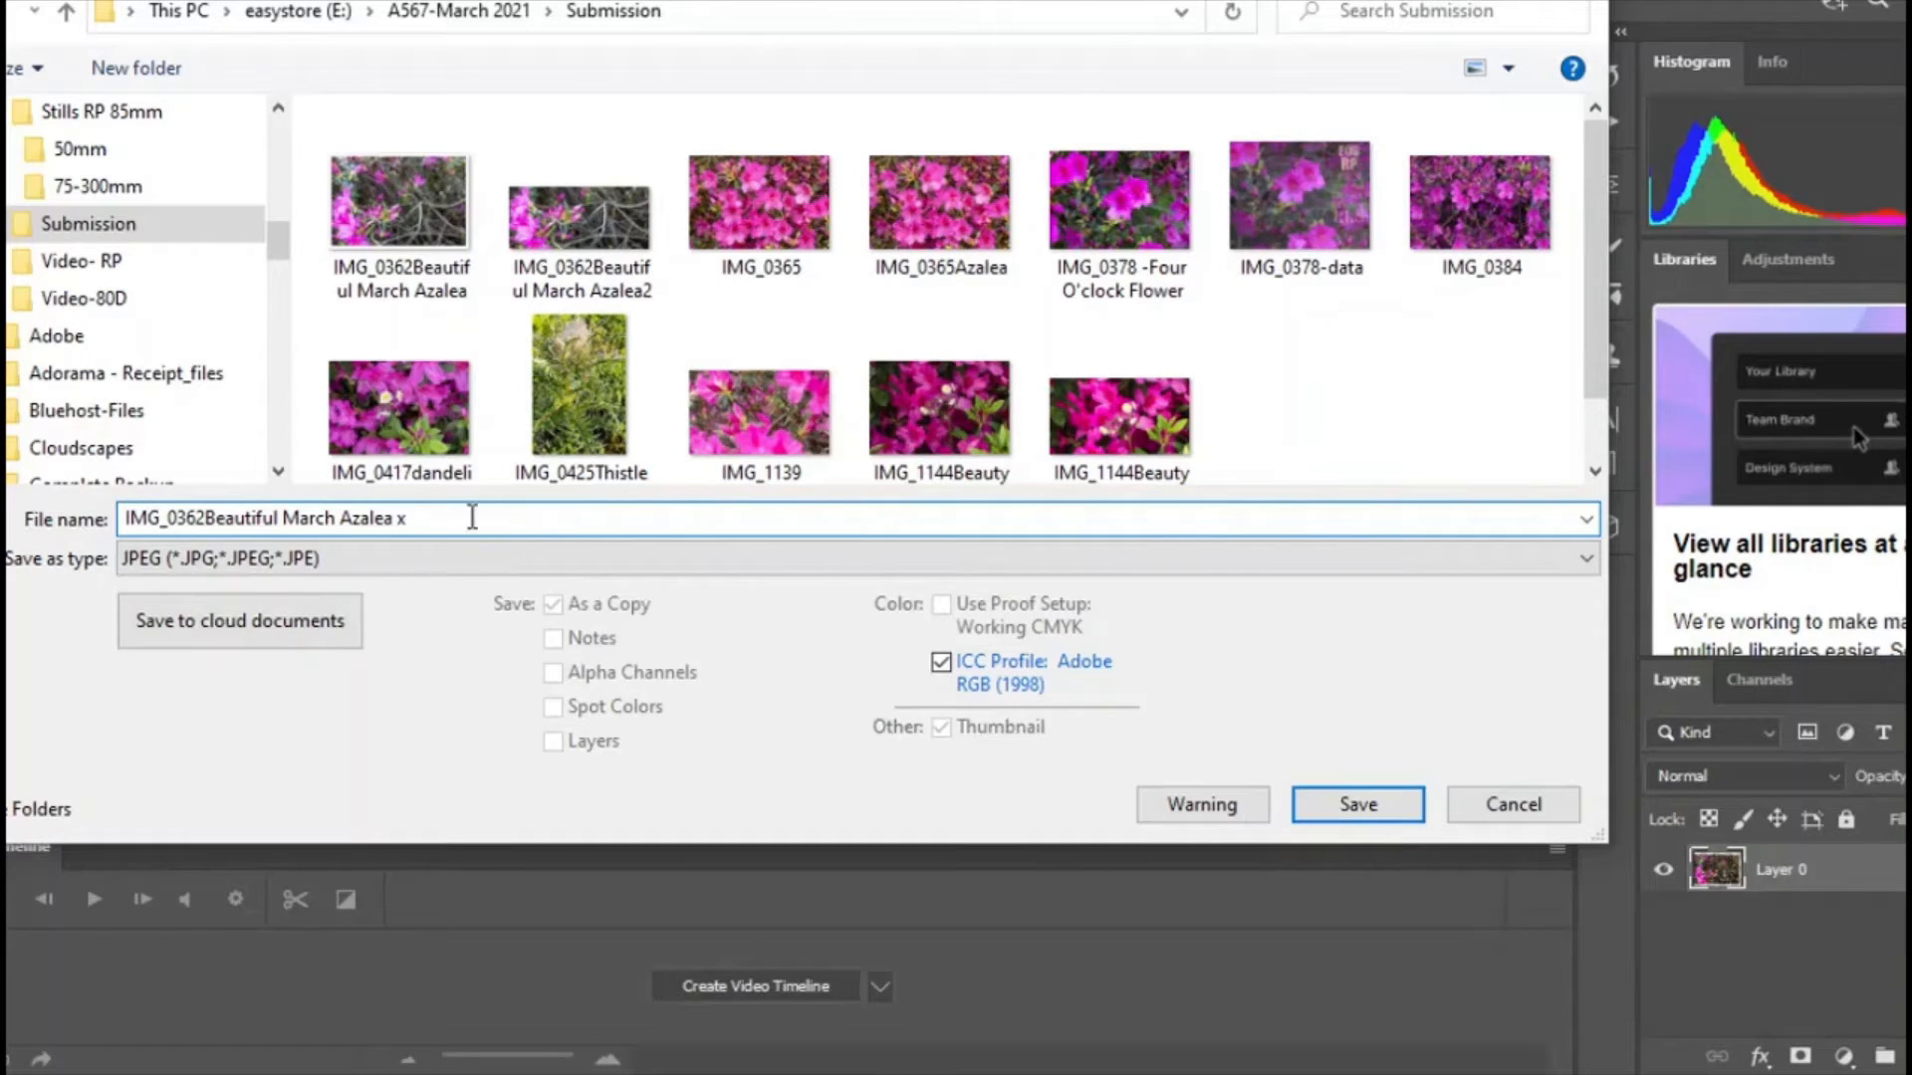
pyautogui.click(1357, 805)
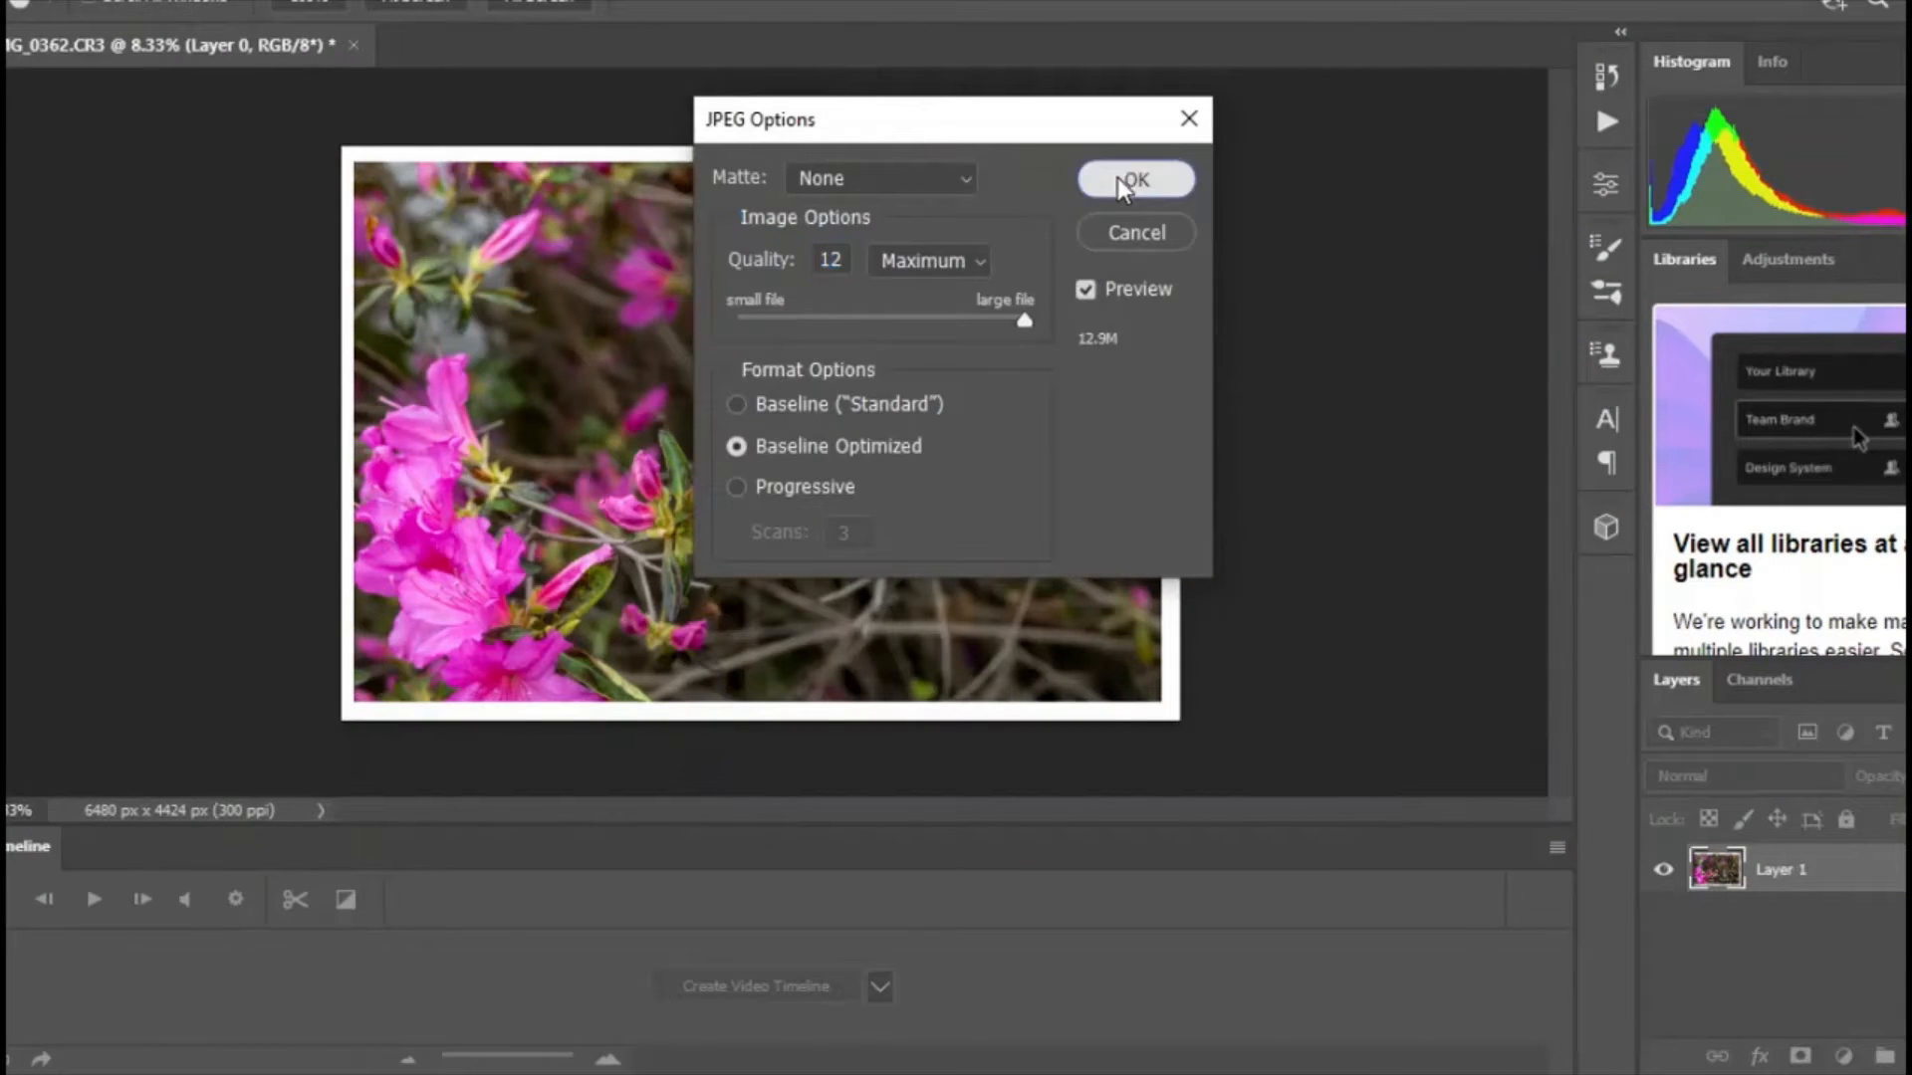
# Accept maximum-quality JPEG settings, then revert the photo to its original opened state via History.
pyautogui.click(1134, 178)
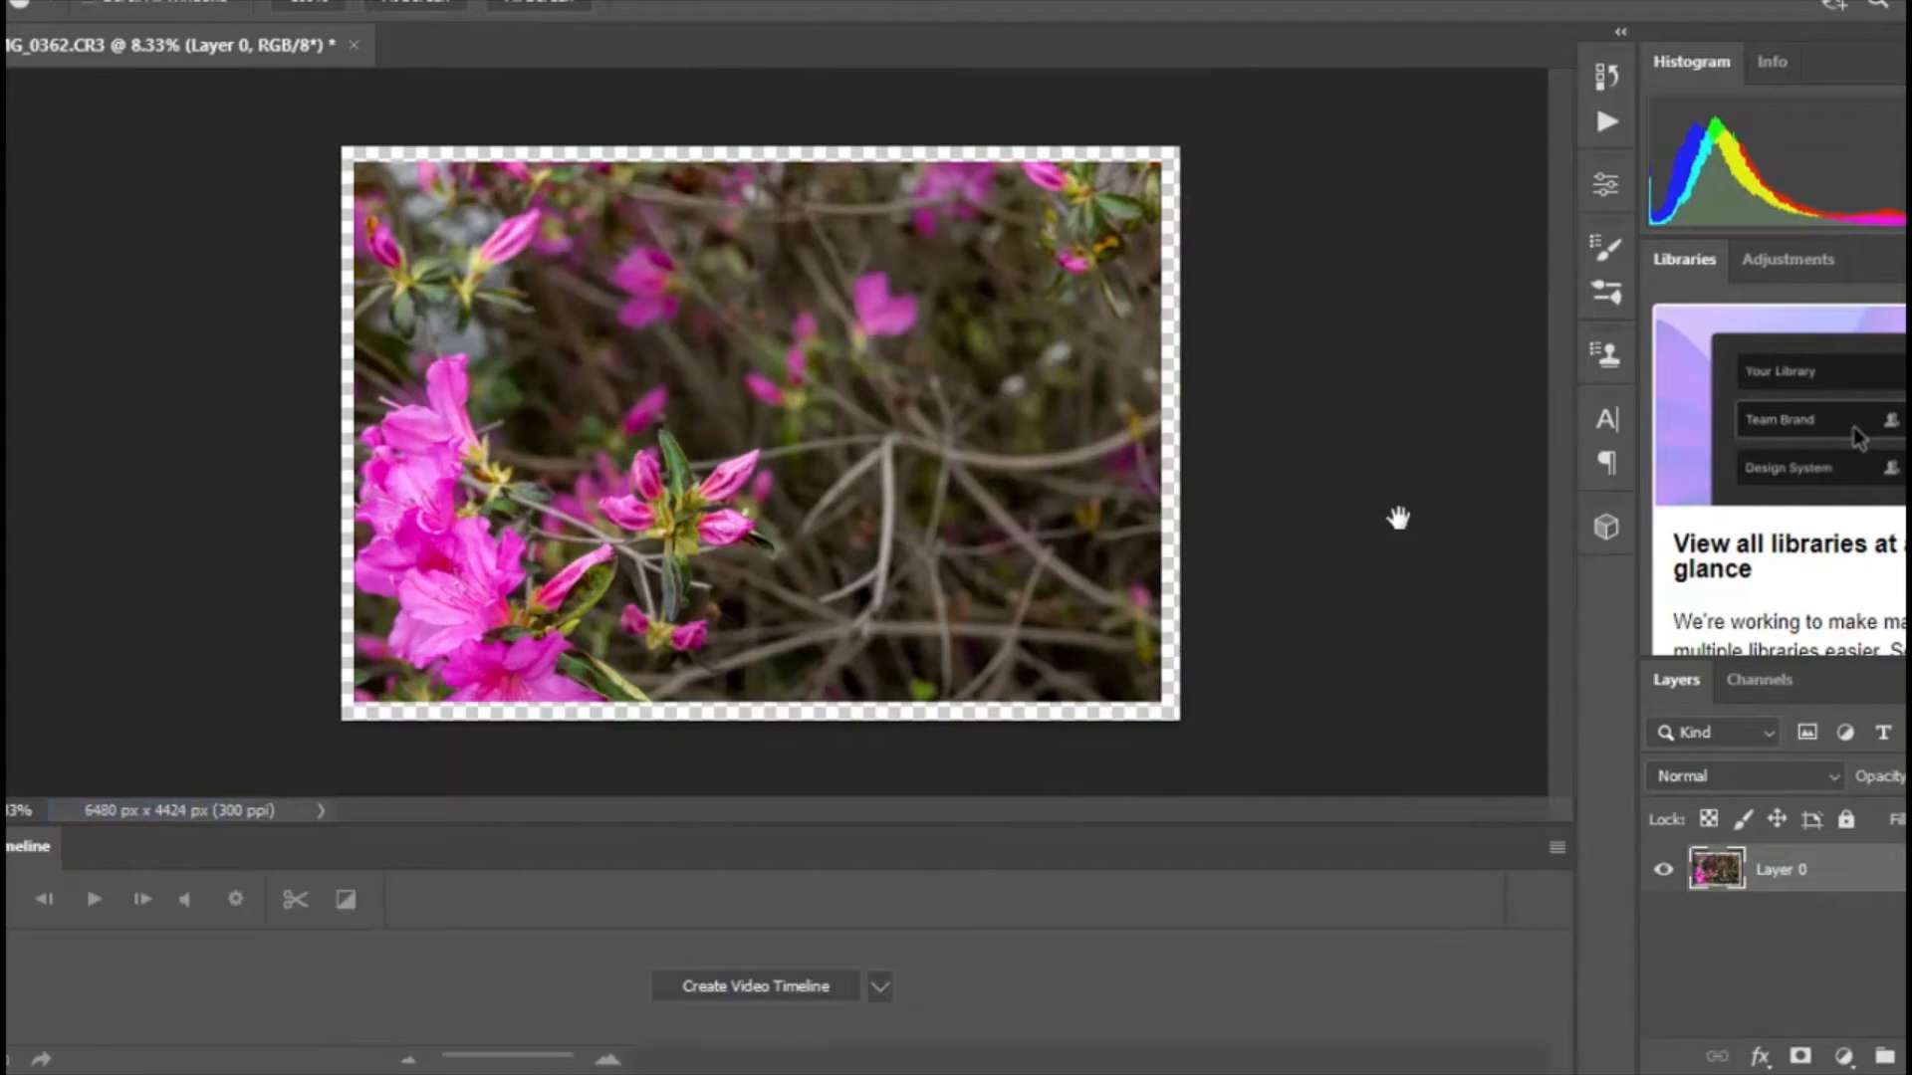
pyautogui.moveTo(1607, 80)
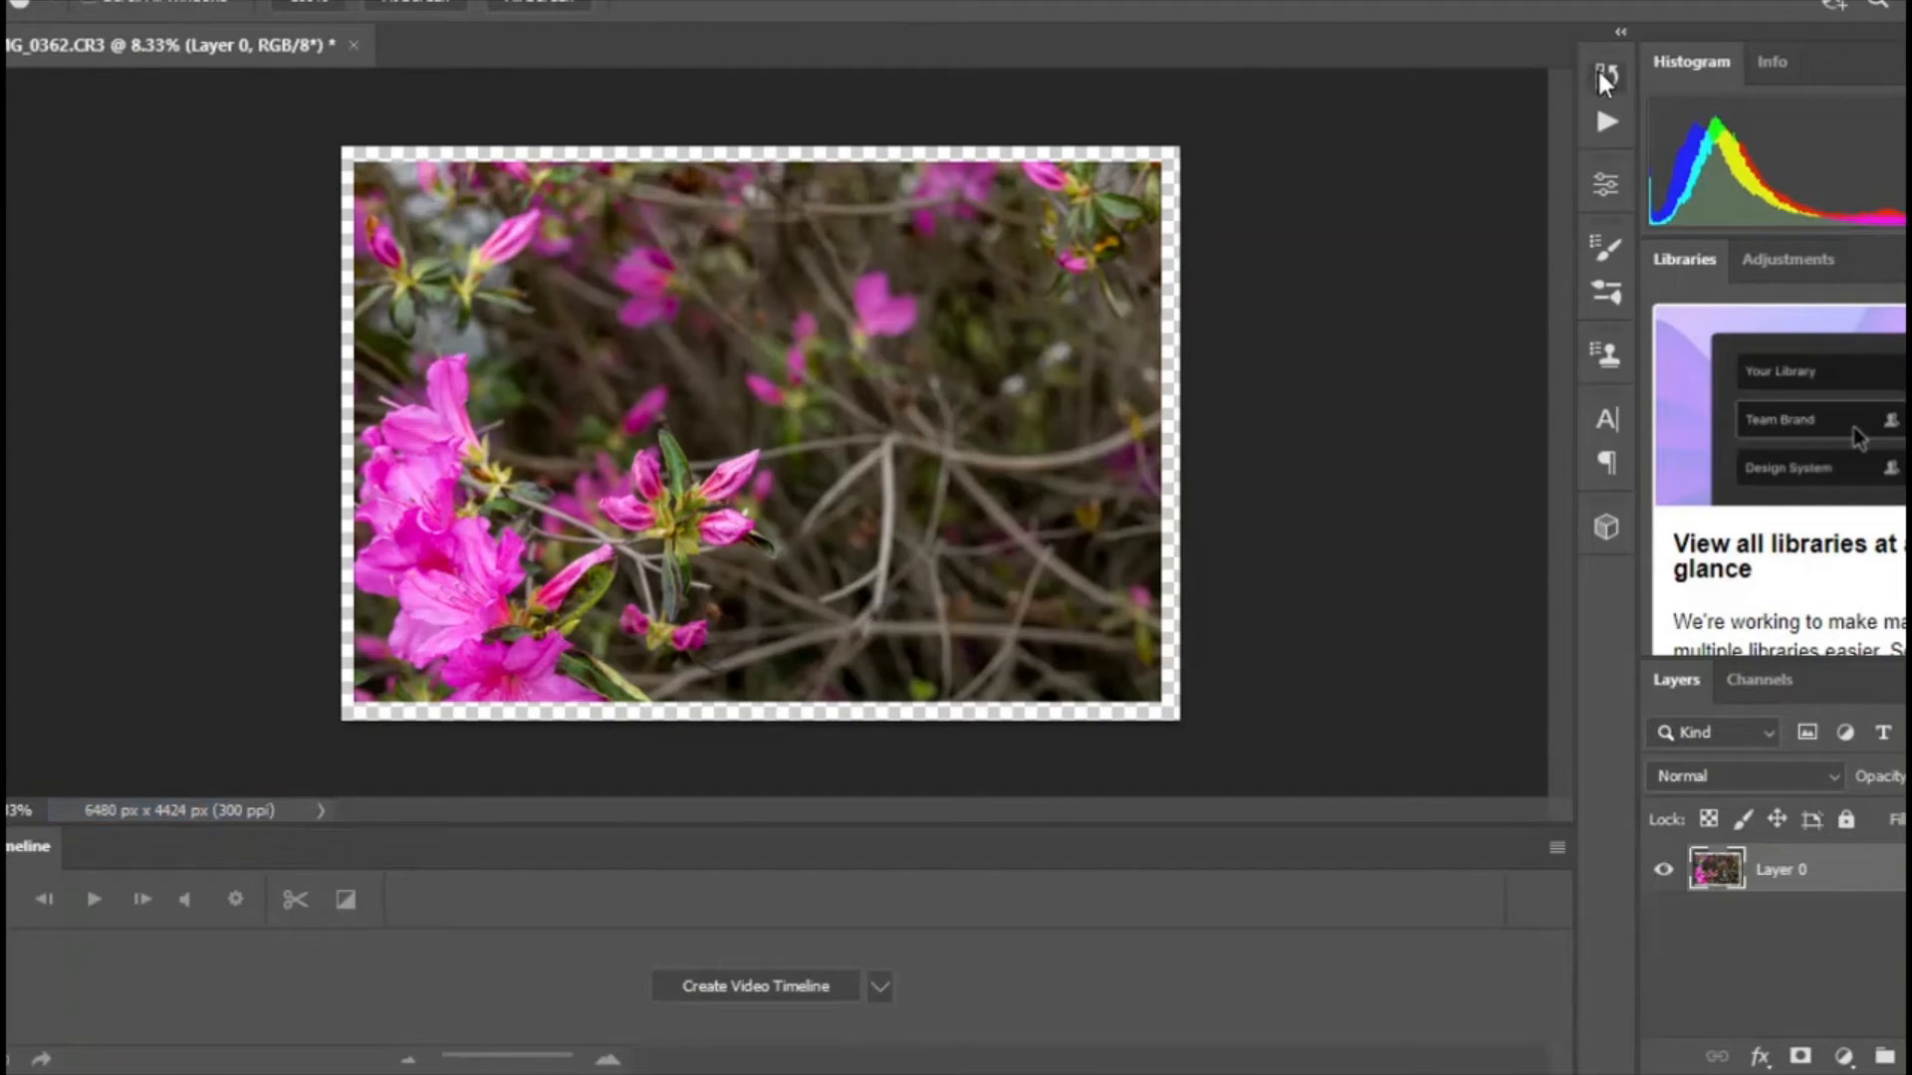
pyautogui.click(1605, 78)
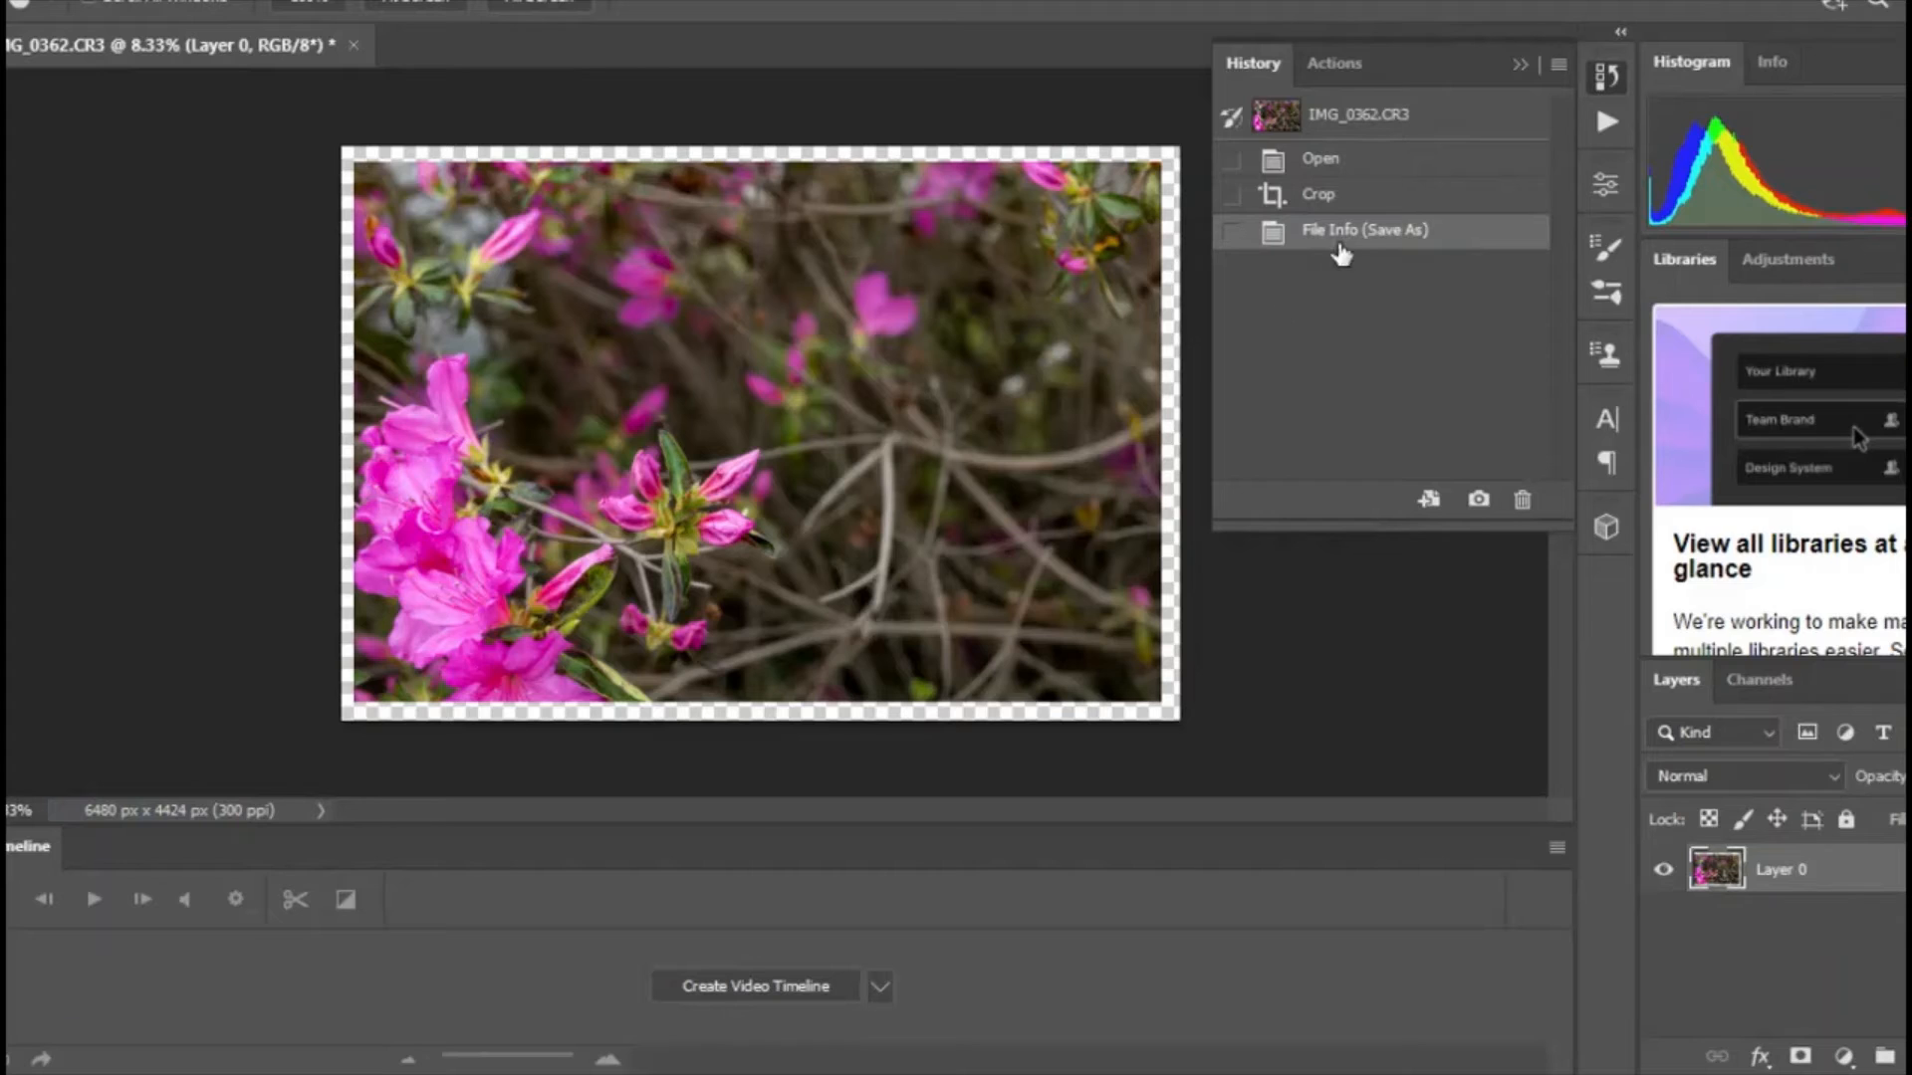
pyautogui.click(1318, 158)
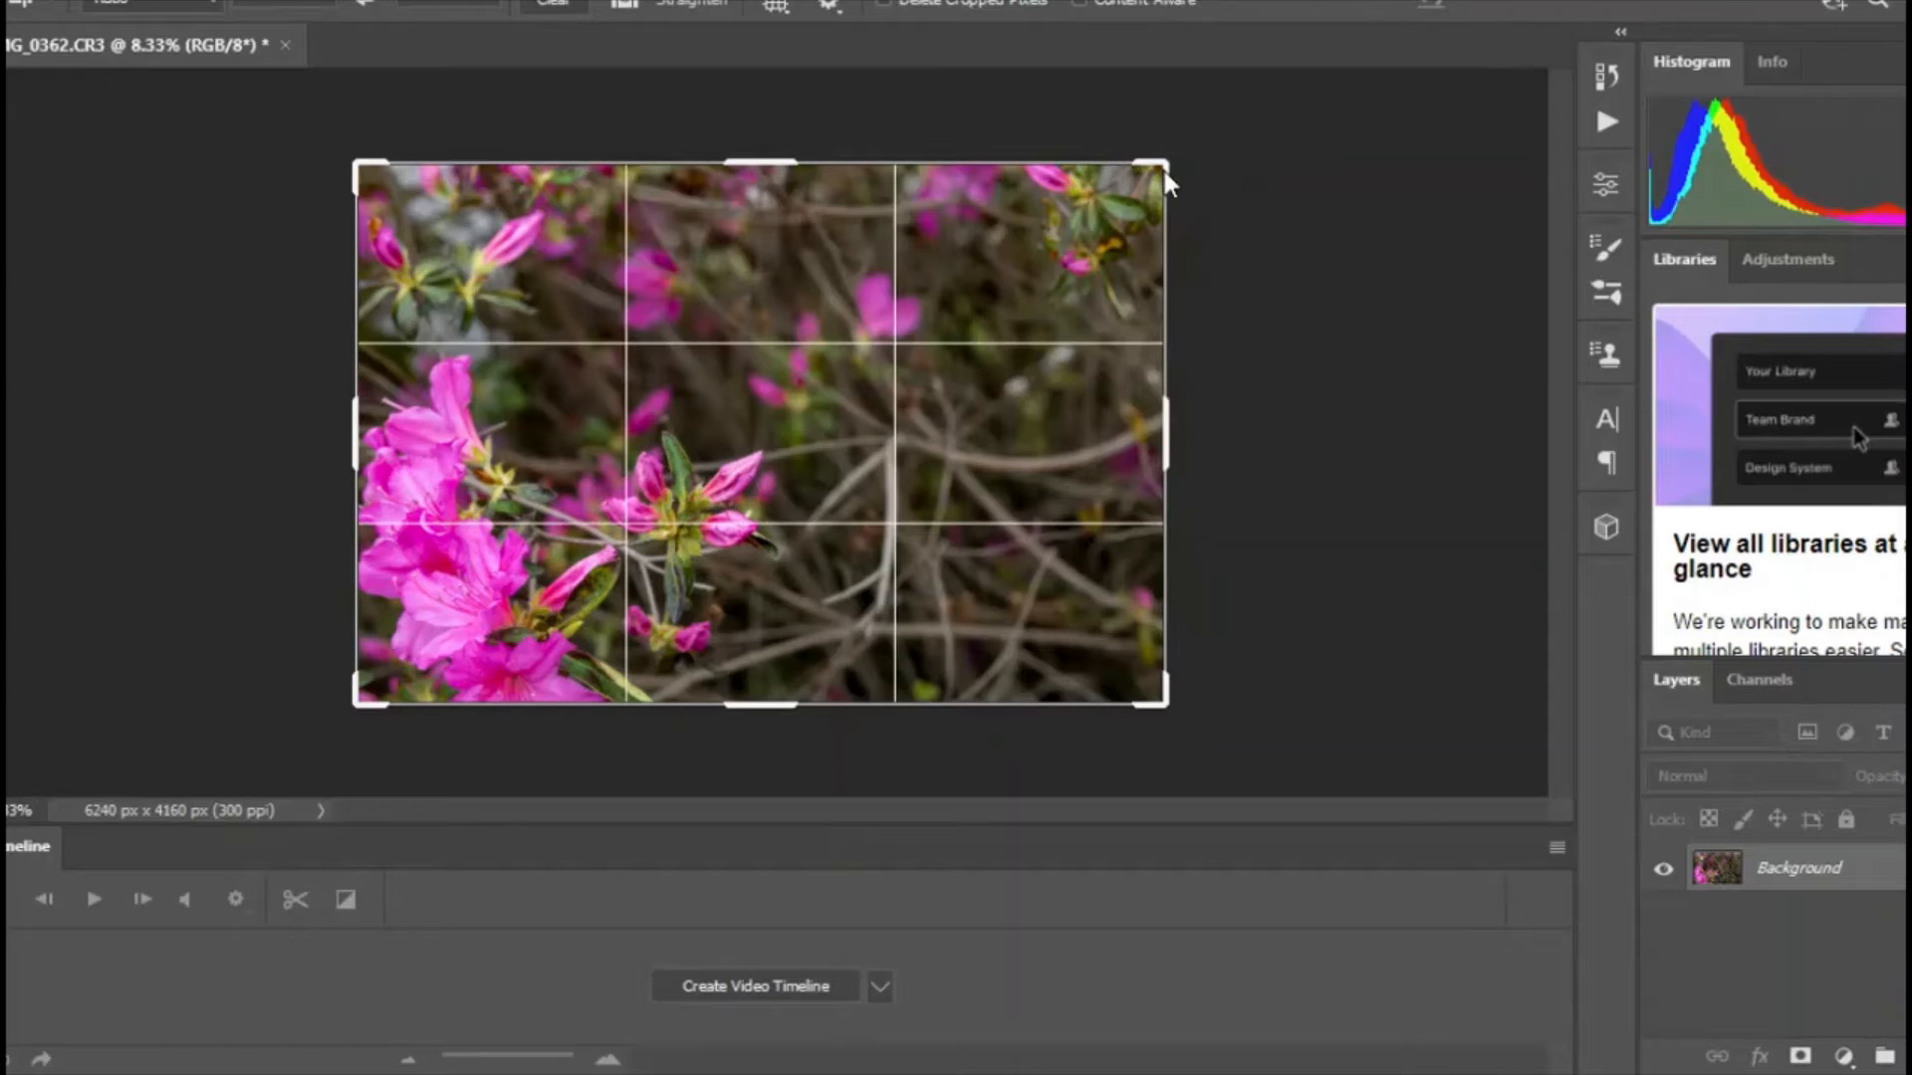
# Crop the photo to a tighter landscape frame around the pink blossoms and buds.
pyautogui.moveTo(1156, 167); pyautogui.dragTo(1155, 183)
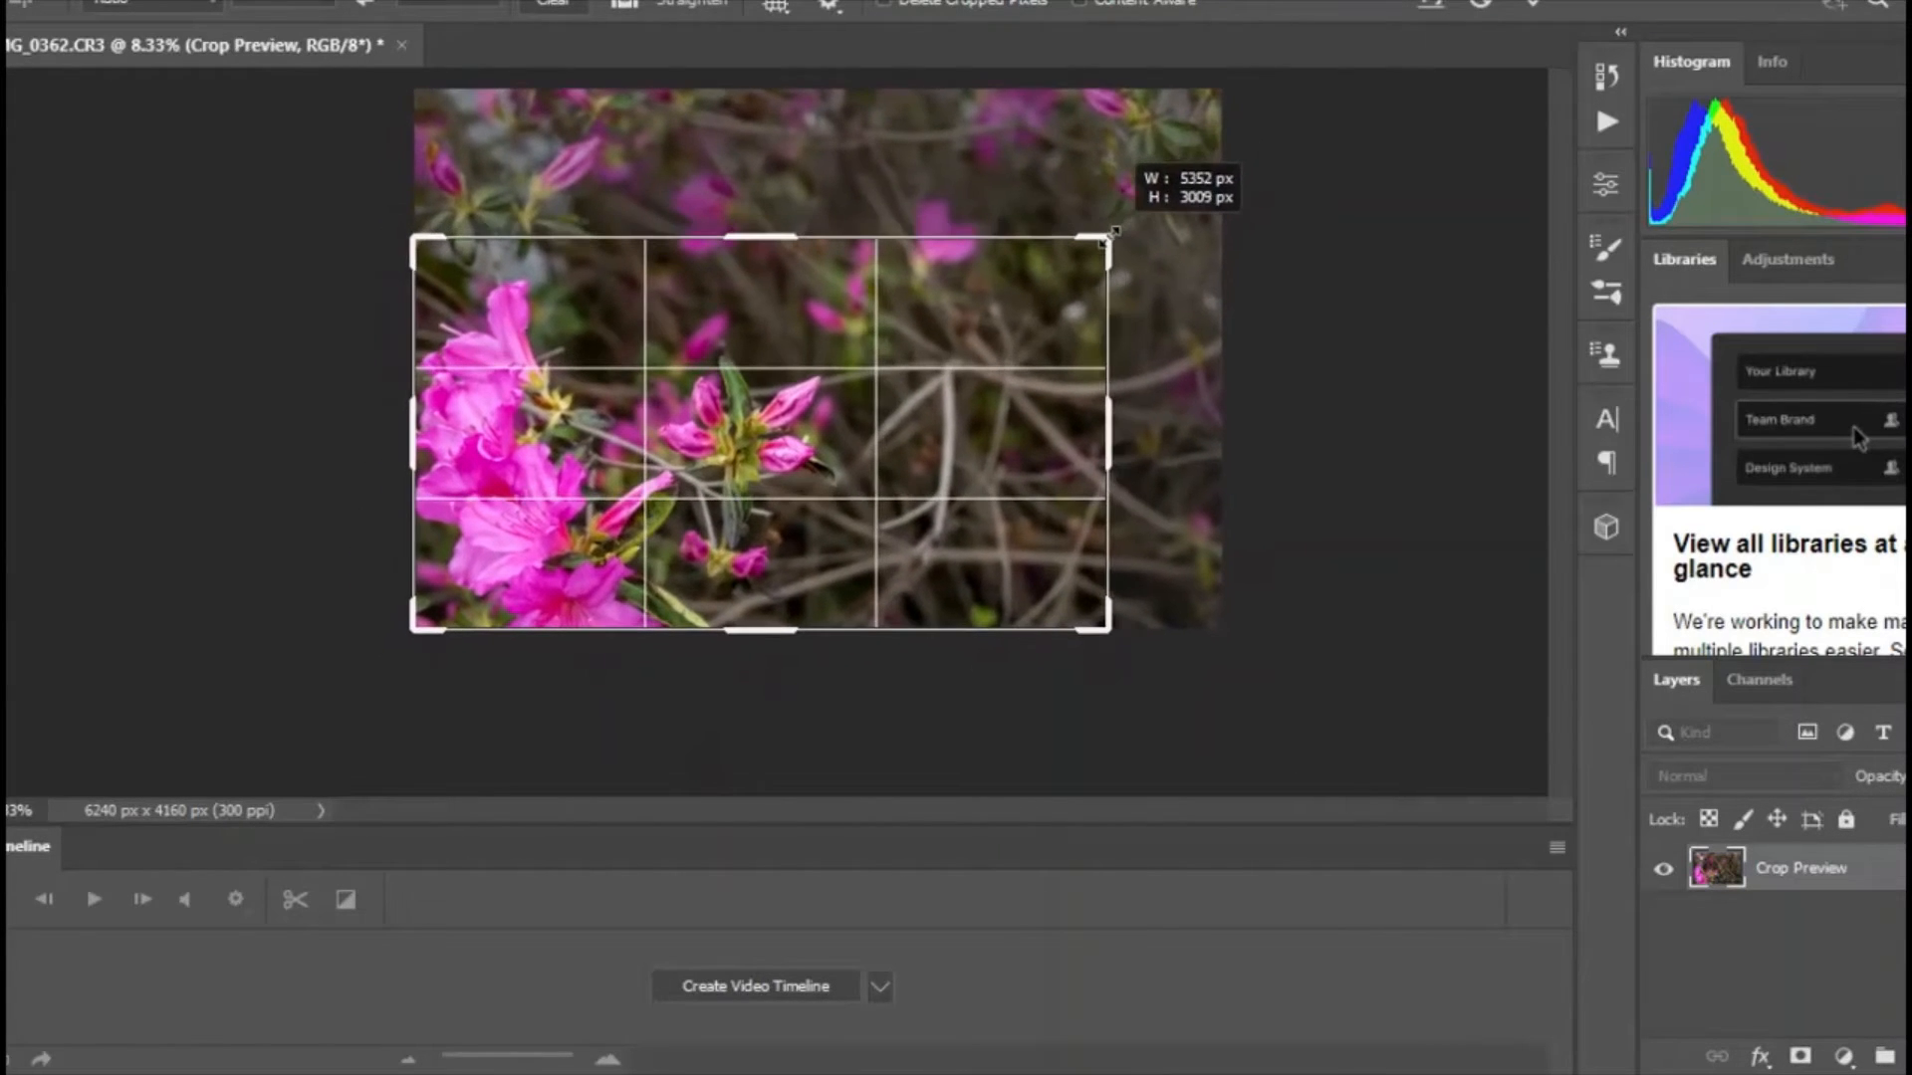
pyautogui.moveTo(1102, 235); pyautogui.dragTo(1103, 229)
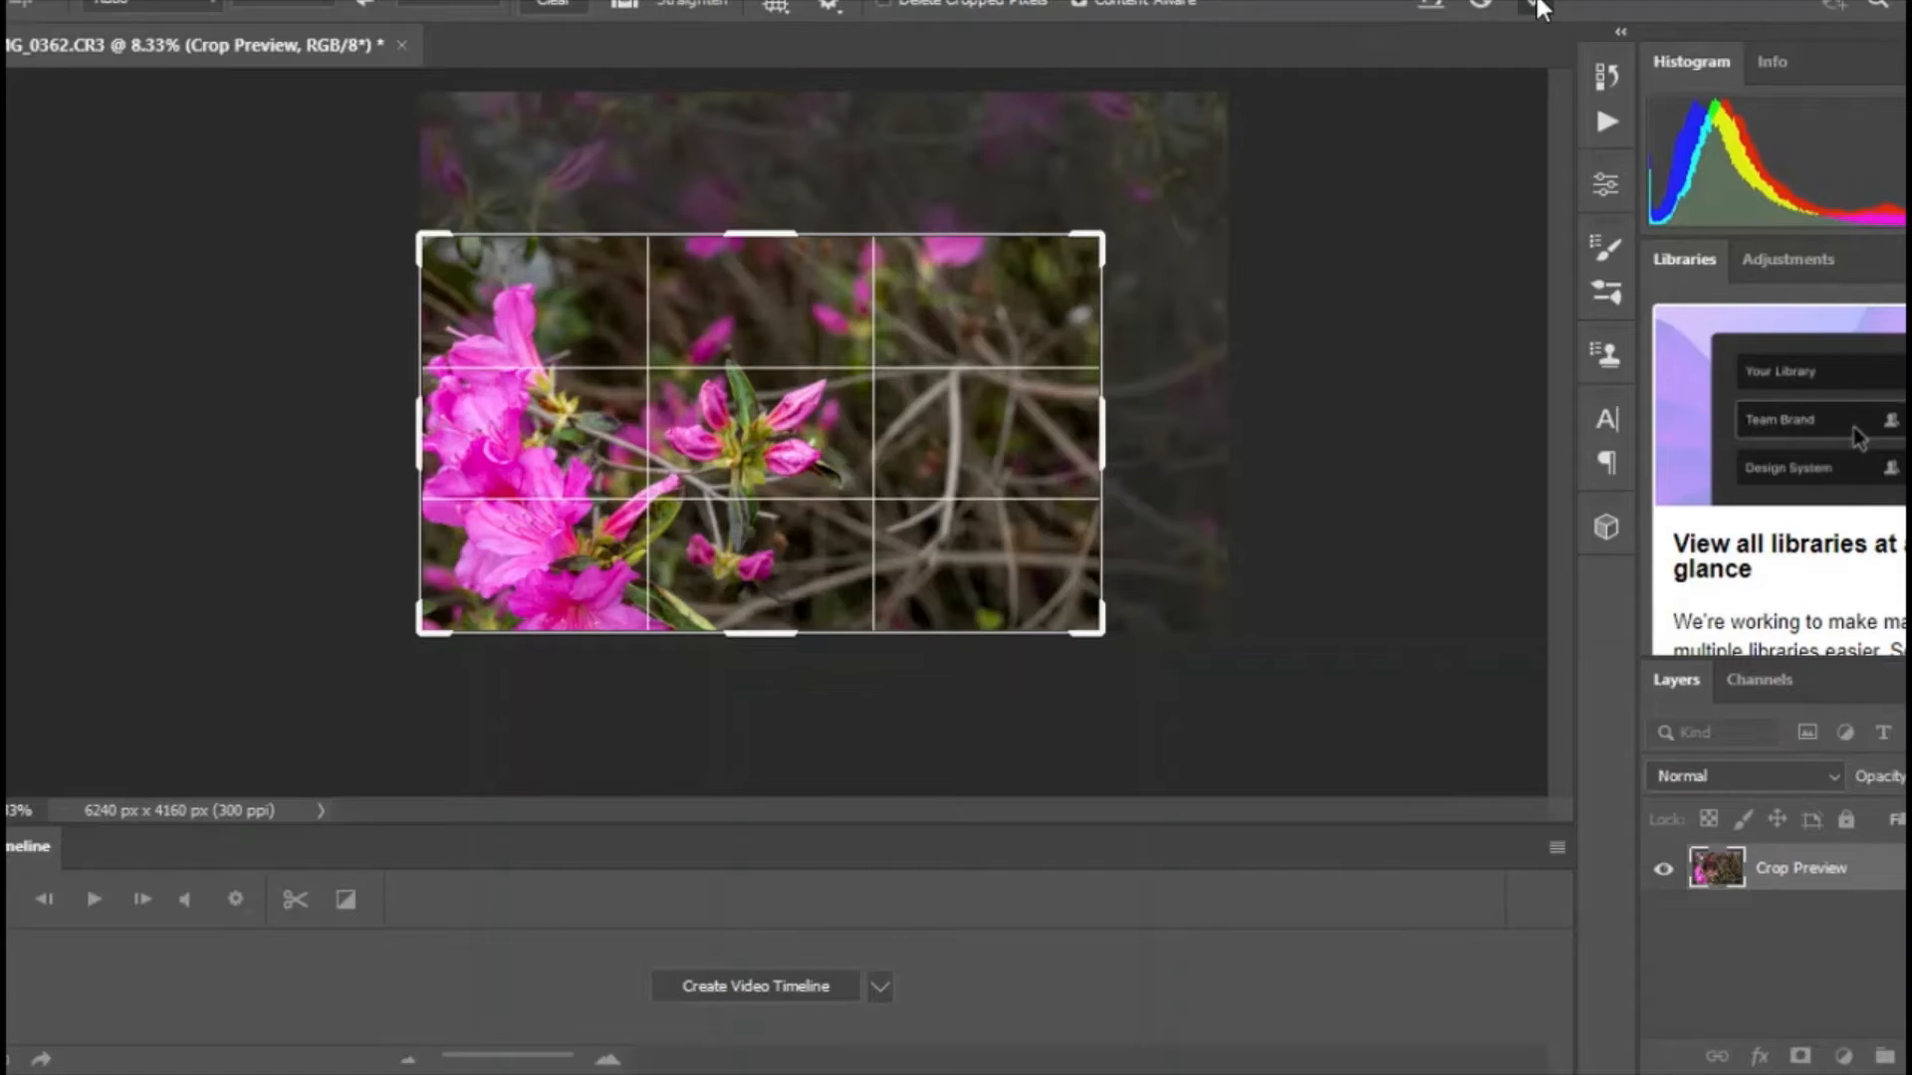
pyautogui.press('enter')
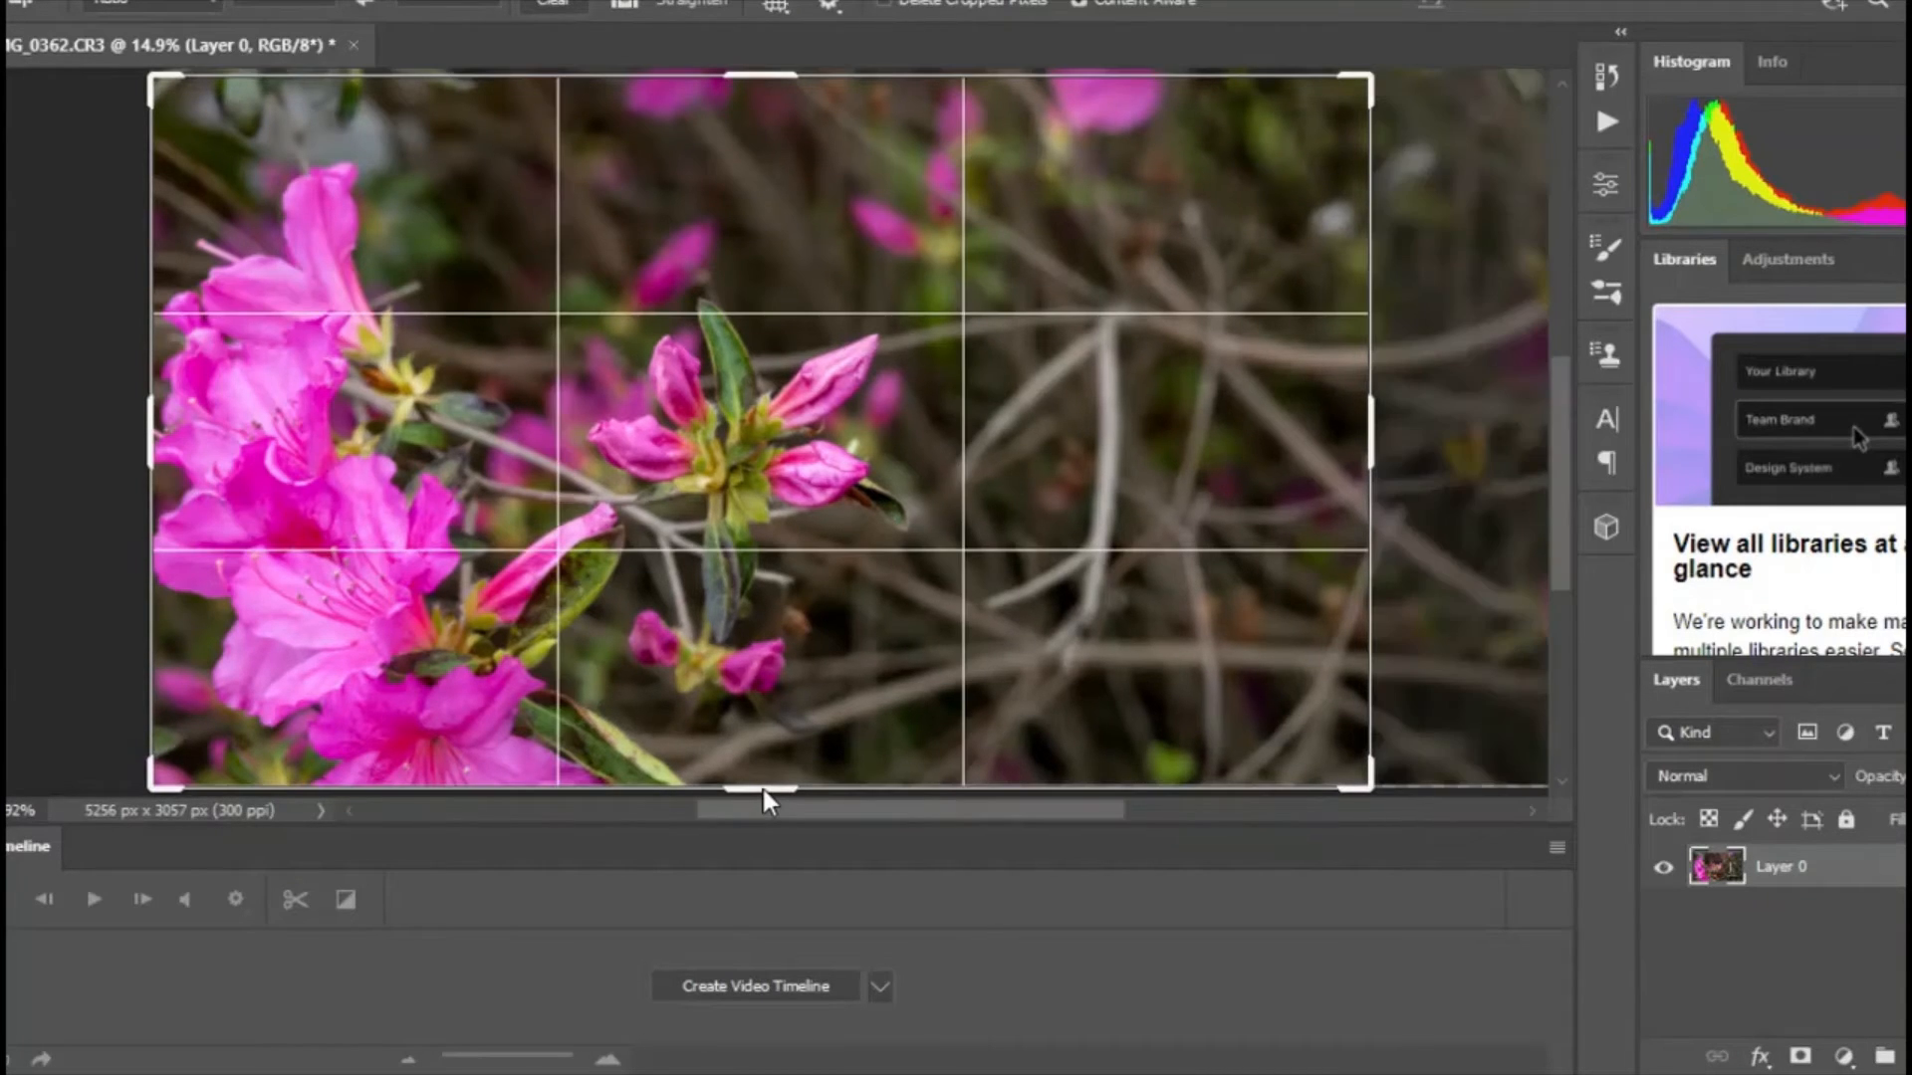
pyautogui.moveTo(765, 792); pyautogui.dragTo(765, 779)
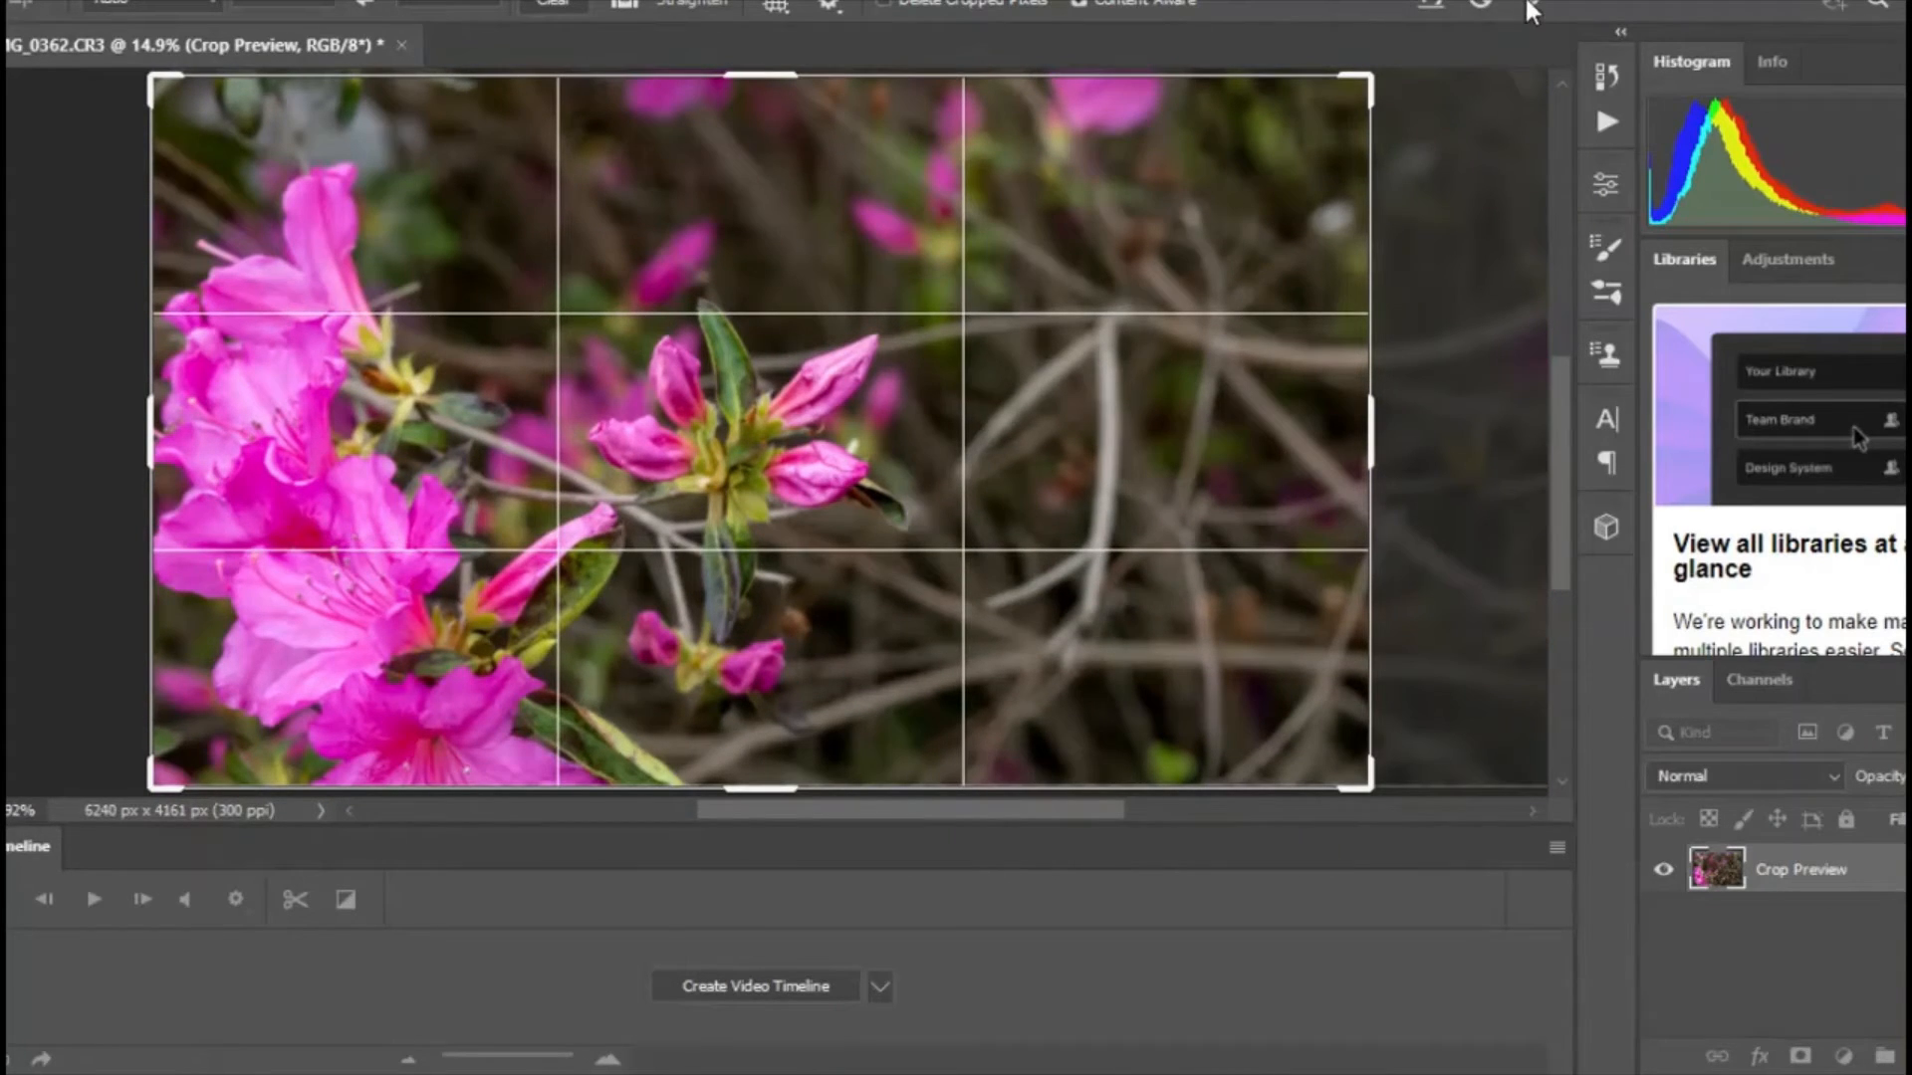
pyautogui.press('Enter')
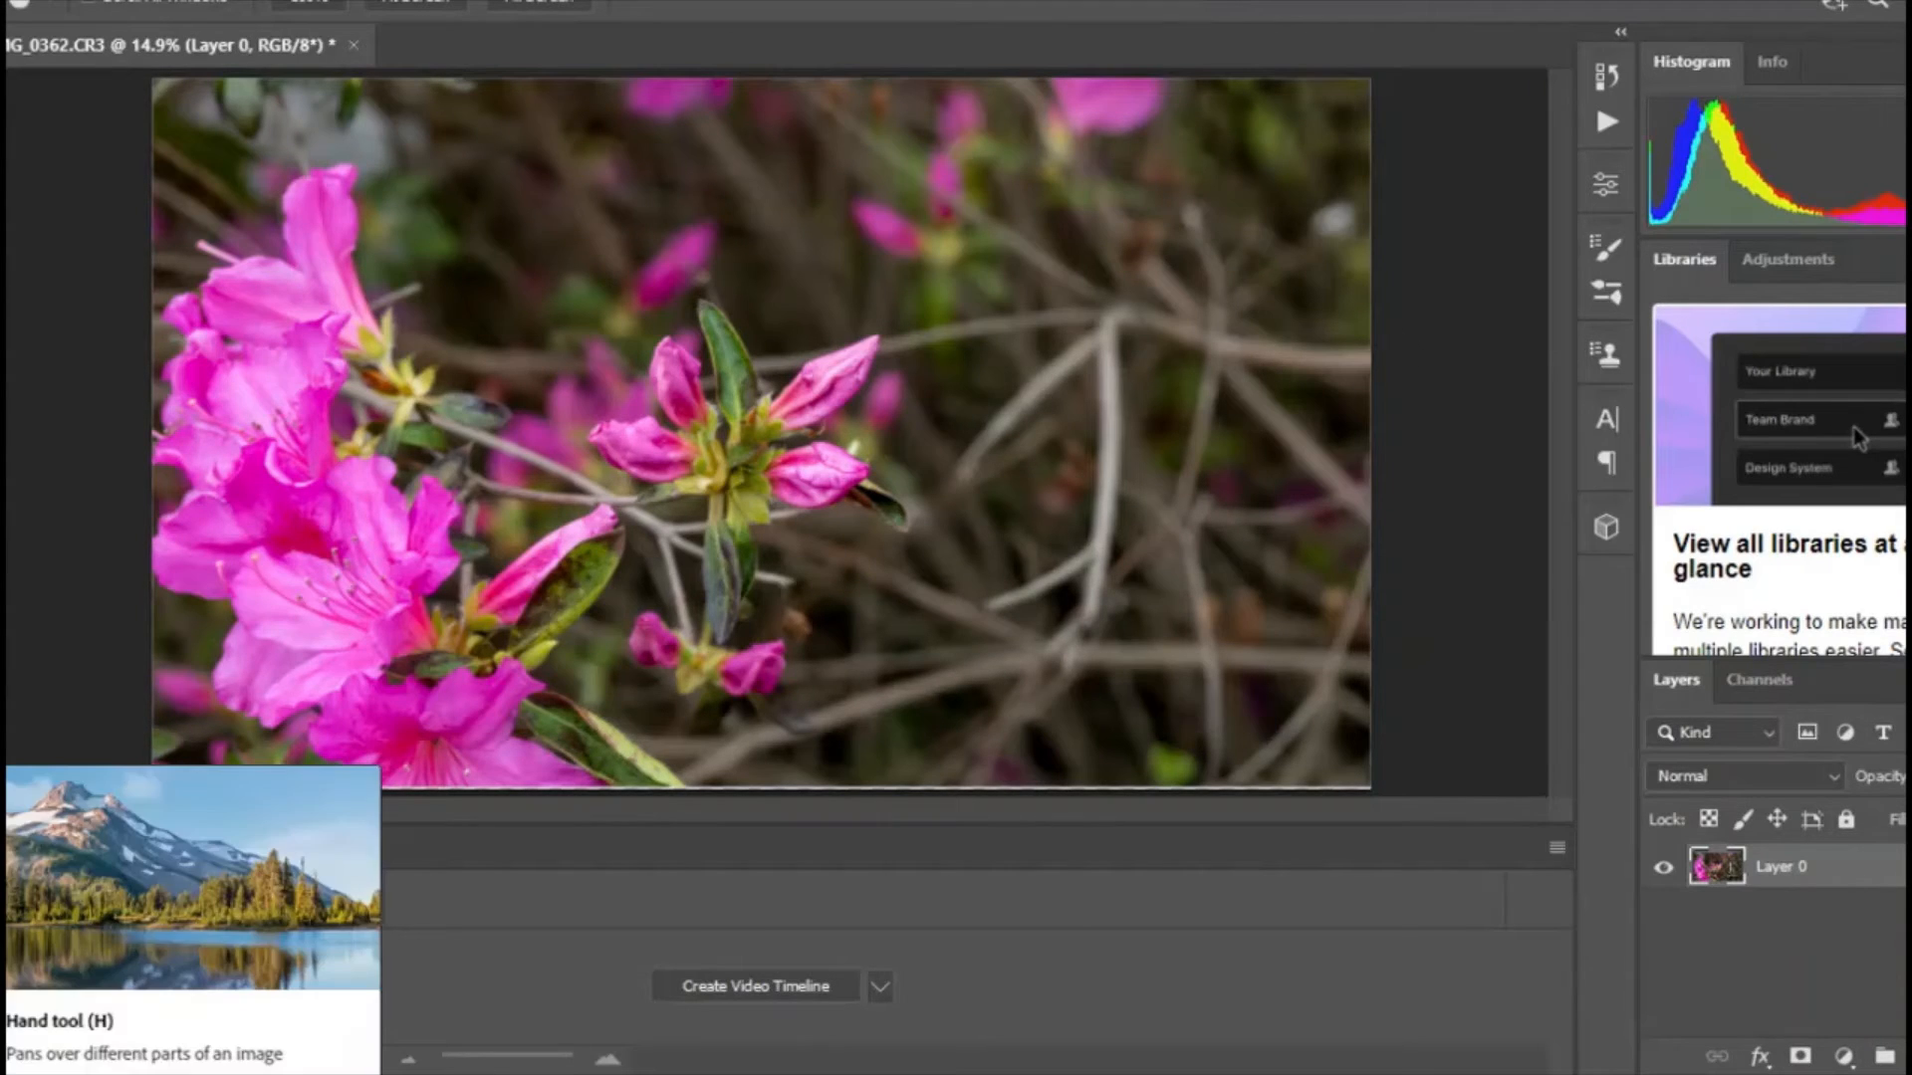
pyautogui.moveTo(199, 878)
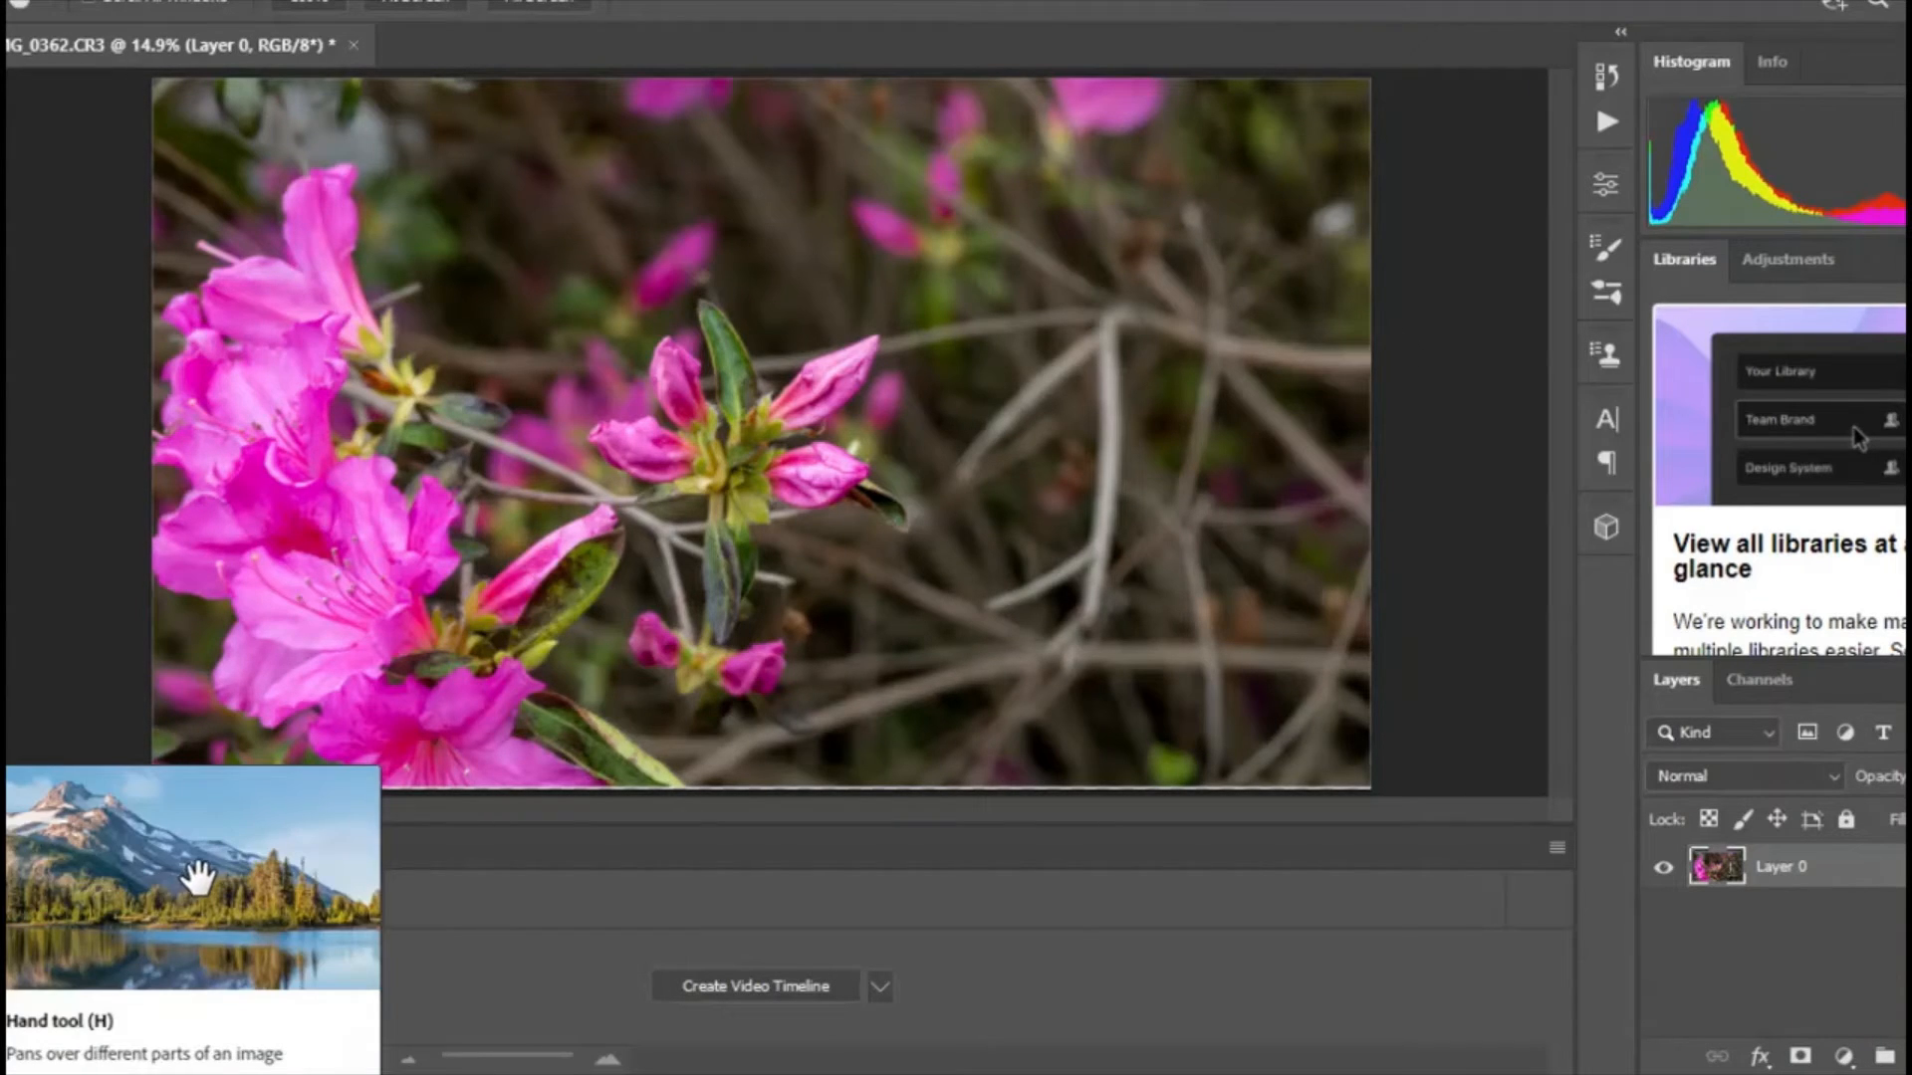
pyautogui.click(36, 6)
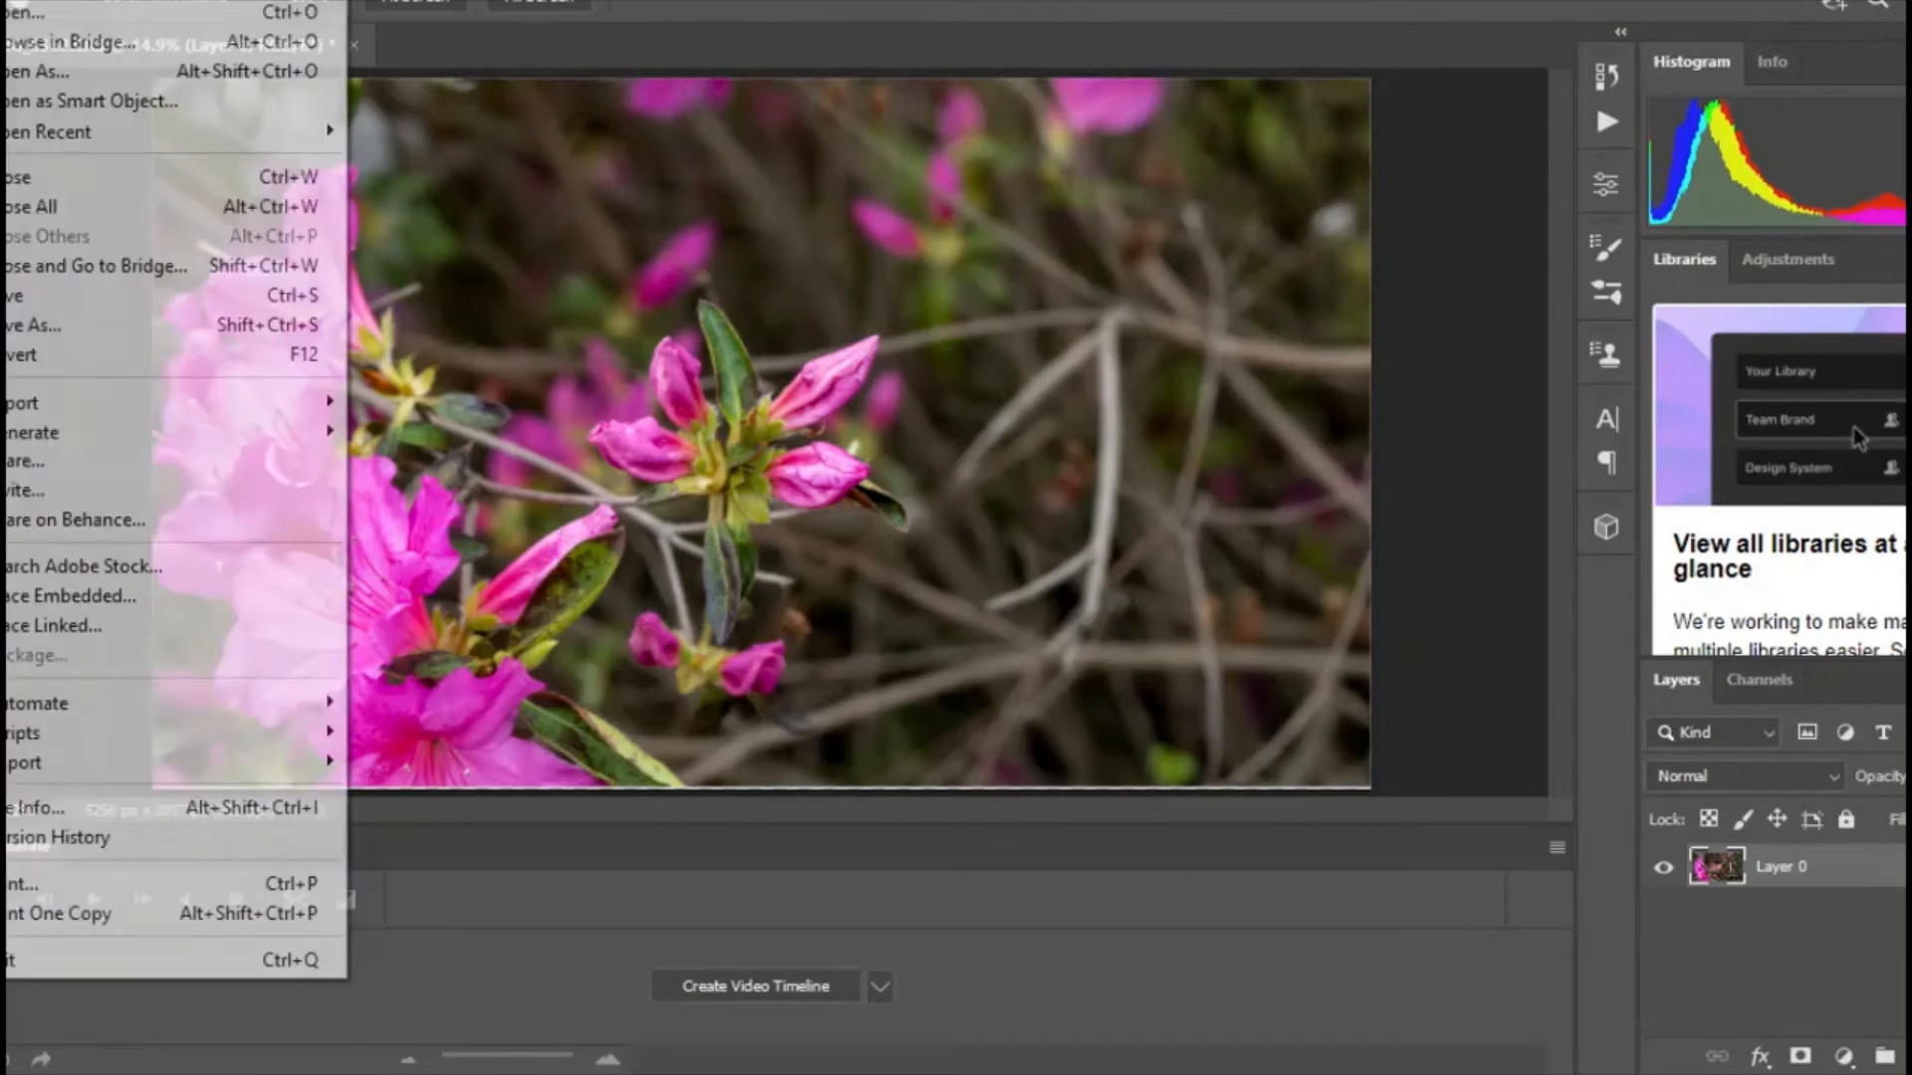
pyautogui.moveTo(35, 72)
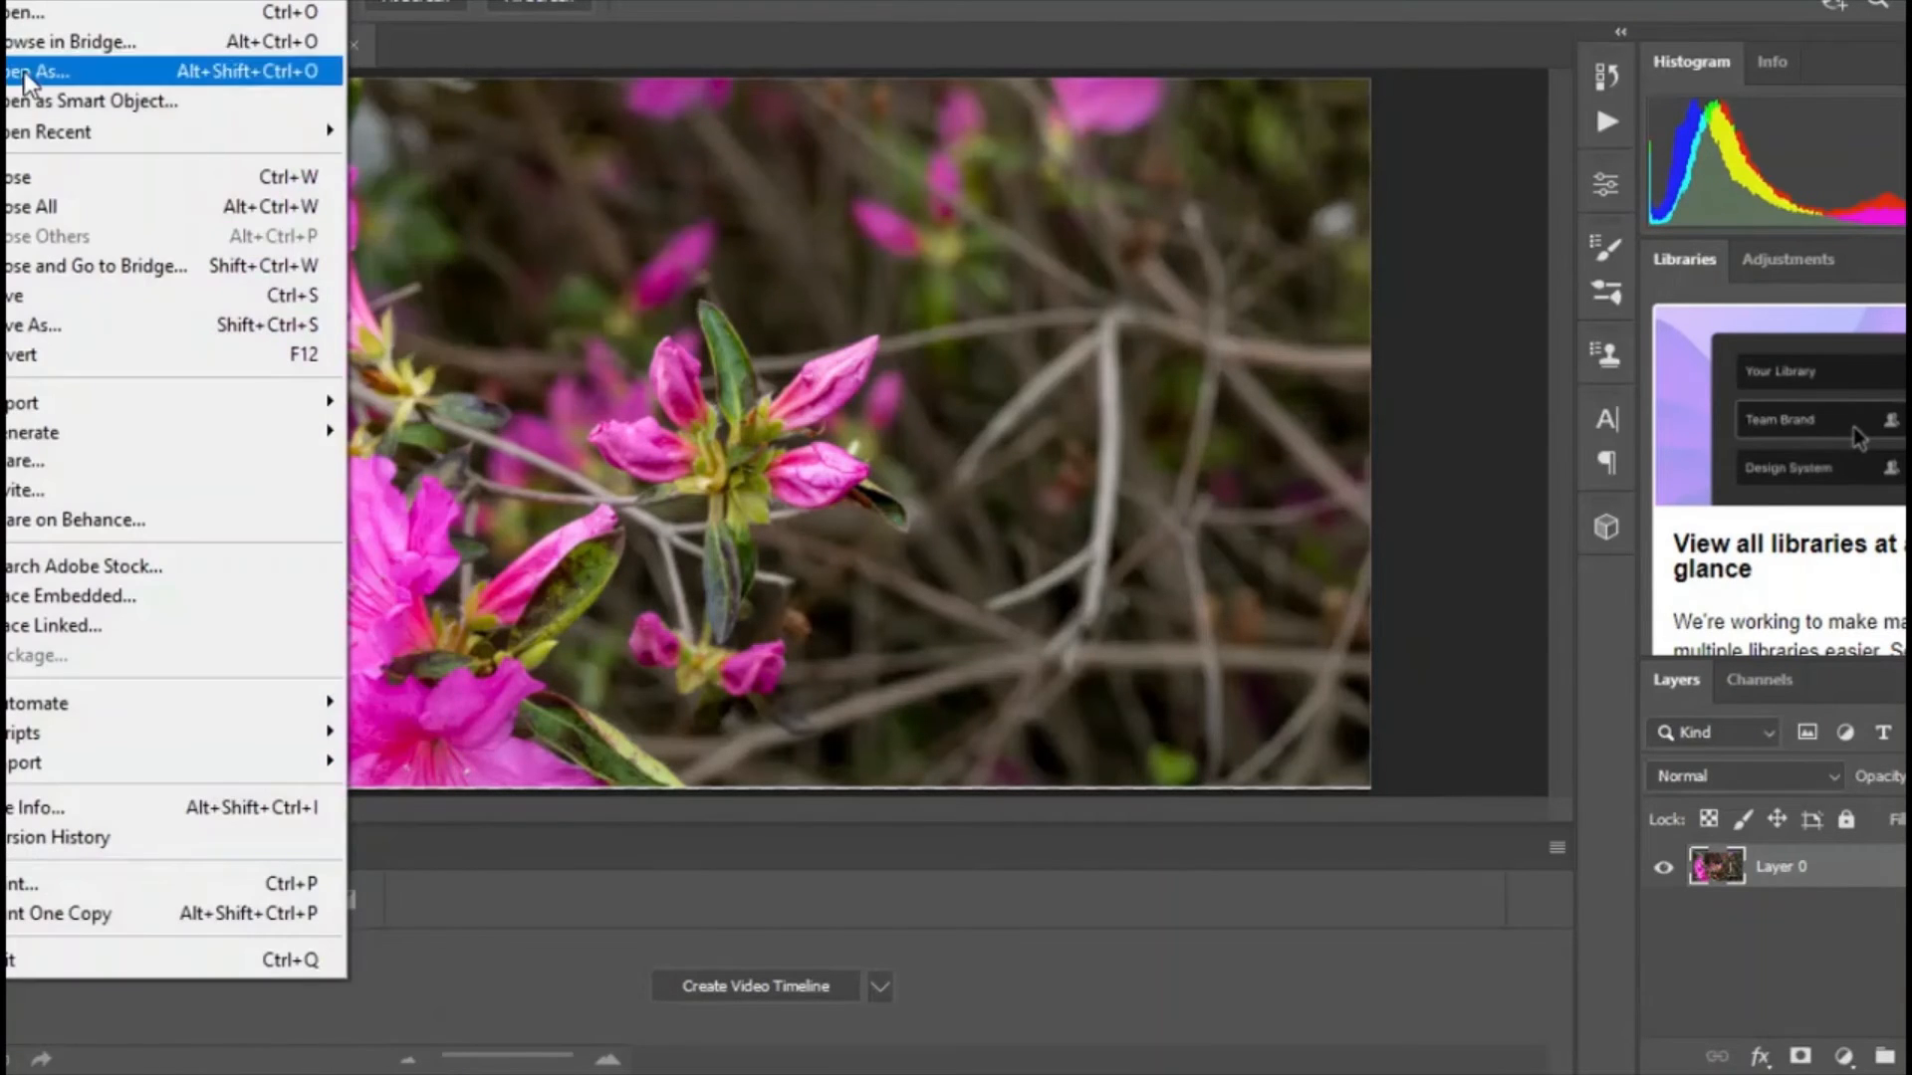
pyautogui.moveTo(41, 333)
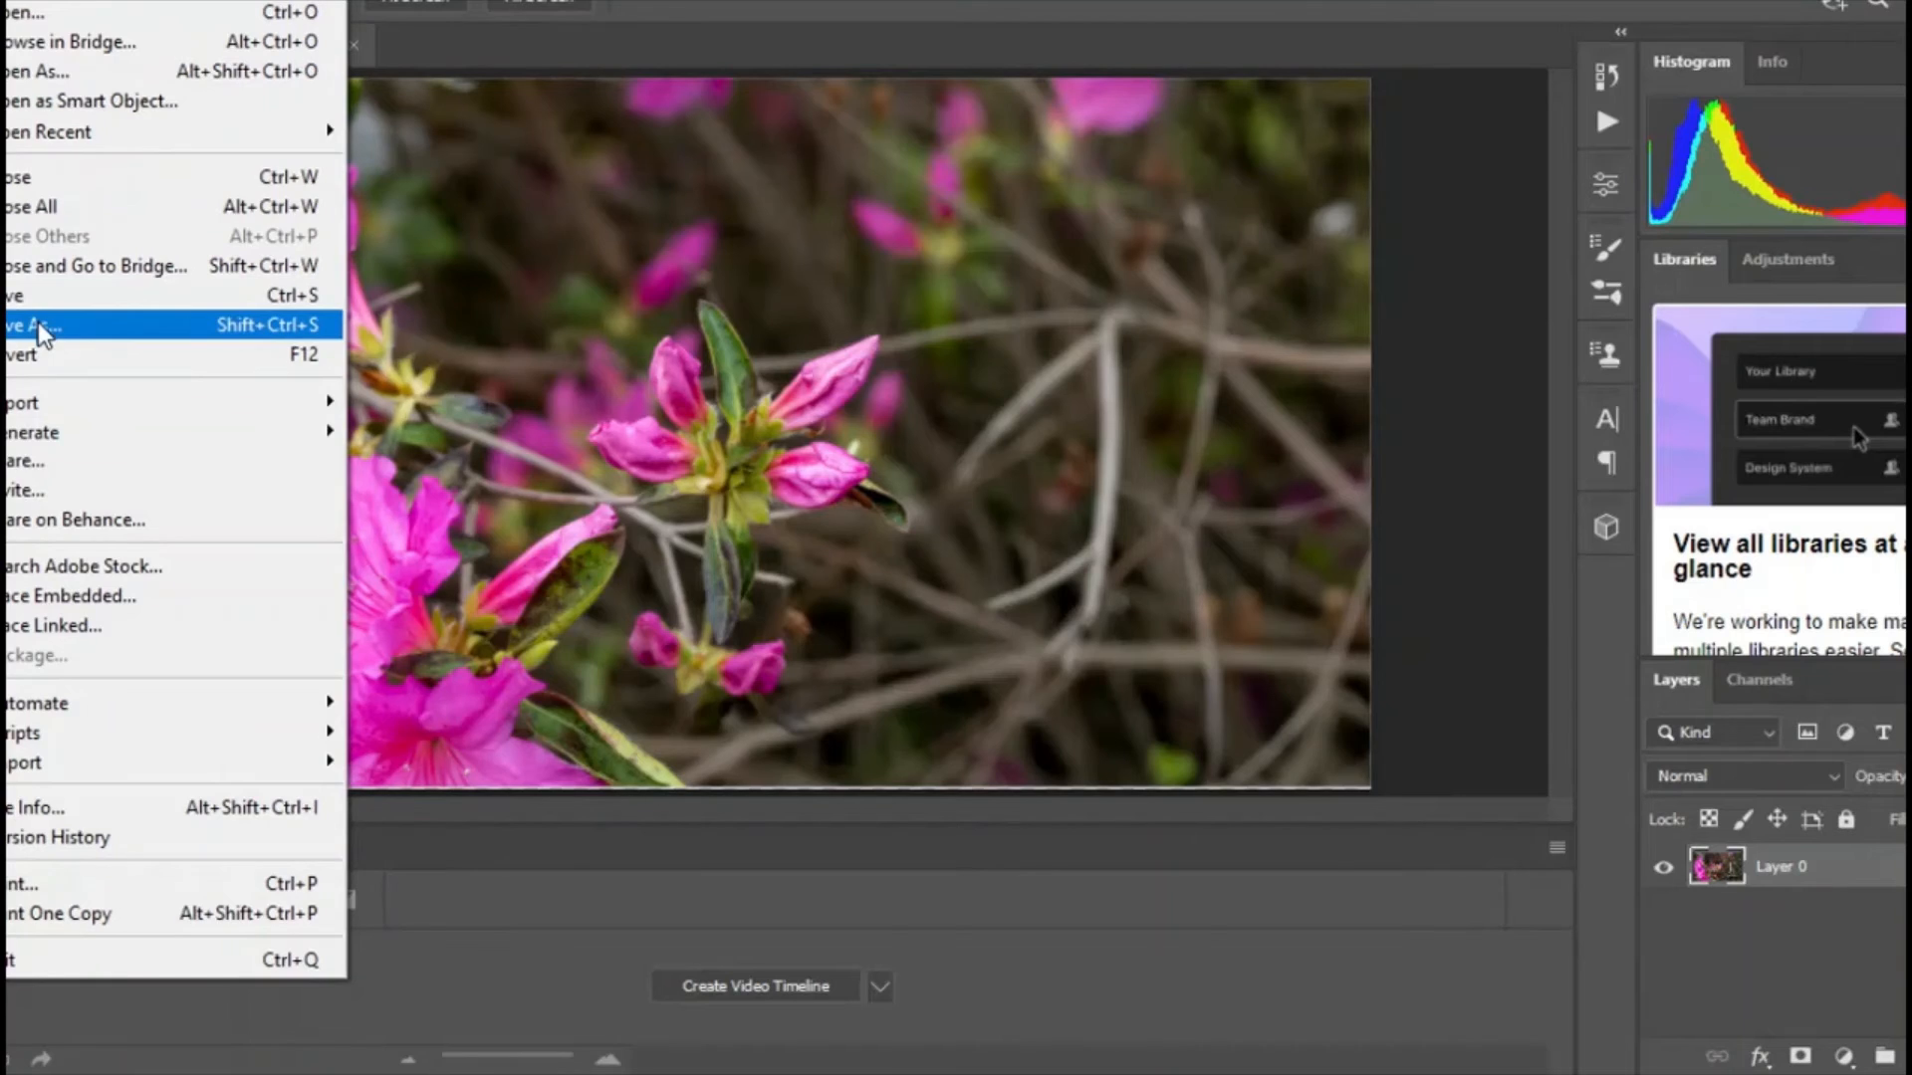
pyautogui.click(35, 325)
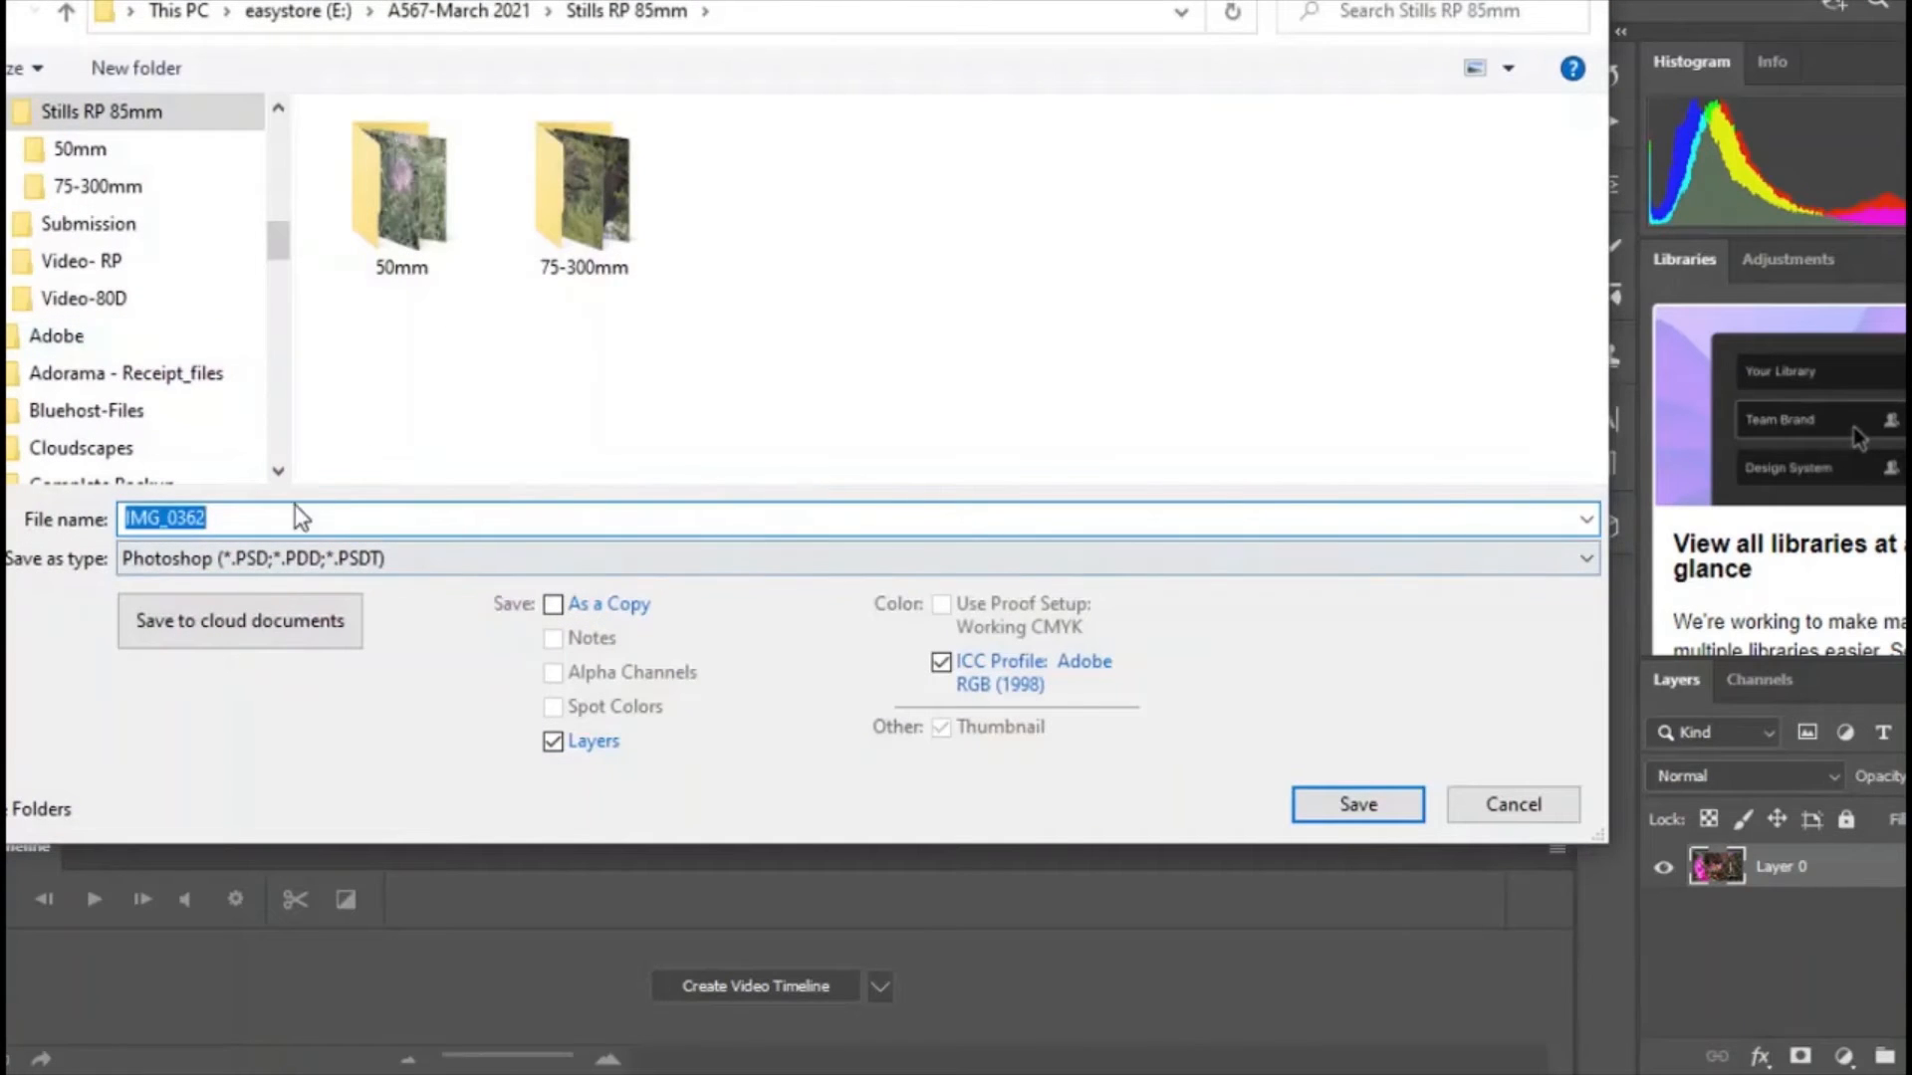
pyautogui.click(1584, 557)
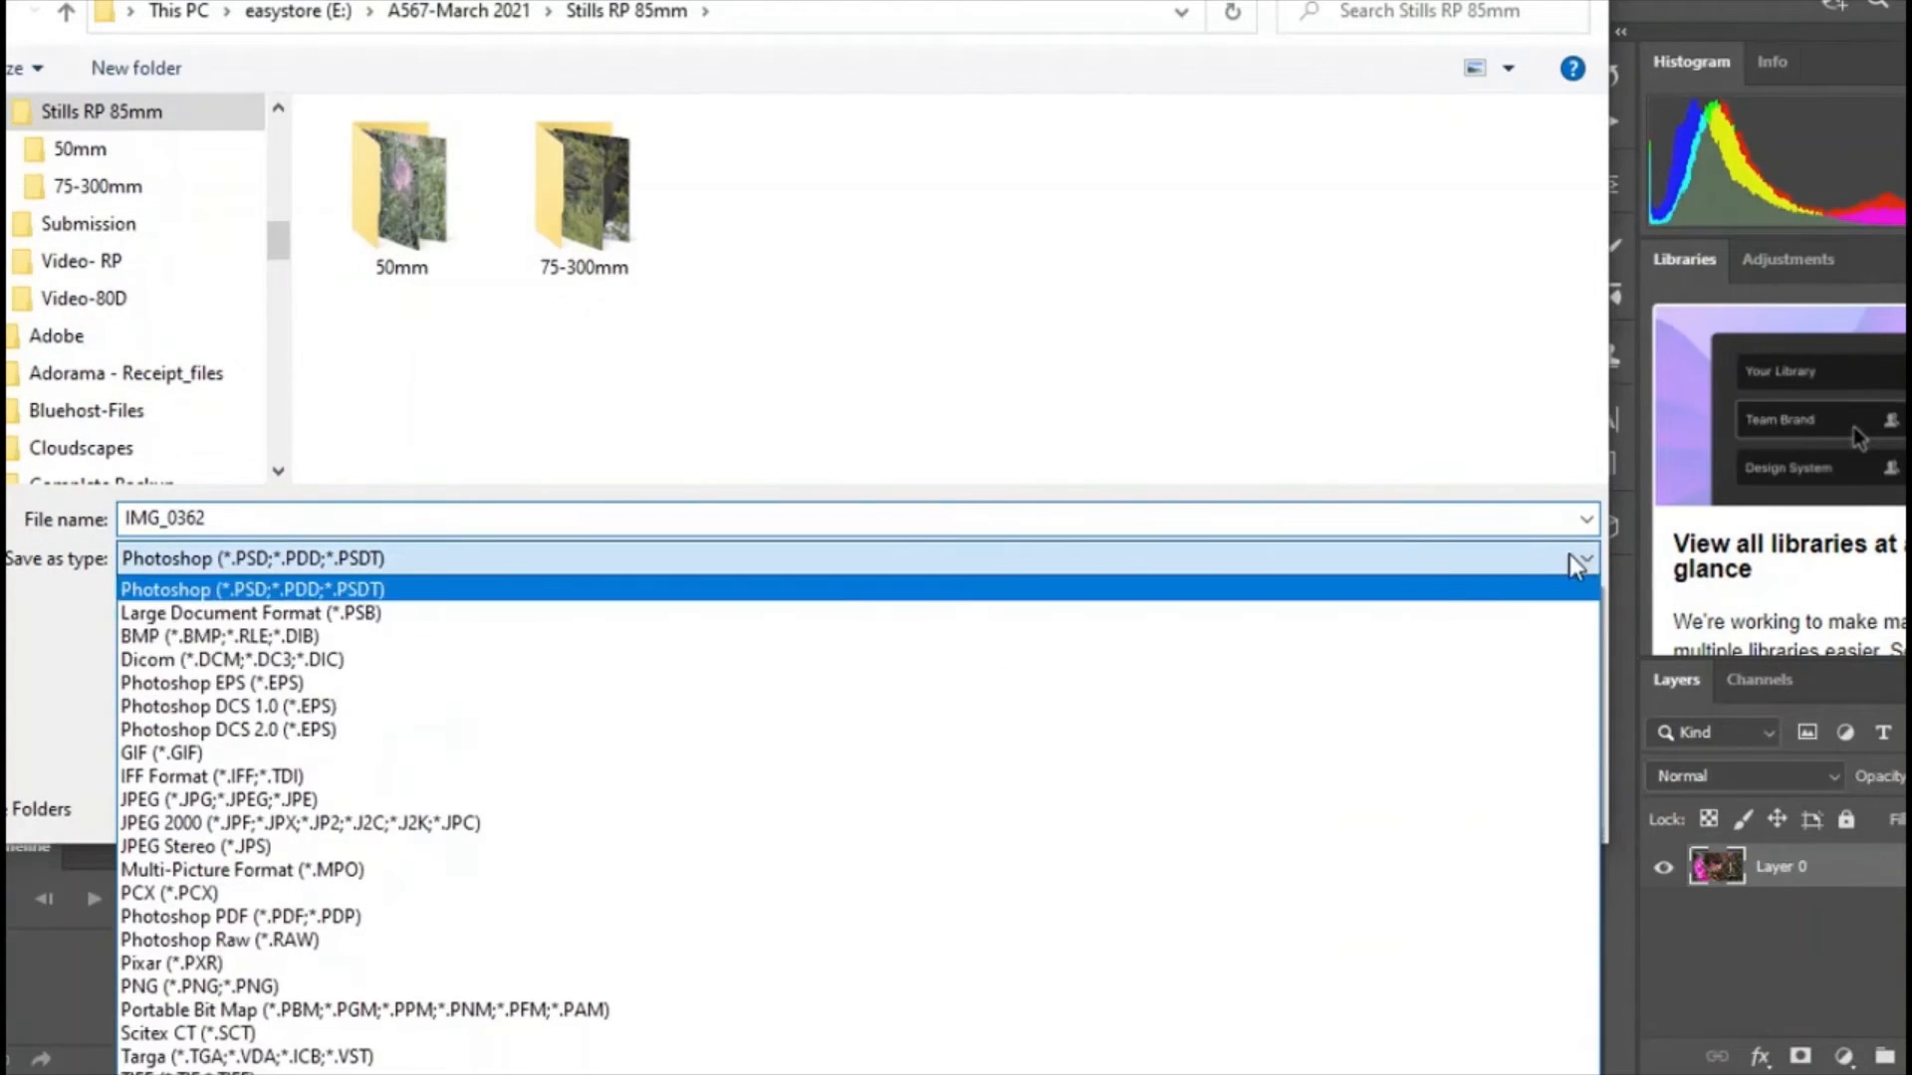
pyautogui.click(213, 774)
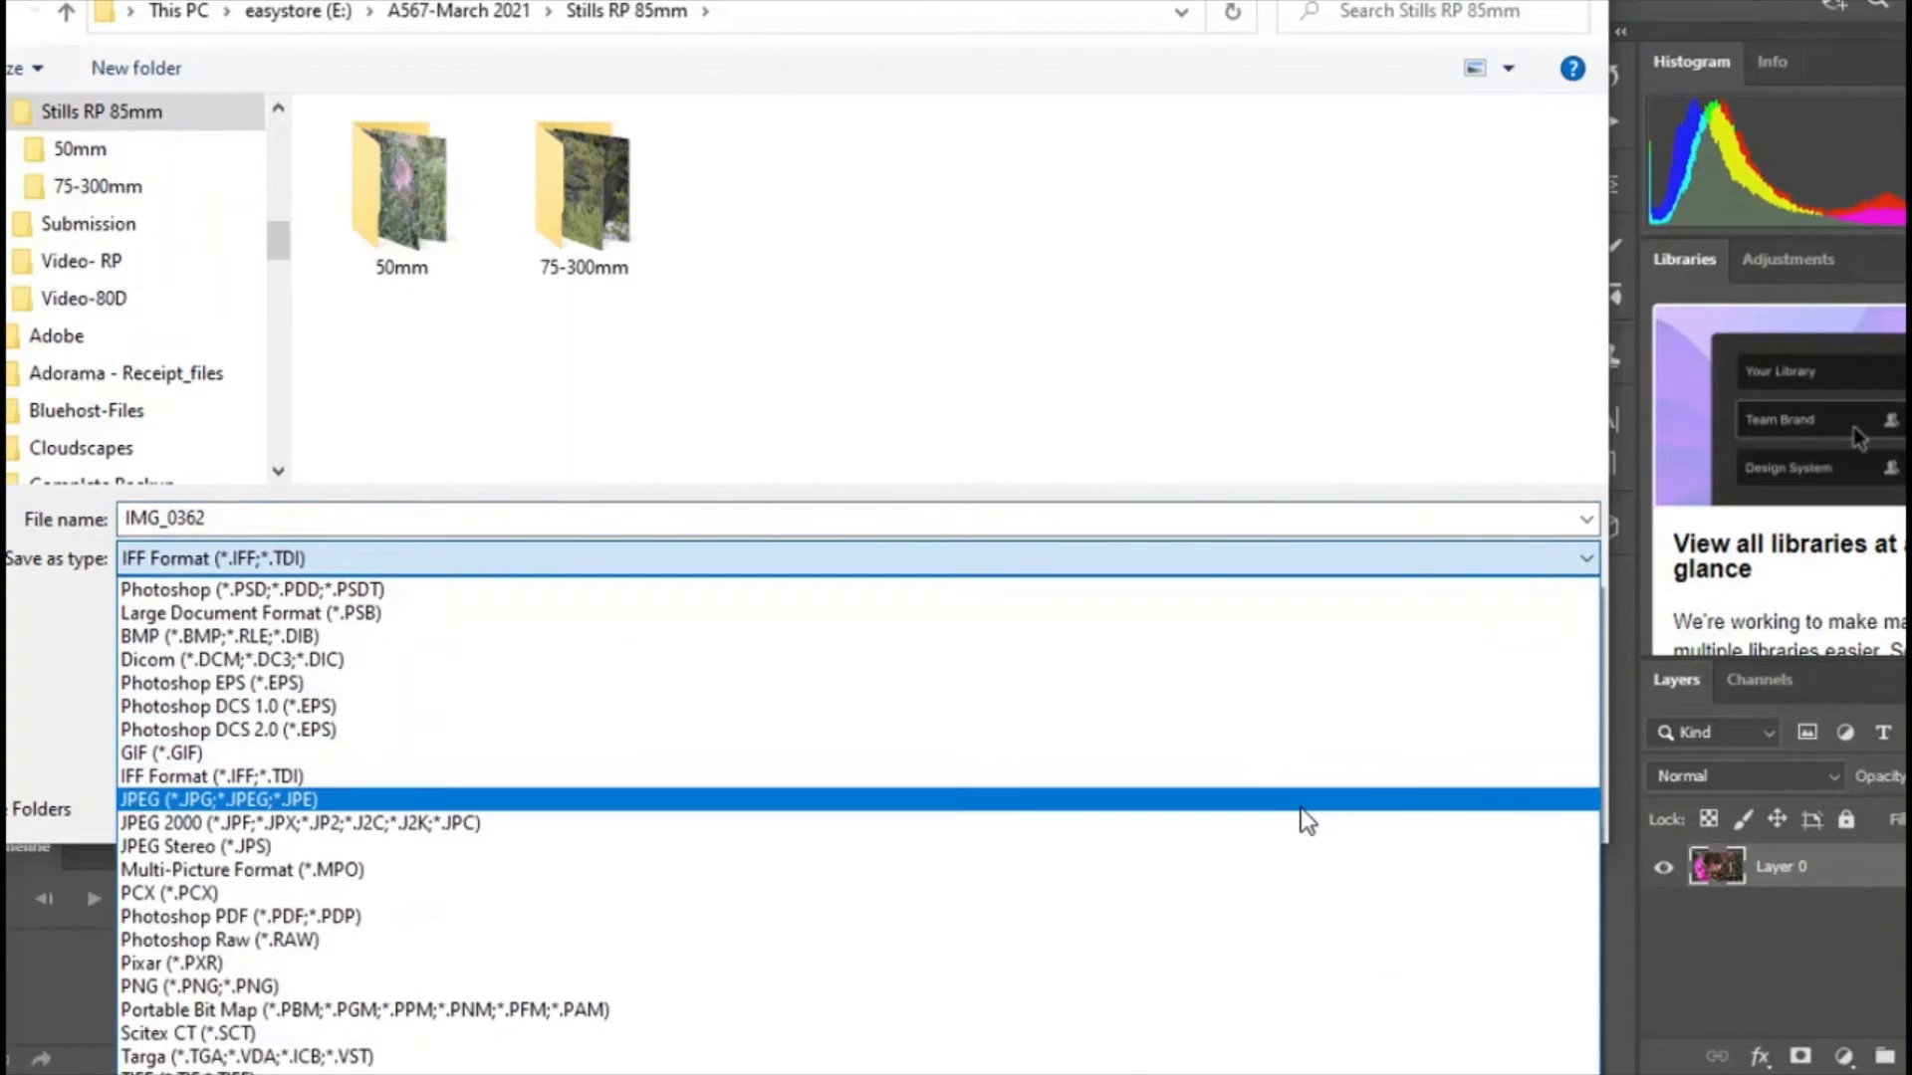
pyautogui.click(219, 800)
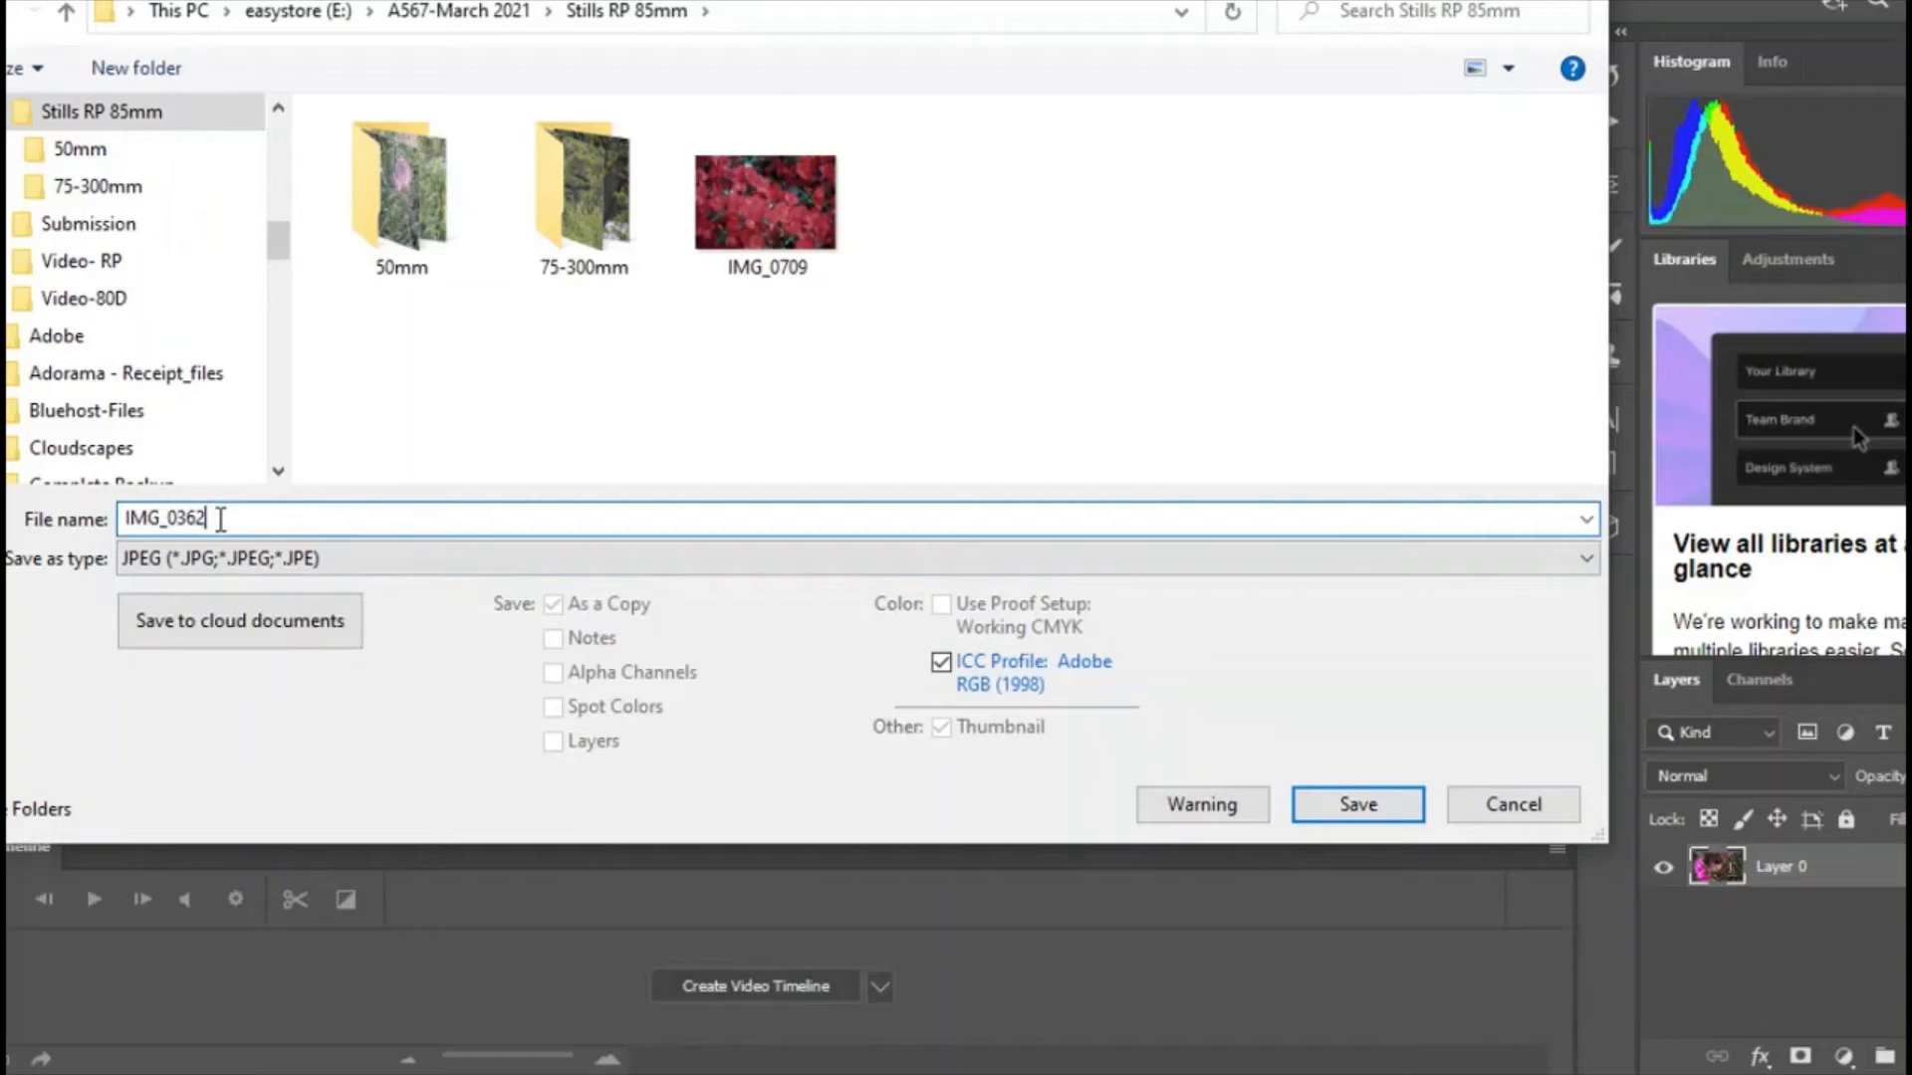
pyautogui.rightClick(165, 517)
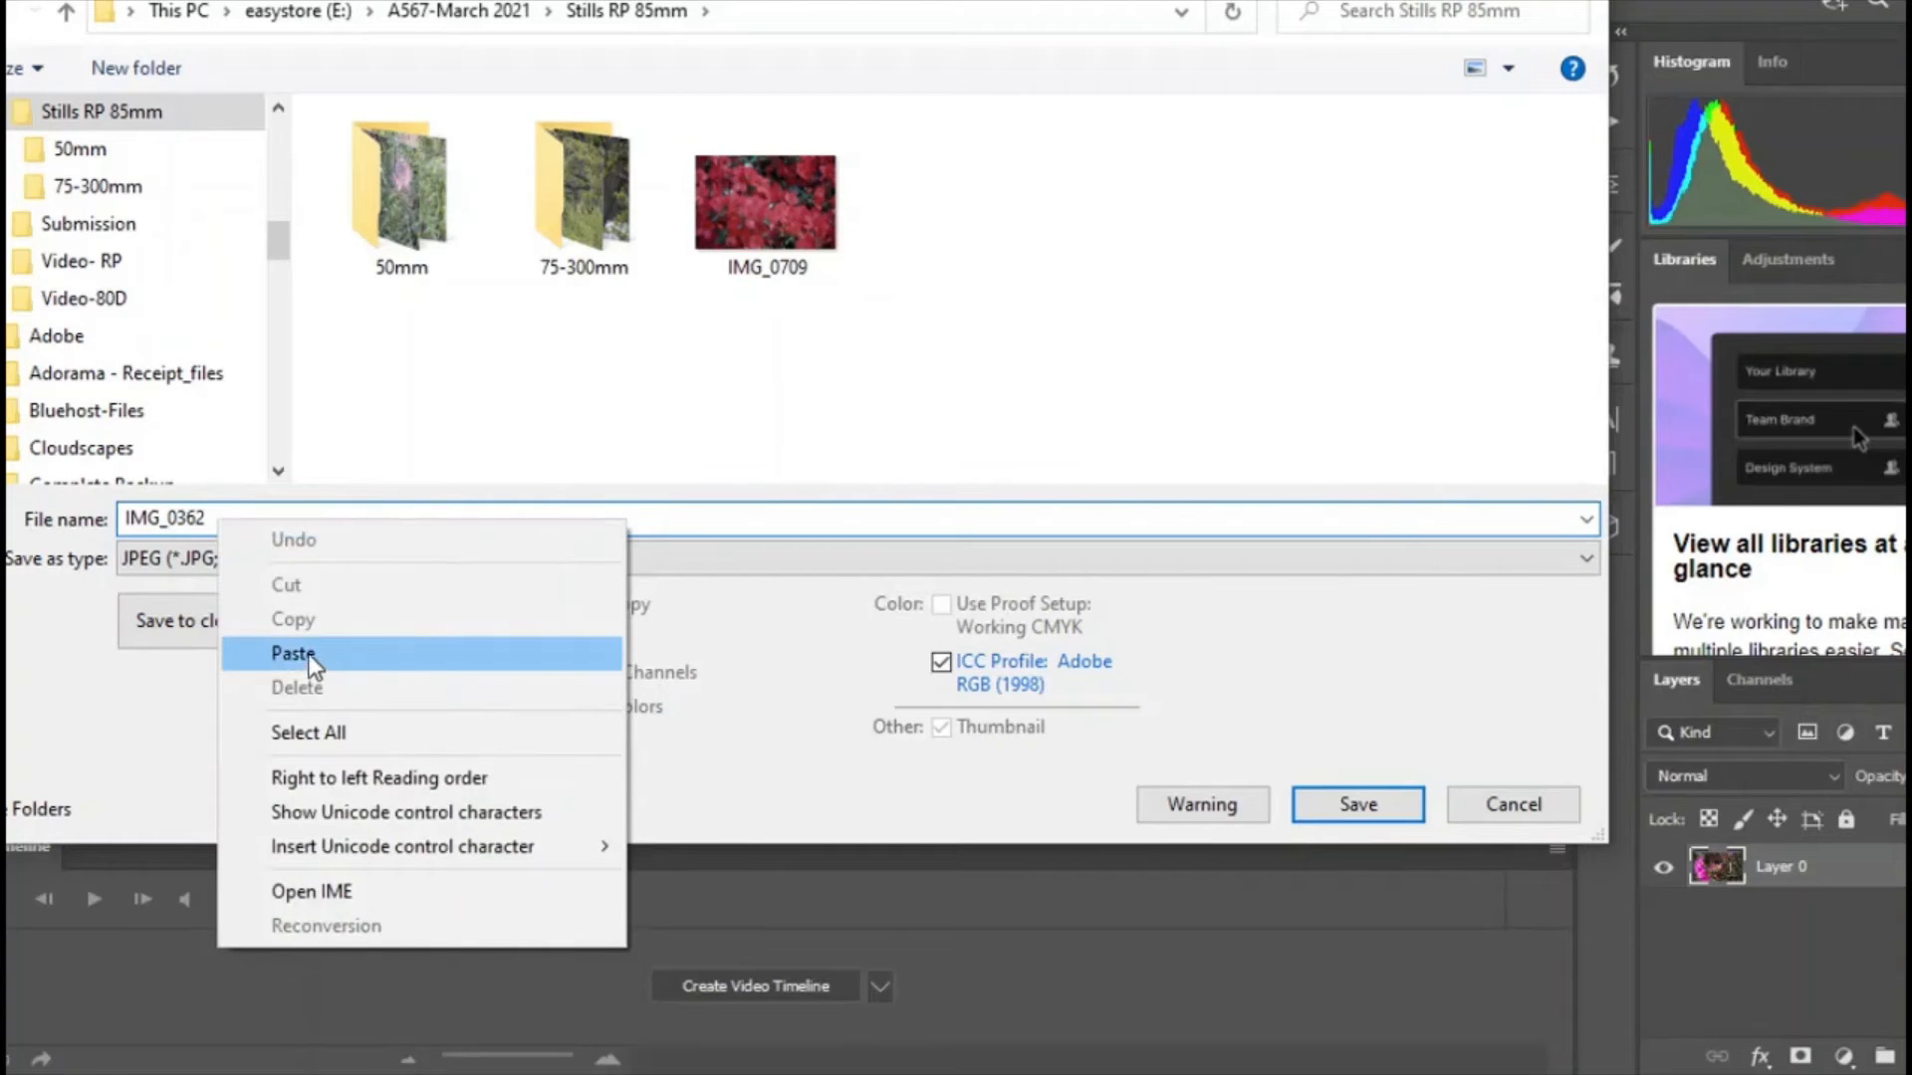
pyautogui.click(293, 653)
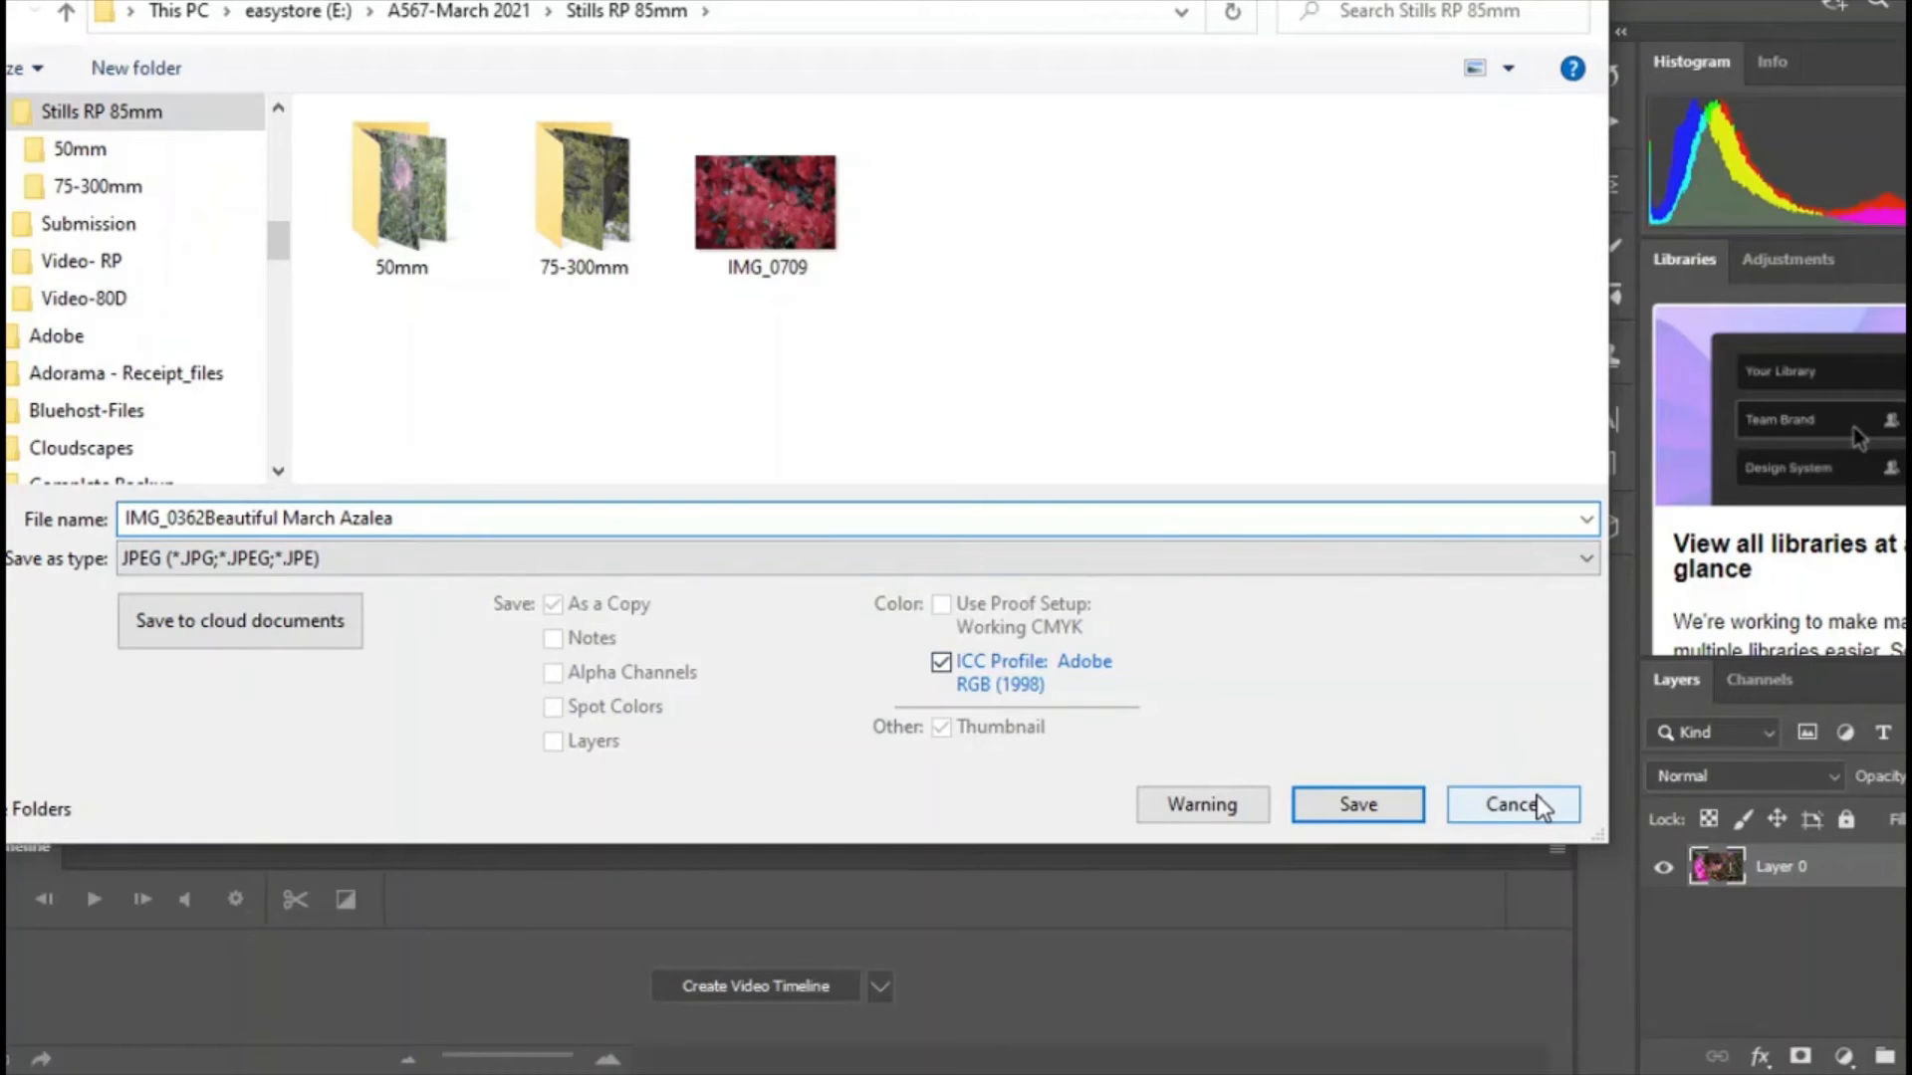
pyautogui.click(1356, 805)
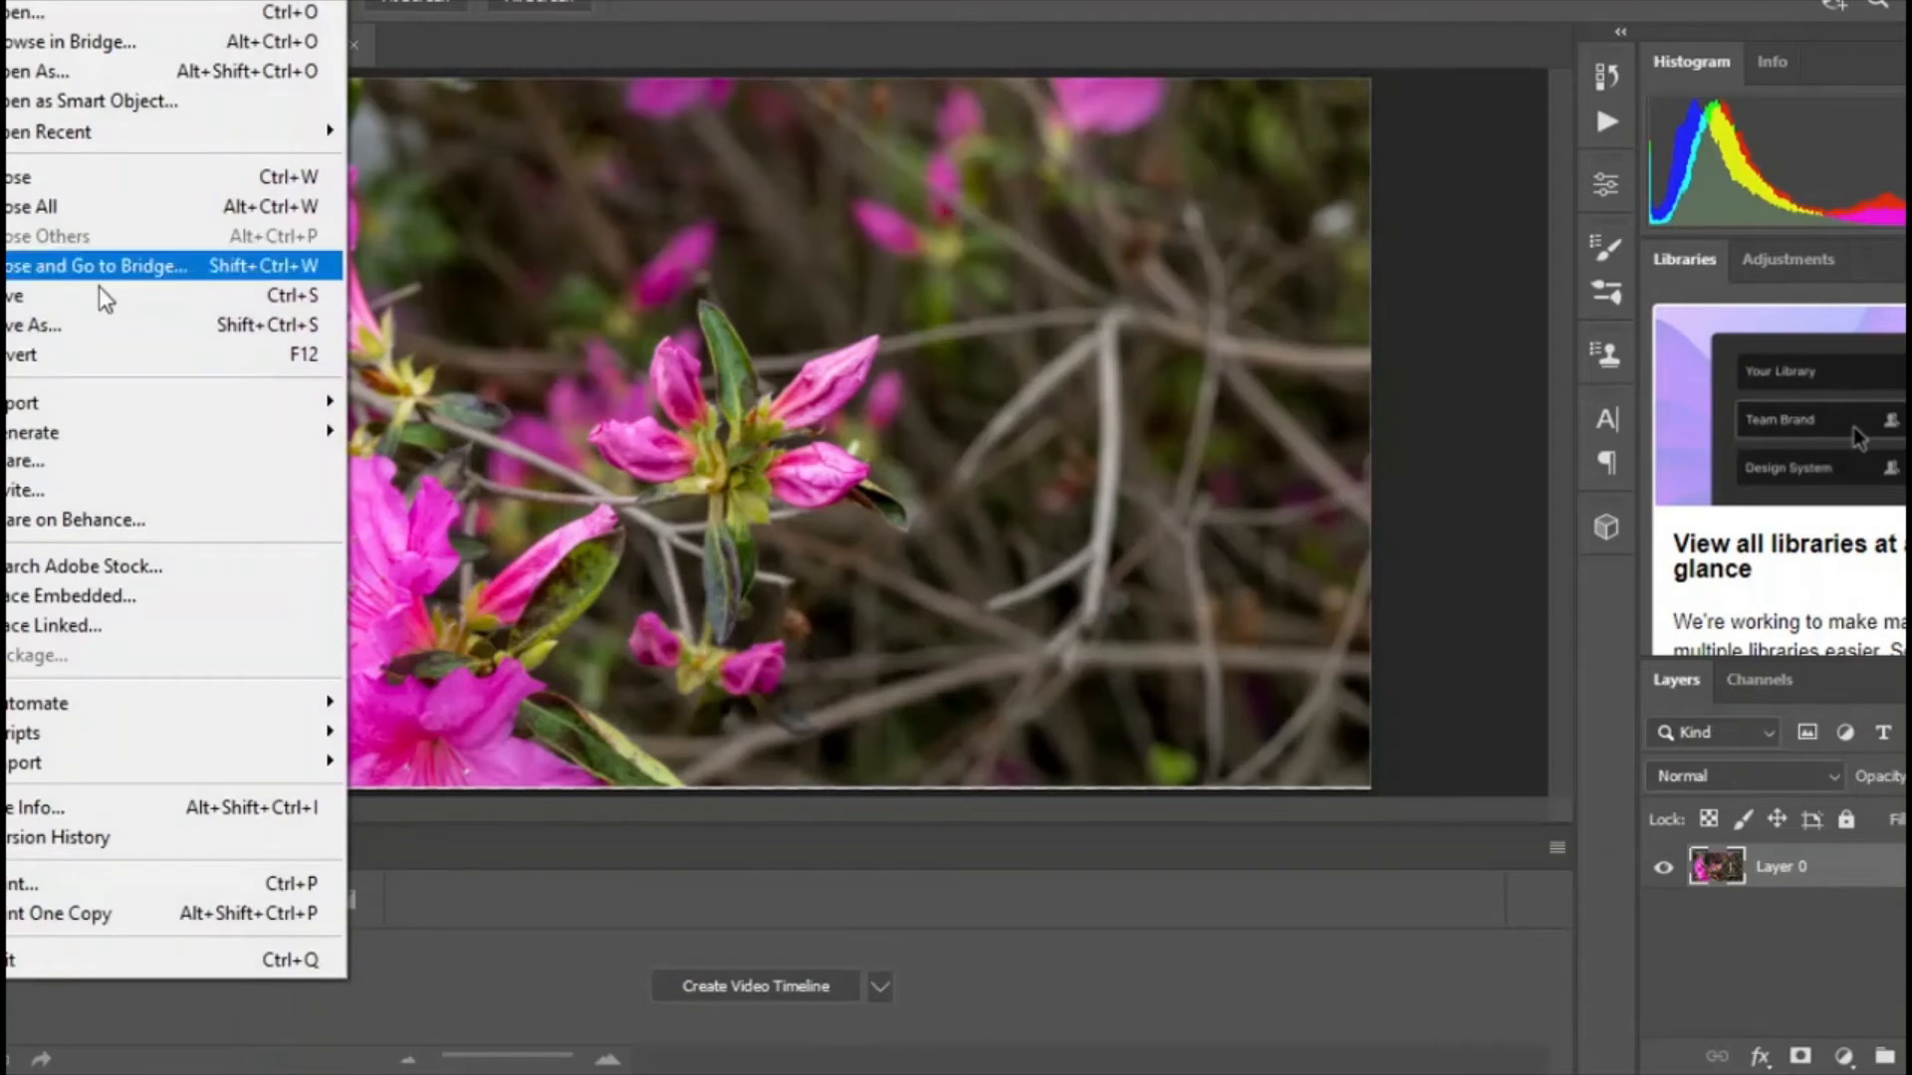
pyautogui.moveTo(56, 500)
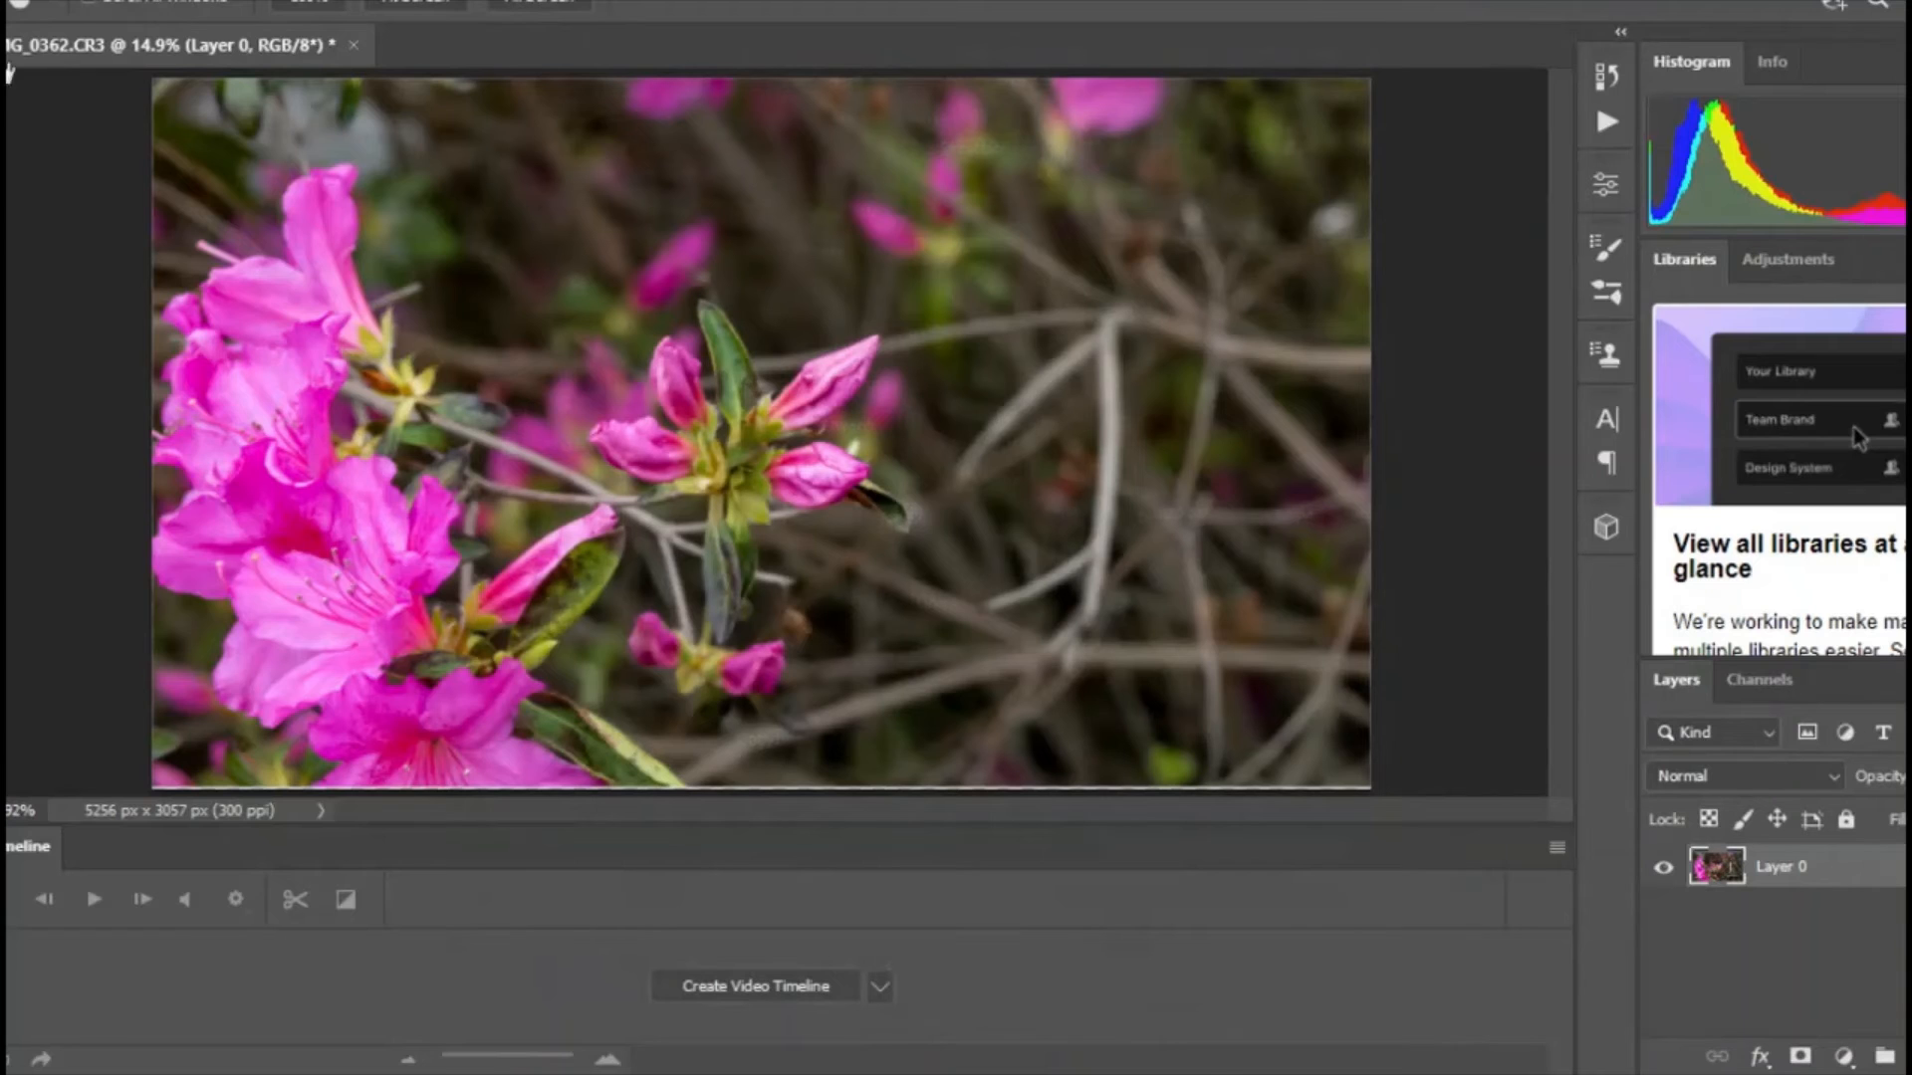
# Save the cropped photo as JPEG IMG_0362March Azalea in the Submission folder.
pyautogui.click(24, 4)
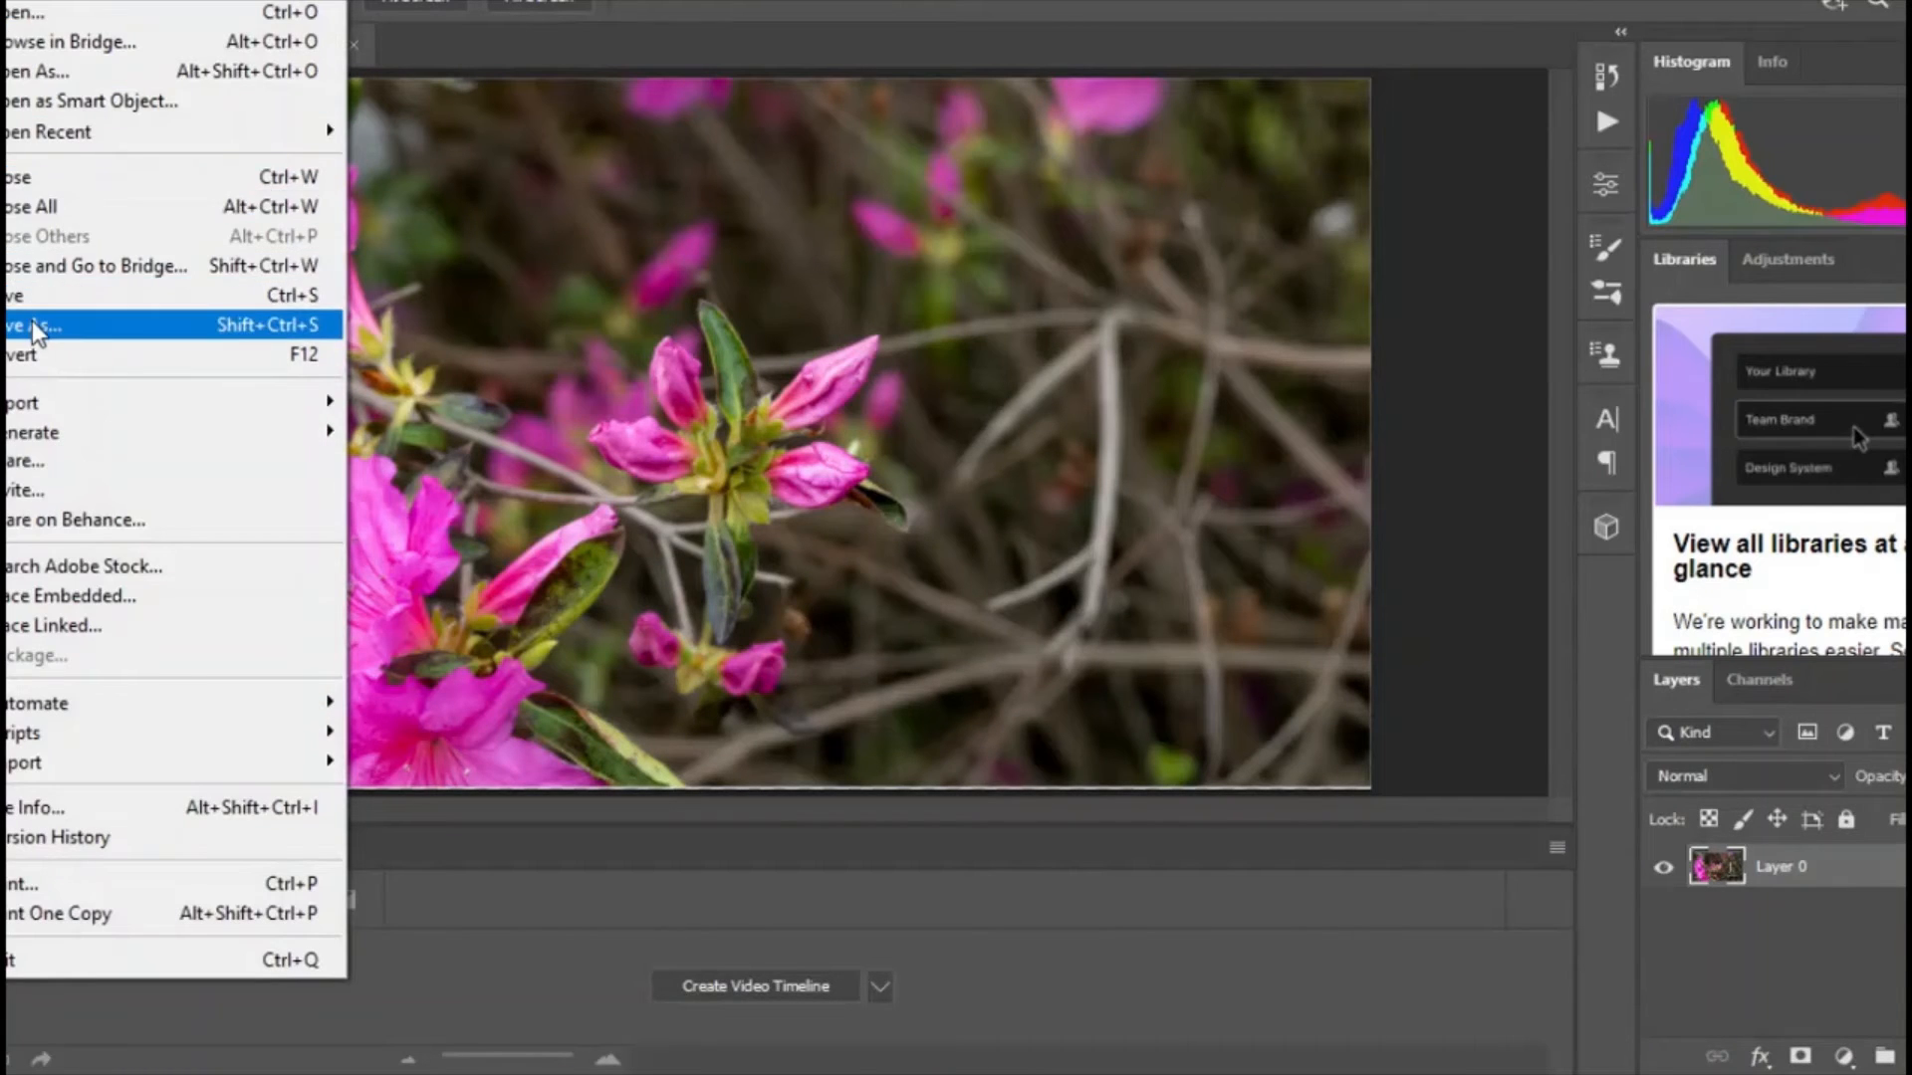
pyautogui.click(24, 324)
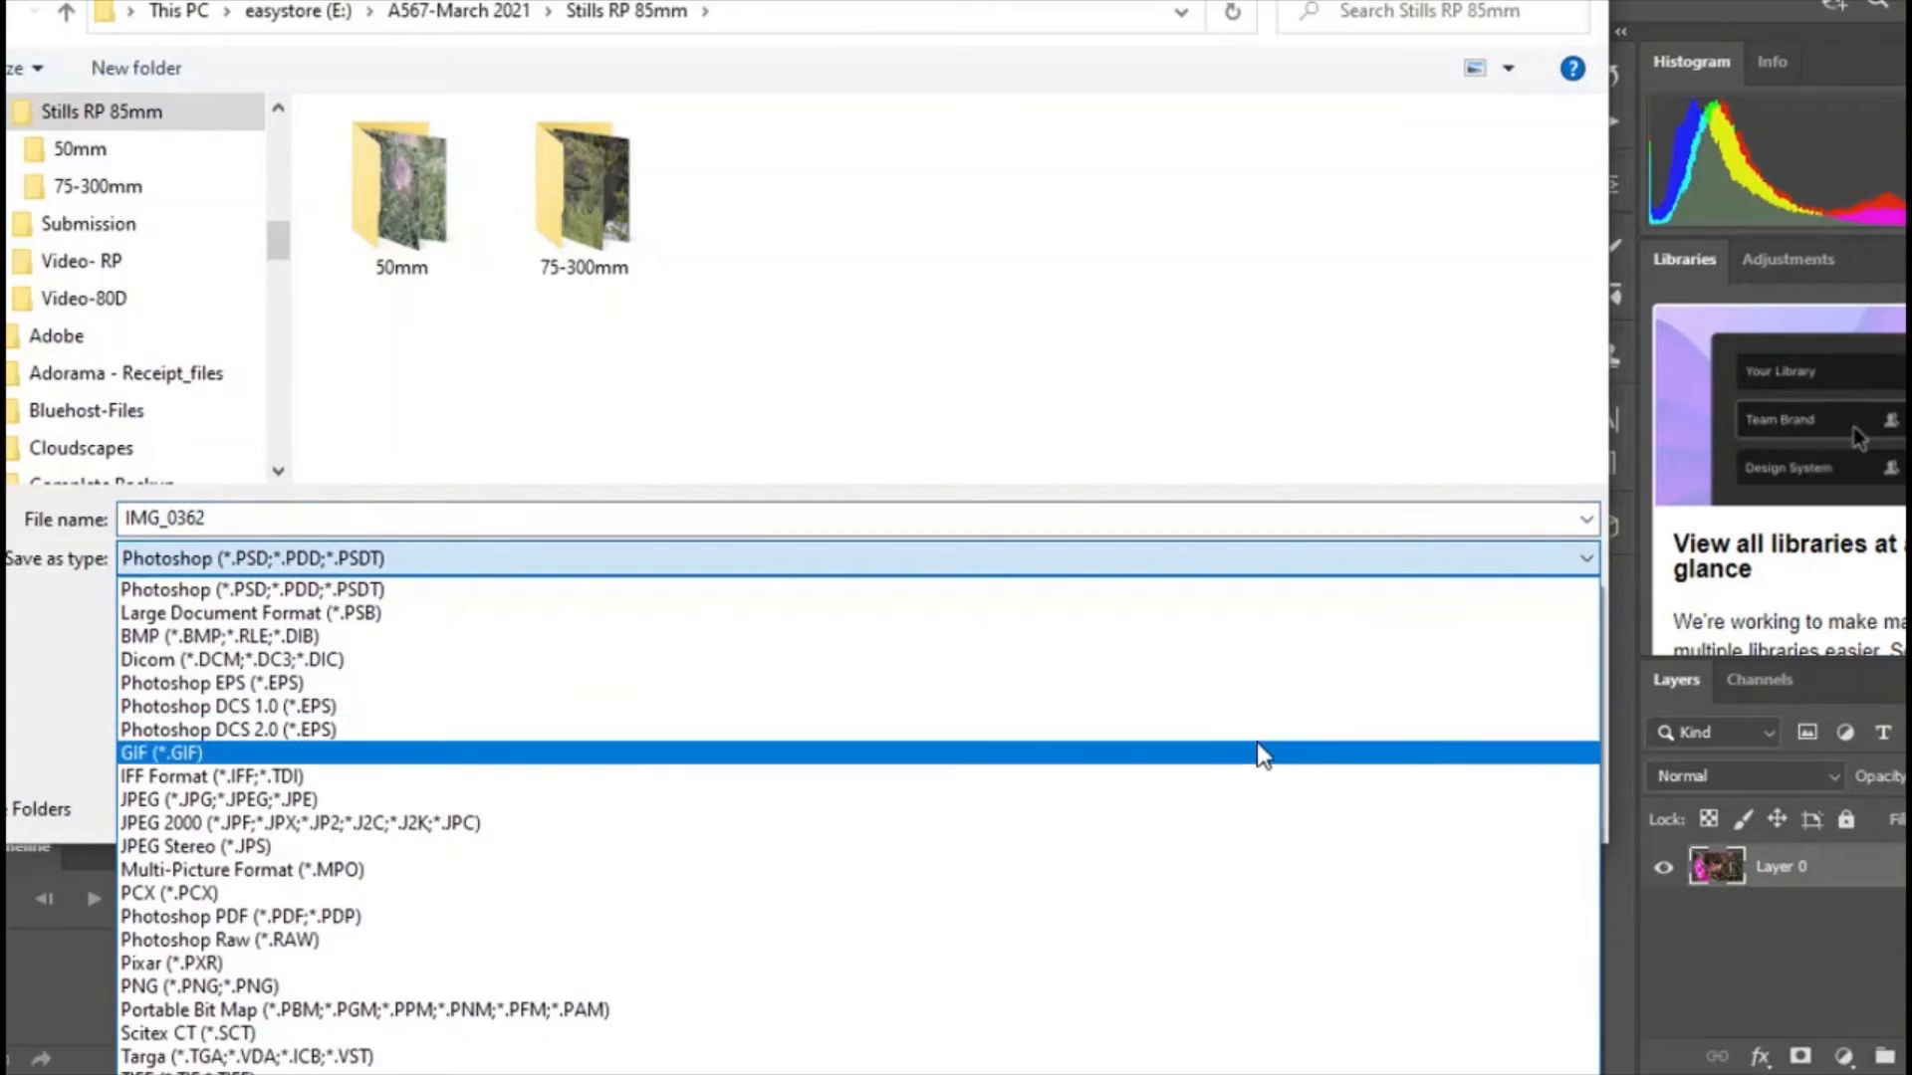
pyautogui.click(219, 799)
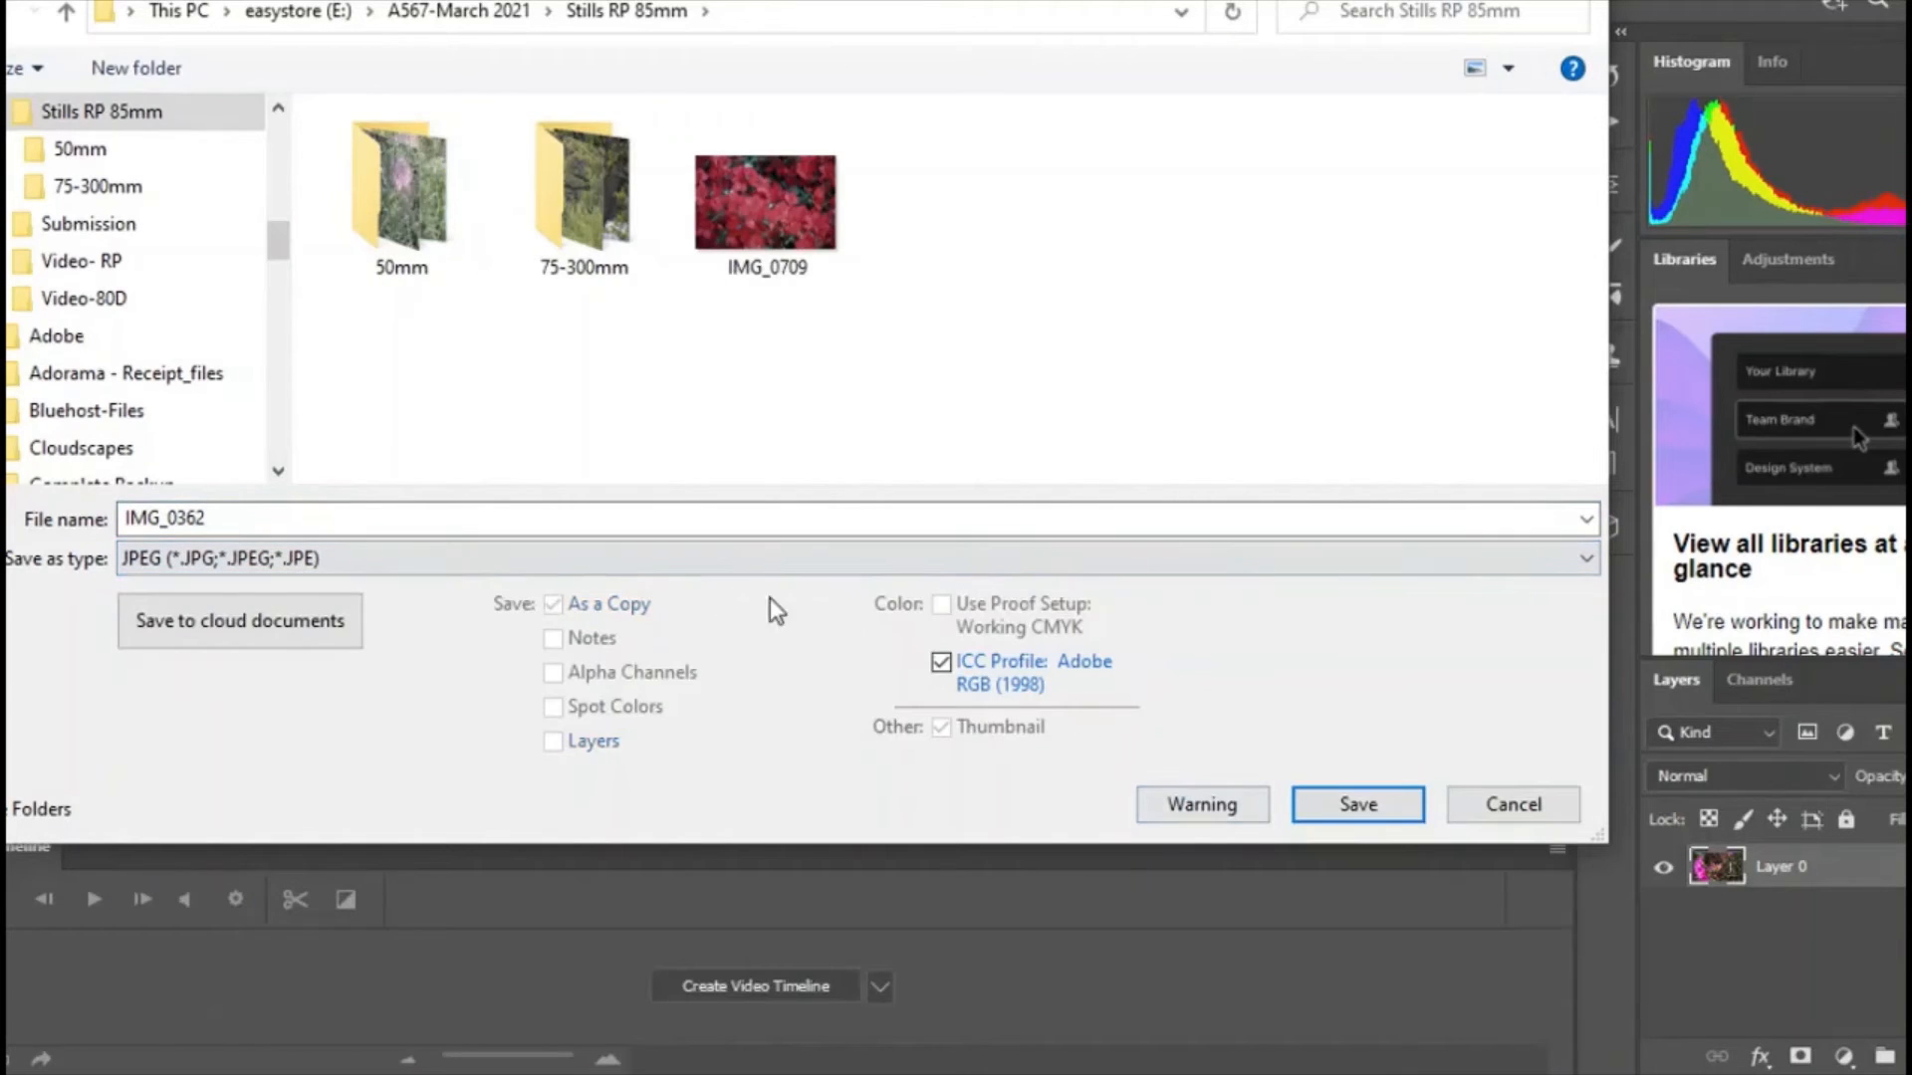
pyautogui.click(196, 518)
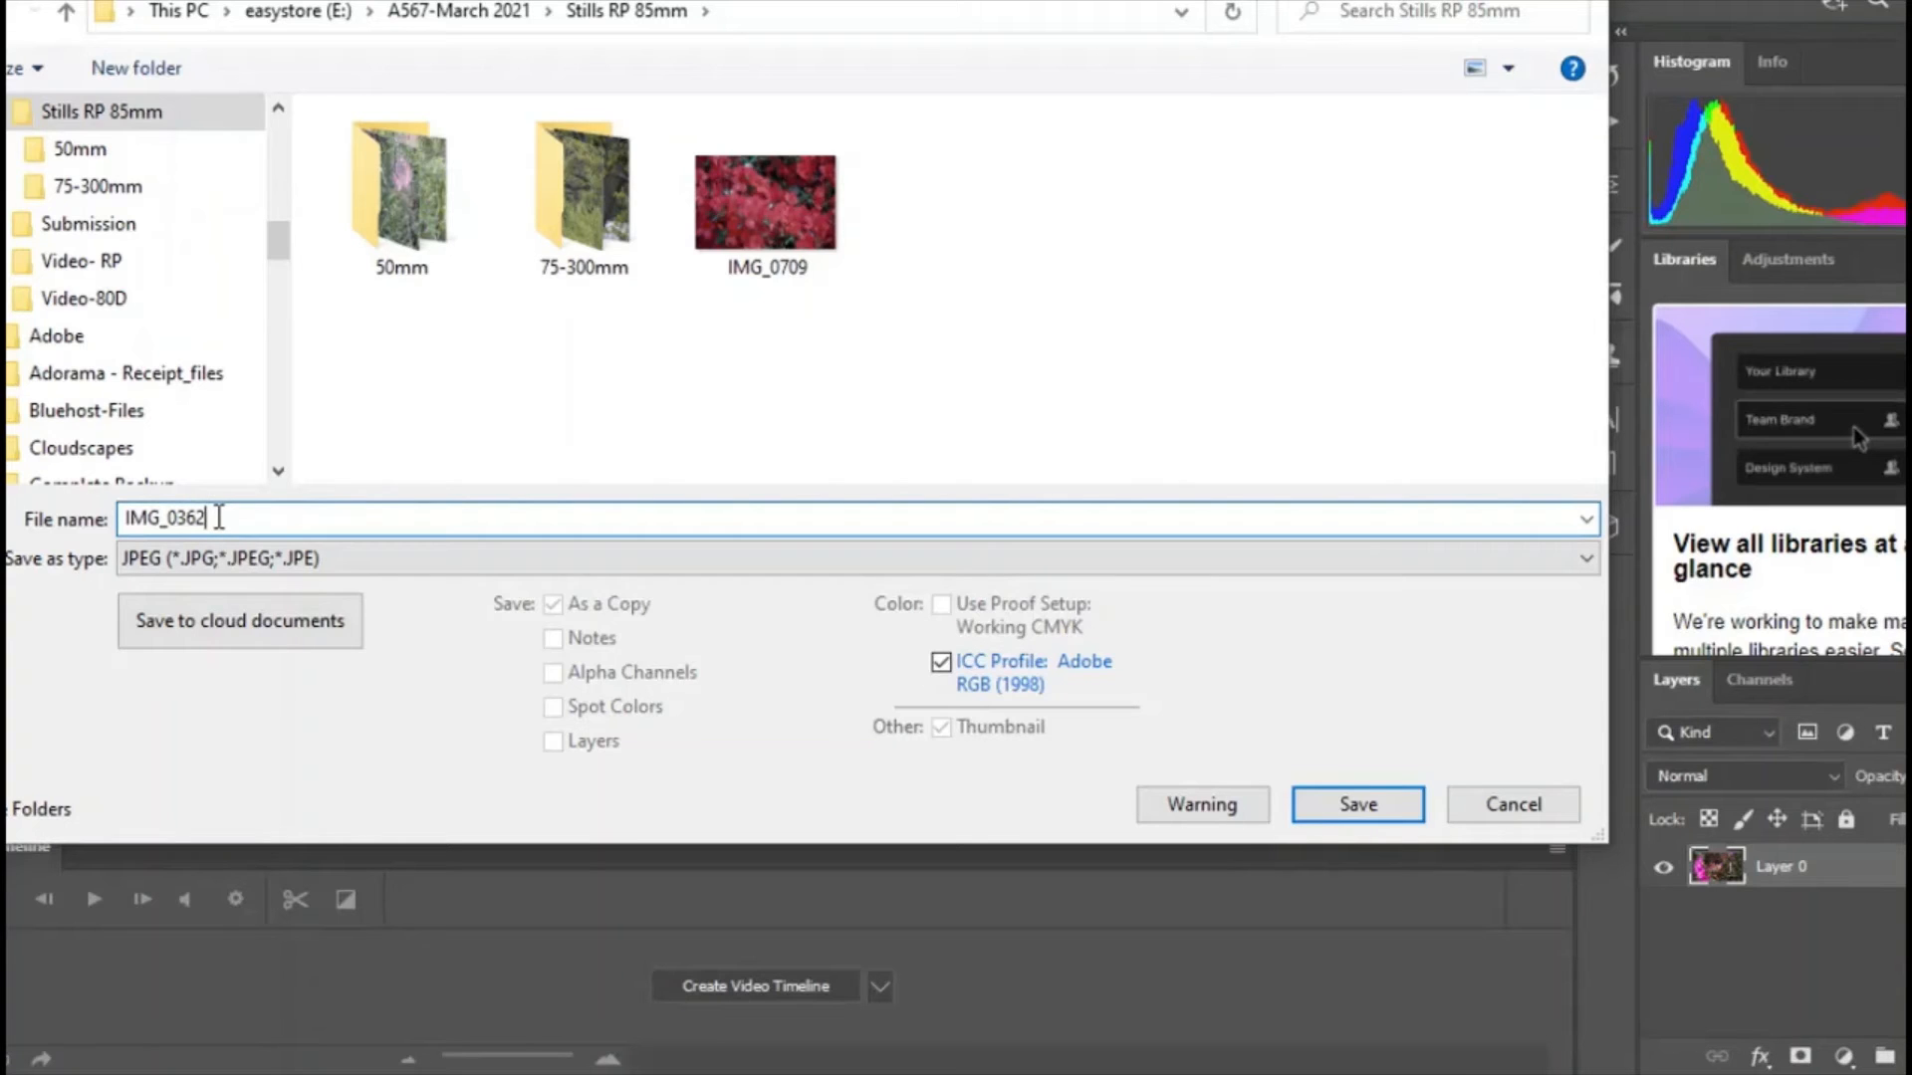
pyautogui.rightClick(165, 517)
pyautogui.write('March Azalea')
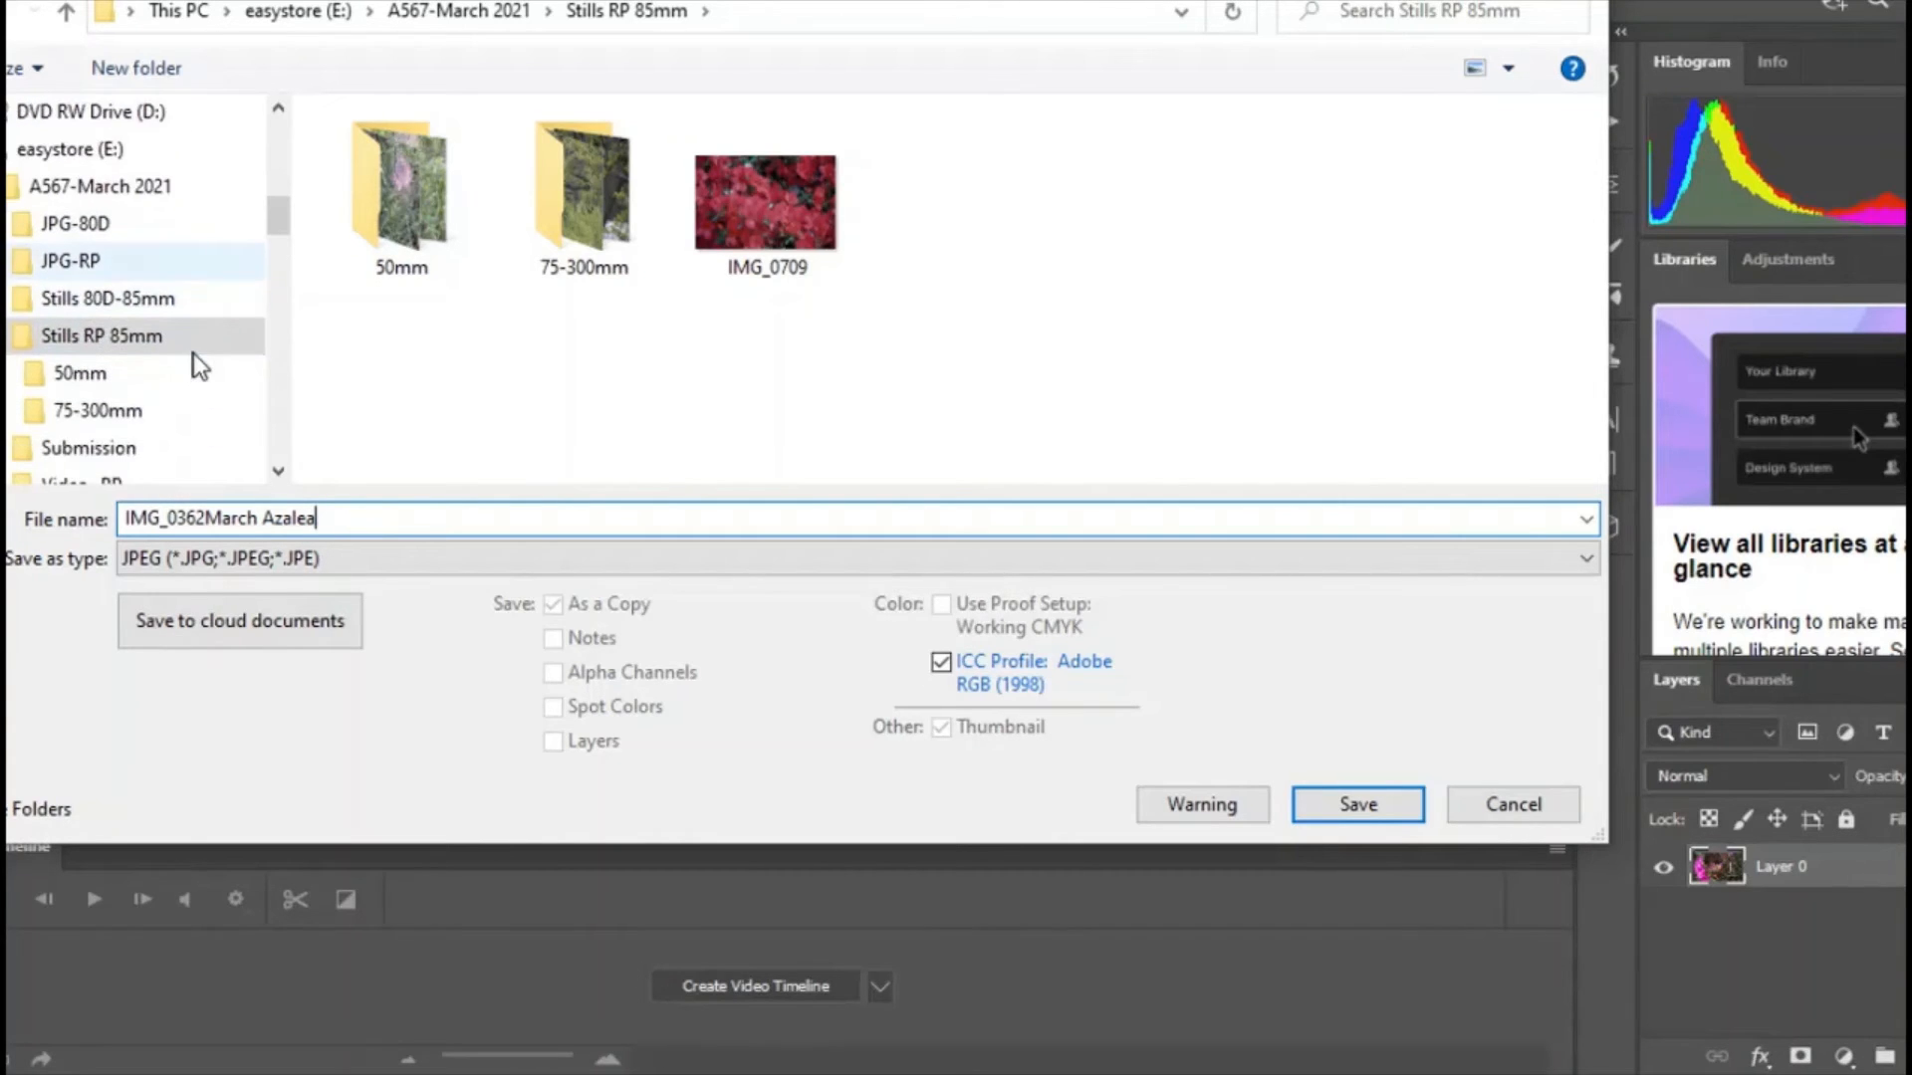
pyautogui.click(88, 373)
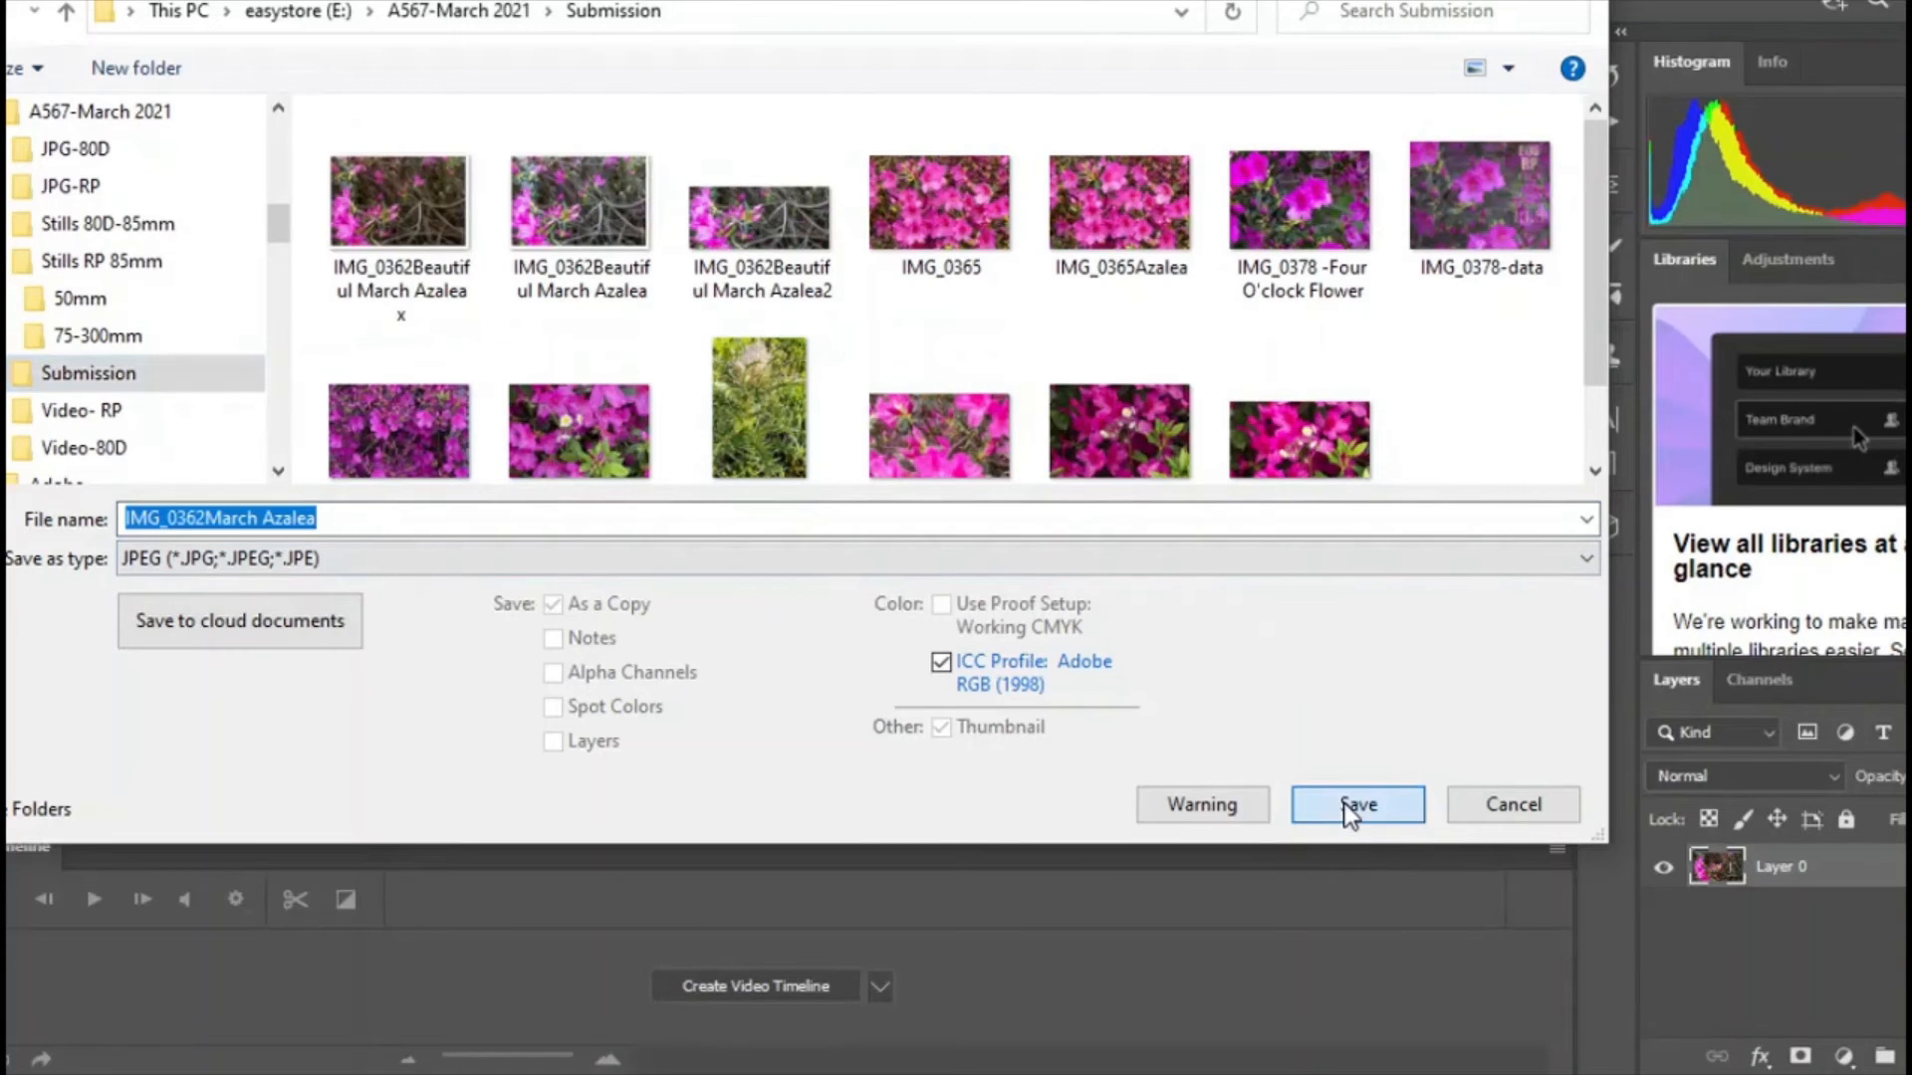
pyautogui.click(1356, 805)
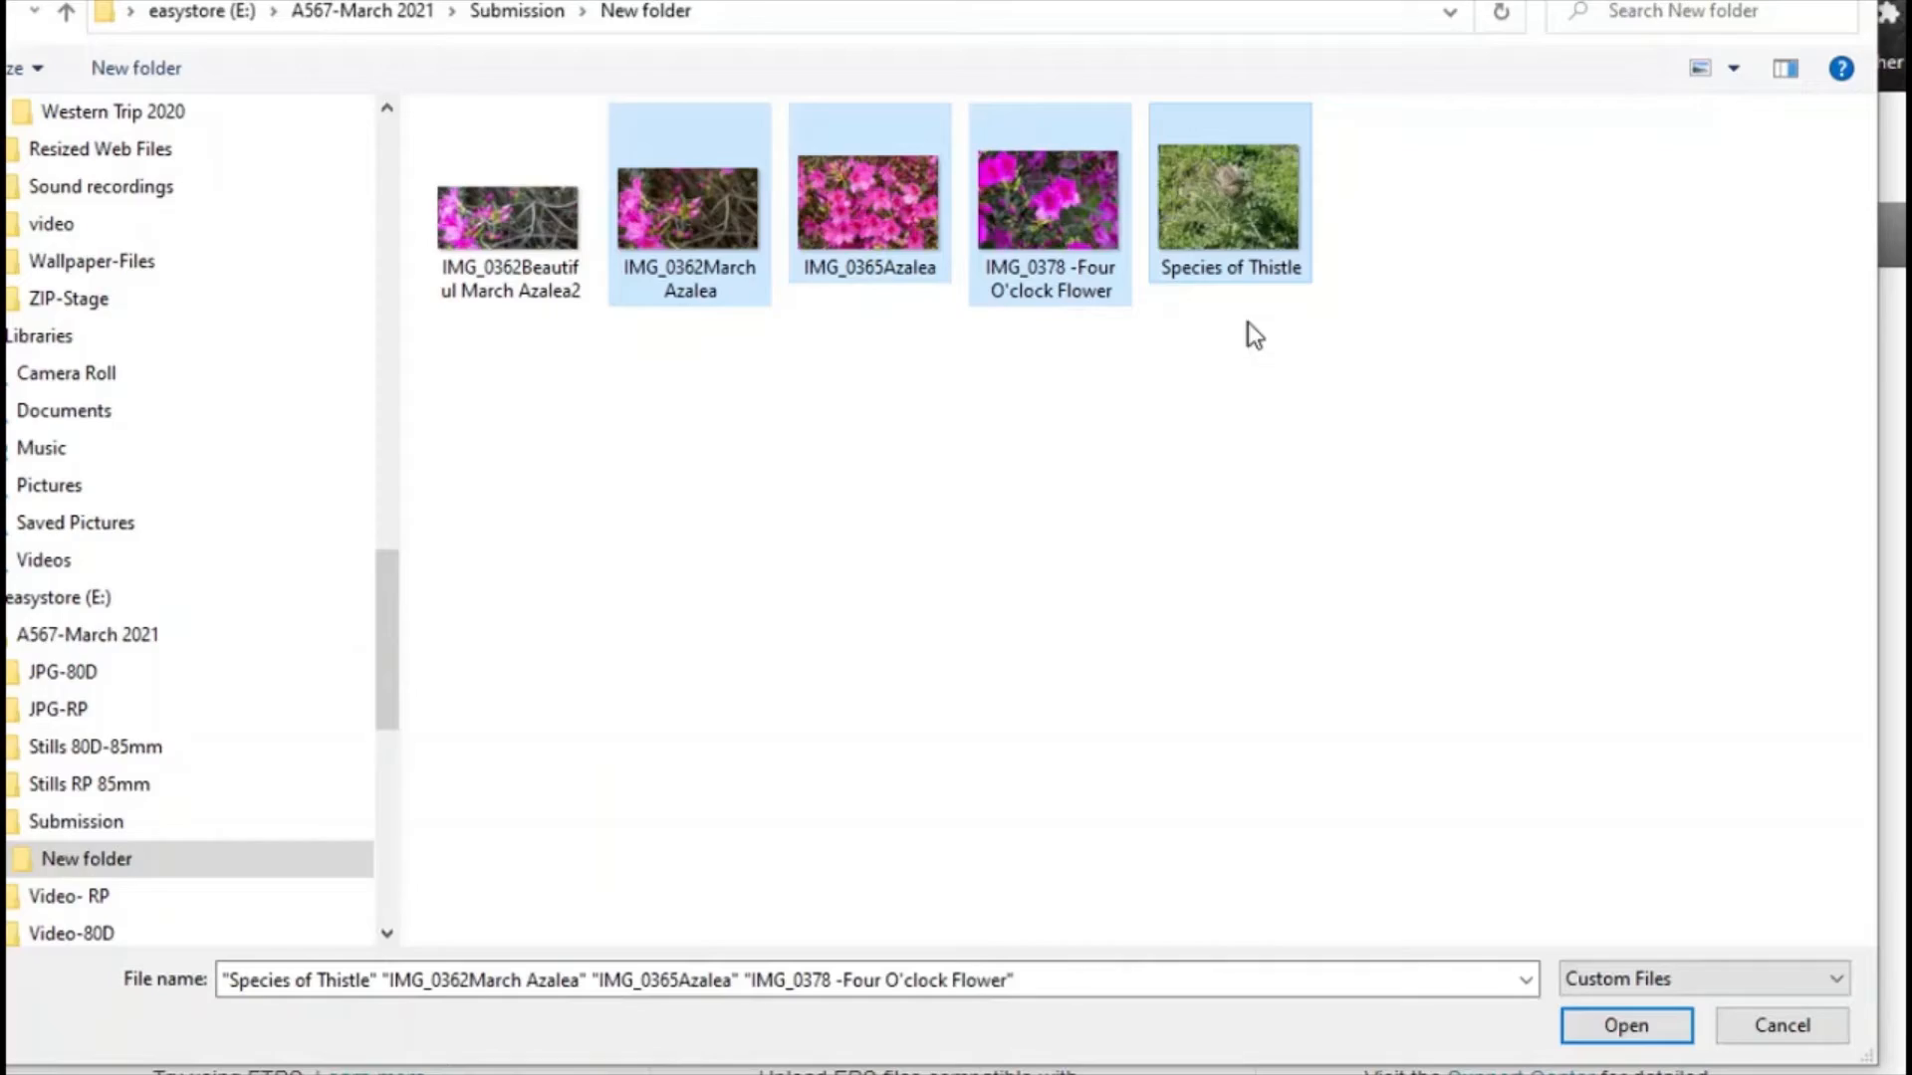
# Upload the four selected photos, including IMG_0362March Azalea, to Shutterstock Contributor.
pyautogui.click(1625, 1025)
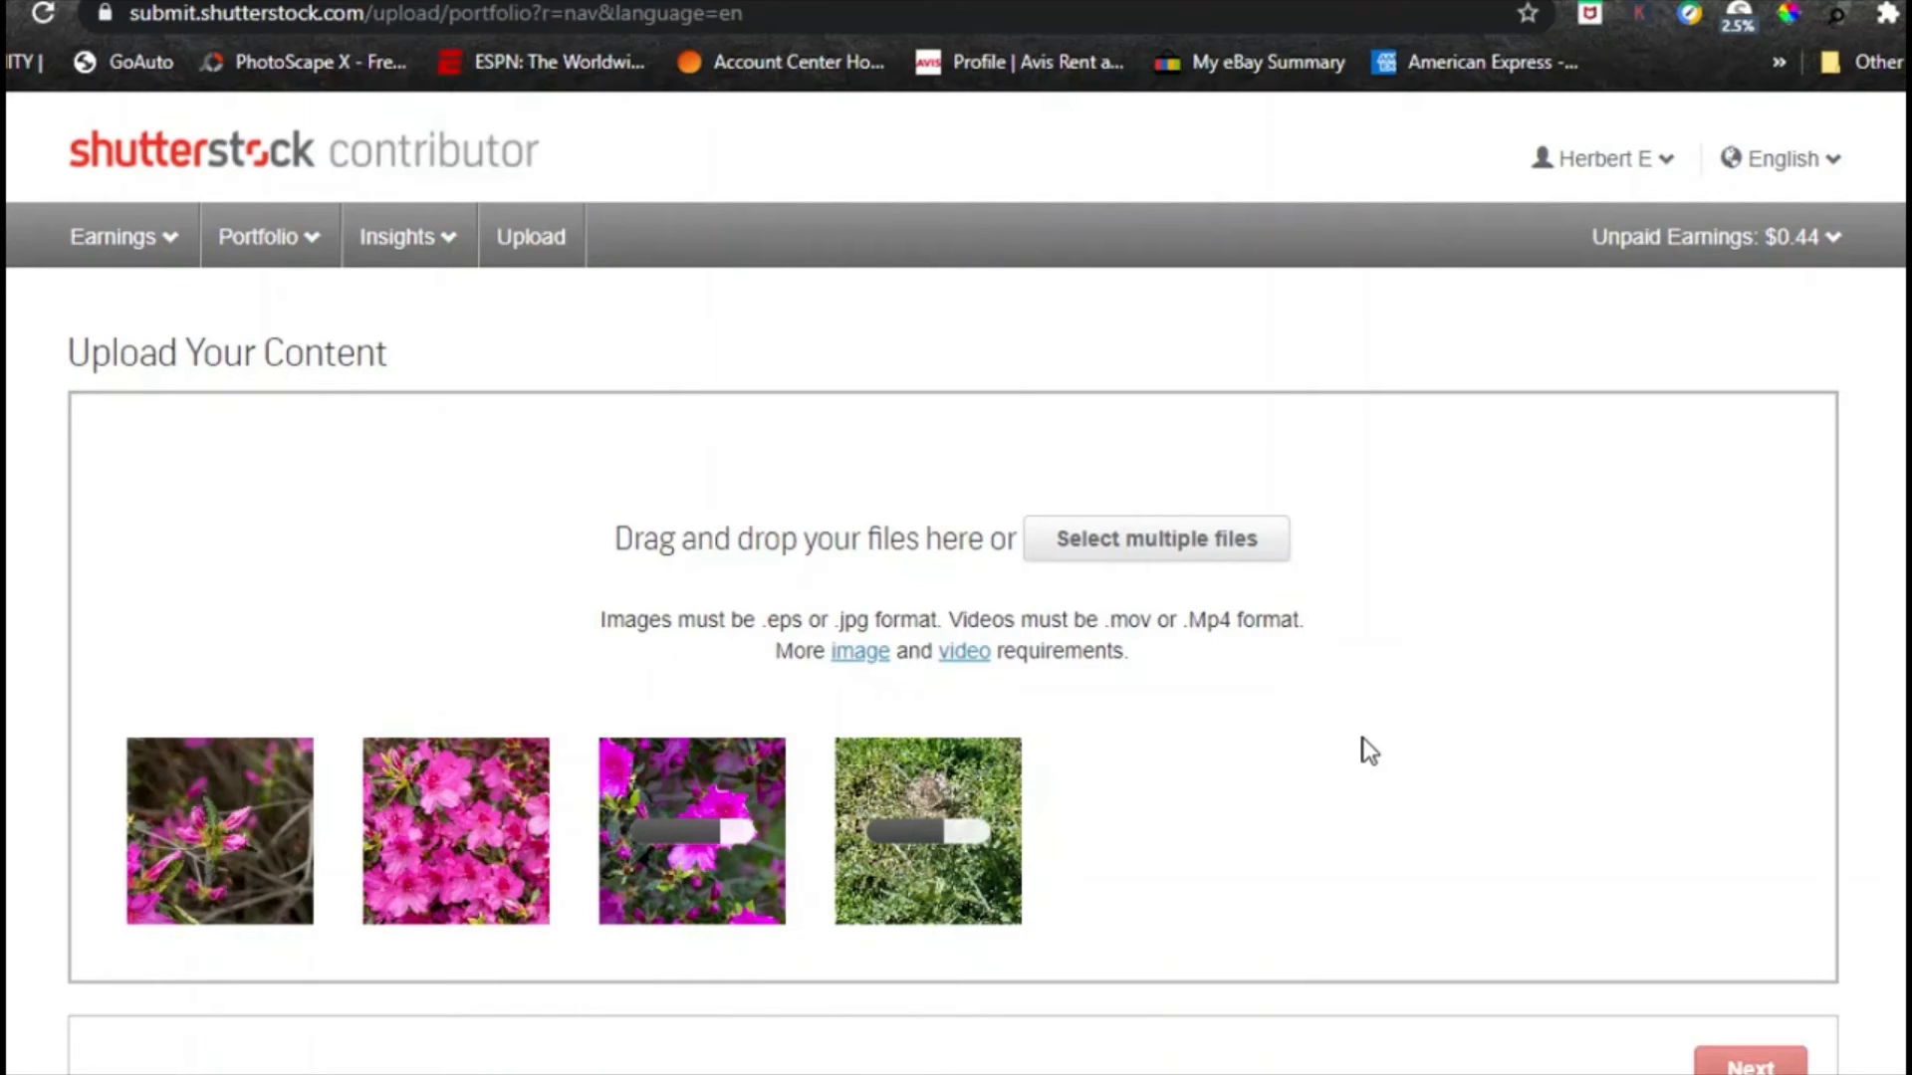
# Proceed from the finished uploads to the Submit content page and view the Reviewed list.
pyautogui.scroll(-3)
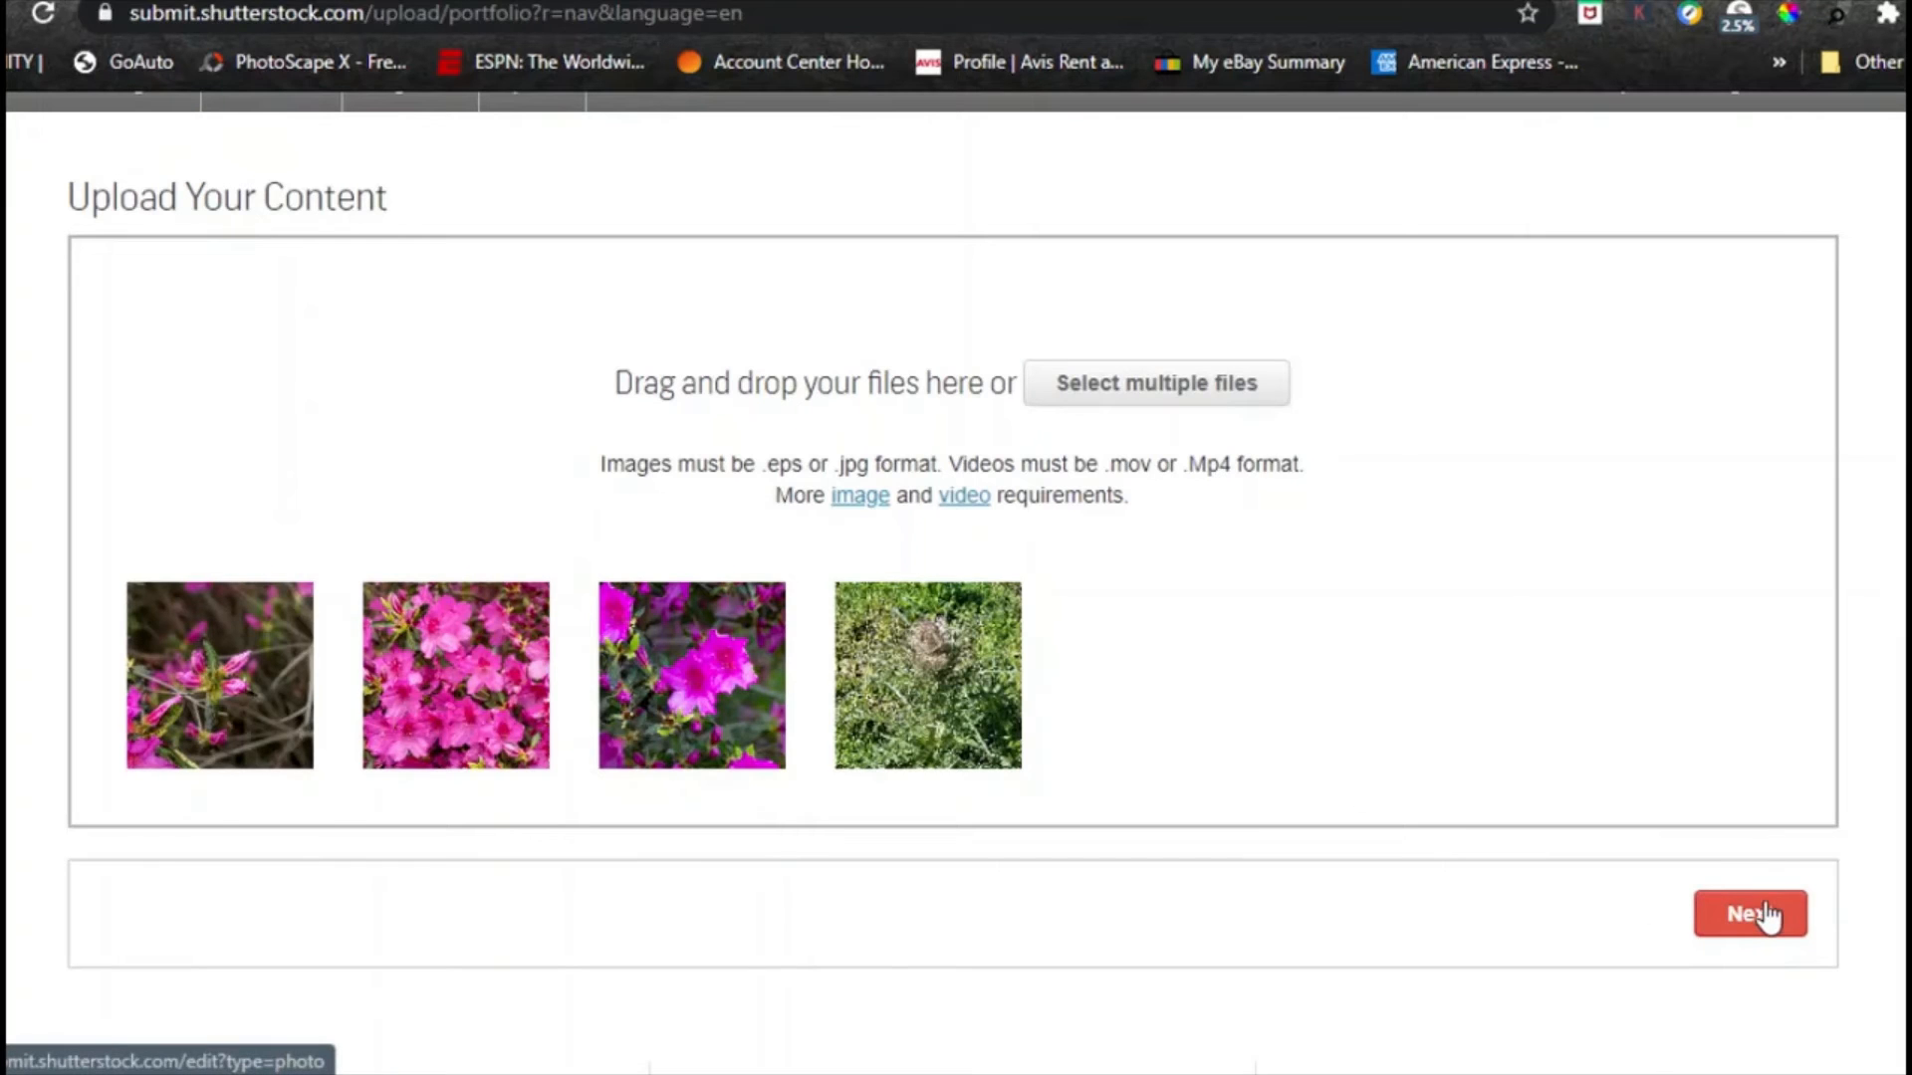
pyautogui.click(1749, 914)
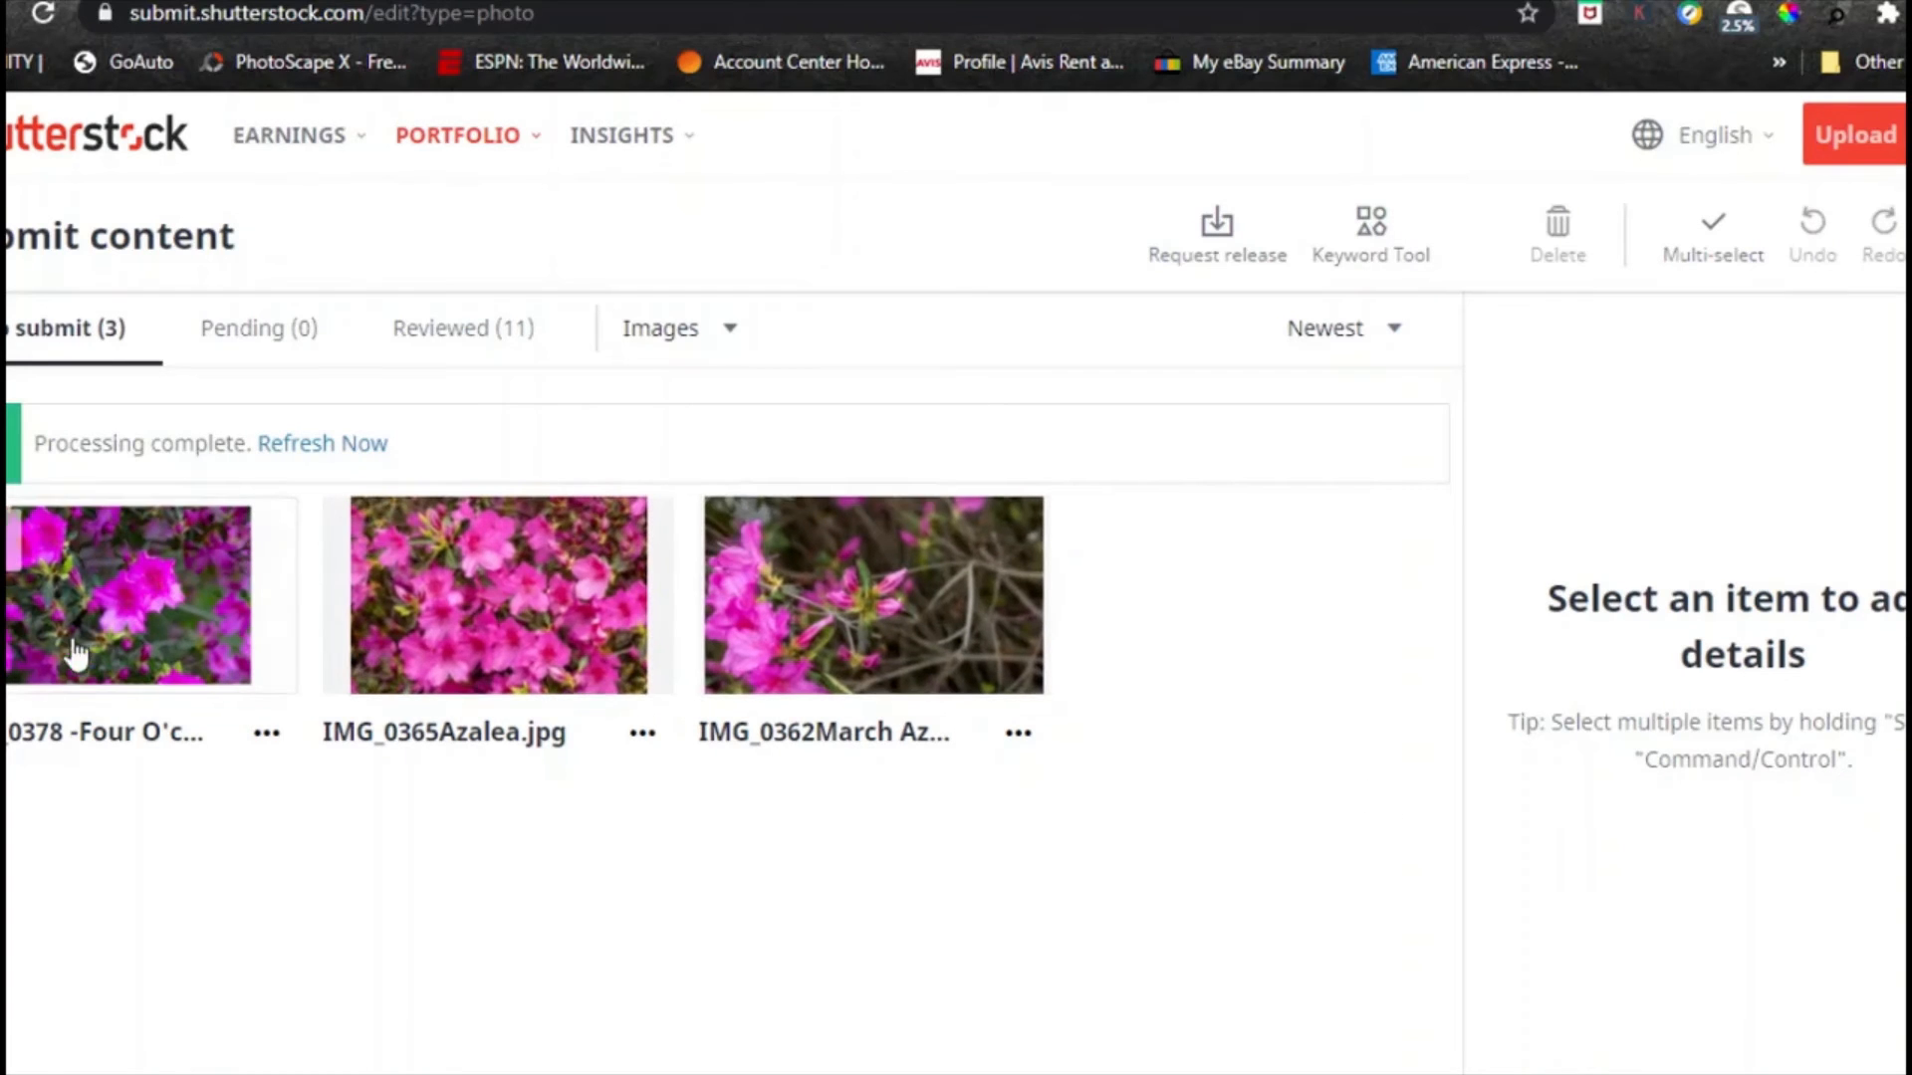
pyautogui.click(126, 596)
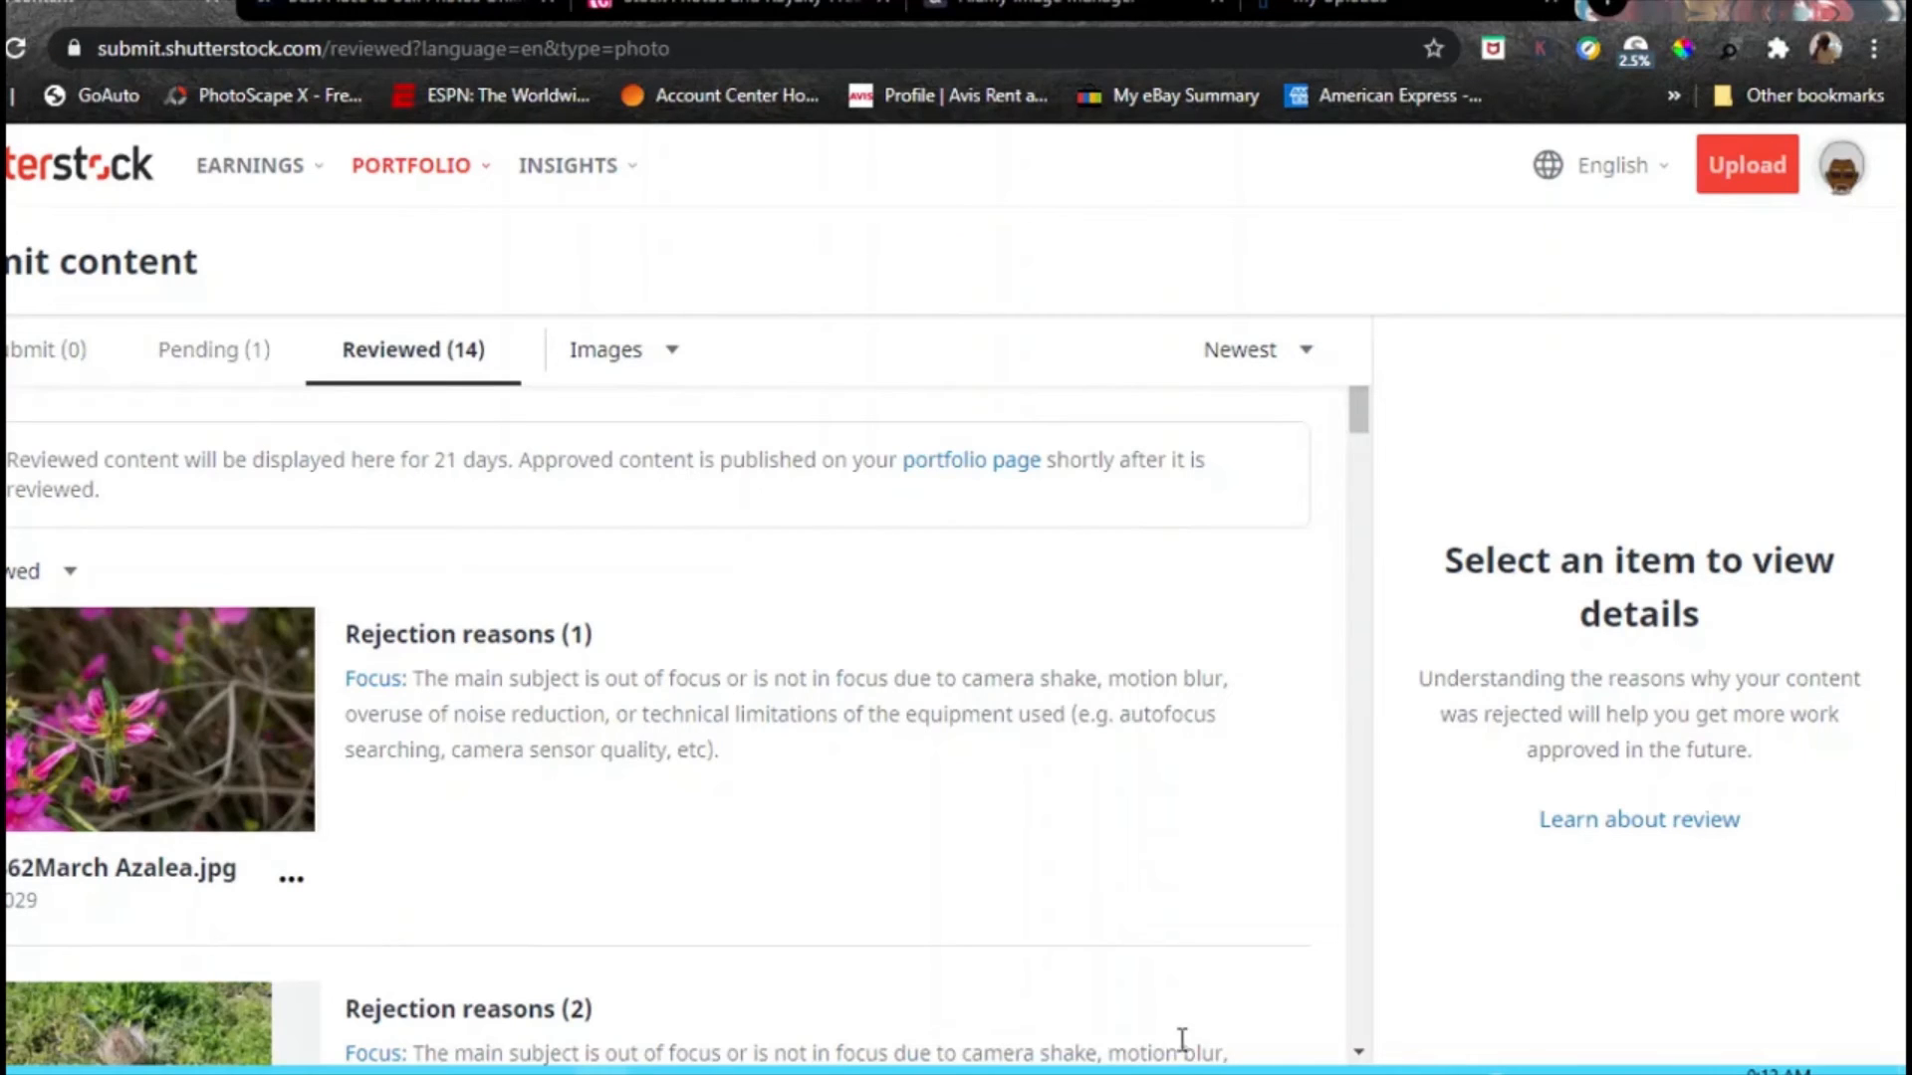
pyautogui.moveTo(944, 687)
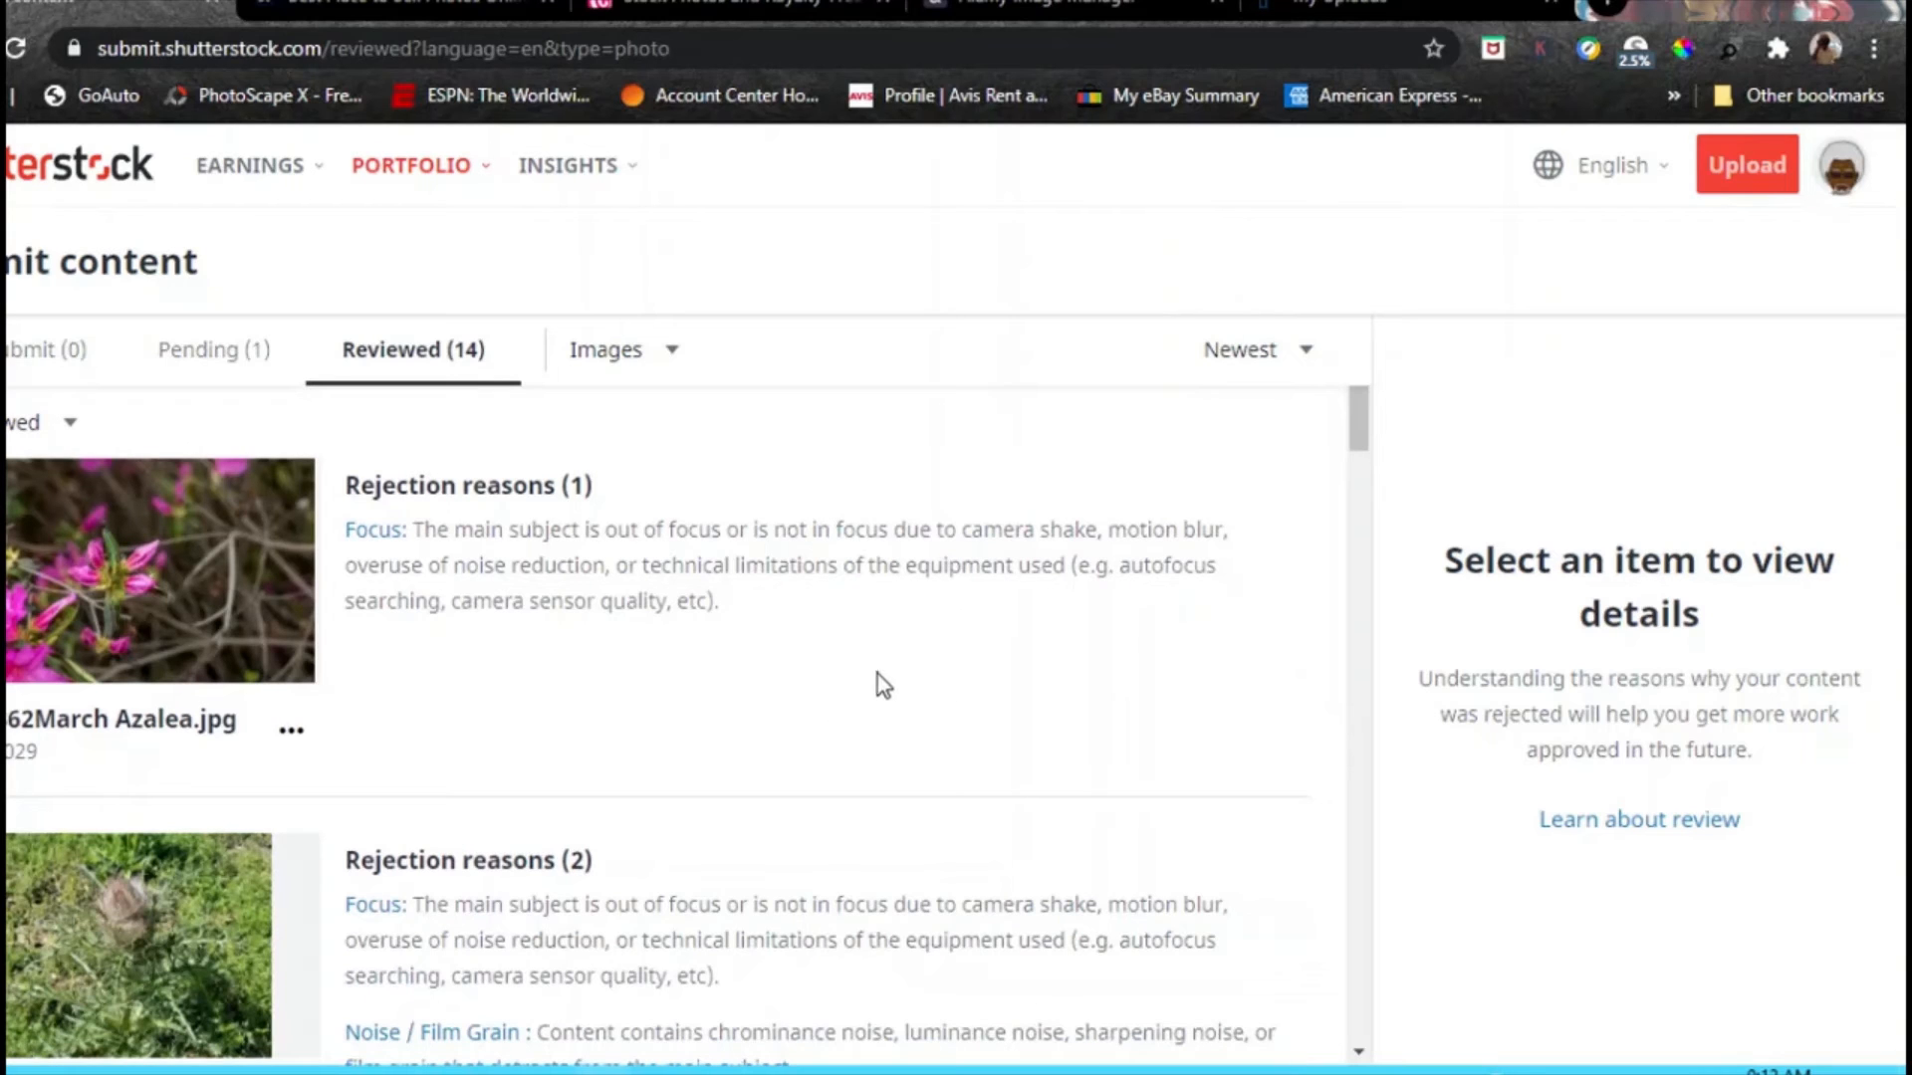
# Scroll the Reviewed list to check the approved pink flower photos and the azalea rejected for focus.
pyautogui.scroll(-3)
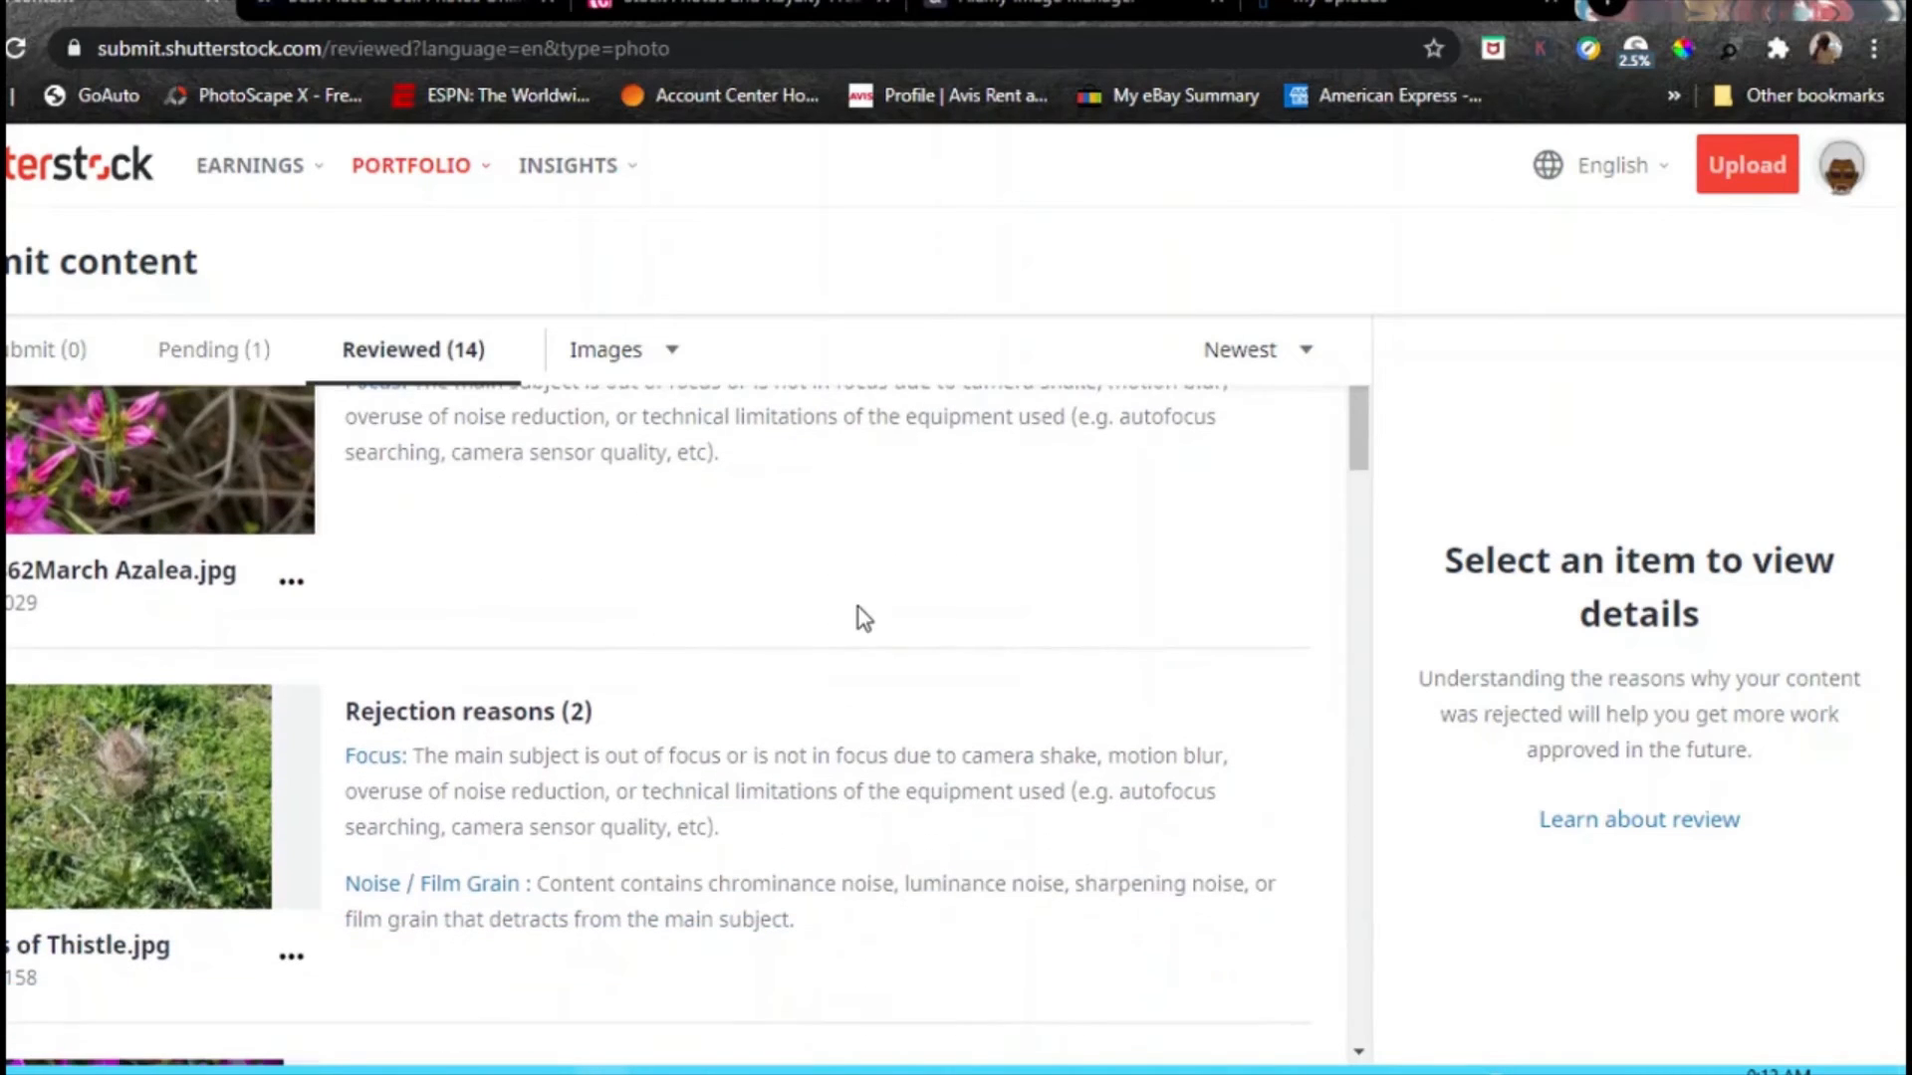
pyautogui.scroll(-3)
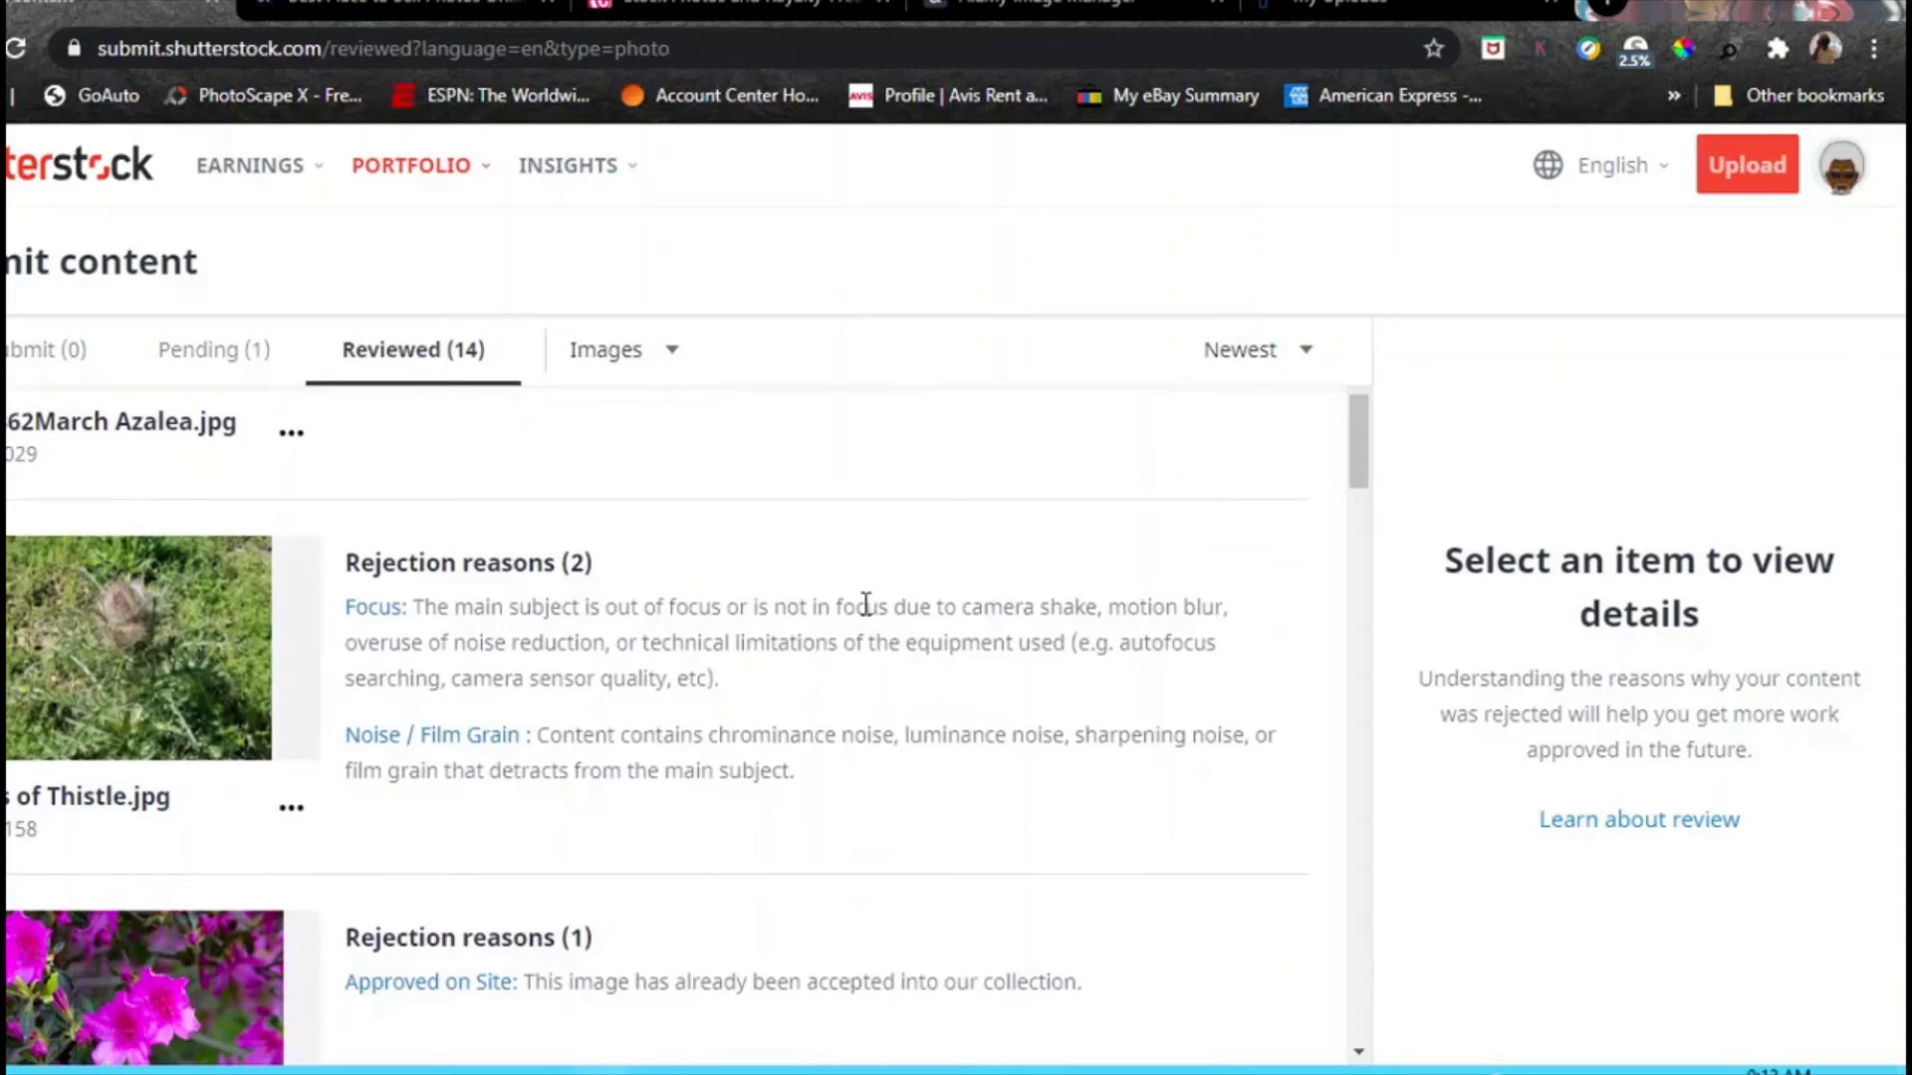
pyautogui.scroll(-3)
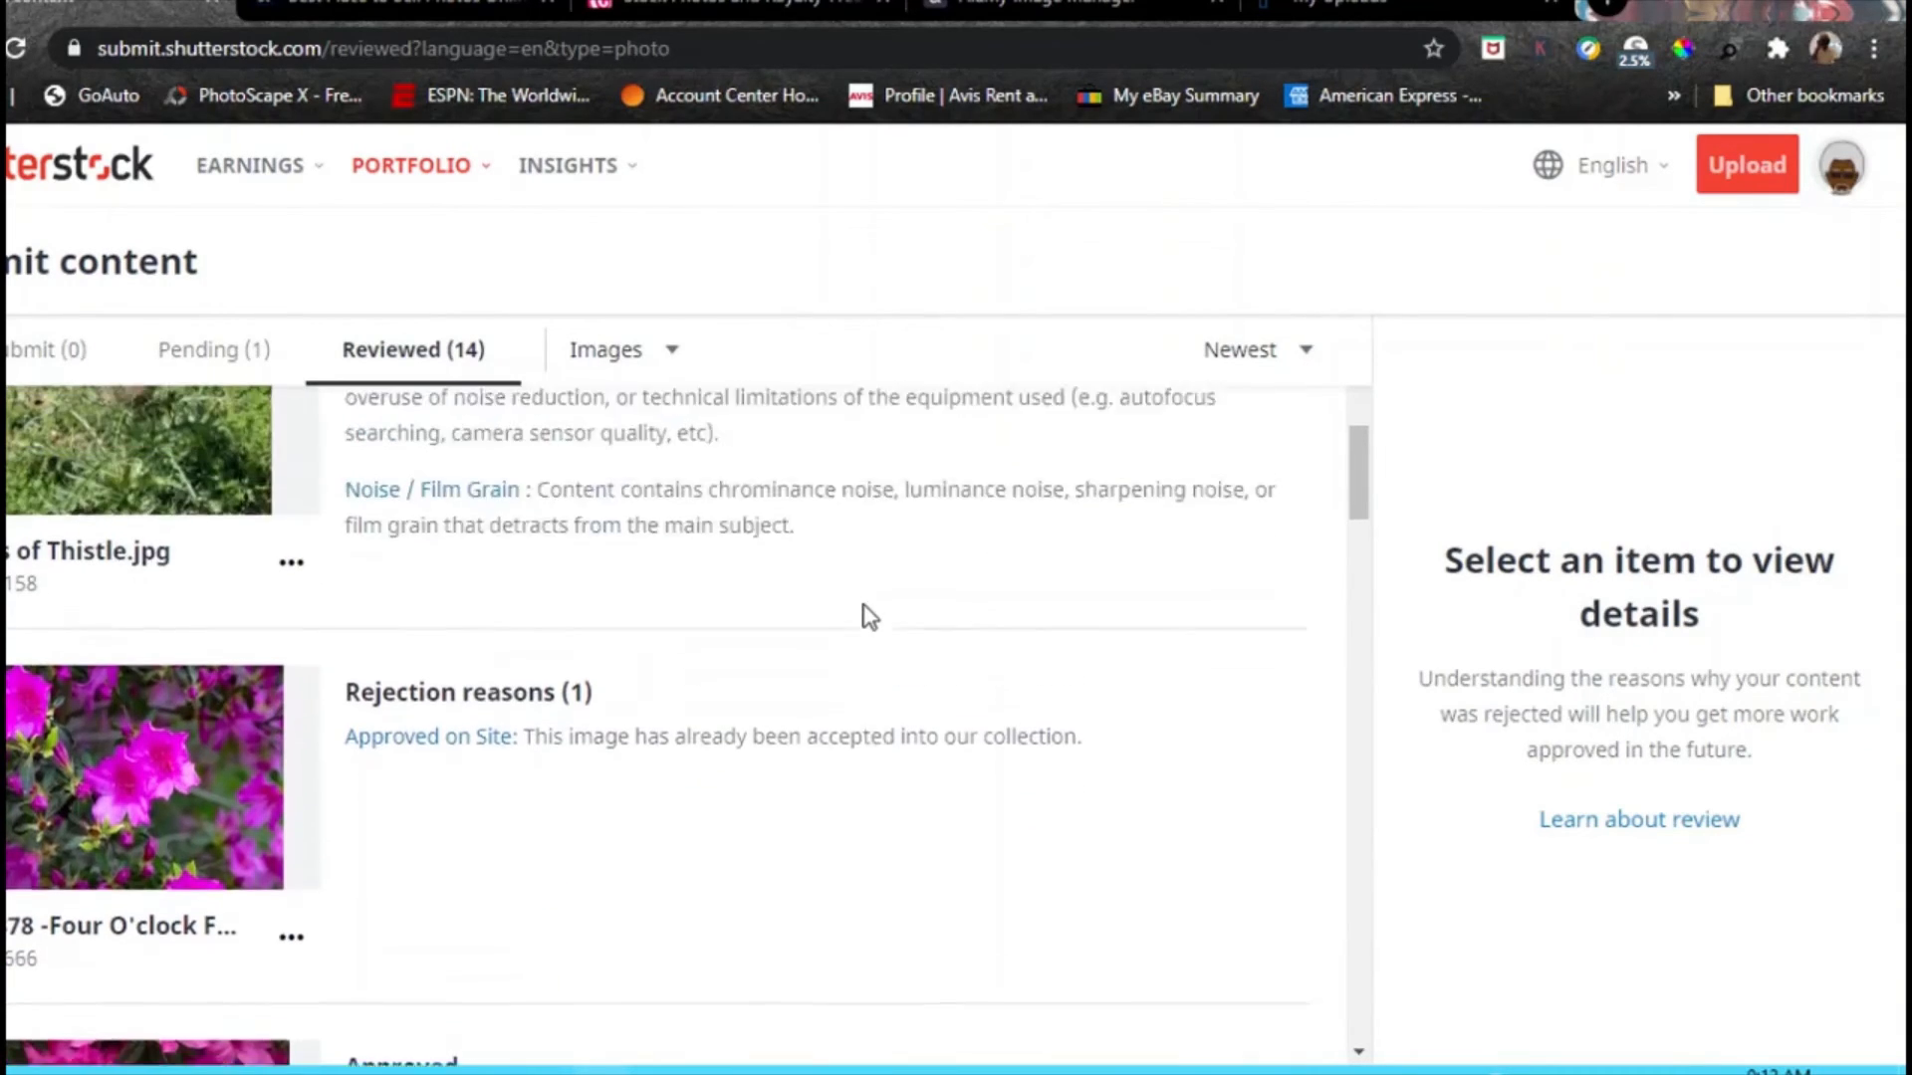
pyautogui.scroll(3)
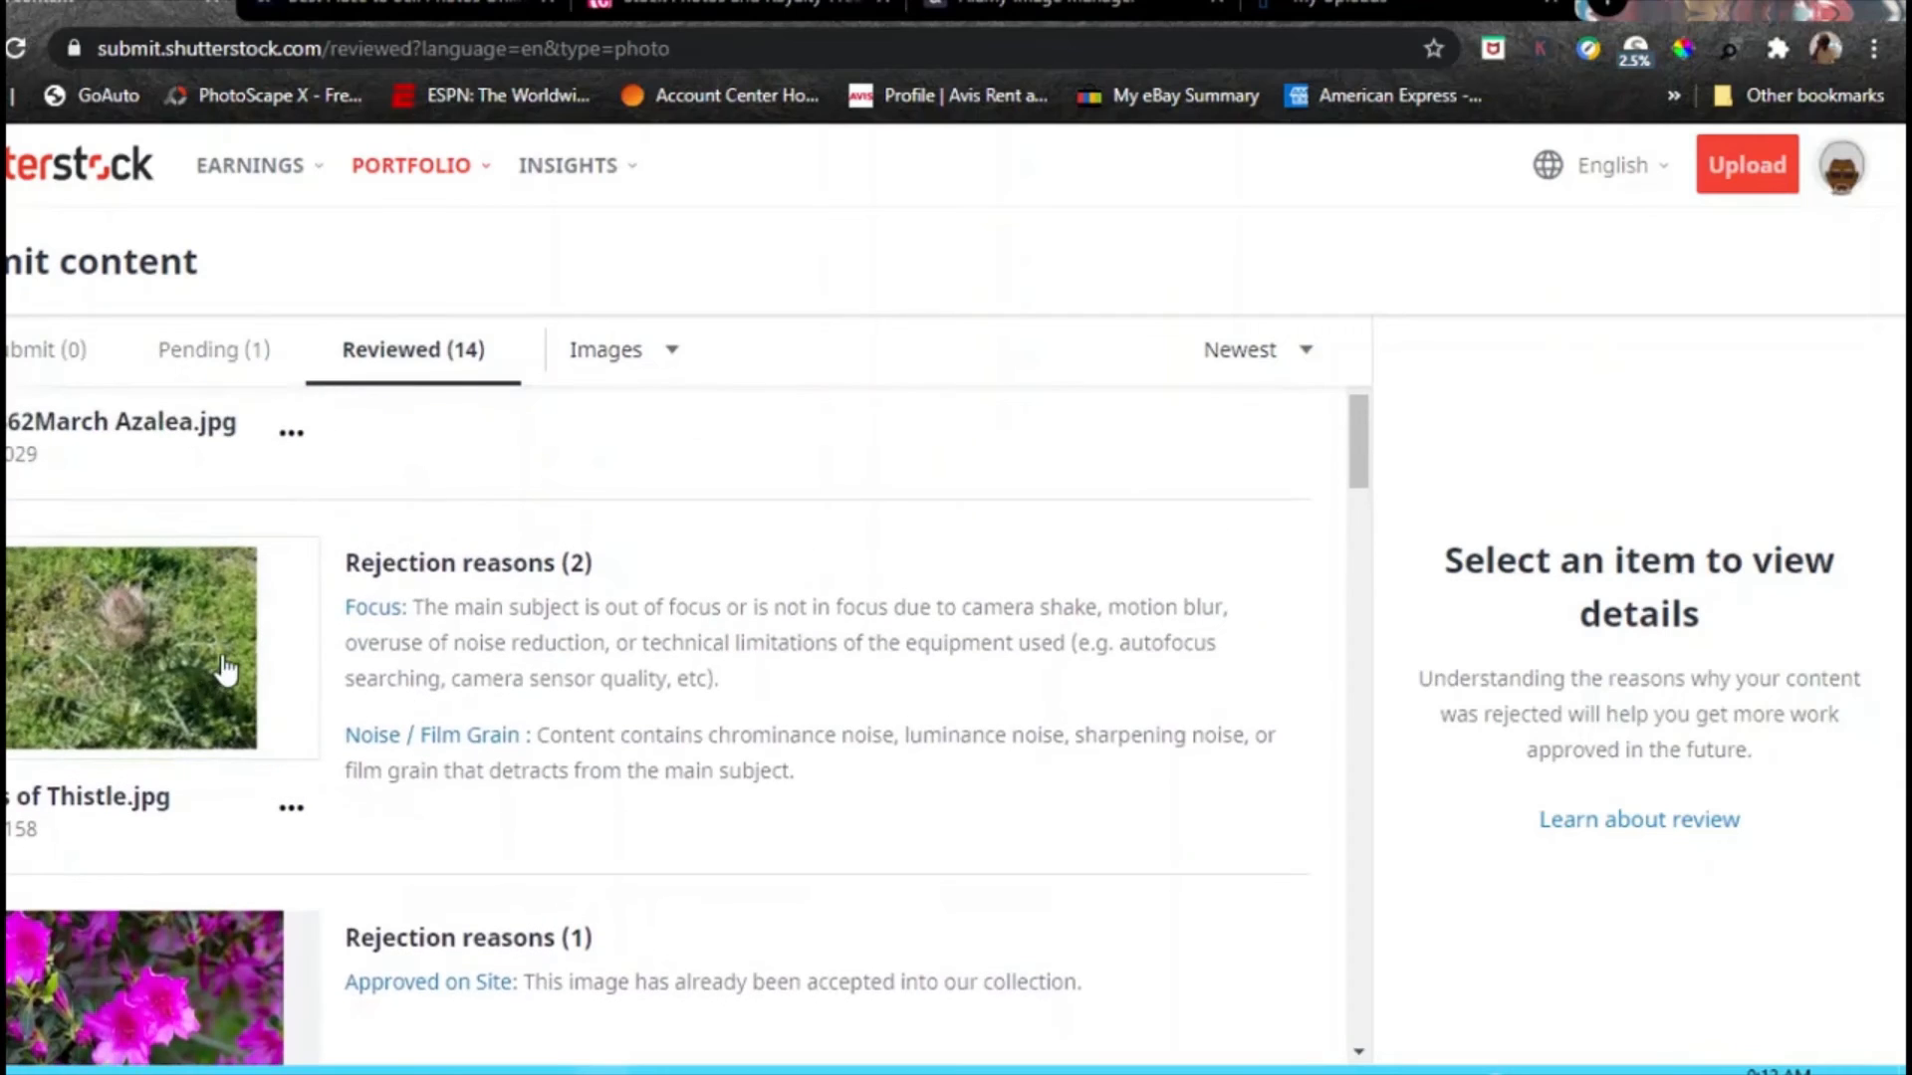
pyautogui.moveTo(325, 705)
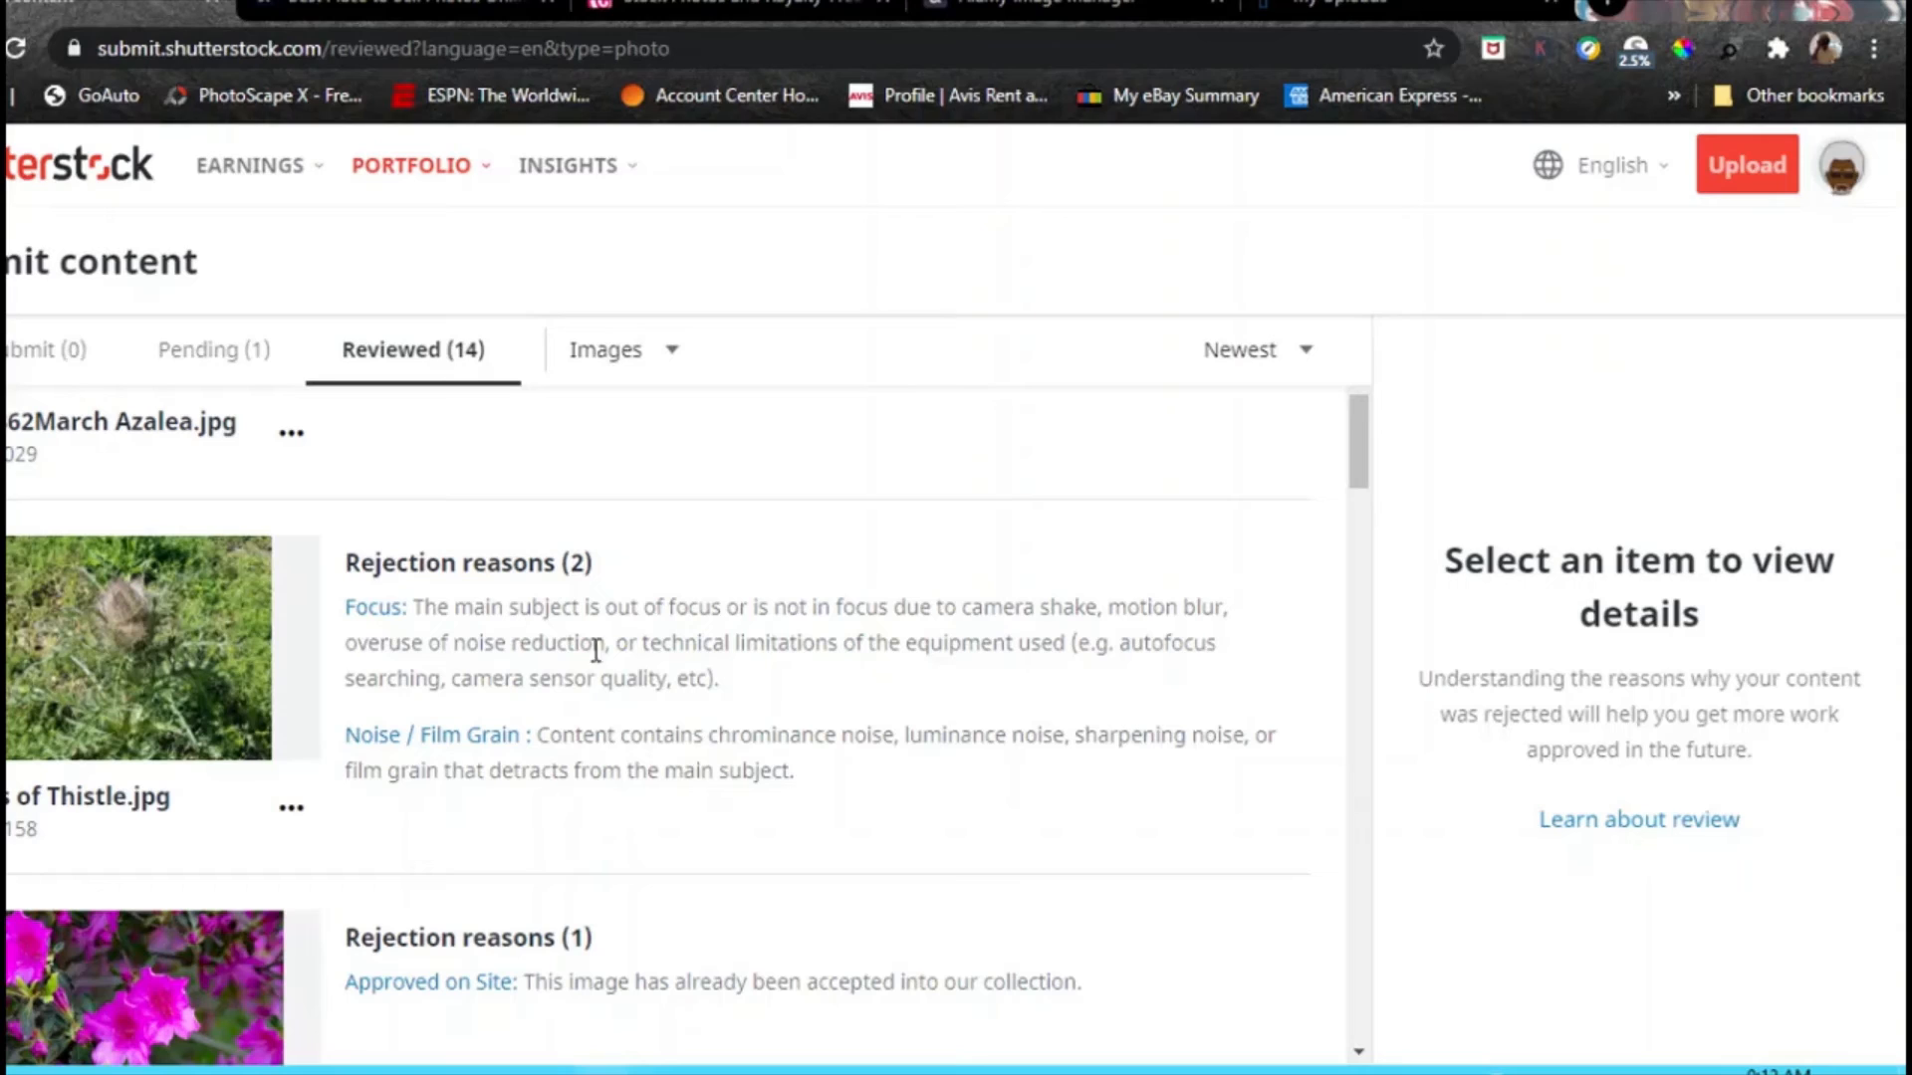
pyautogui.moveTo(813, 703)
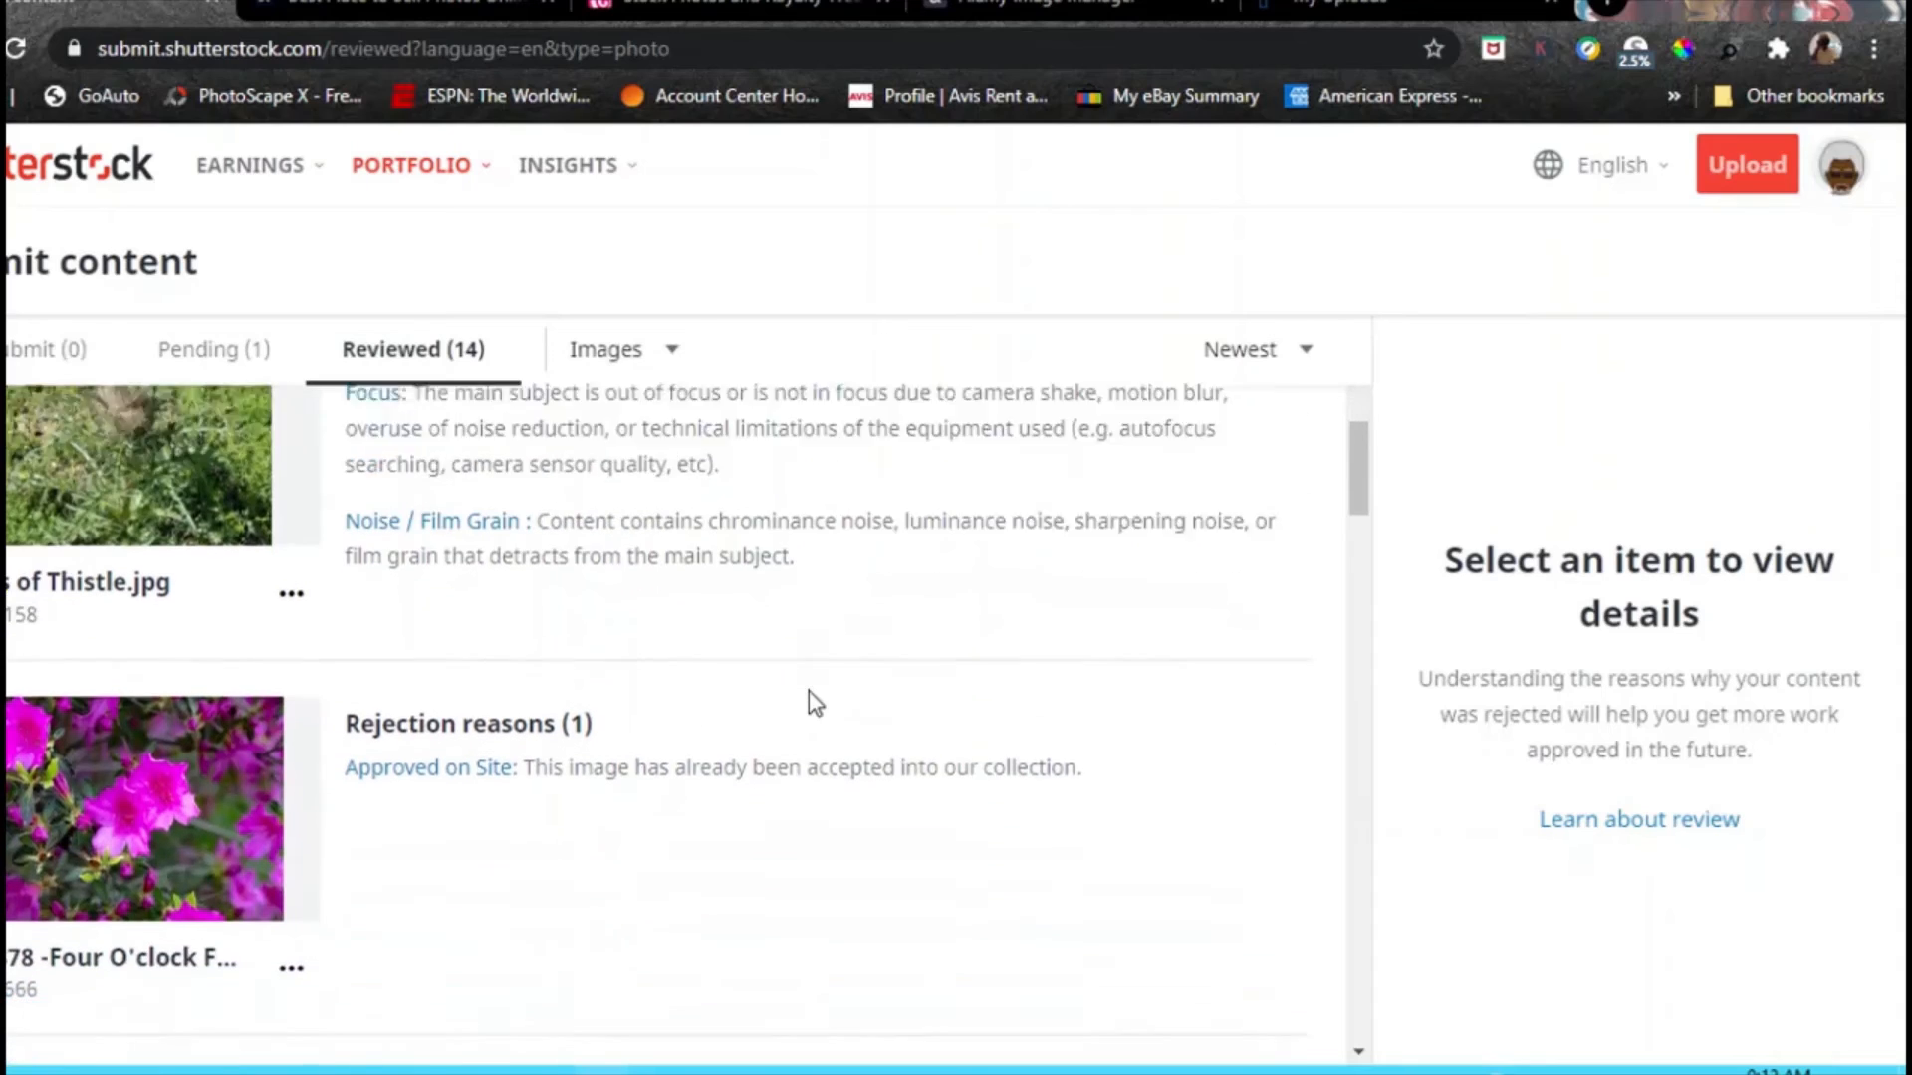
pyautogui.scroll(-3)
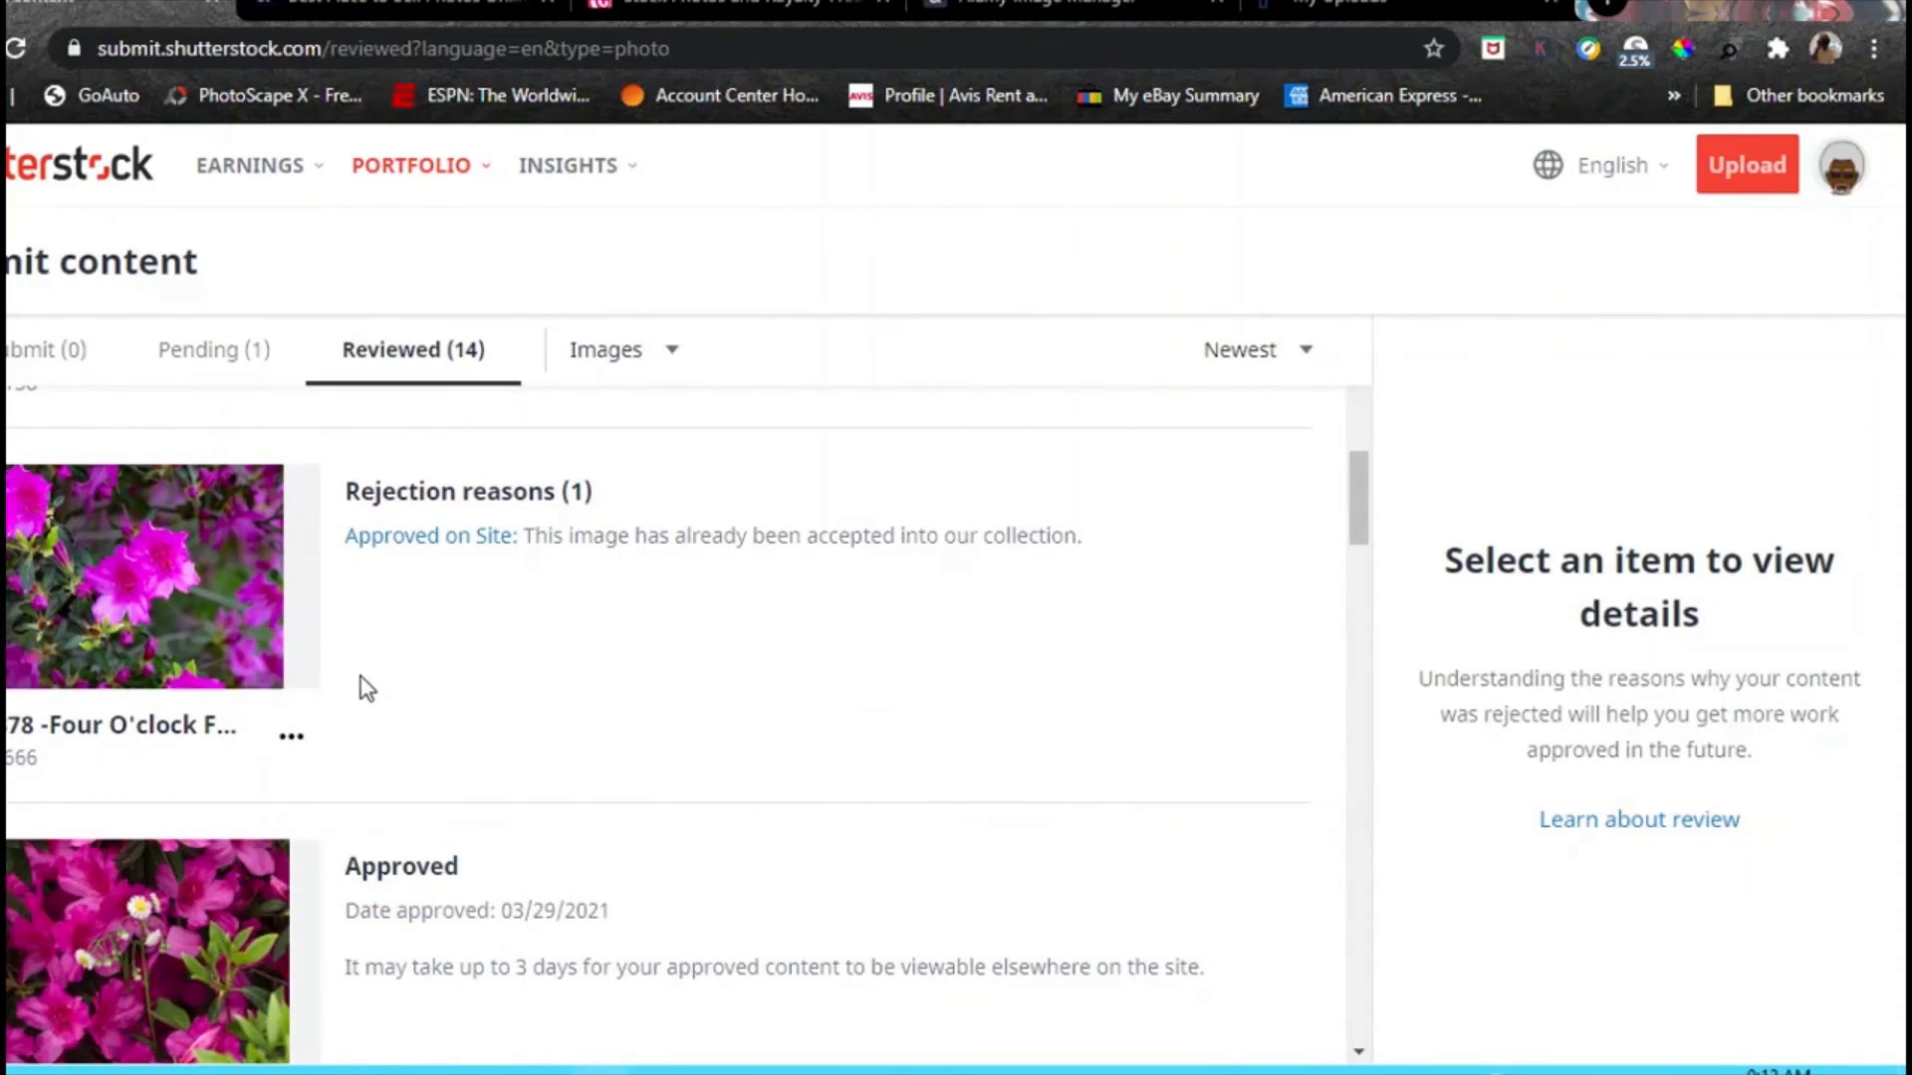
pyautogui.moveTo(594, 649)
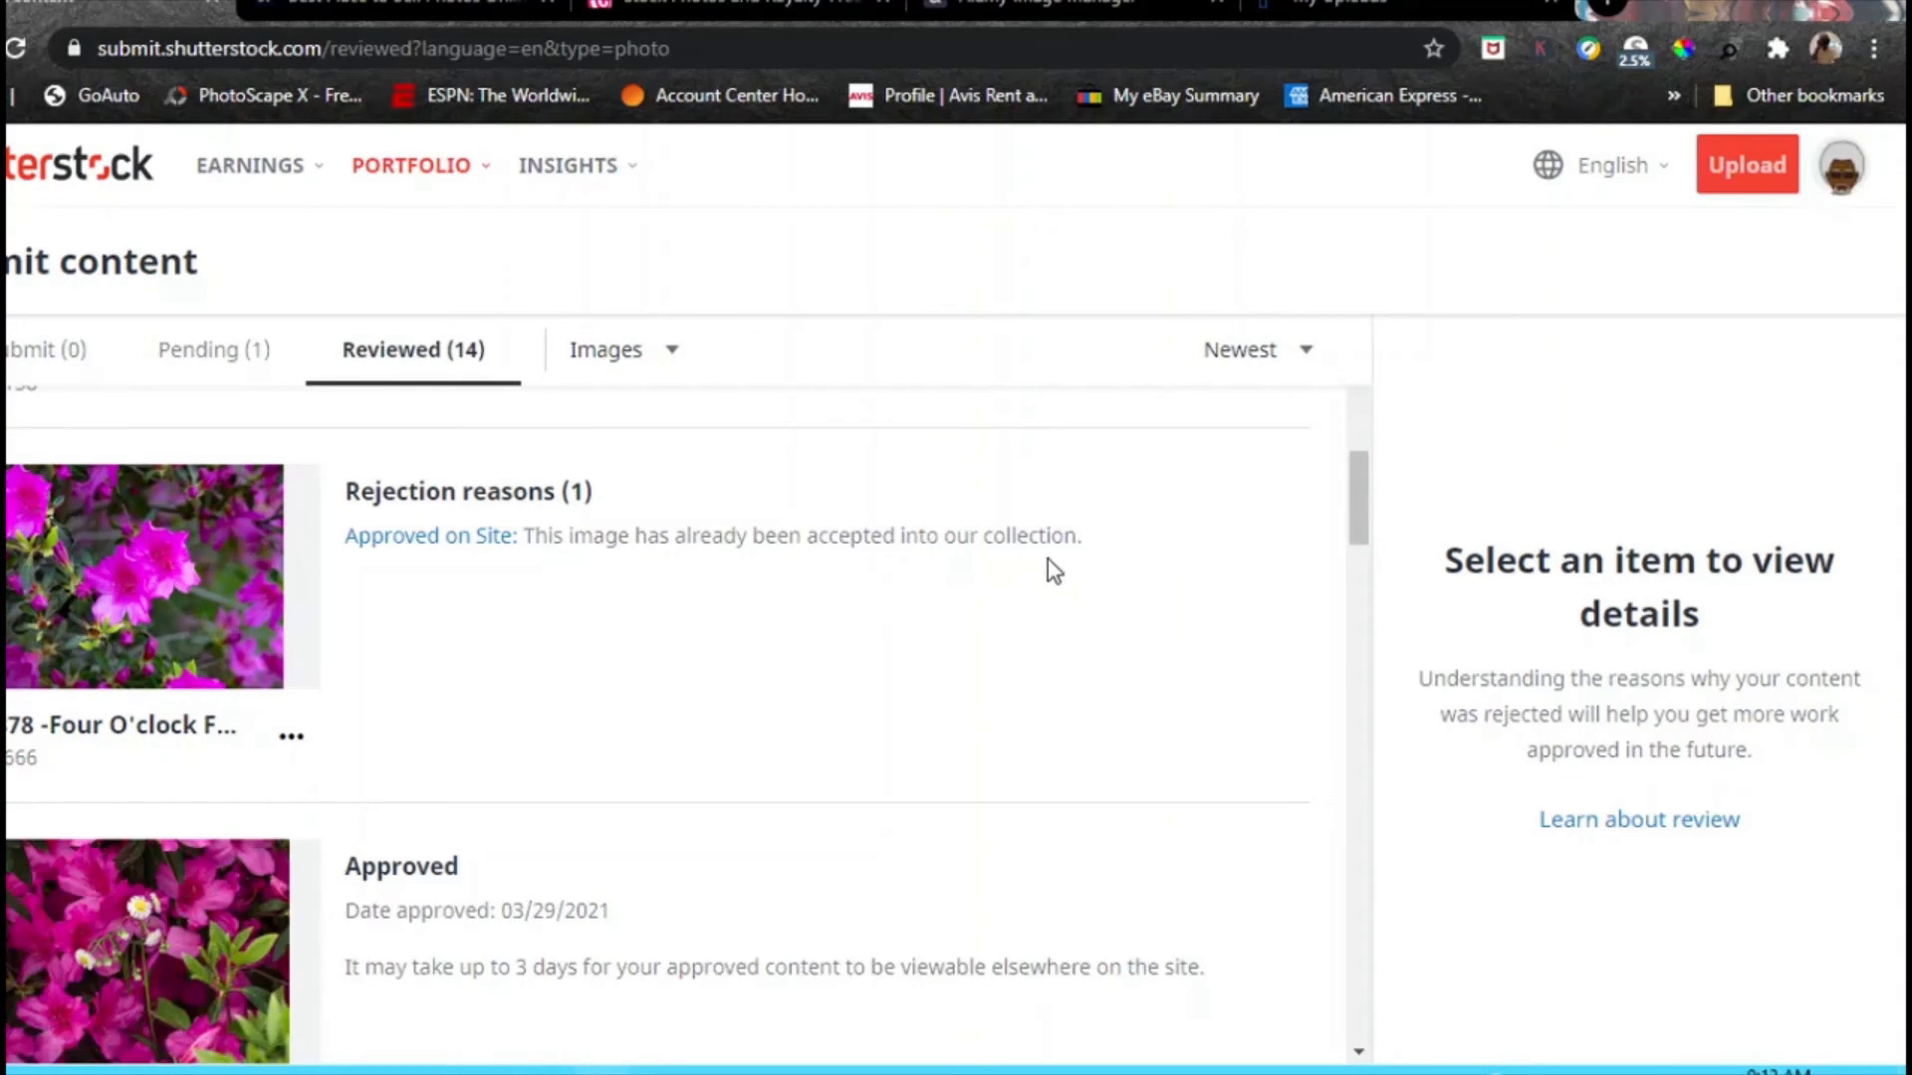
pyautogui.scroll(-3)
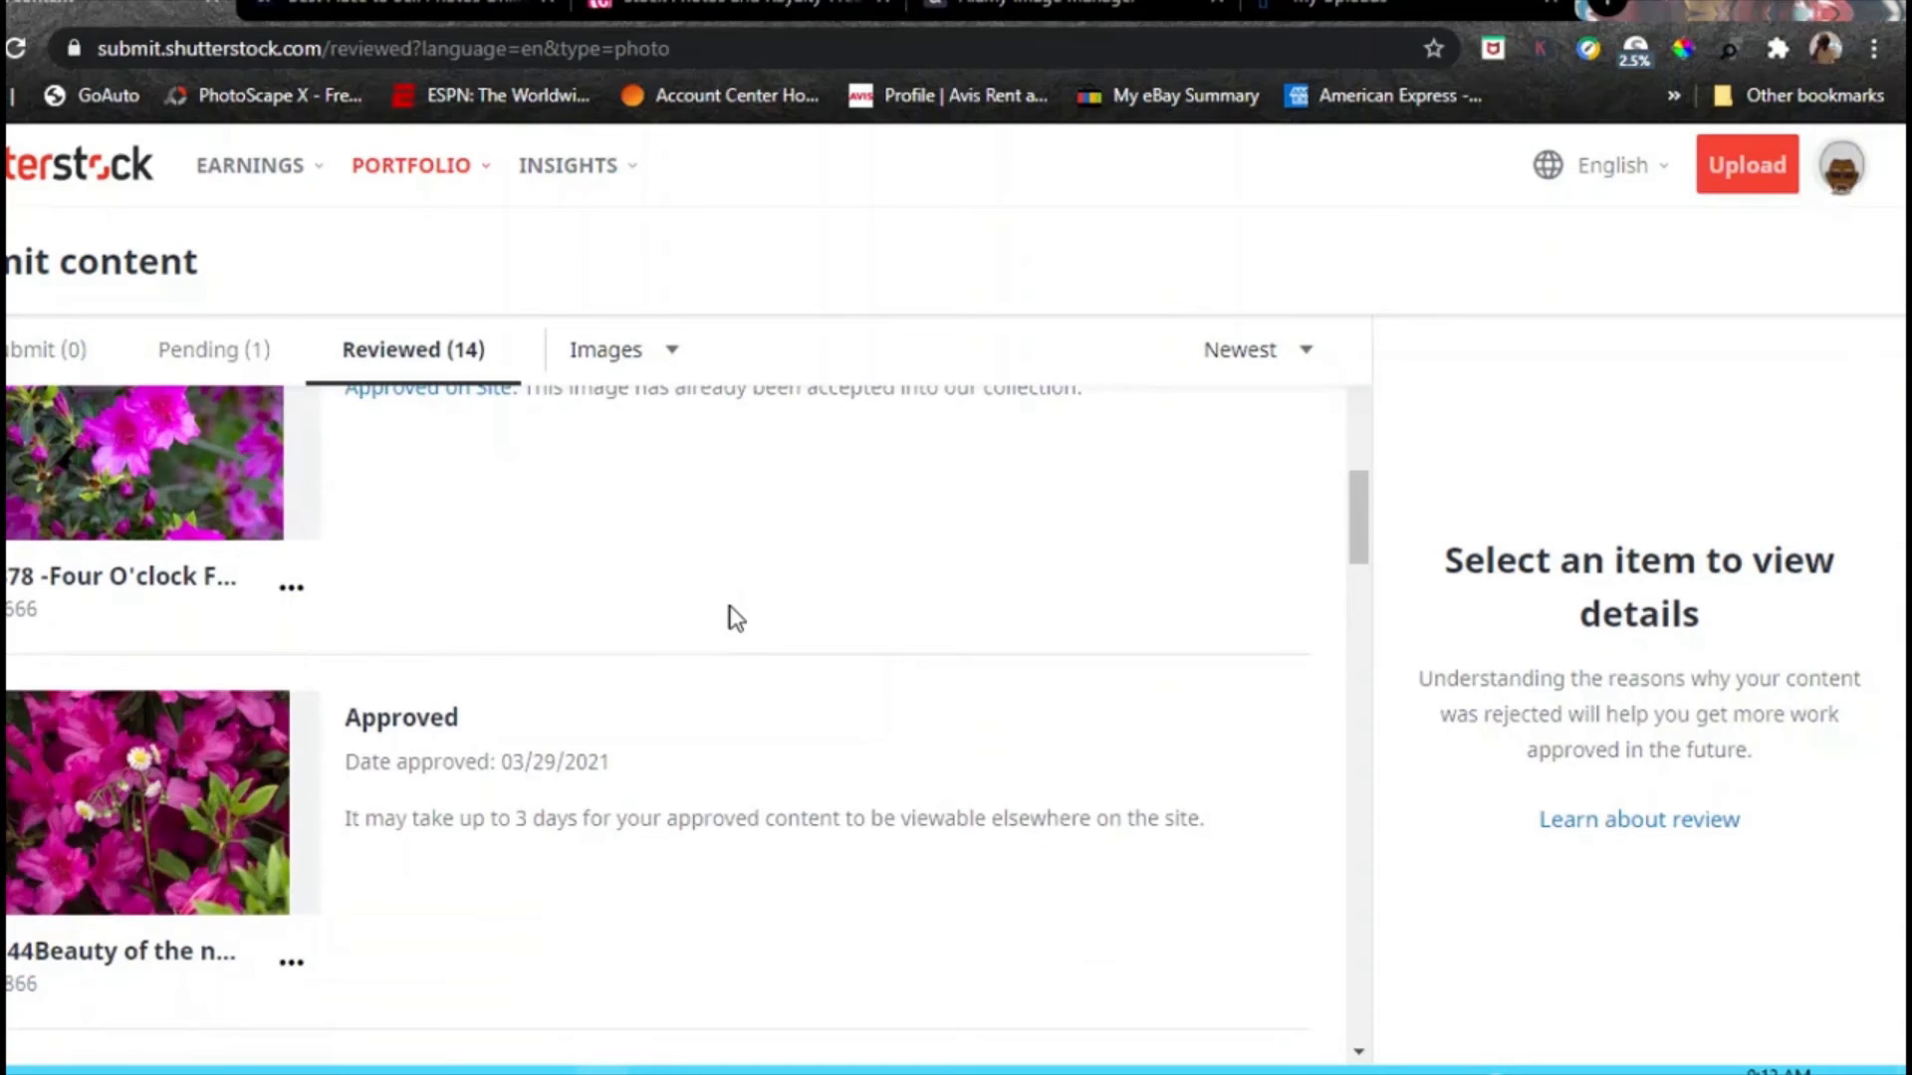
pyautogui.moveTo(765, 592)
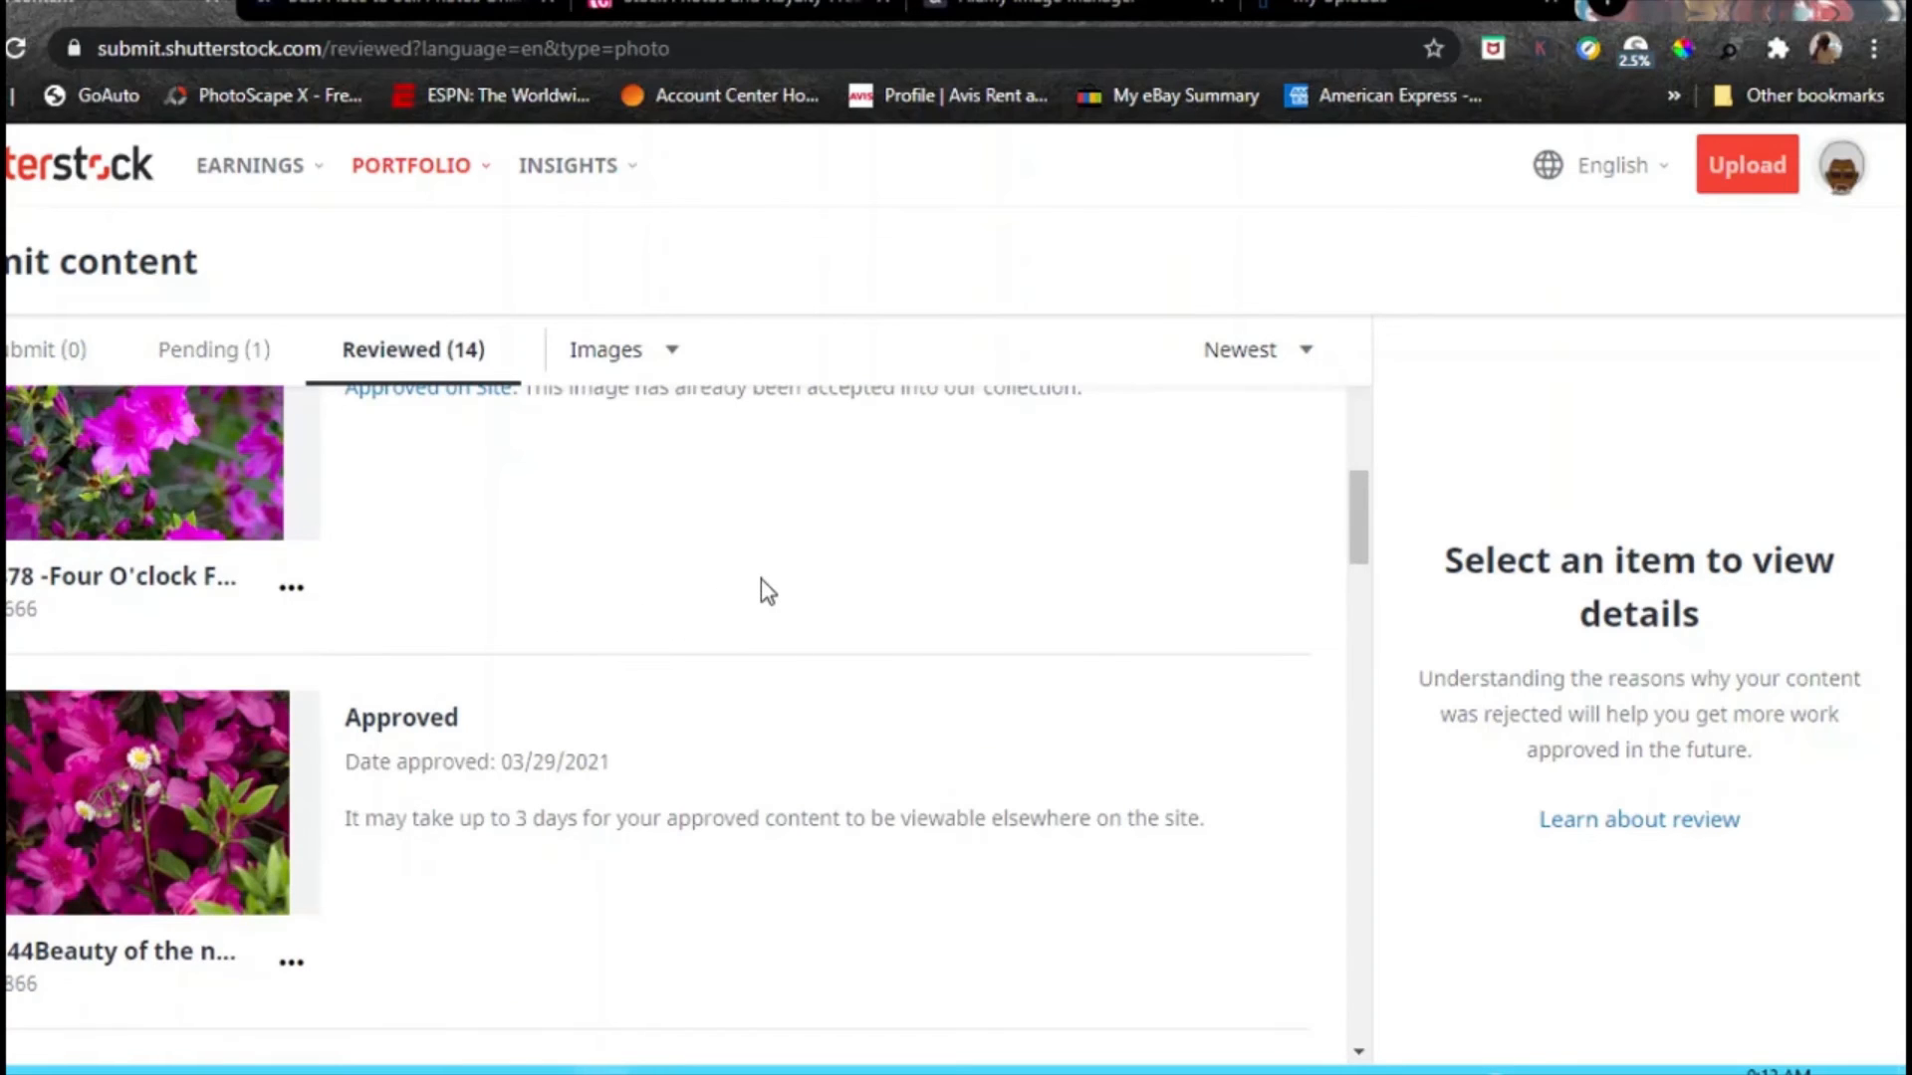
# Continue scrolling the reviewed photos down to the approved thistle photo.
pyautogui.scroll(-3)
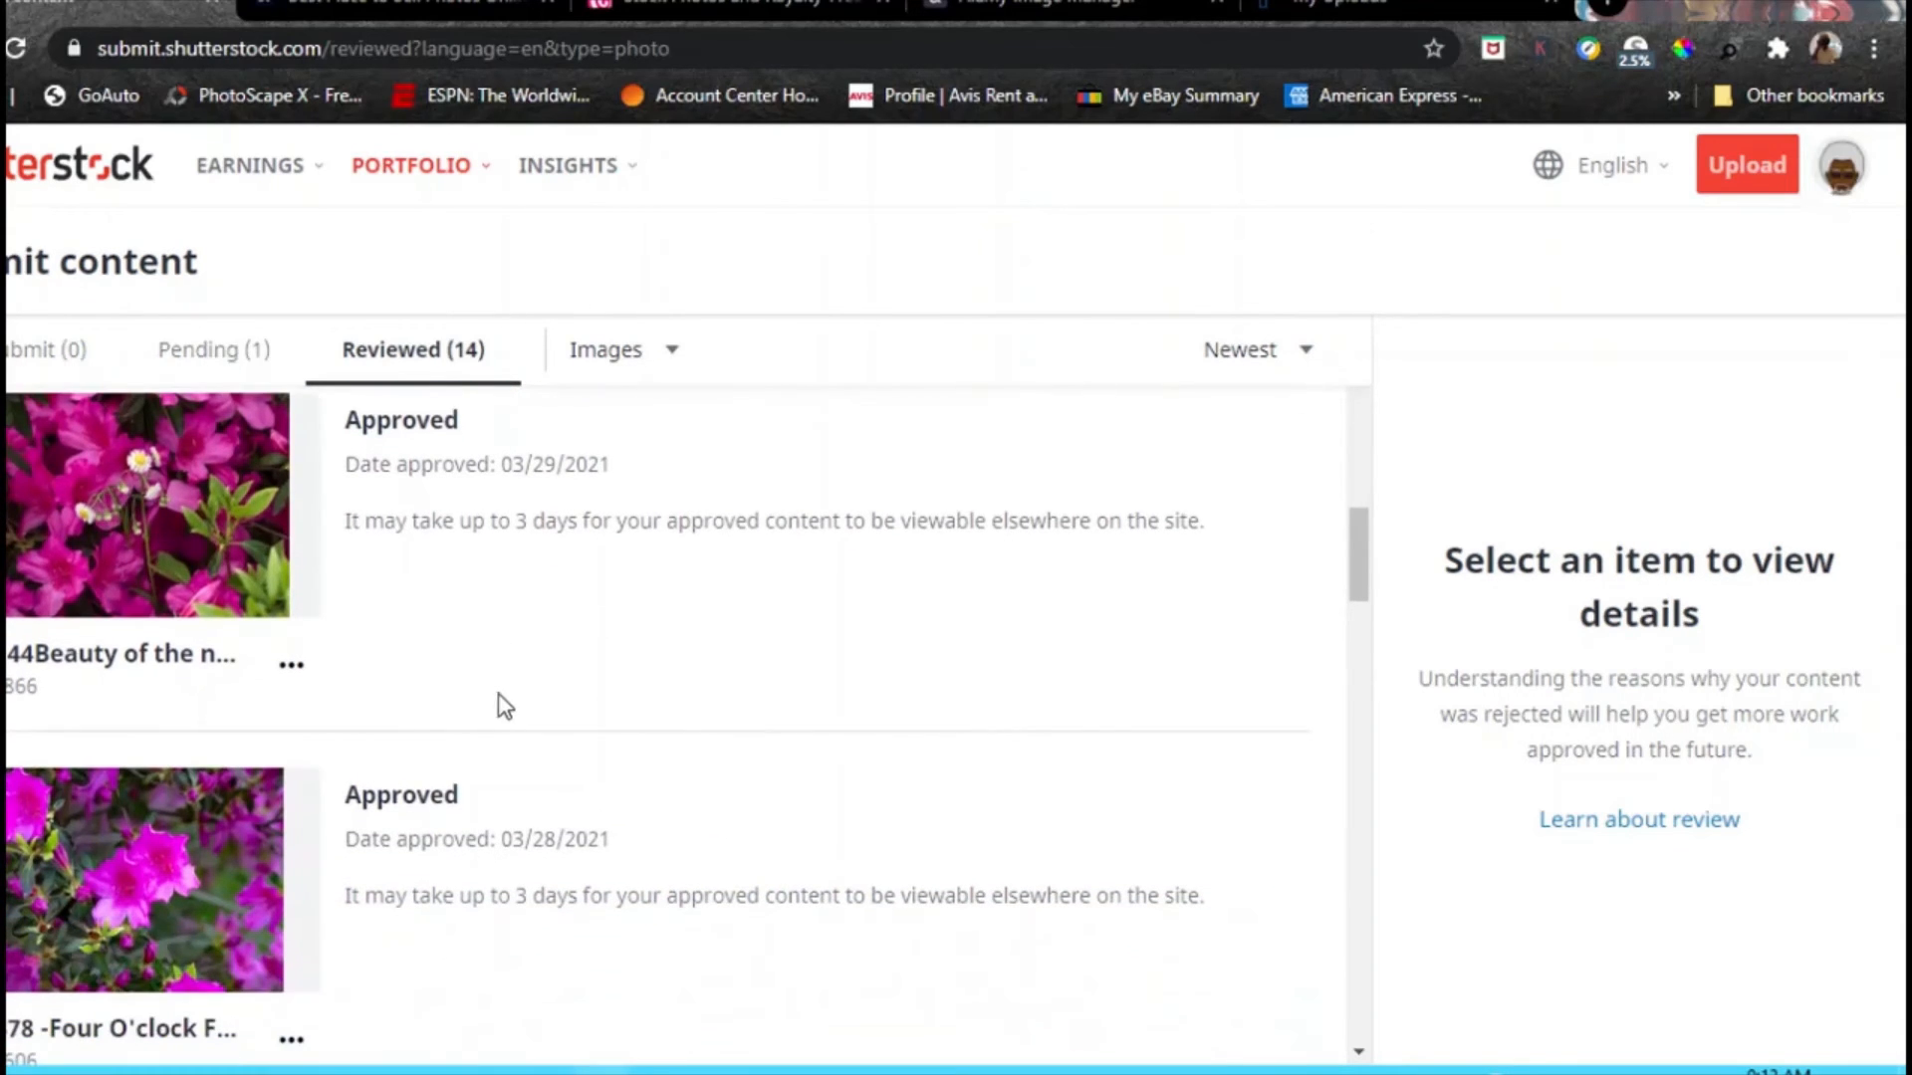
pyautogui.scroll(-3)
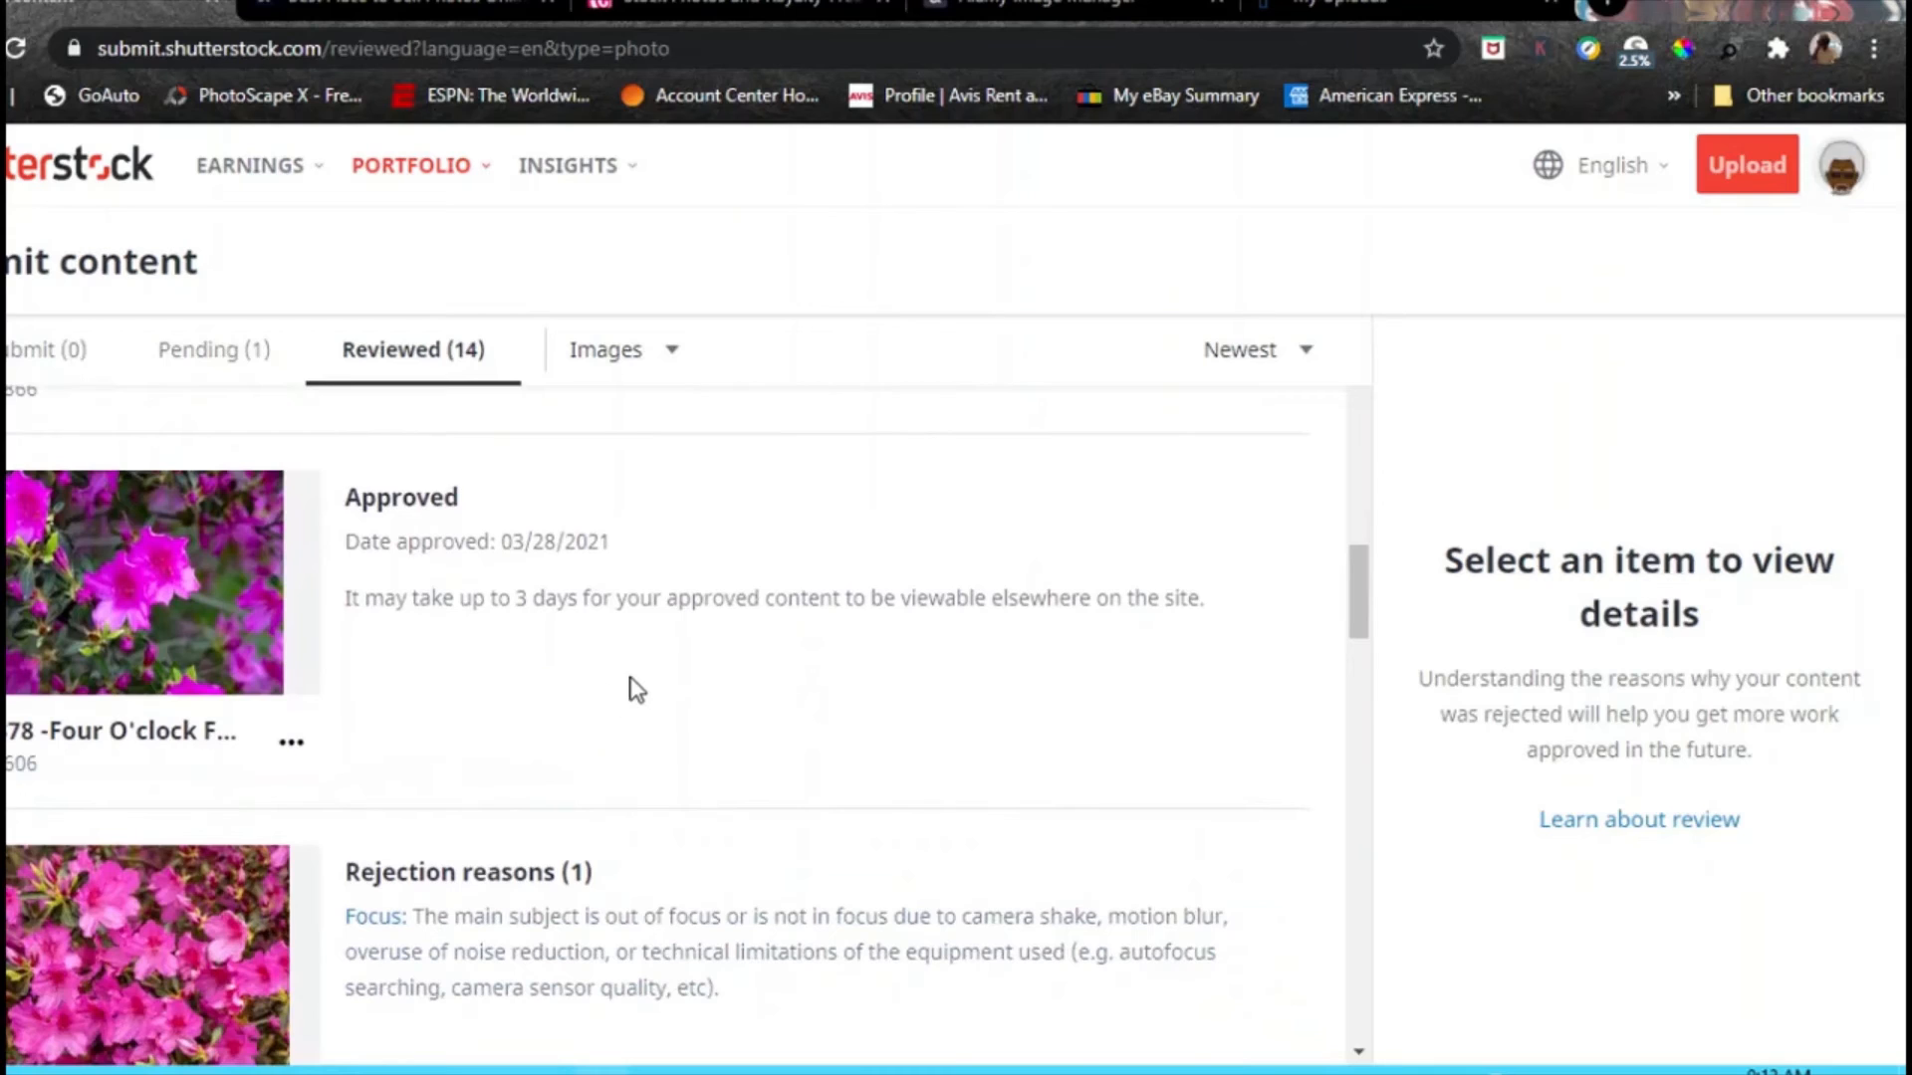
pyautogui.scroll(-3)
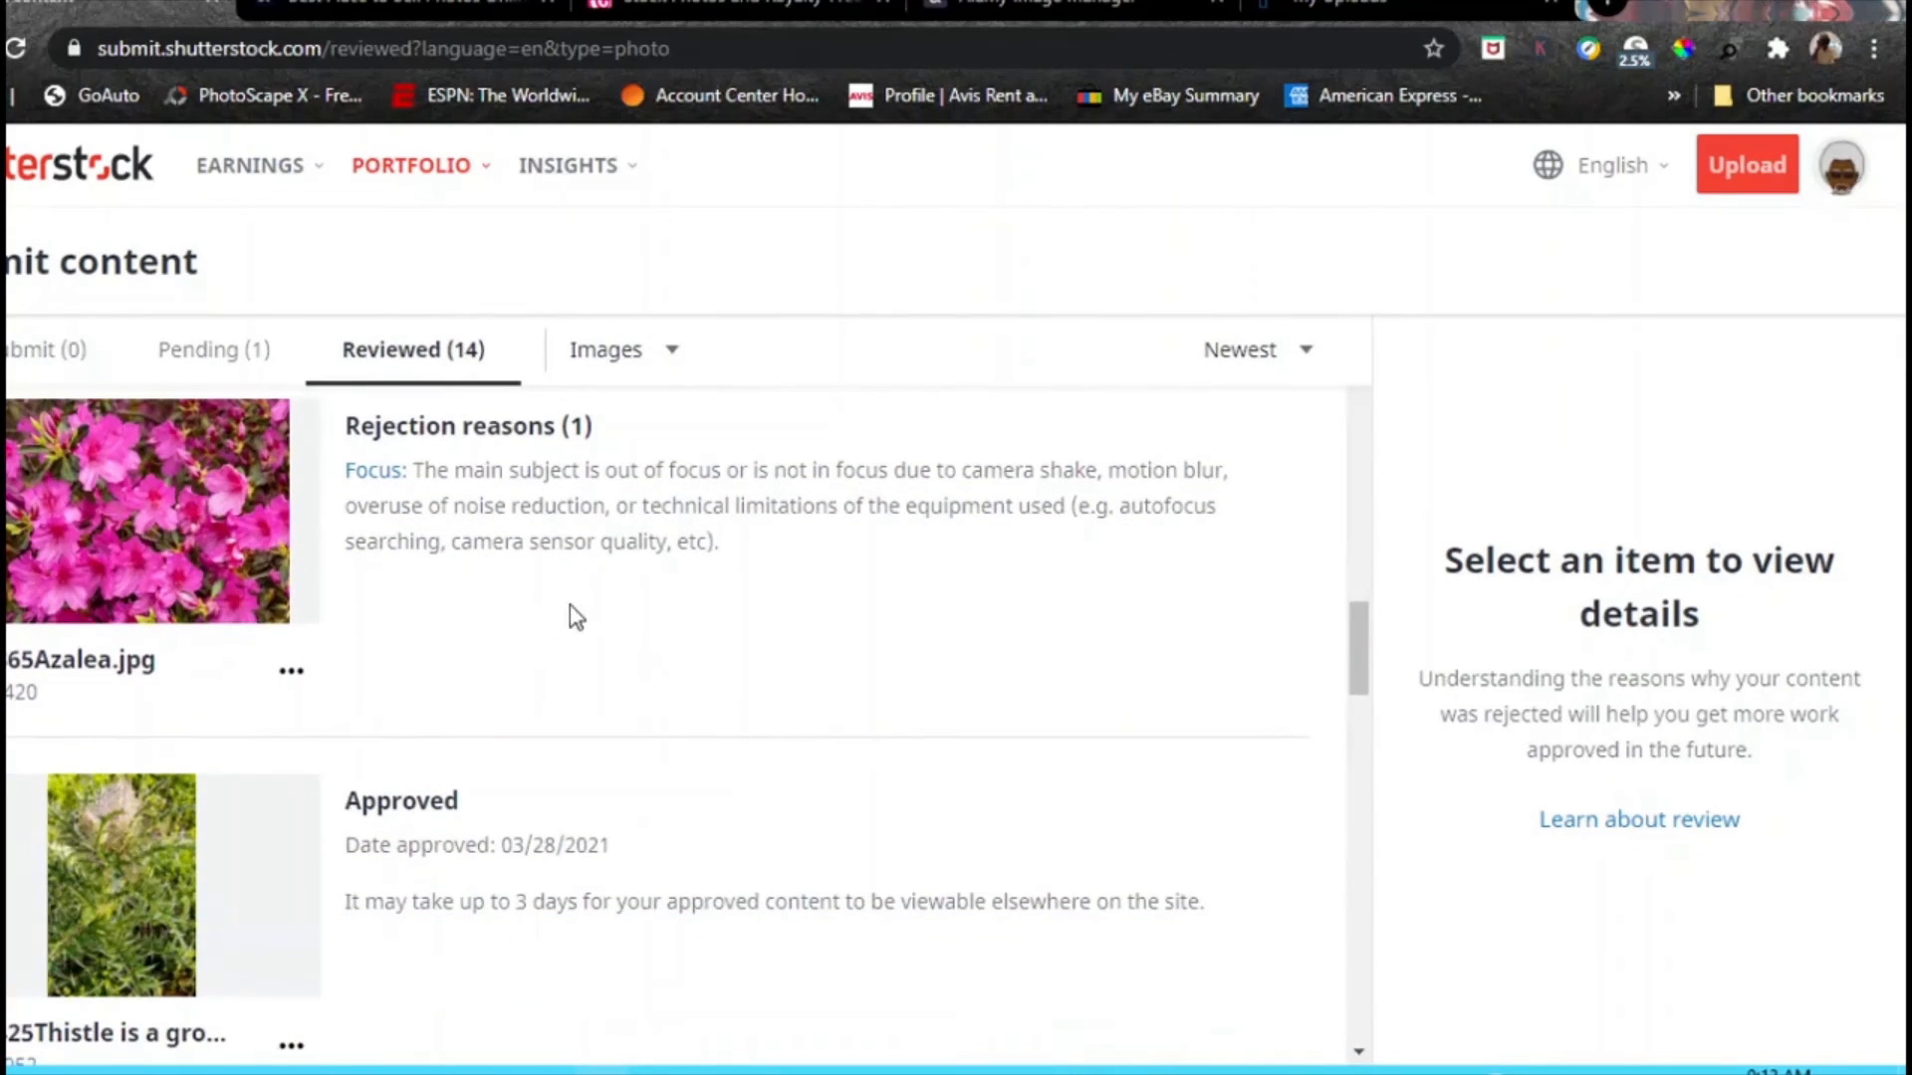
pyautogui.scroll(-3)
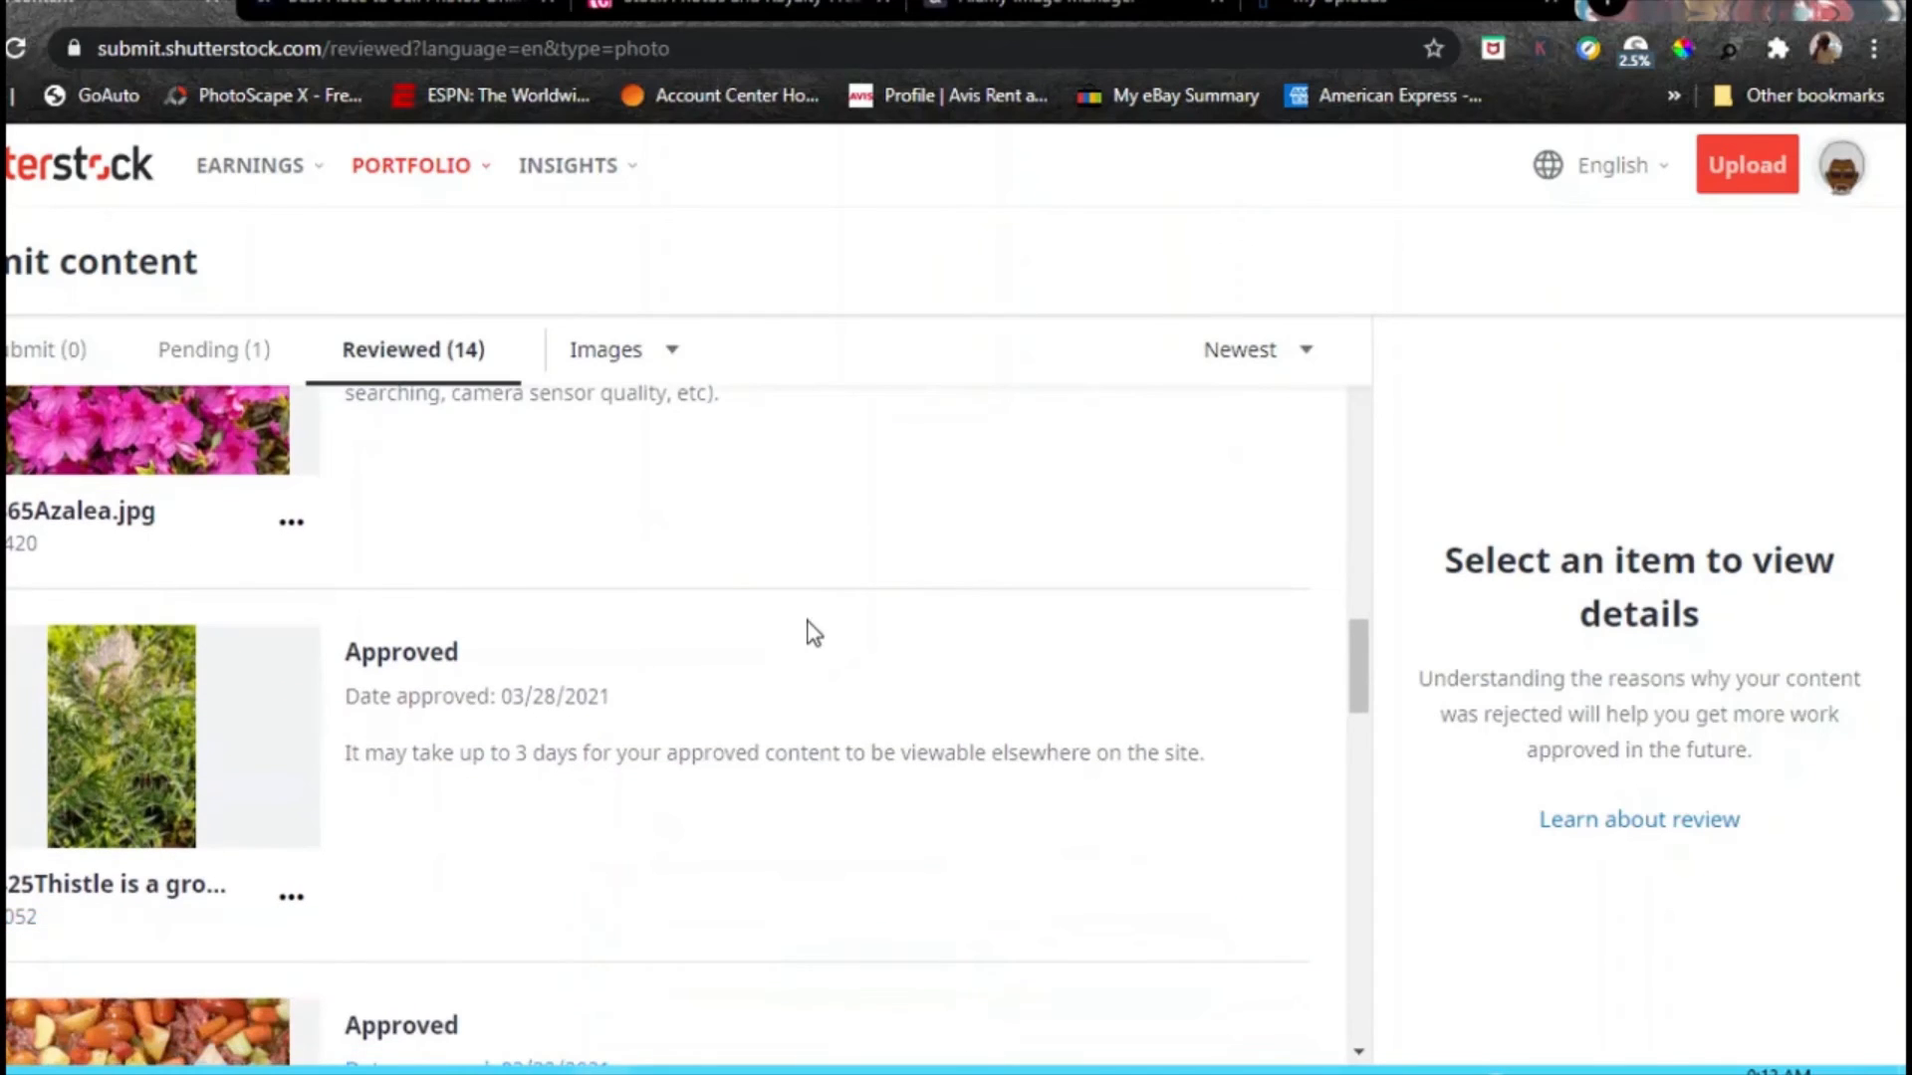
pyautogui.scroll(-3)
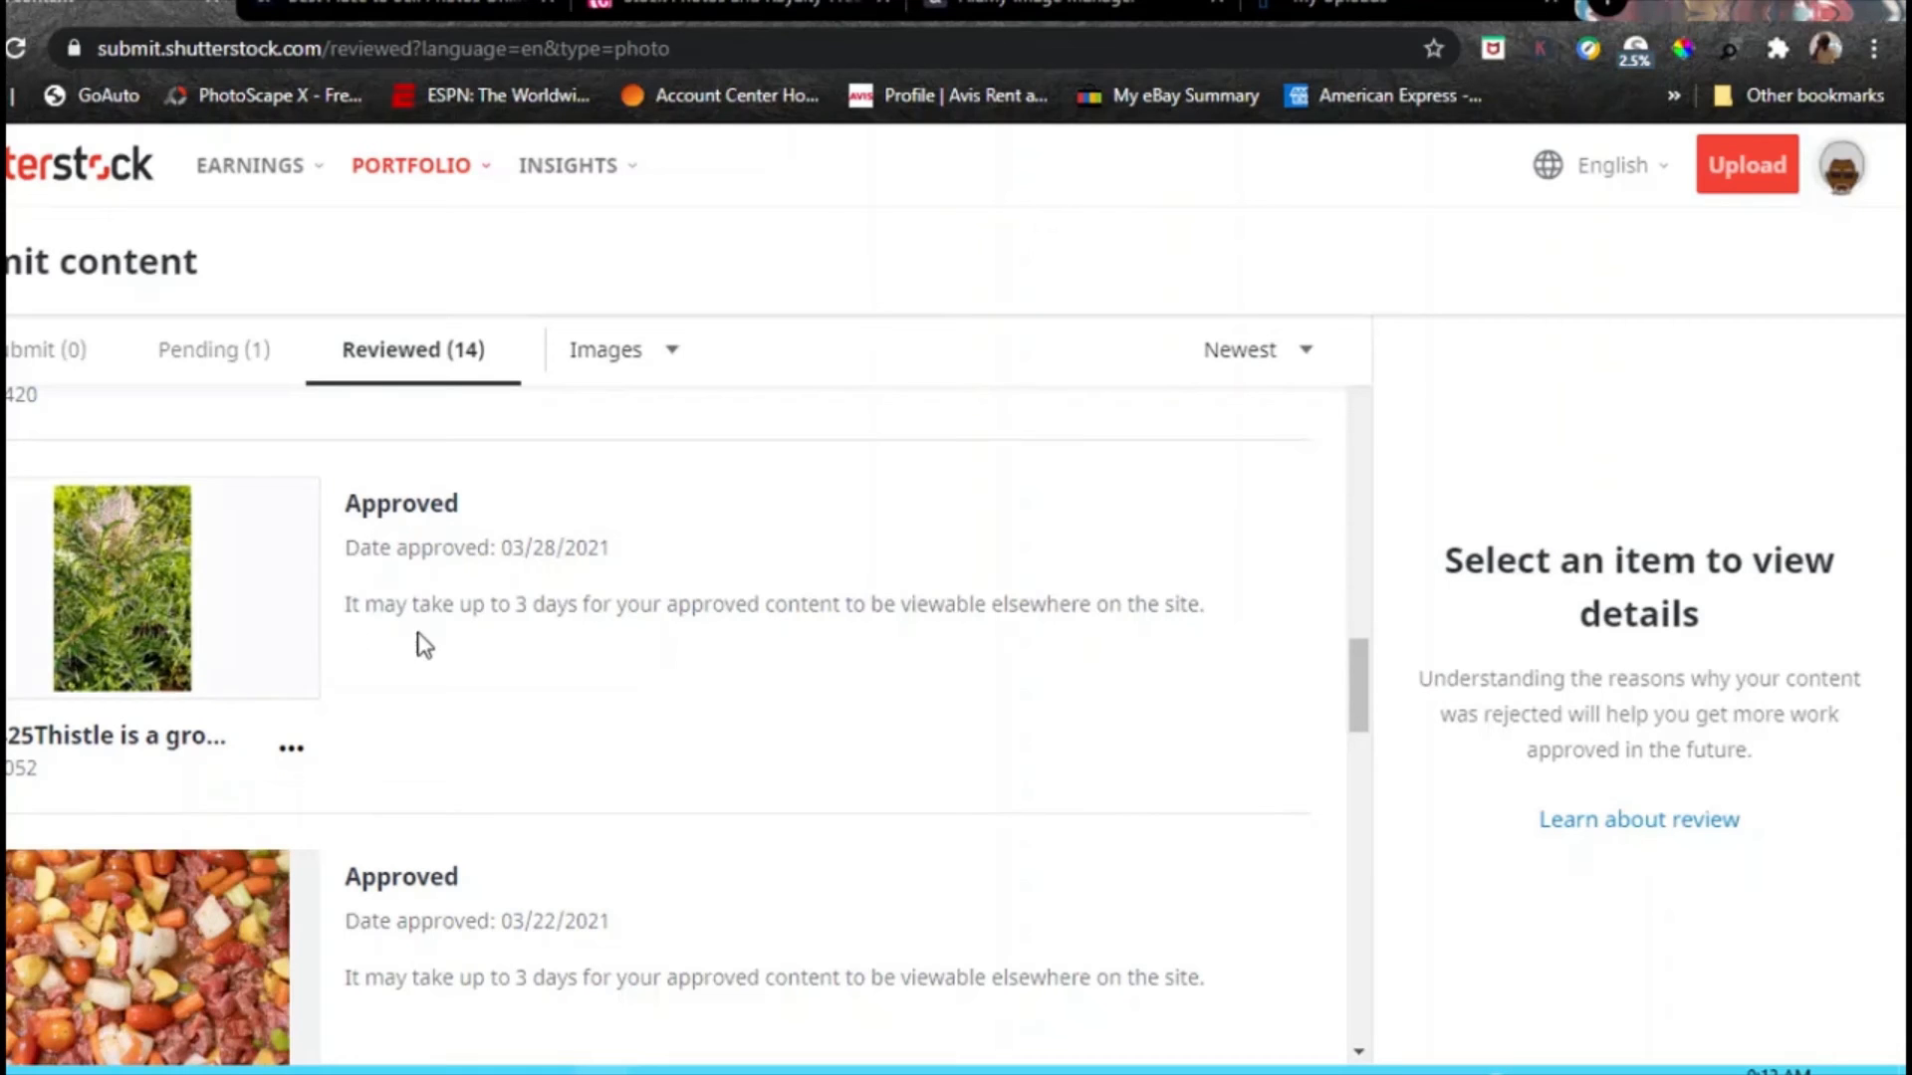
pyautogui.scroll(-3)
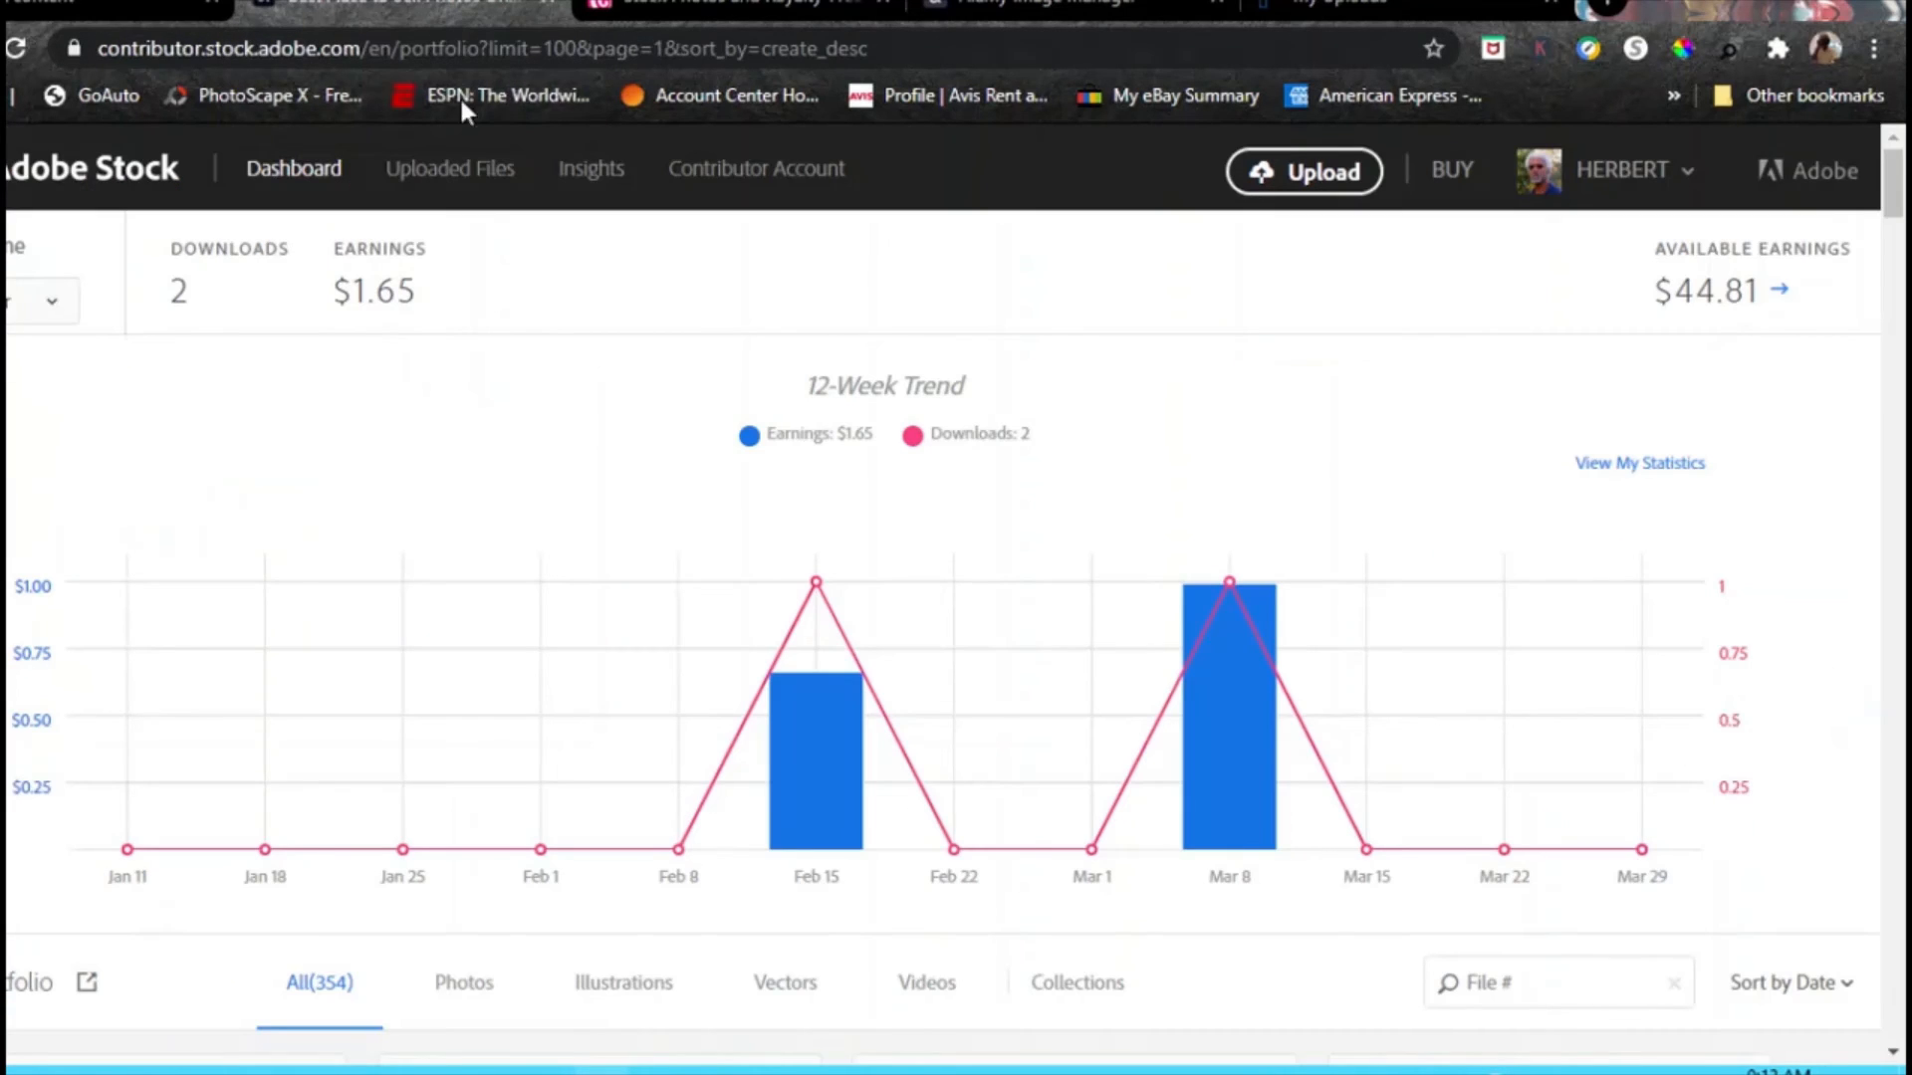
# Scroll past the 12-week trend chart to the 354-file portfolio grid led by the azalea photos.
pyautogui.scroll(-3)
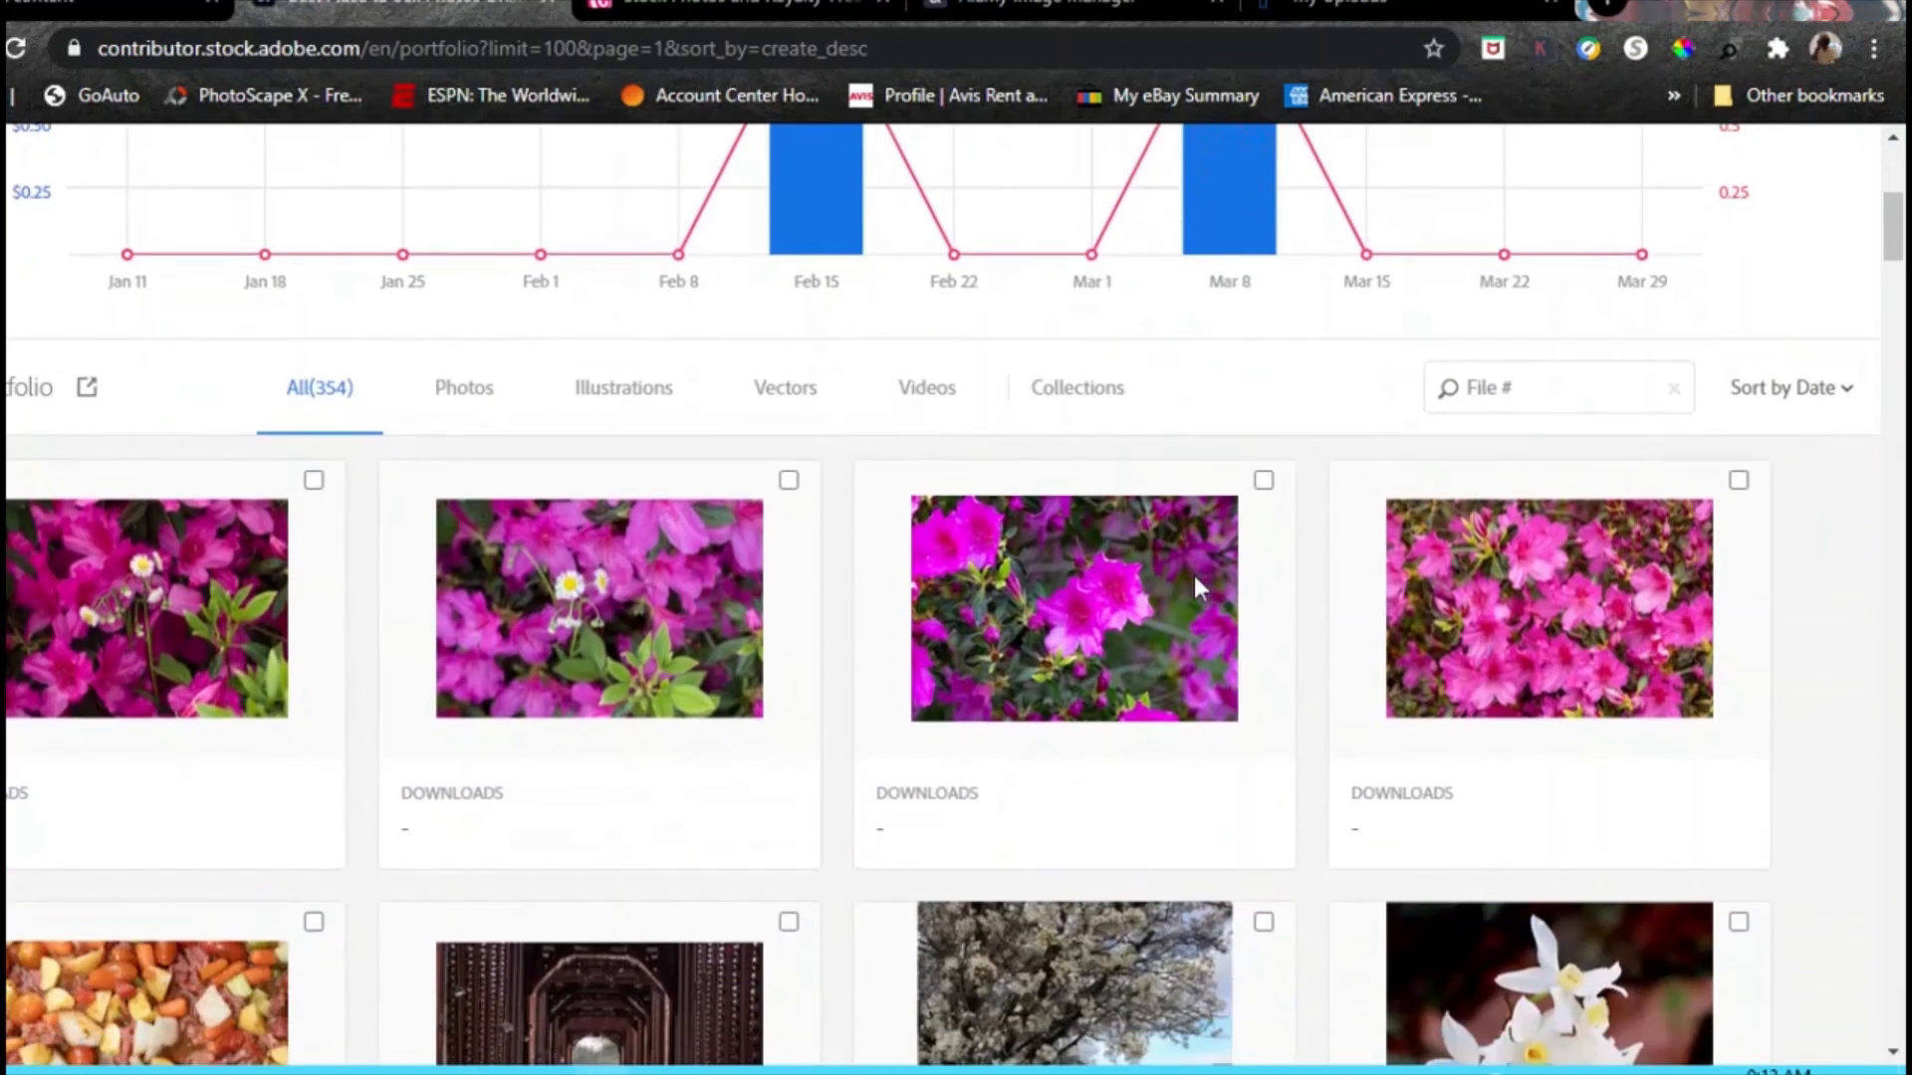
pyautogui.scroll(-3)
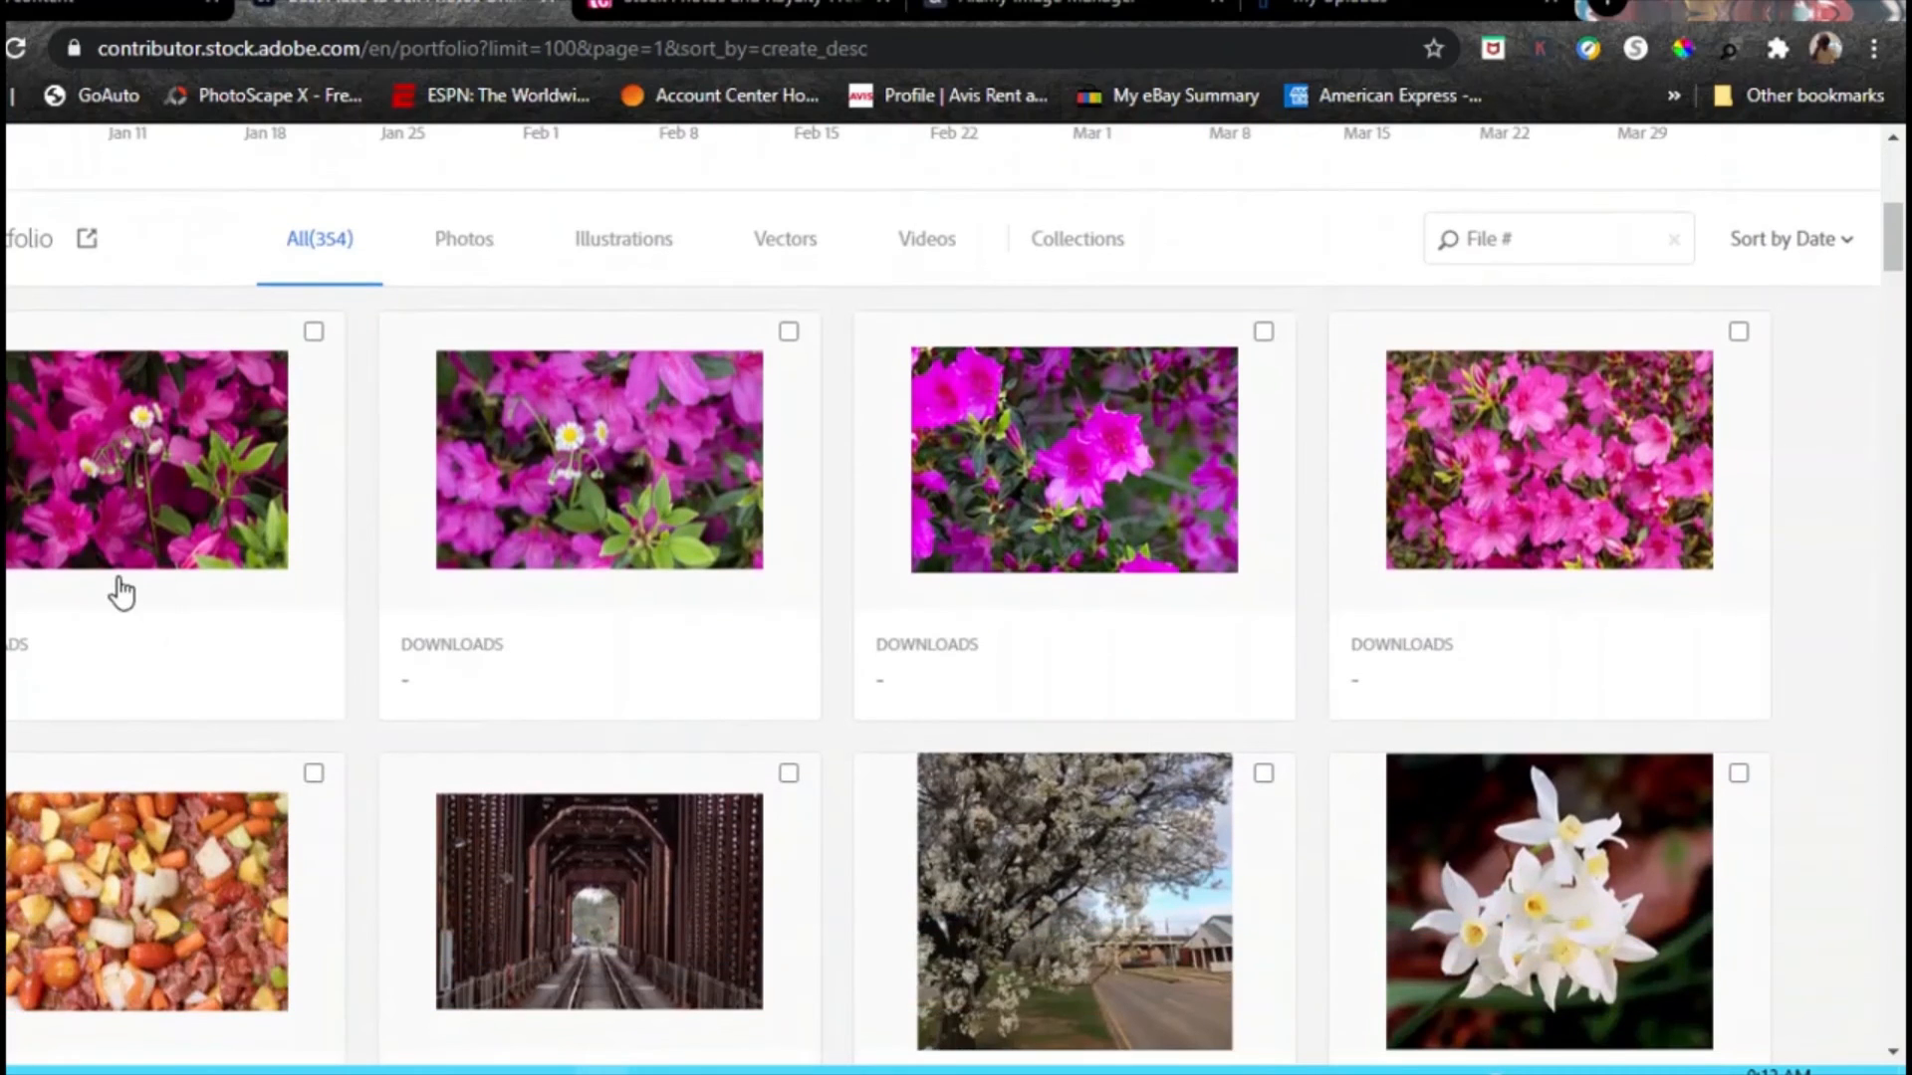
pyautogui.moveTo(1374, 645)
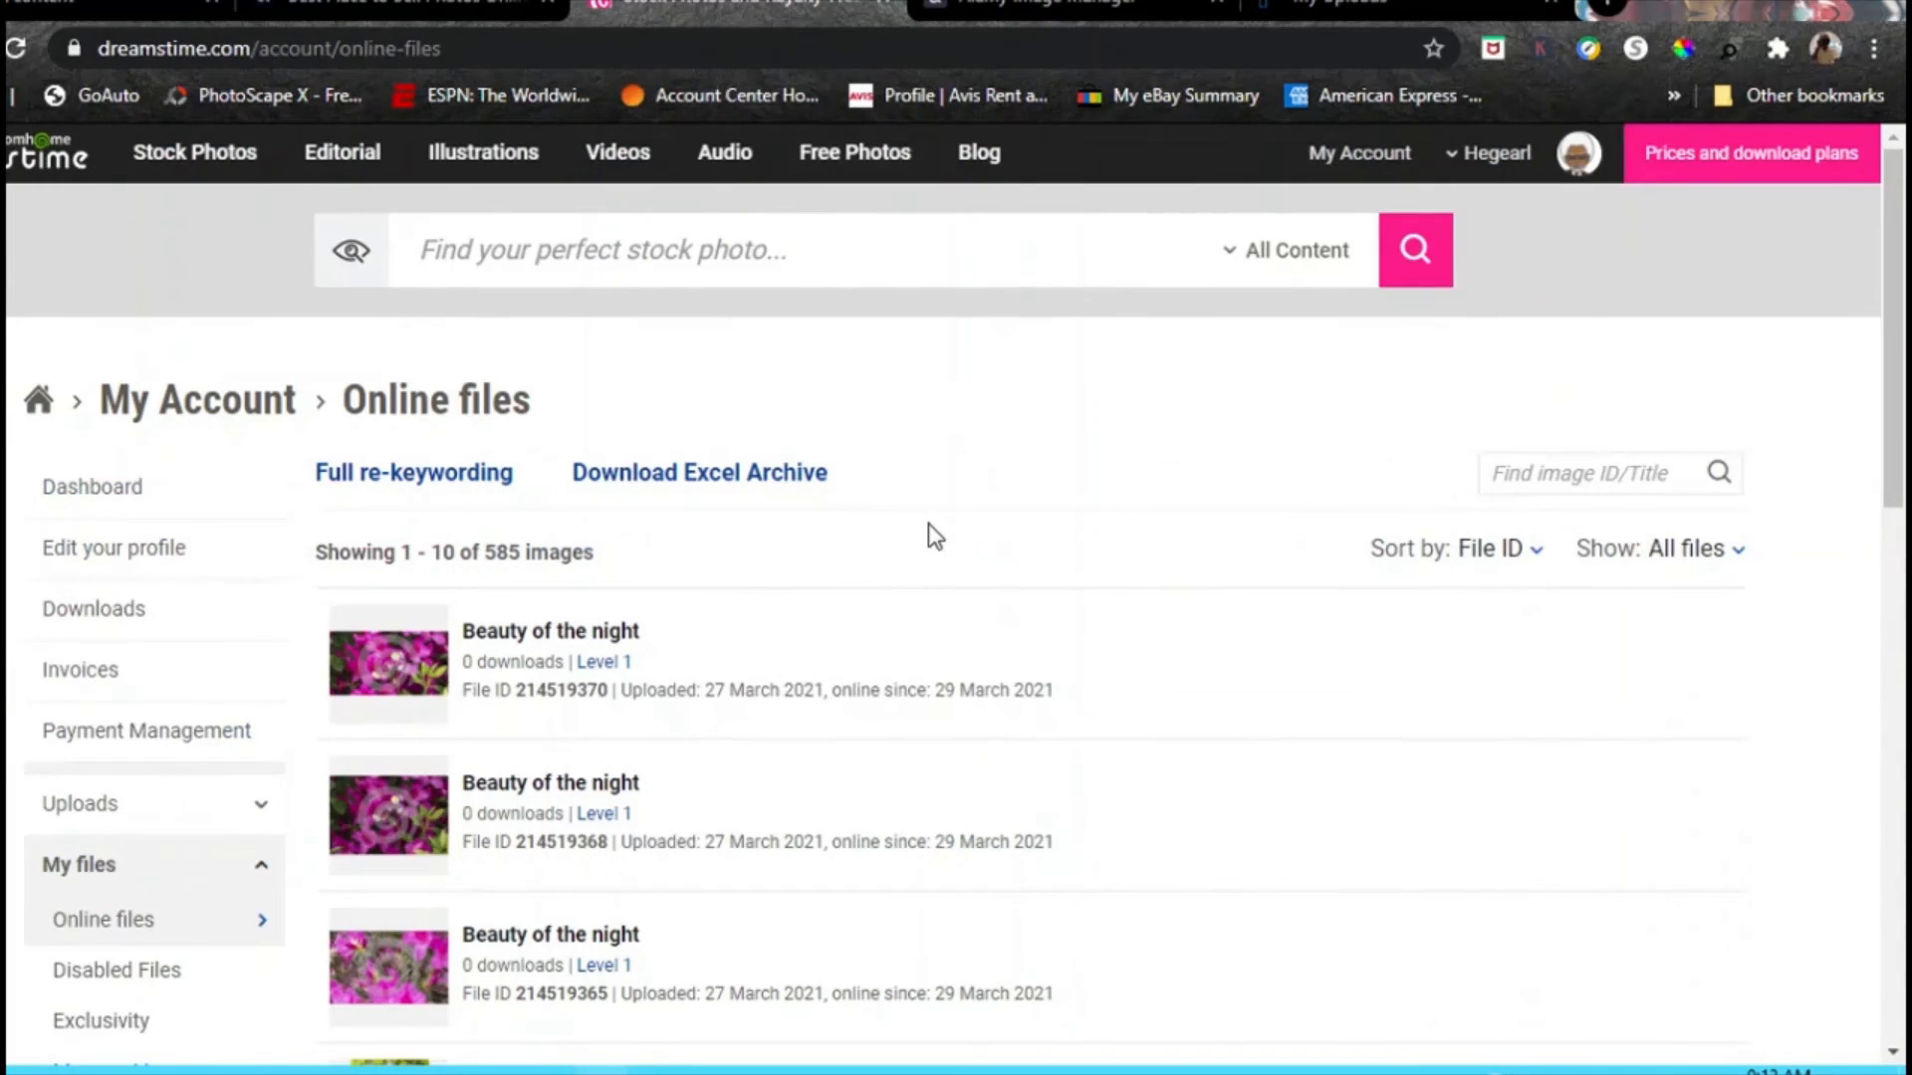
# Scroll Dreamstime's online files for the azalea, thistle and Beauty of the night photos, then Alamy's 14 images.
pyautogui.scroll(-3)
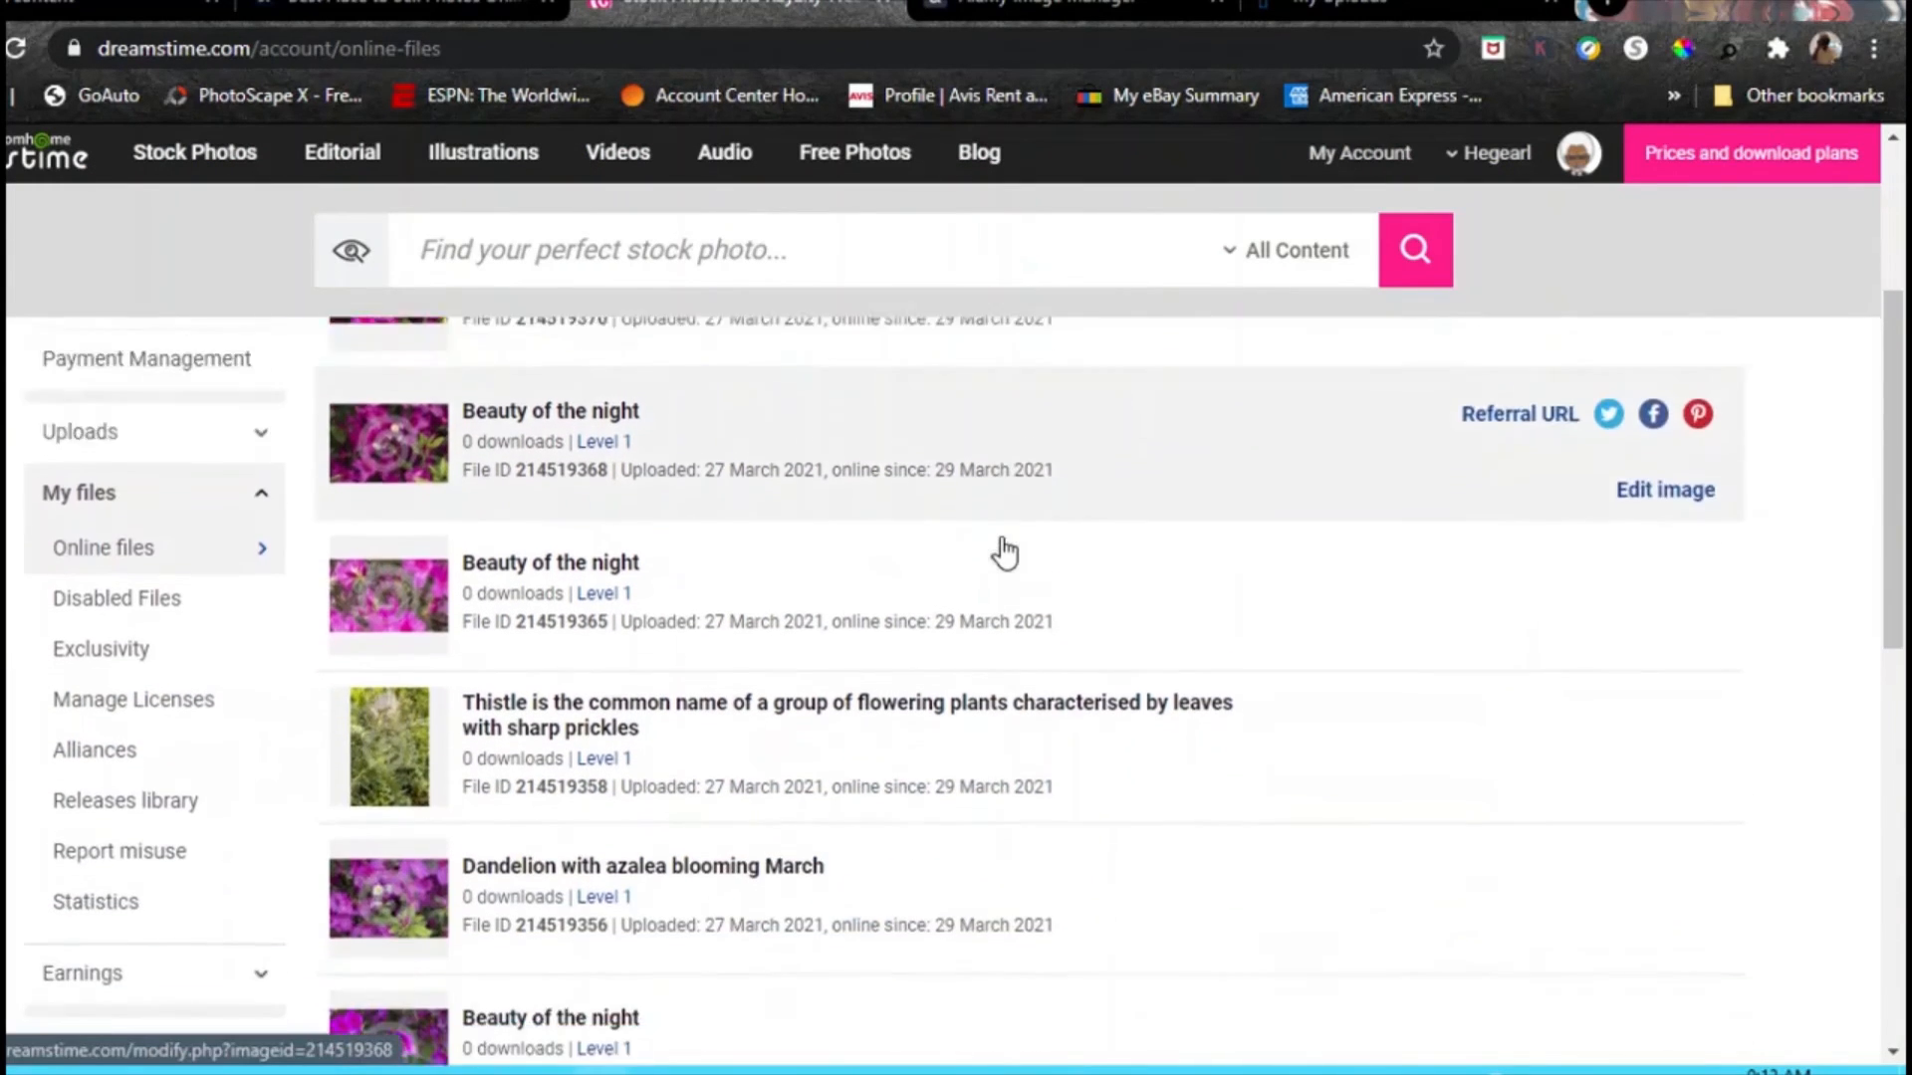
pyautogui.scroll(-3)
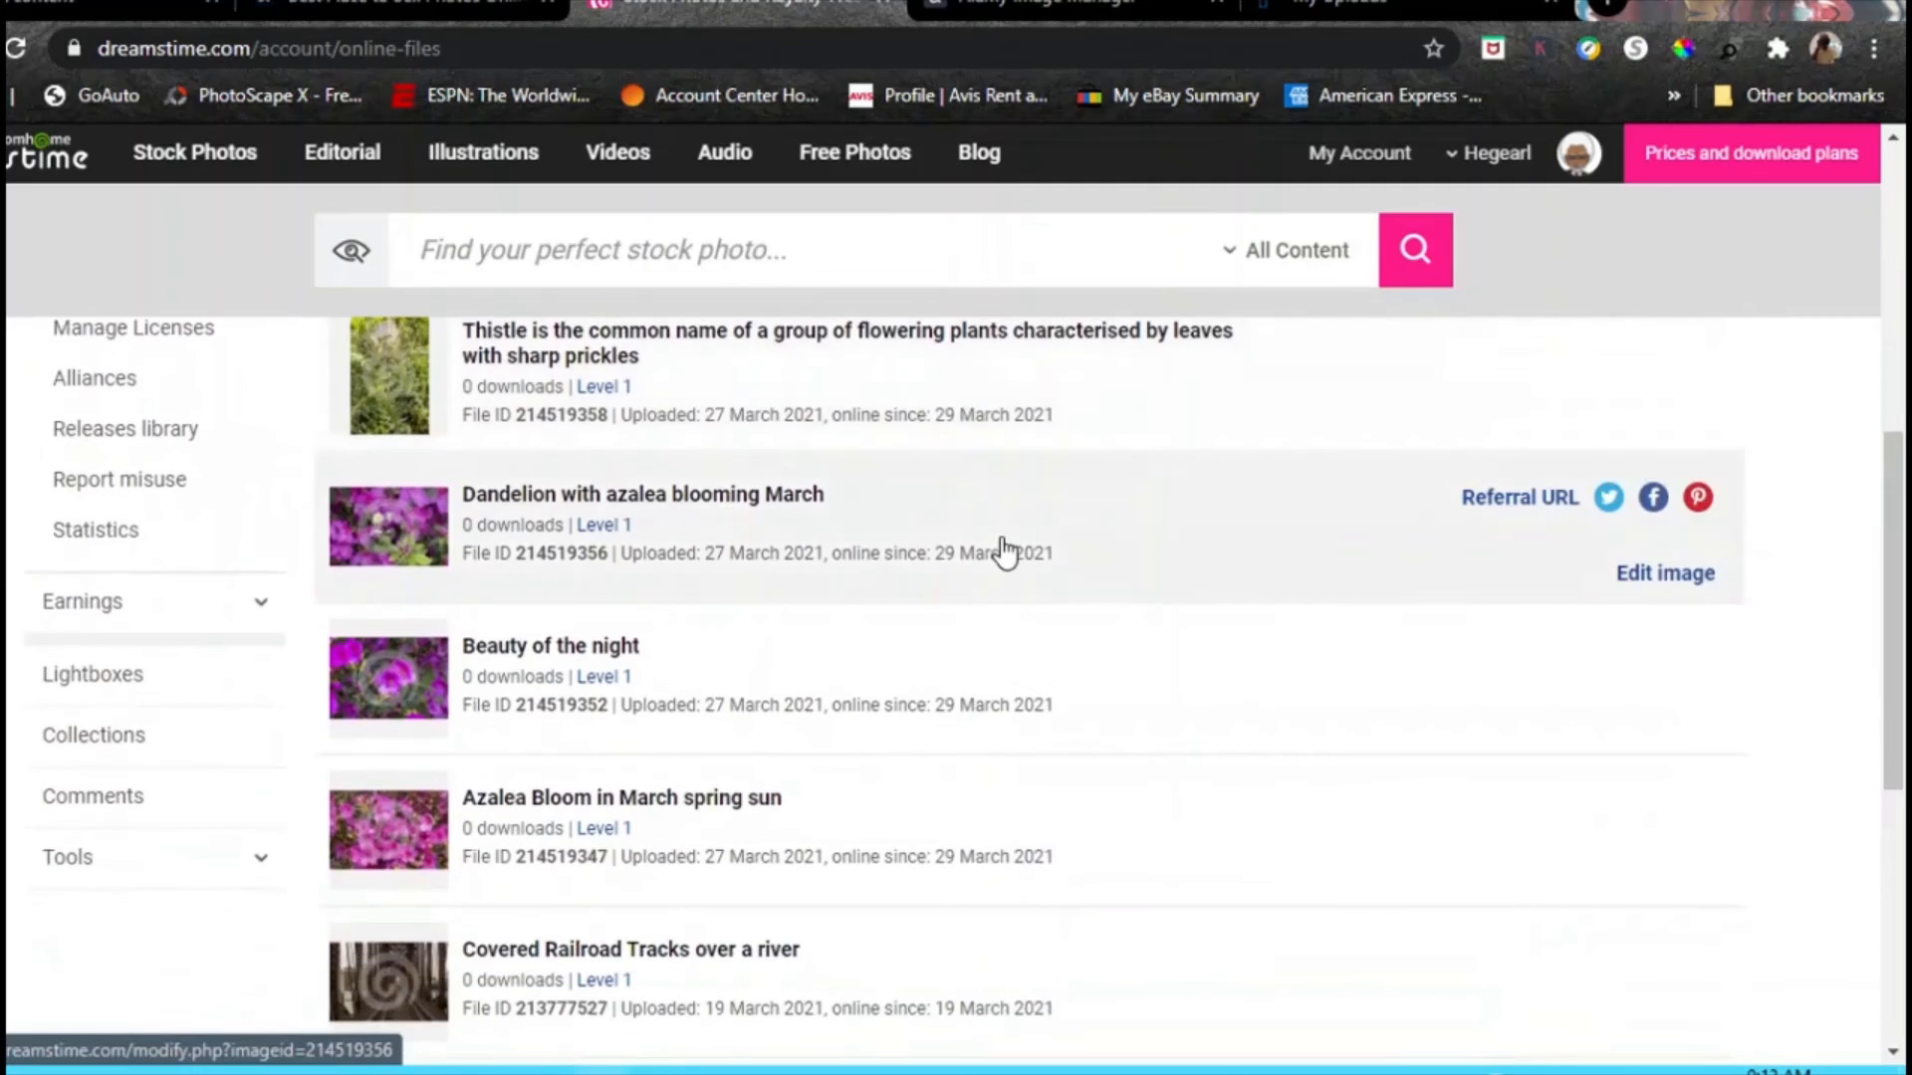
pyautogui.scroll(-3)
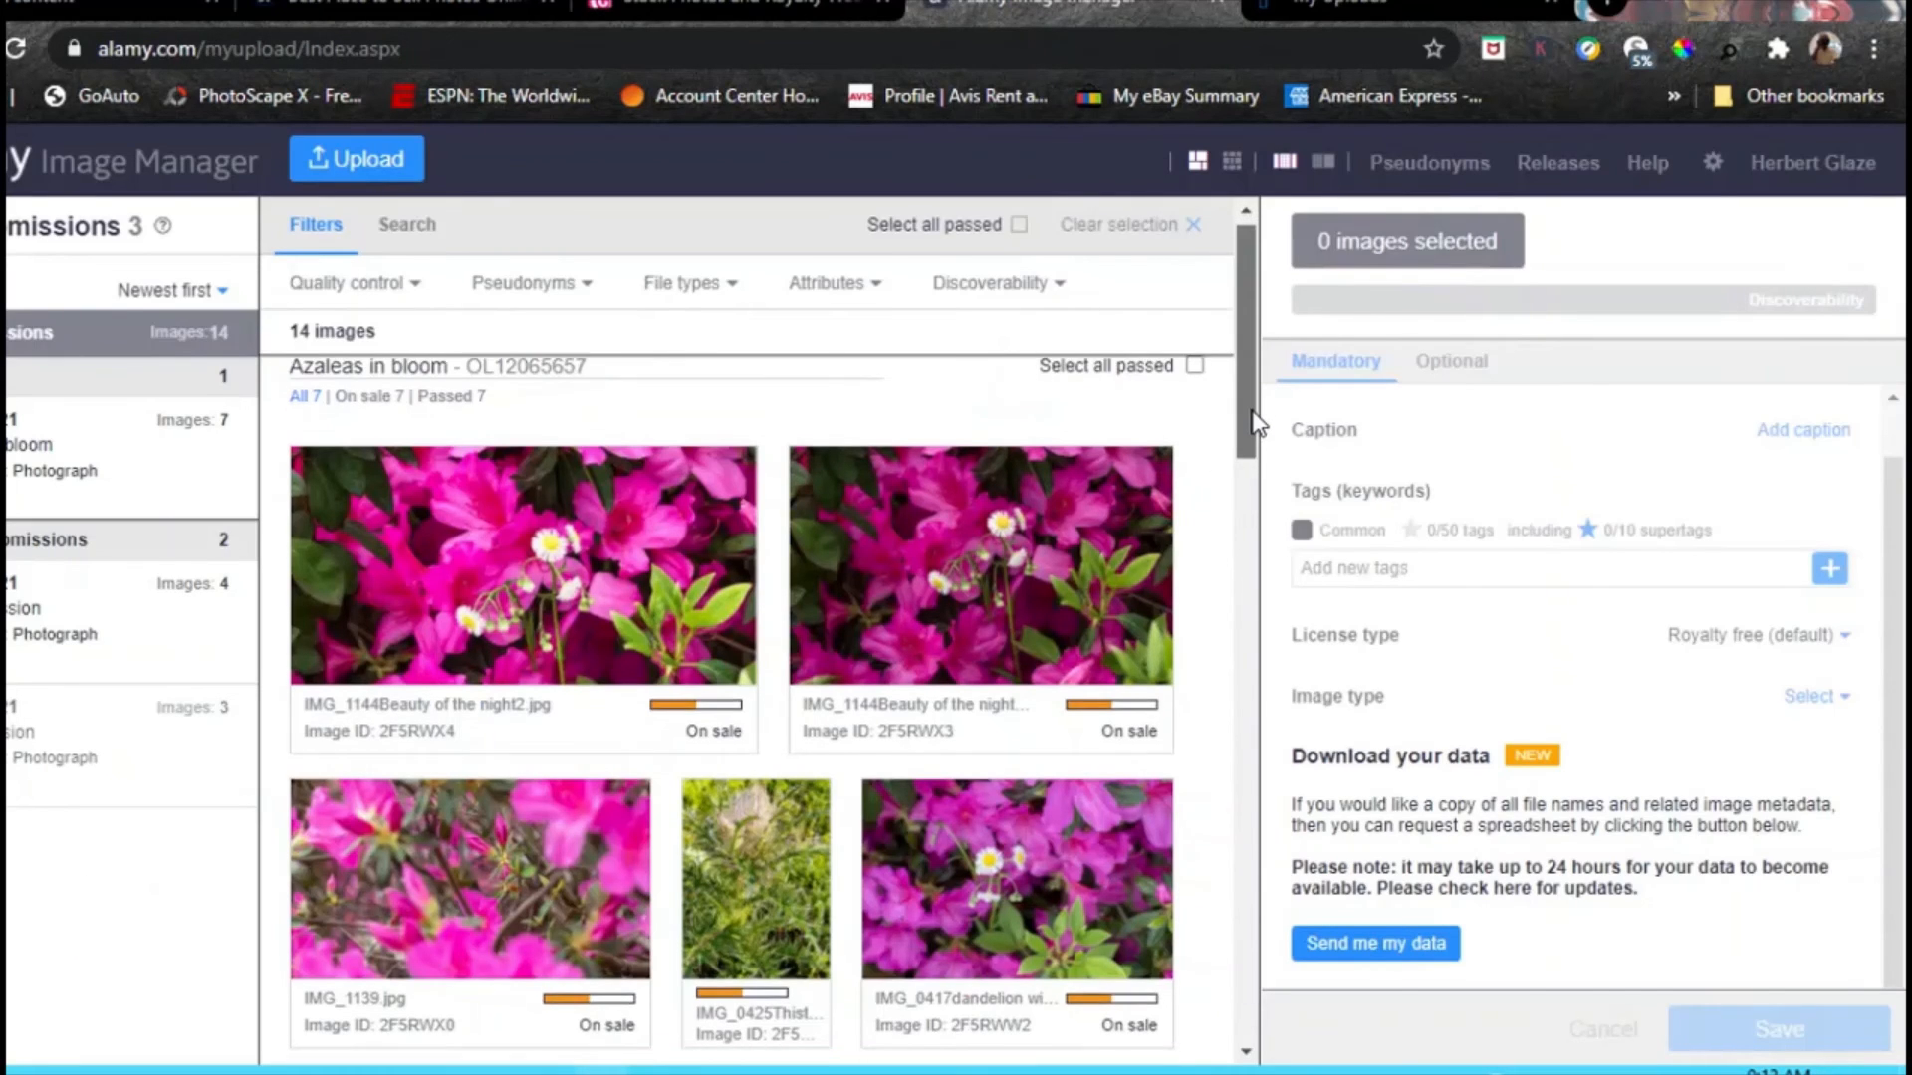
pyautogui.scroll(-3)
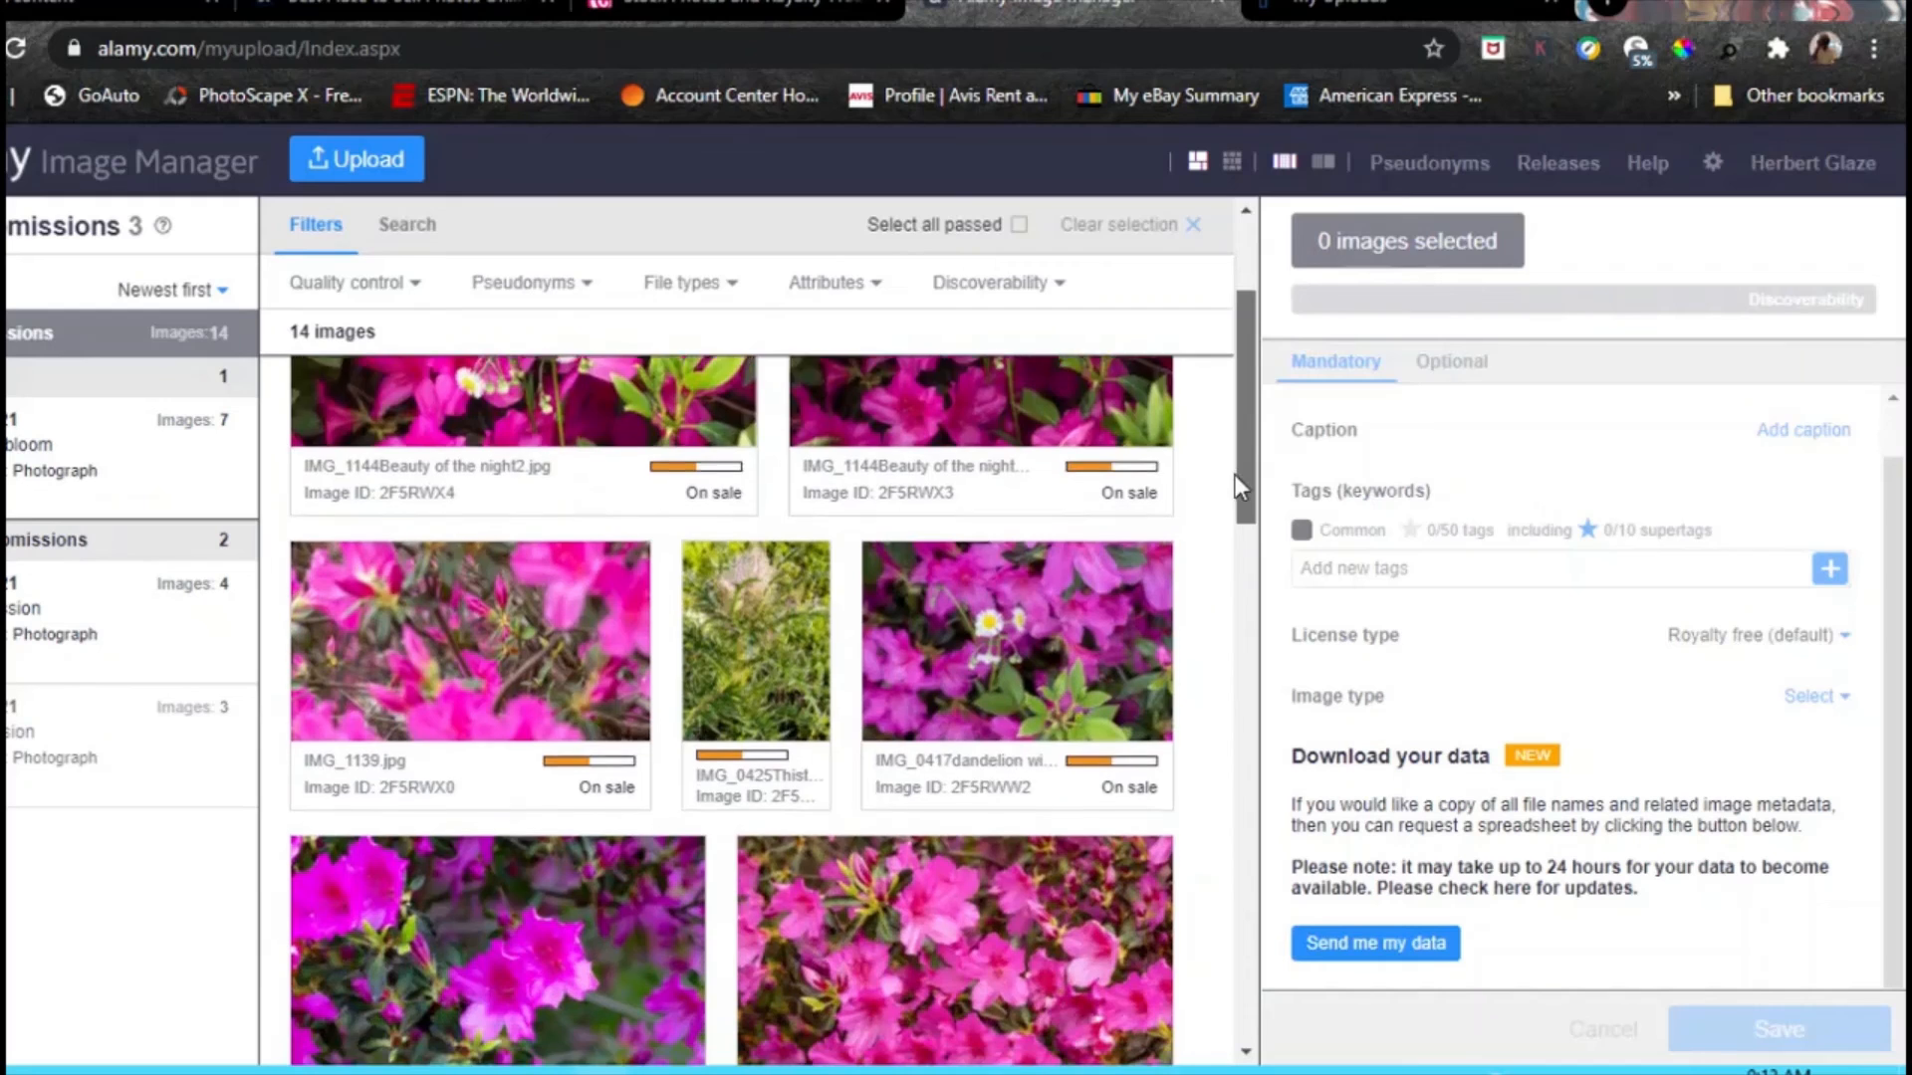
pyautogui.scroll(-3)
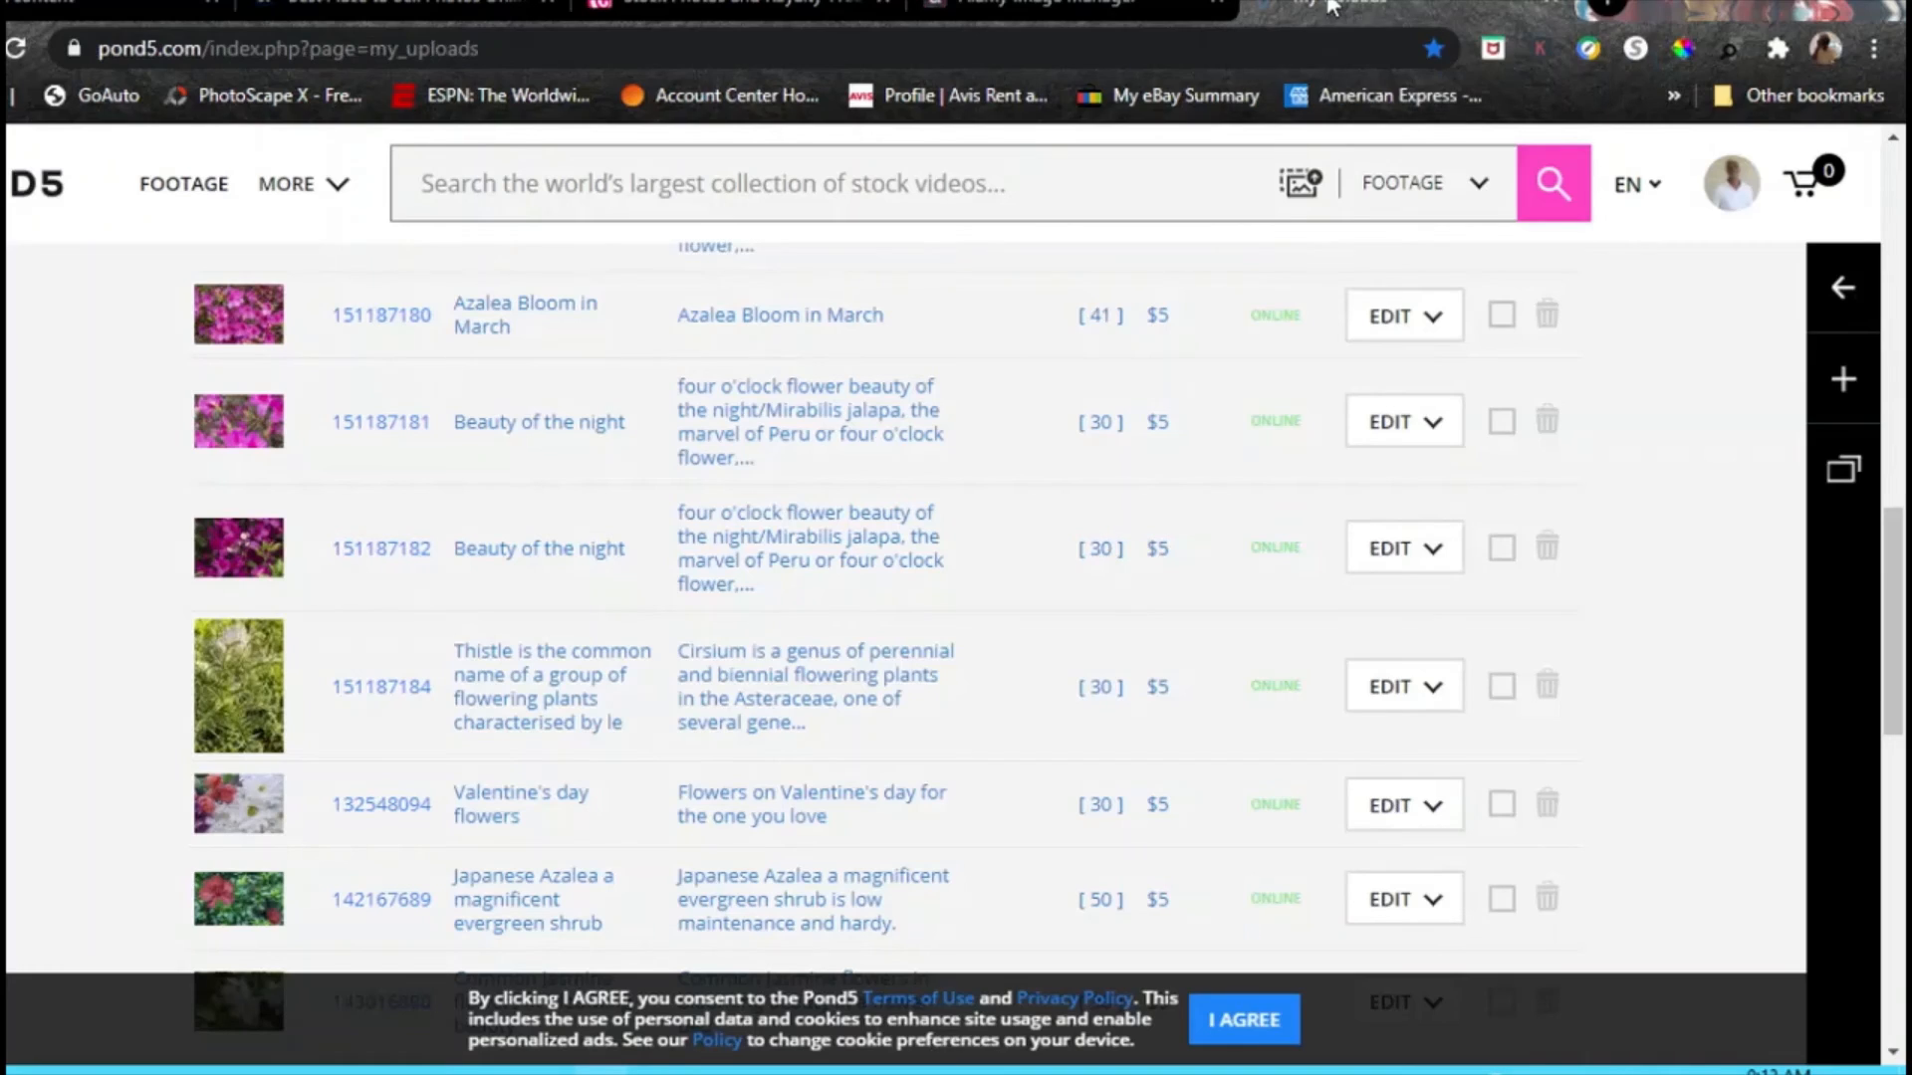
pyautogui.moveTo(976, 466)
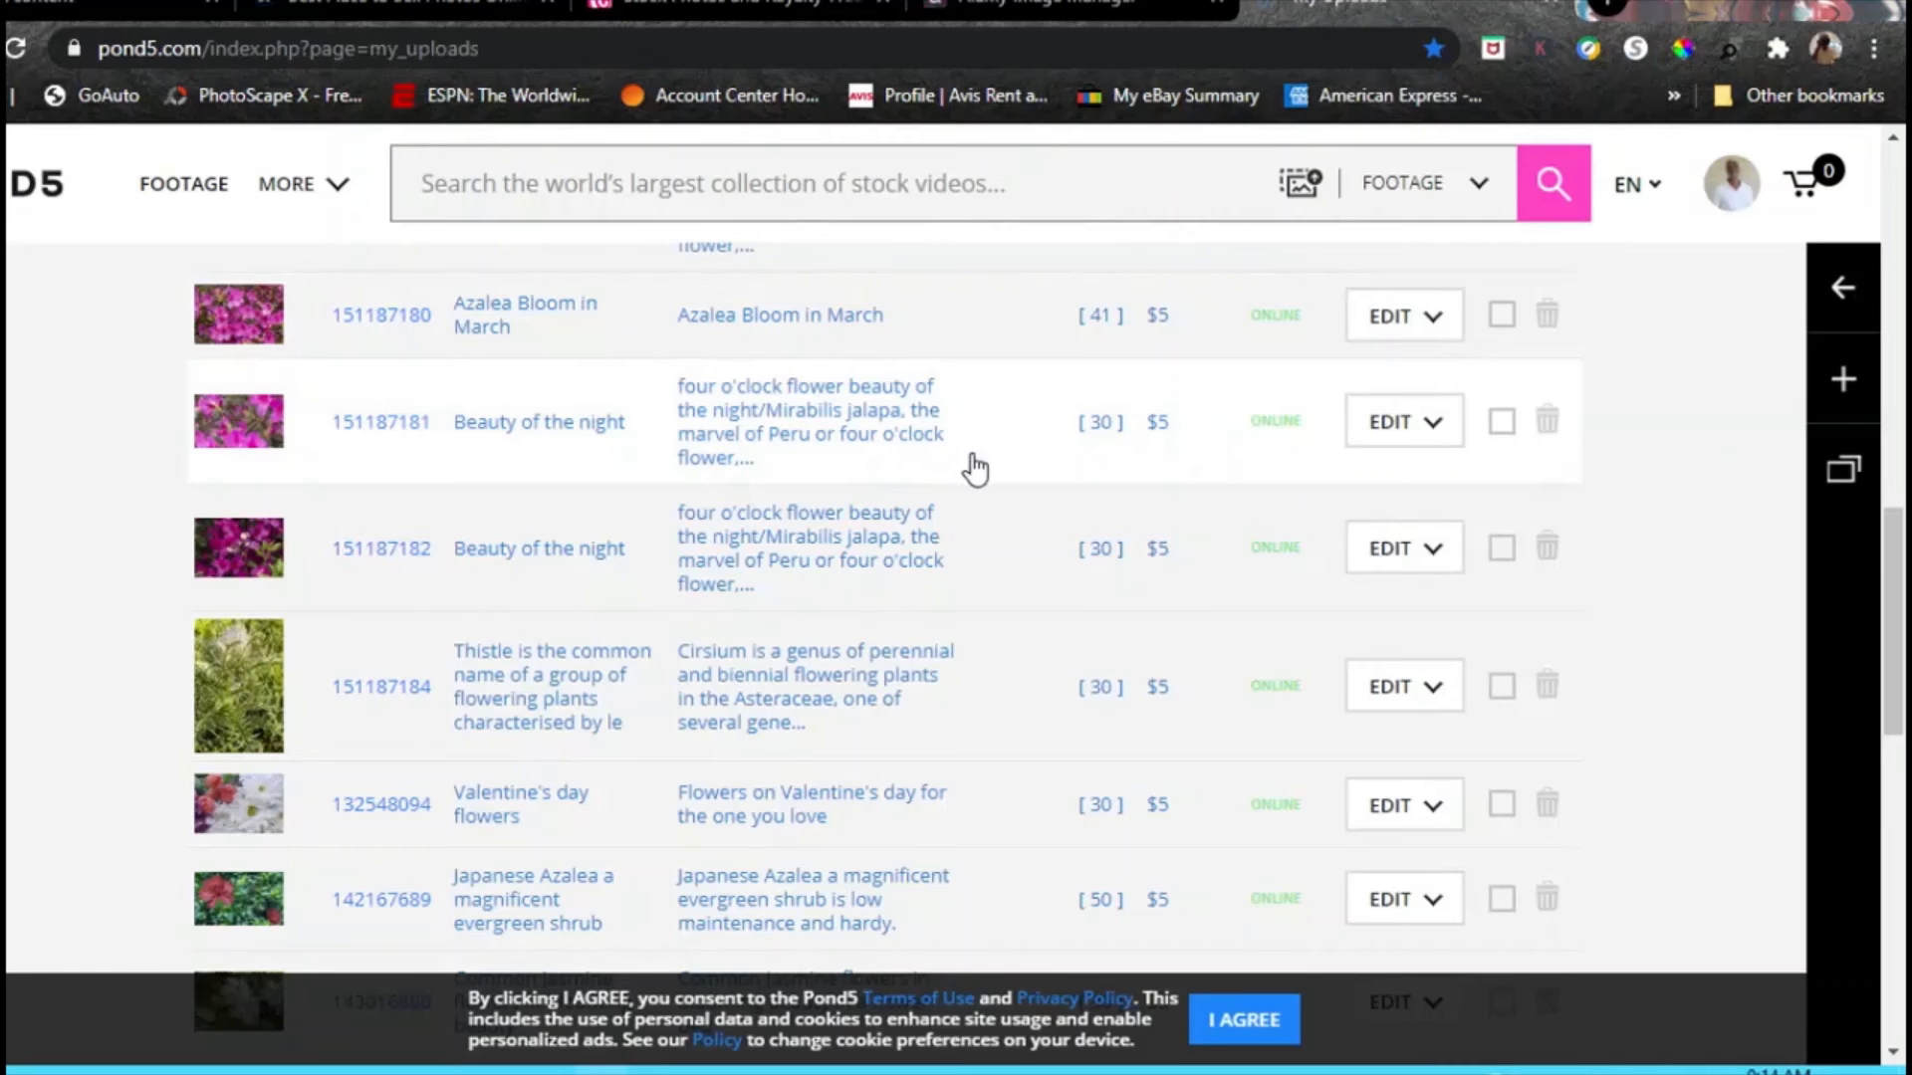
# Scroll the Pond5 uploads to the Azalea Bloom in March, Beauty of the night and thistle files online at $5.
pyautogui.scroll(-3)
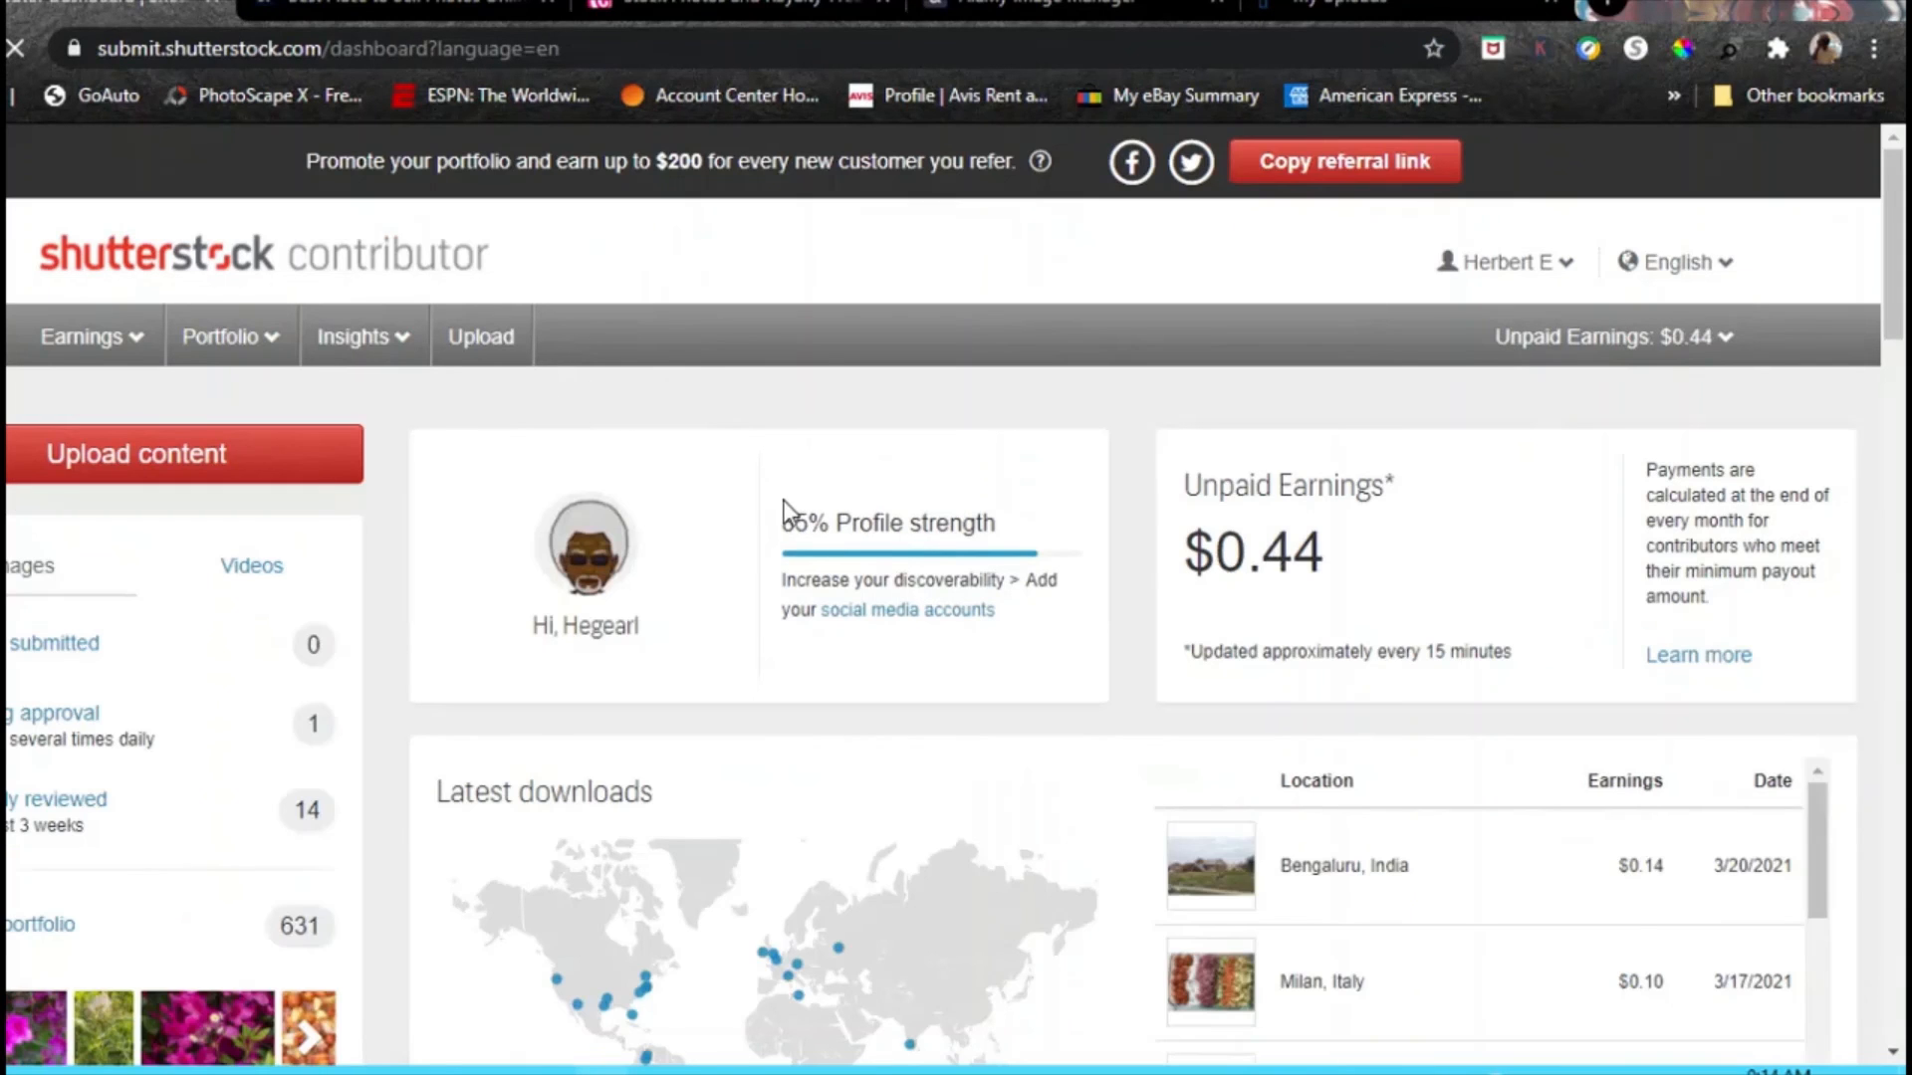
# Scroll the dashboard through Latest downloads by location to $41.14 lifetime earnings from 93 downloads.
pyautogui.scroll(-3)
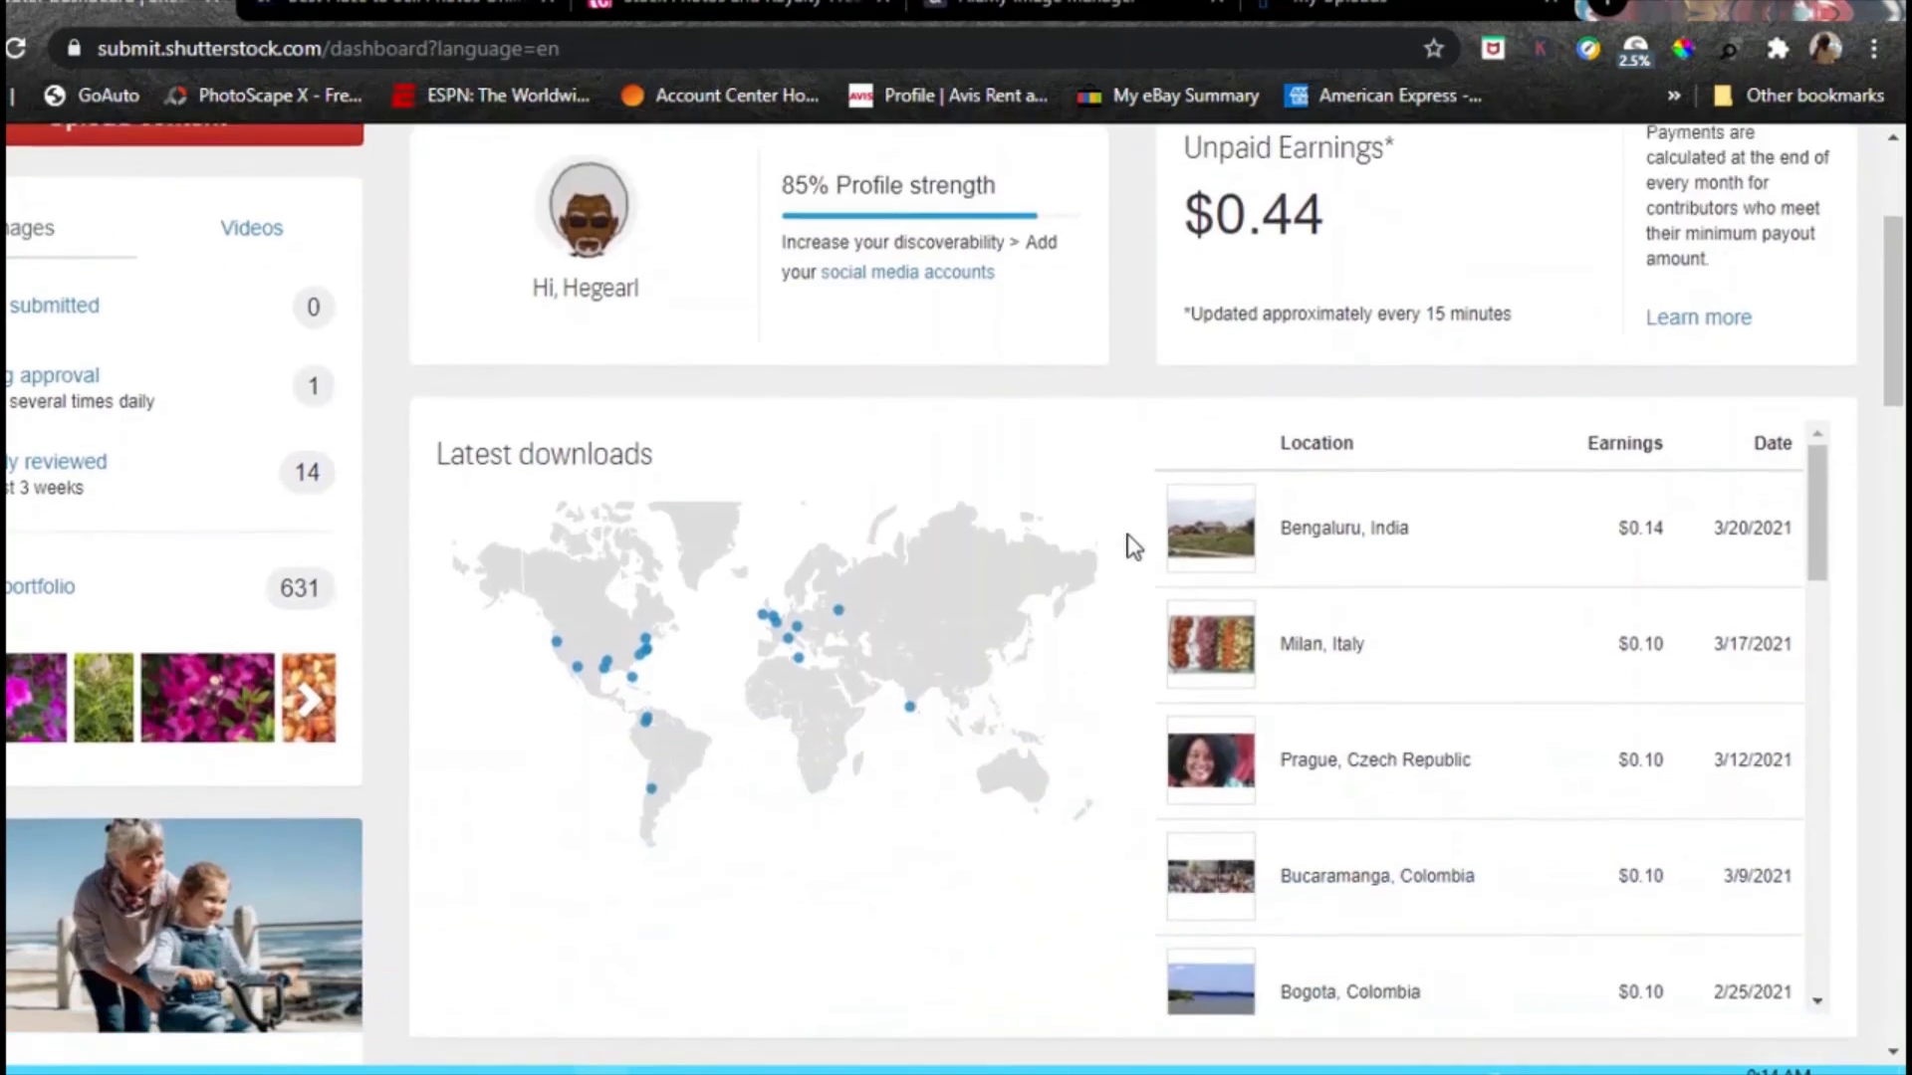
pyautogui.scroll(-3)
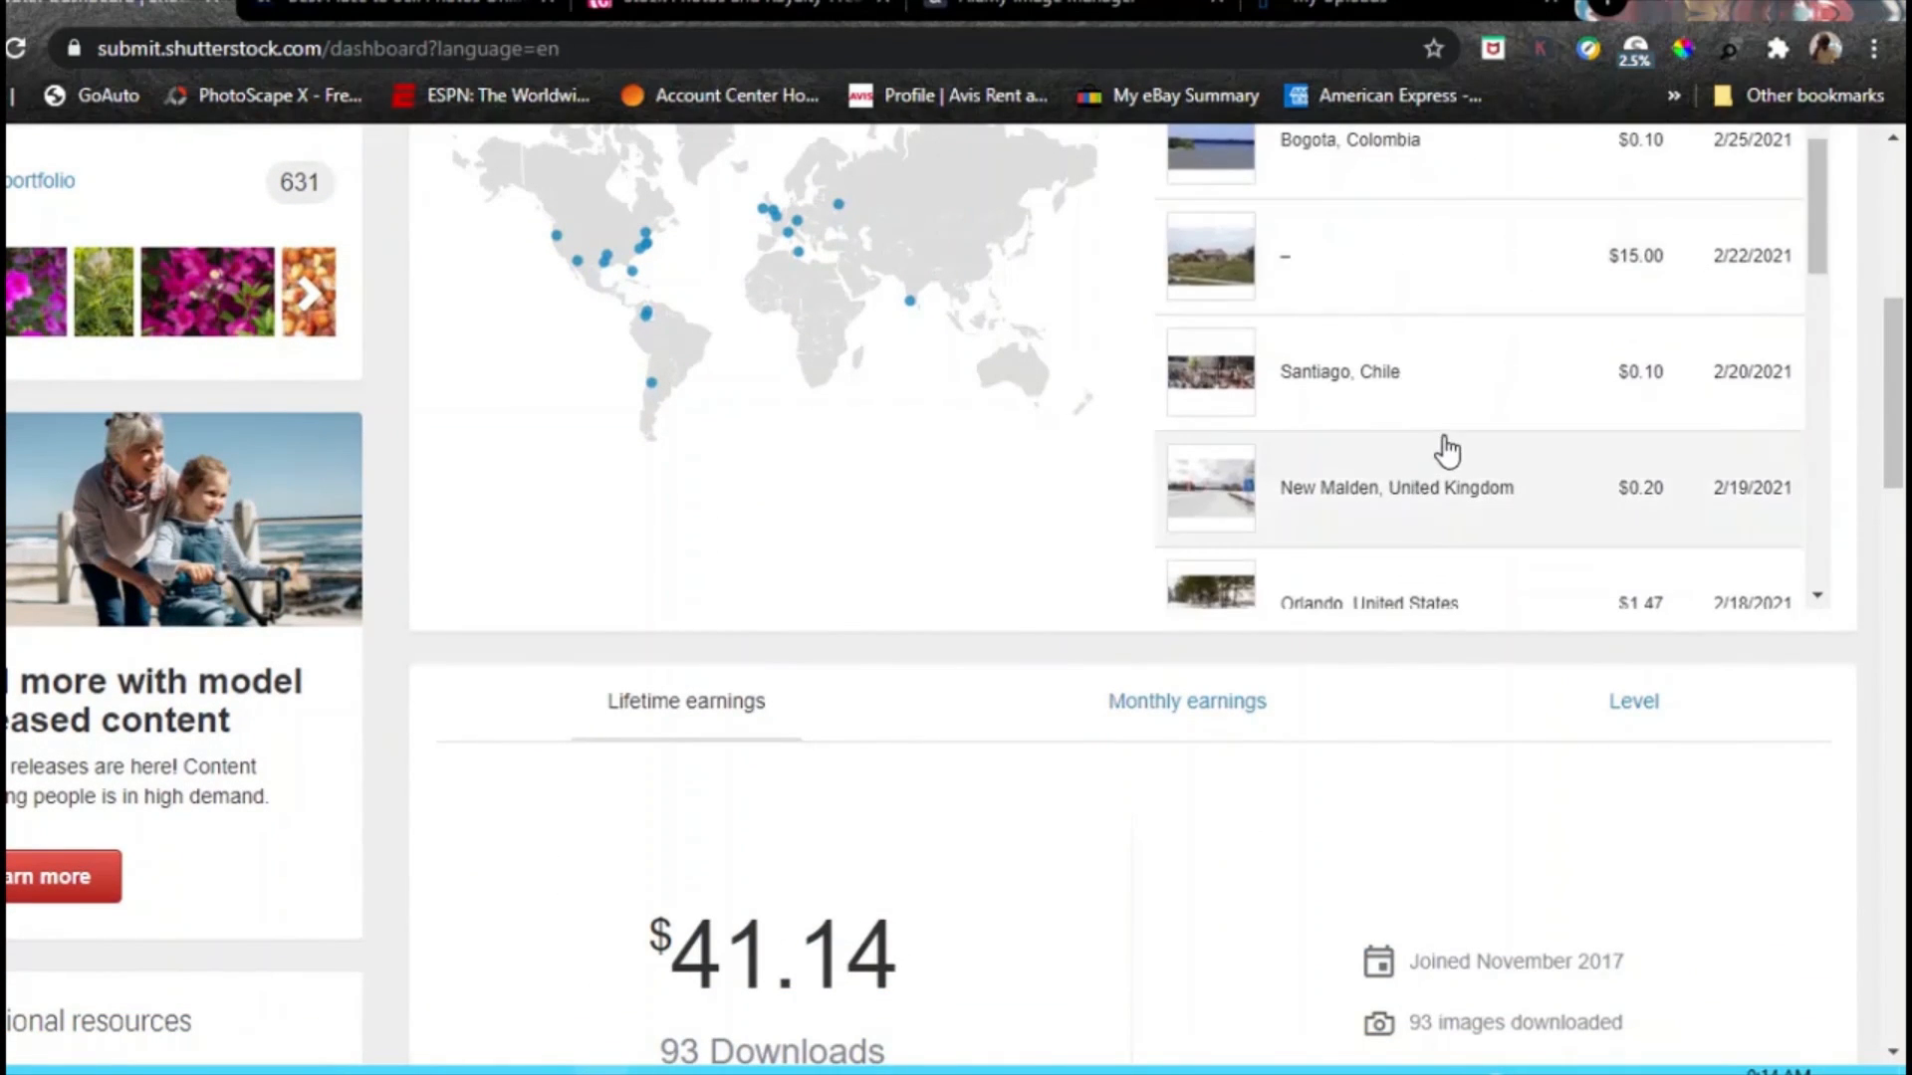
pyautogui.scroll(-3)
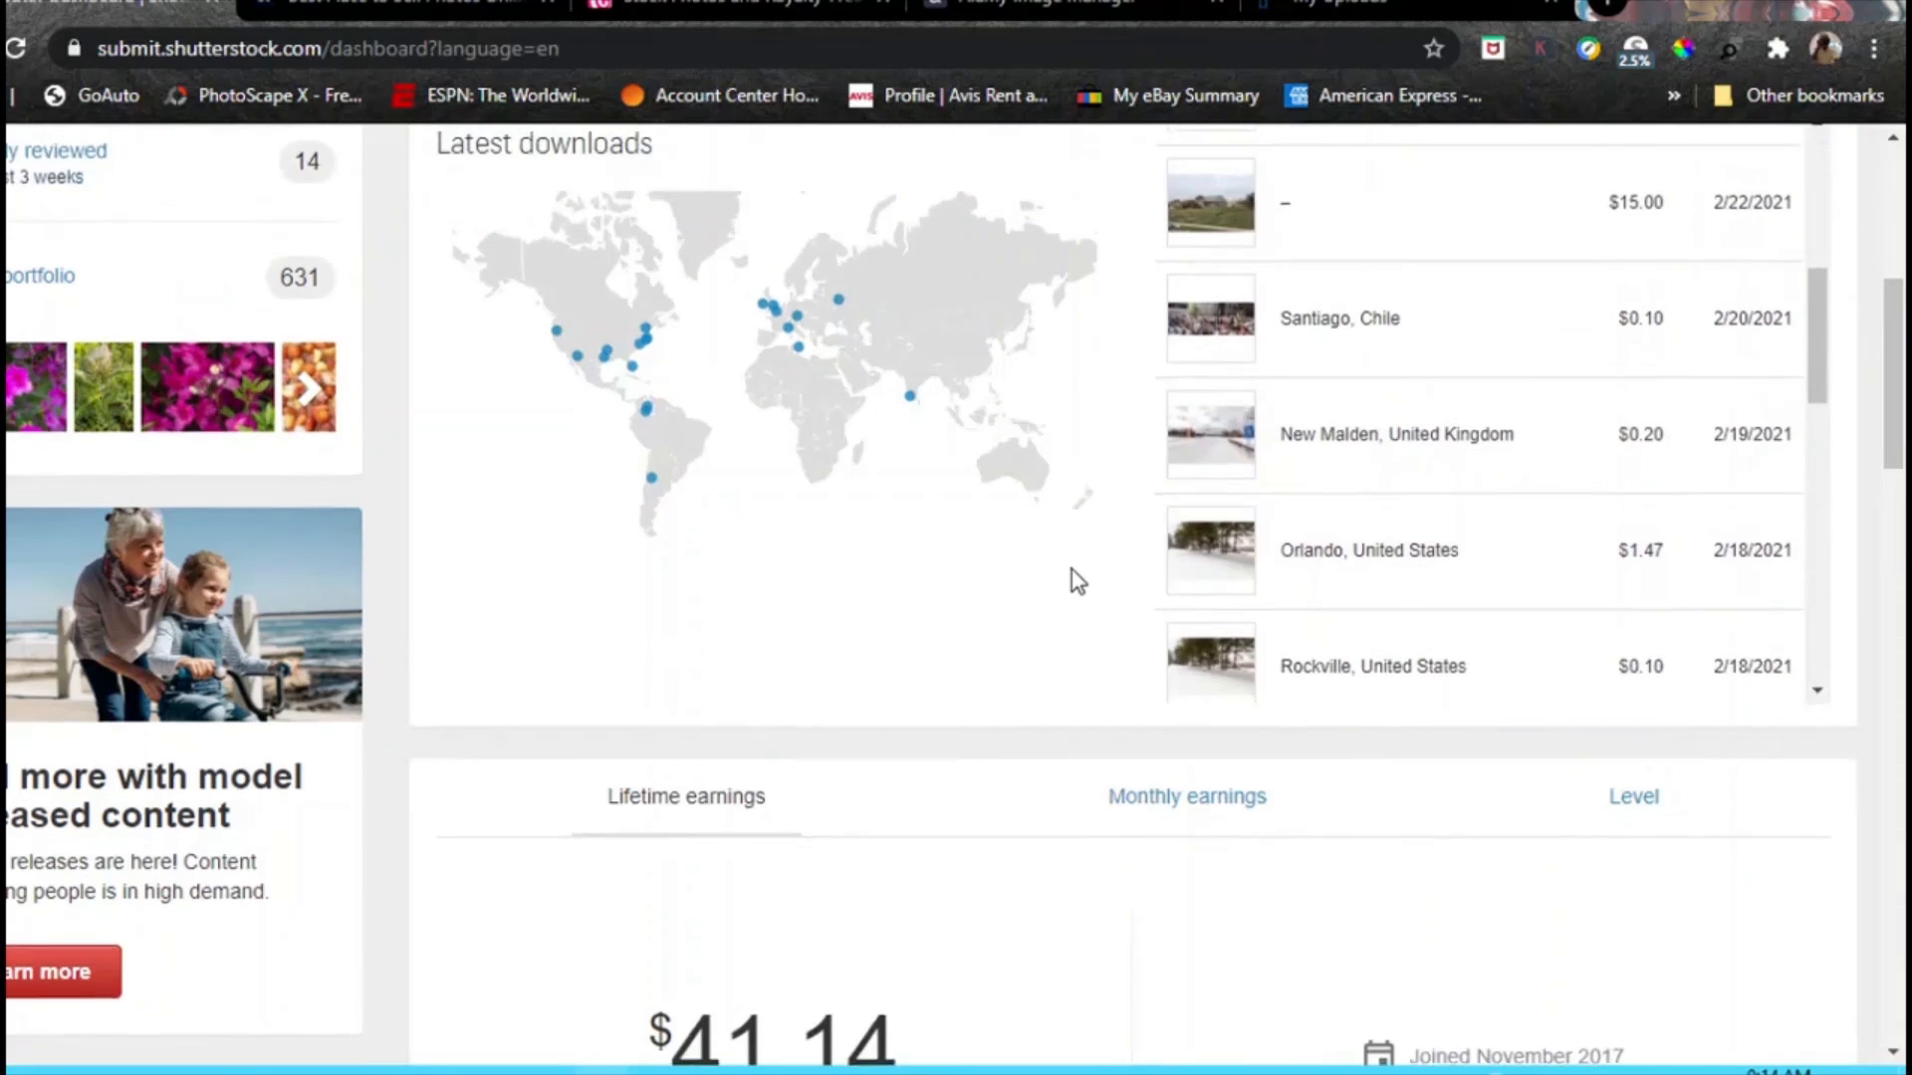
pyautogui.scroll(-3)
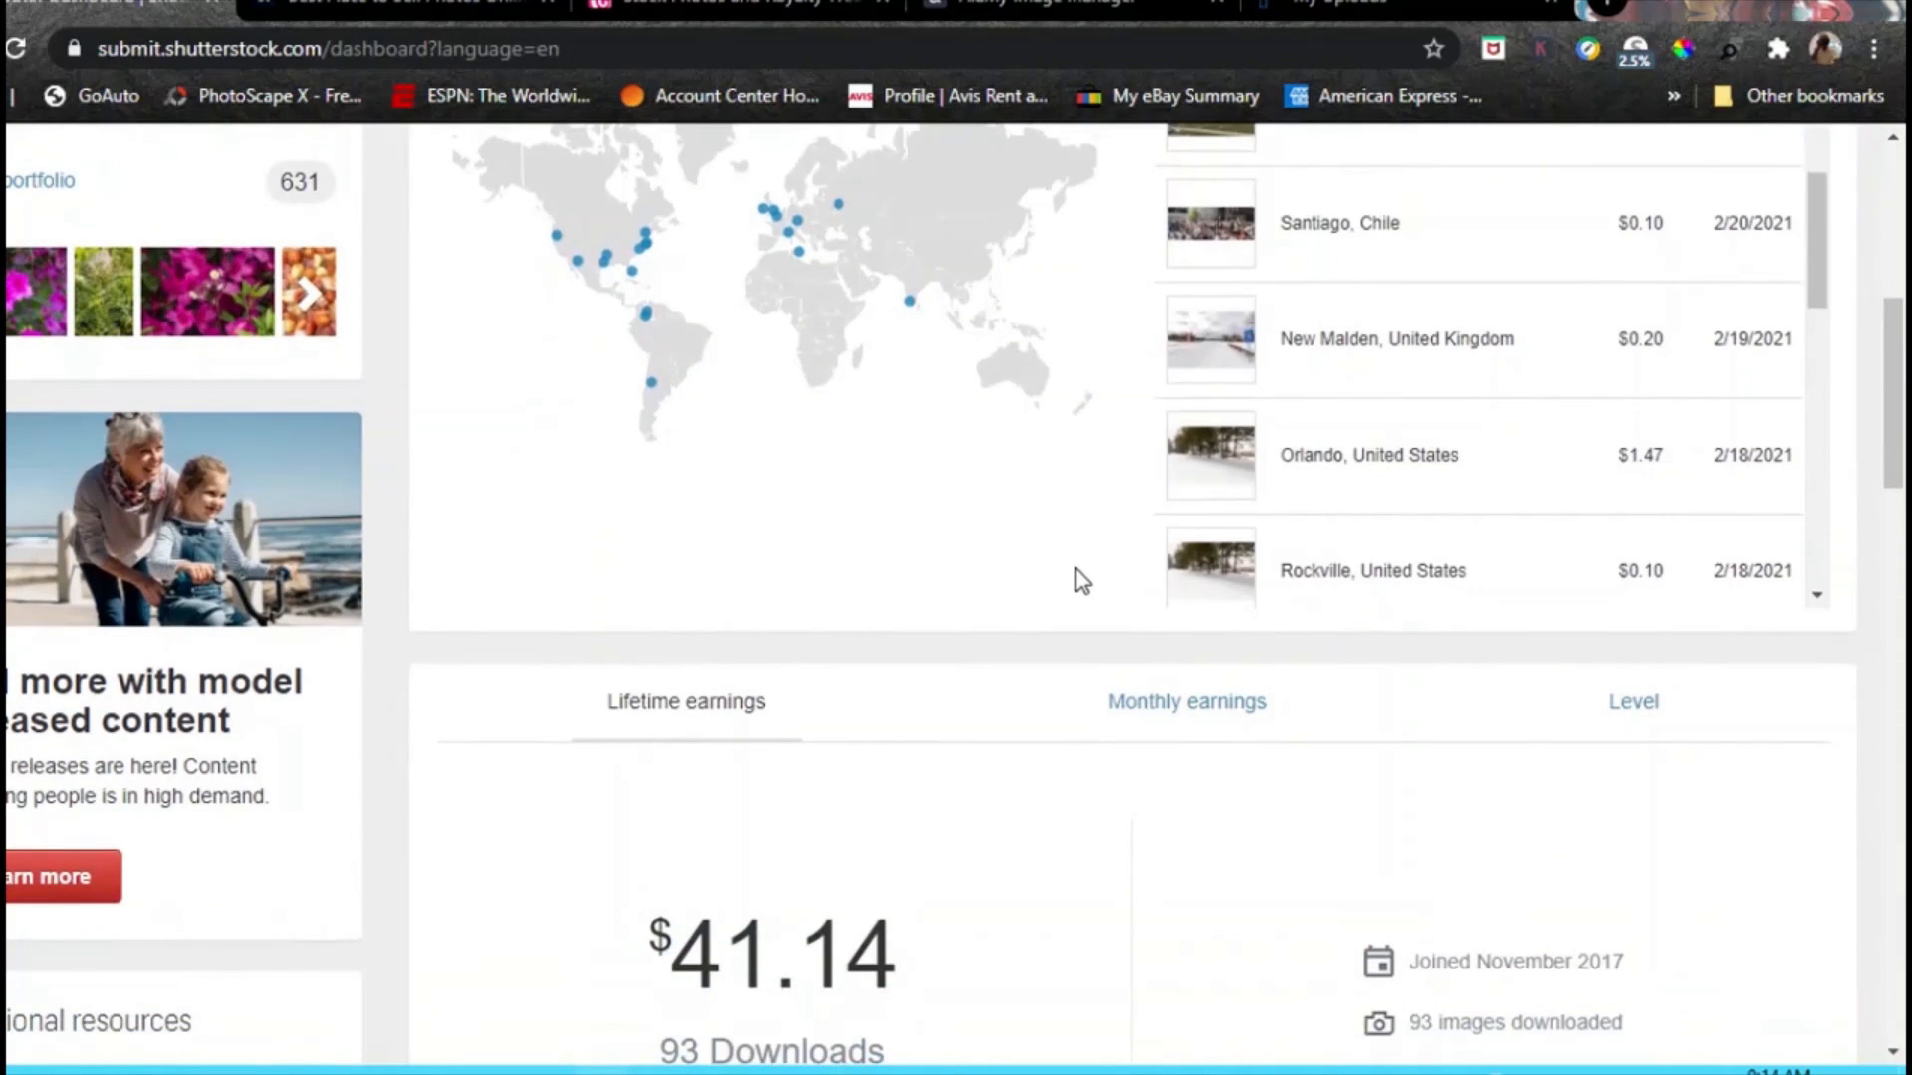
pyautogui.moveTo(1089, 602)
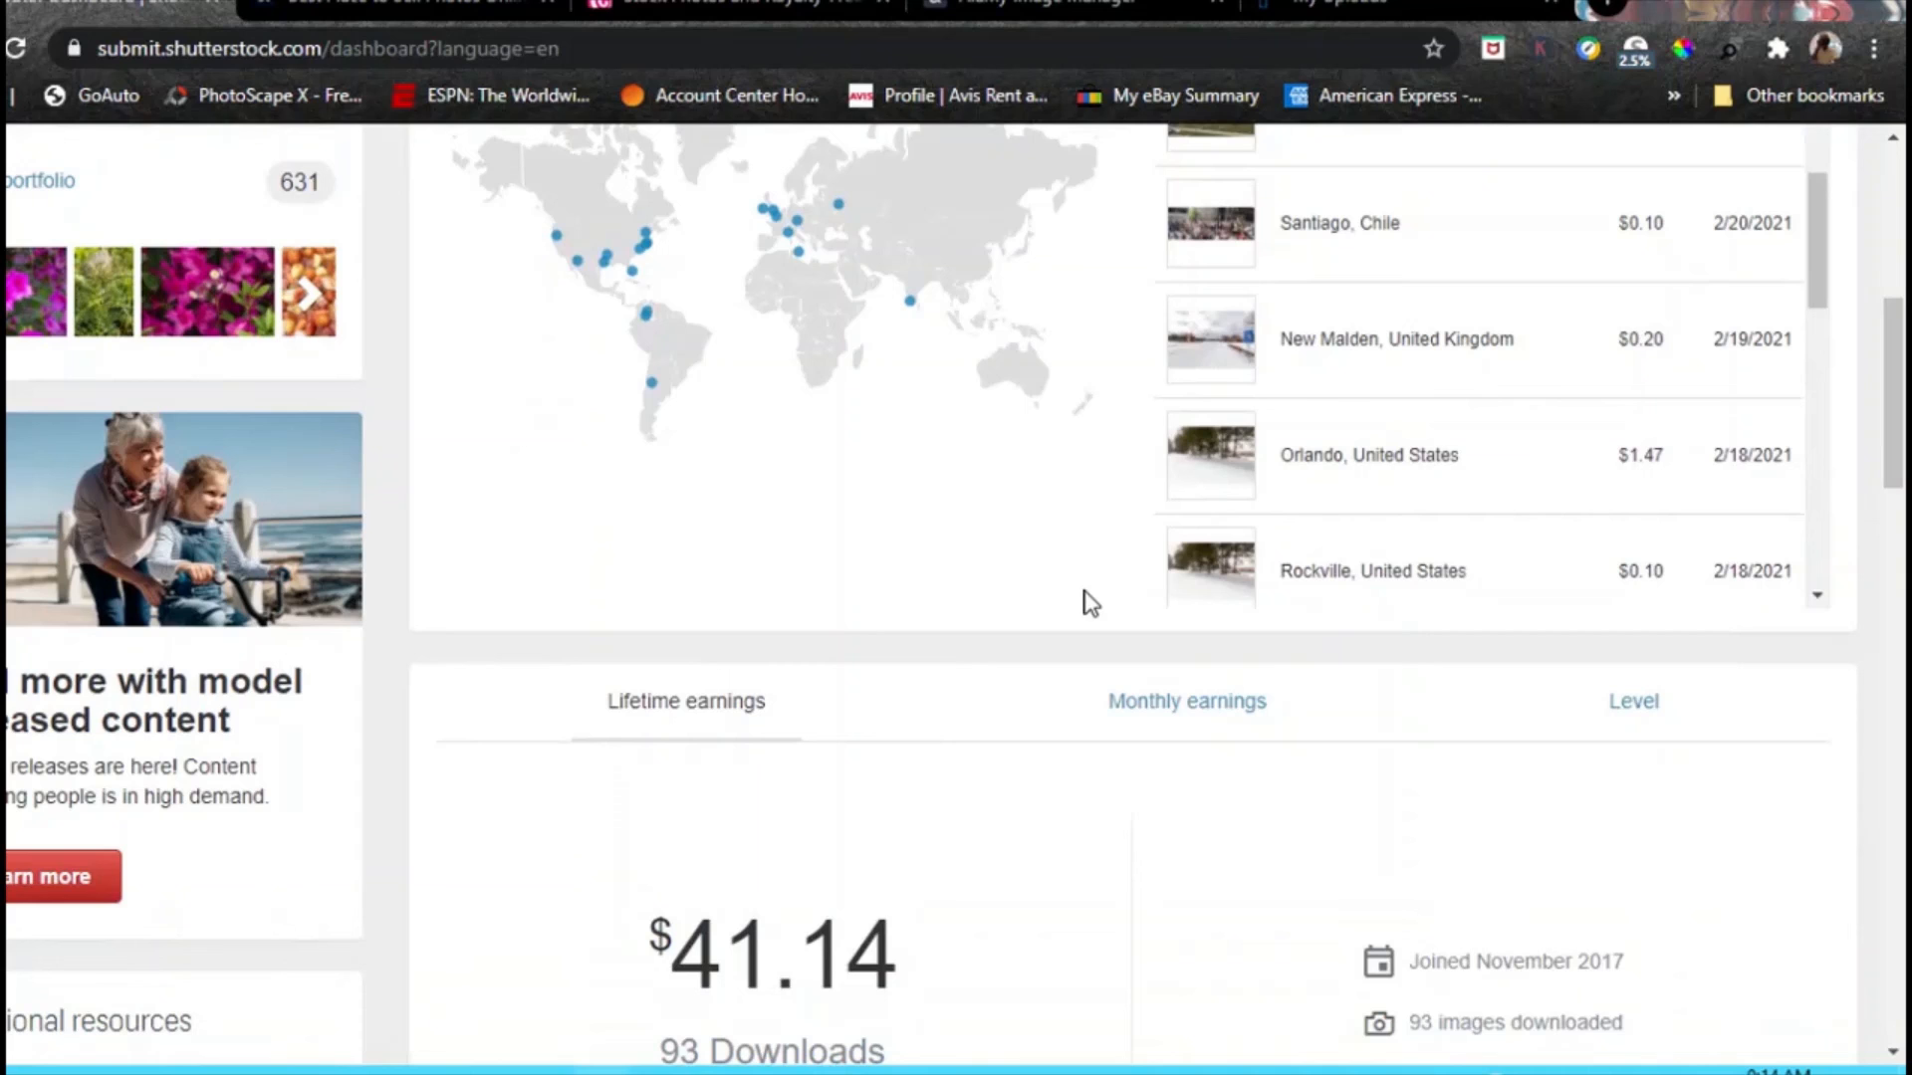
pyautogui.moveTo(1086, 581)
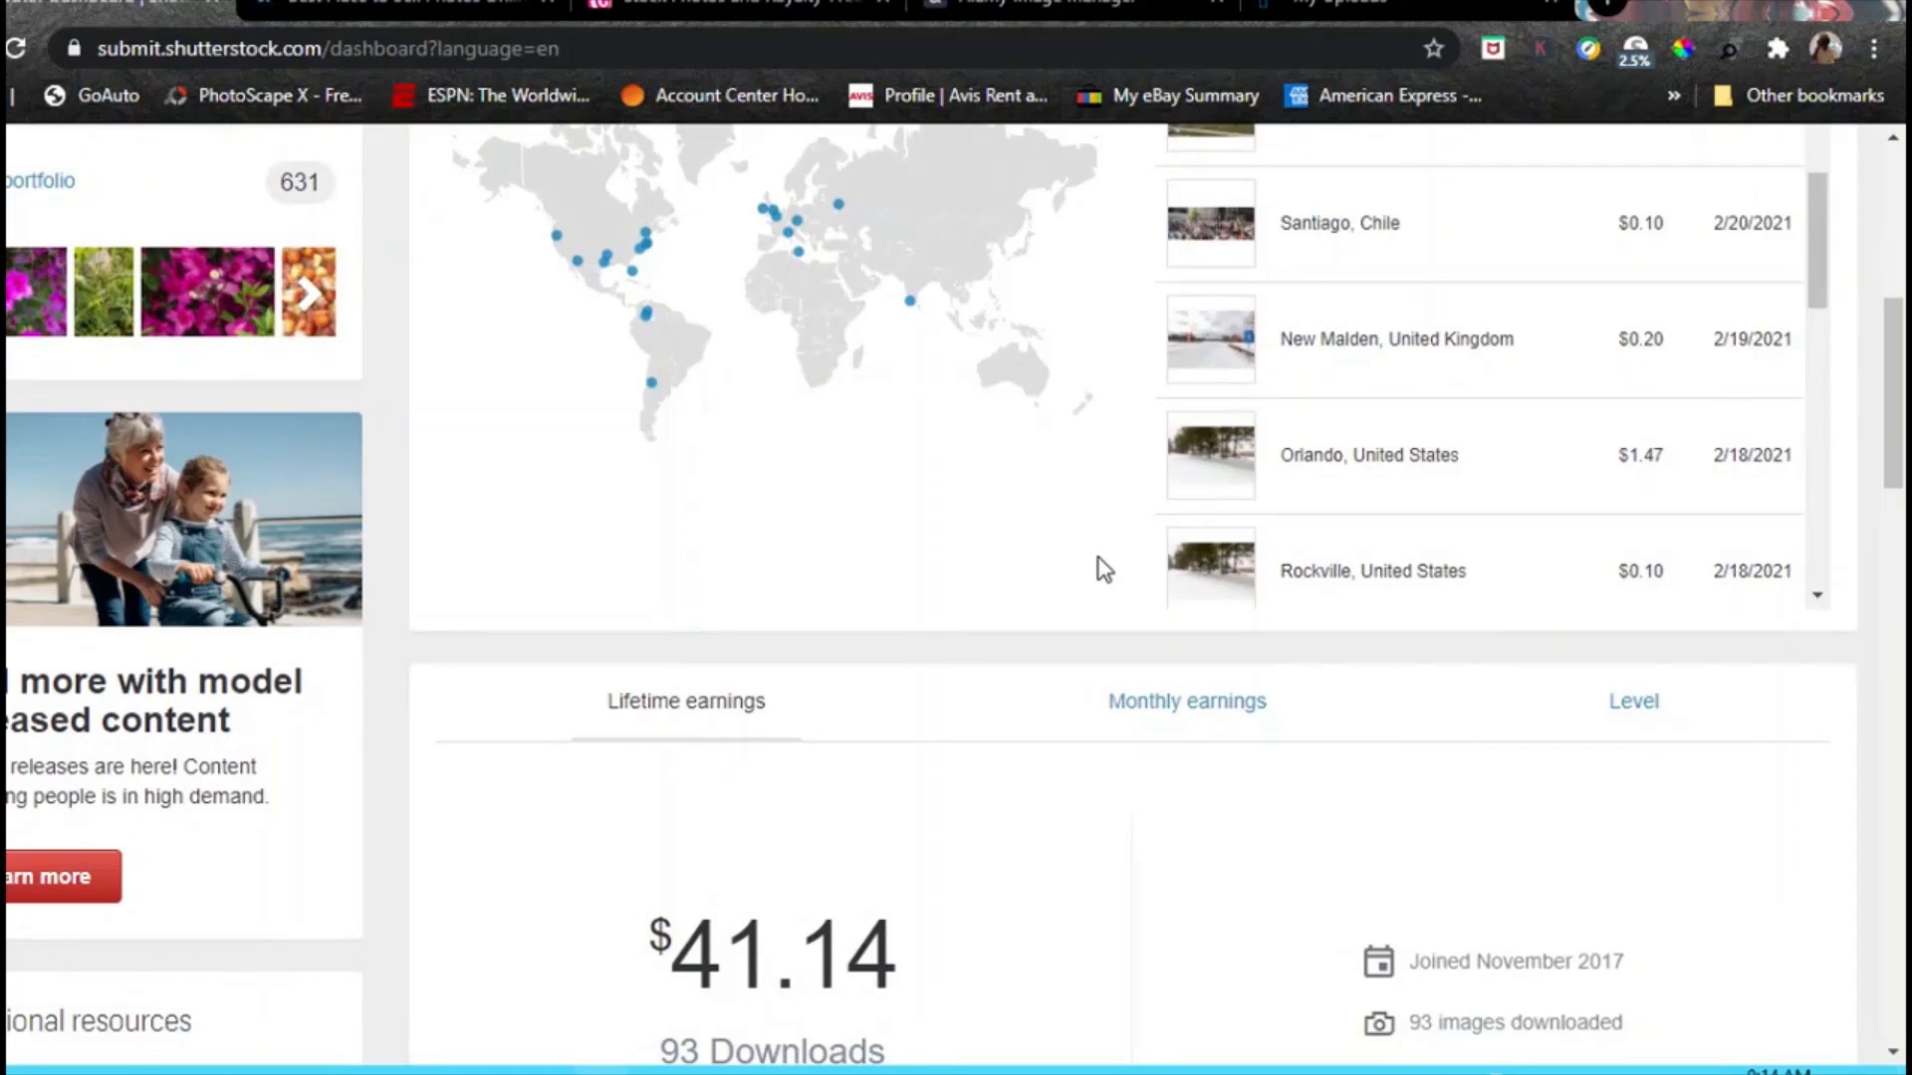
pyautogui.moveTo(1083, 576)
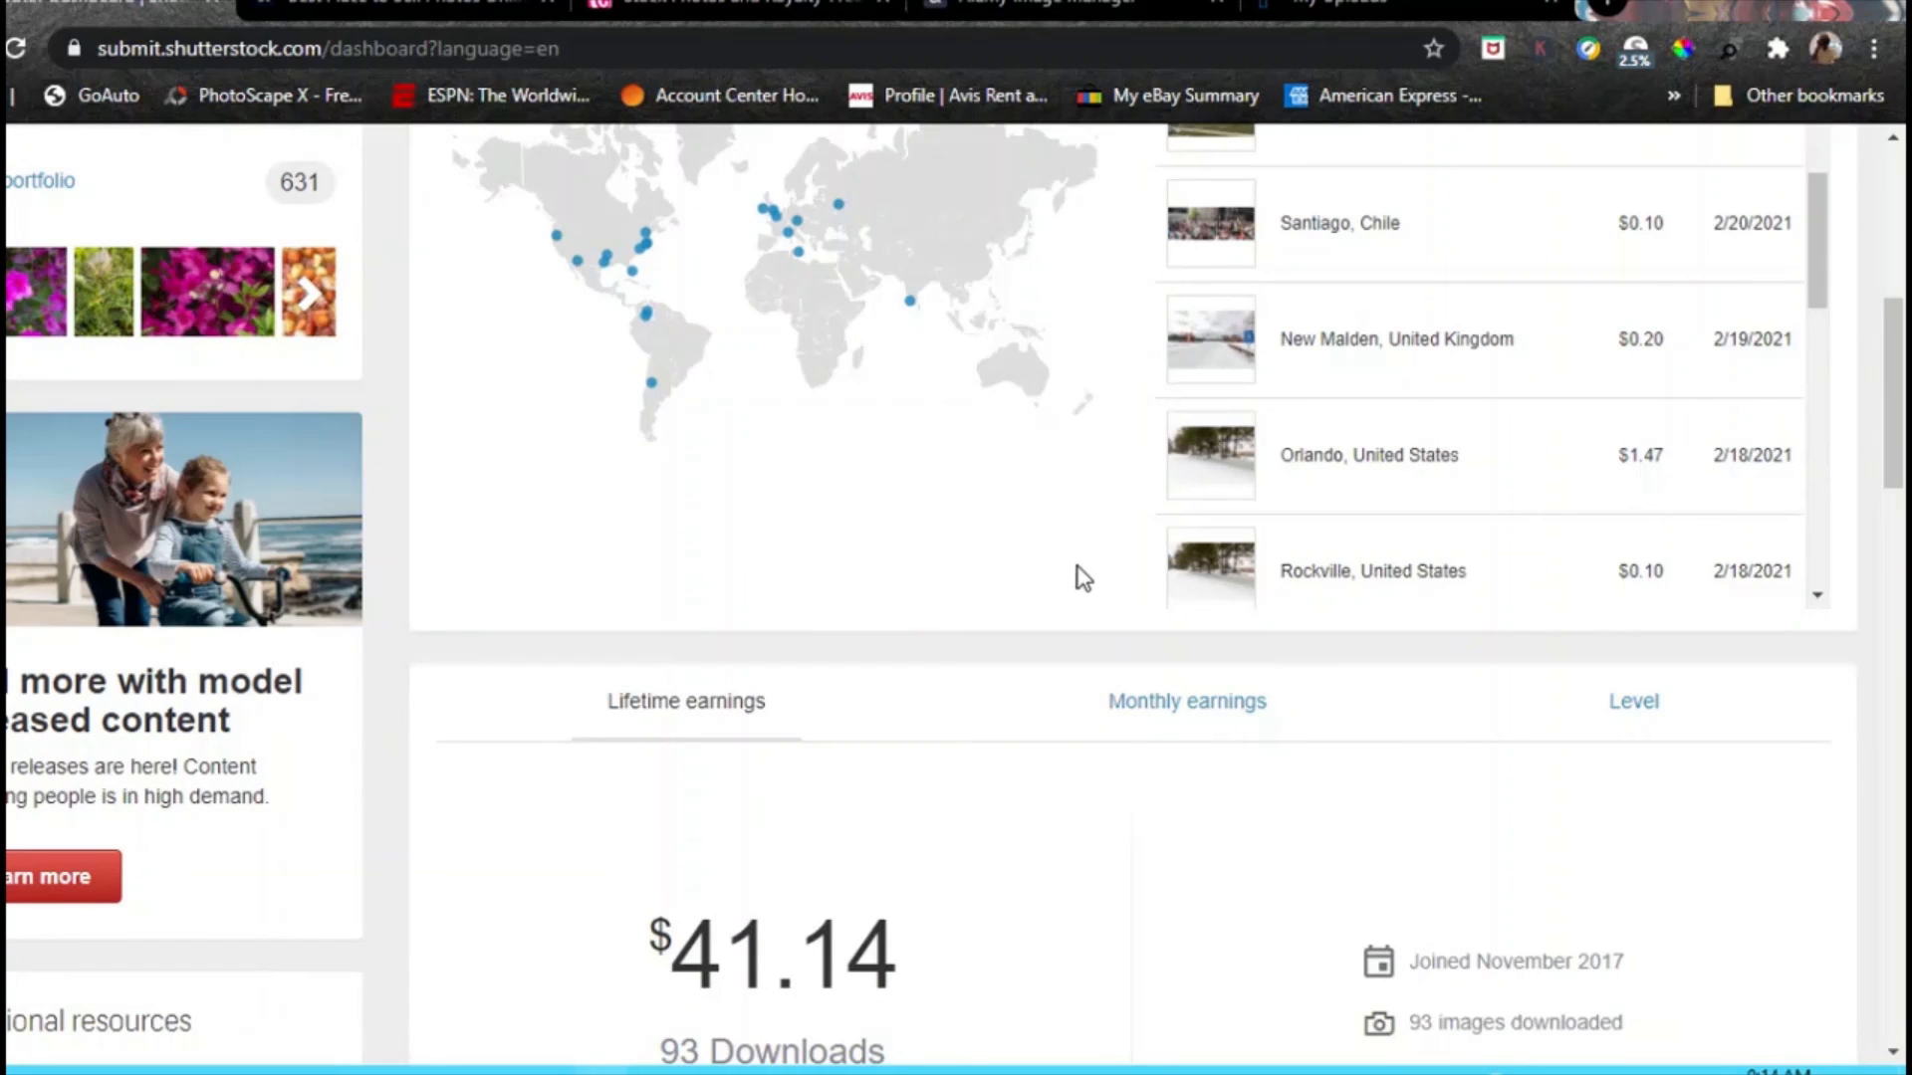
pyautogui.moveTo(1056, 595)
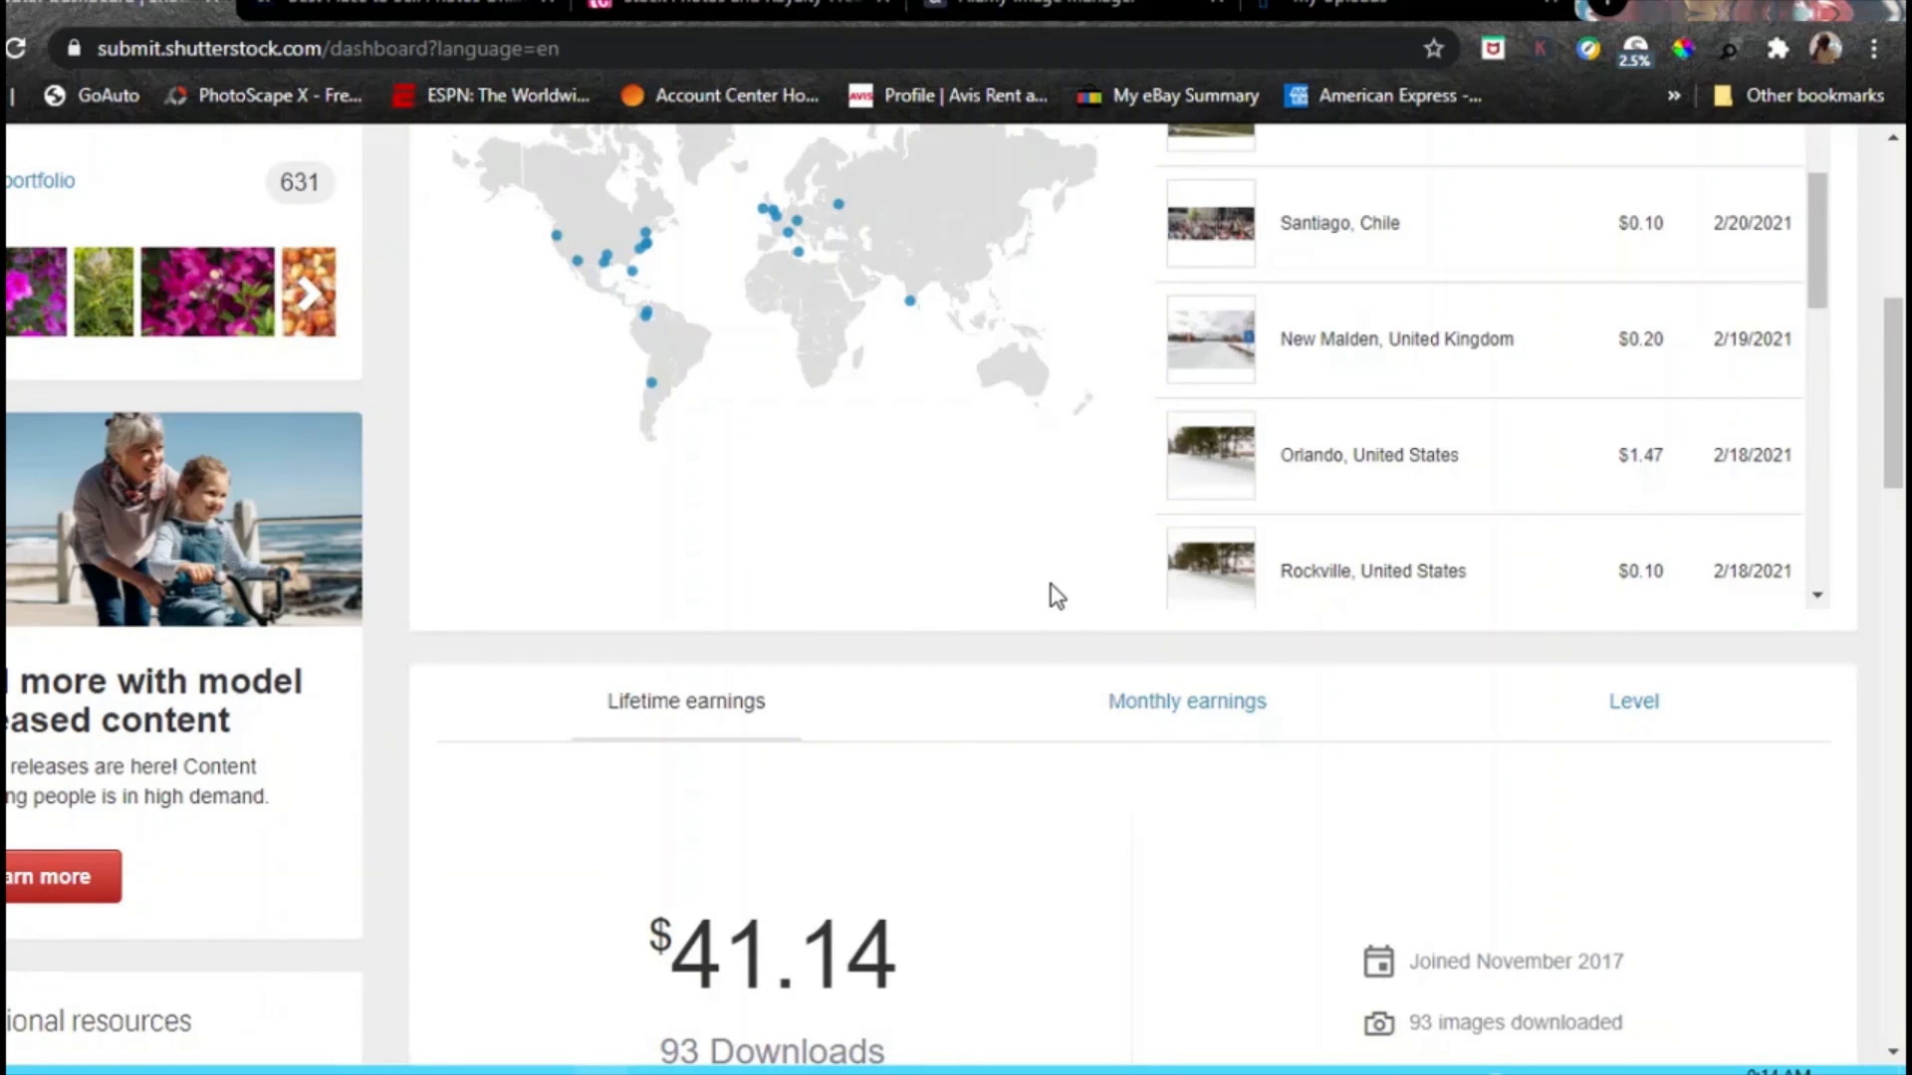
pyautogui.moveTo(1014, 561)
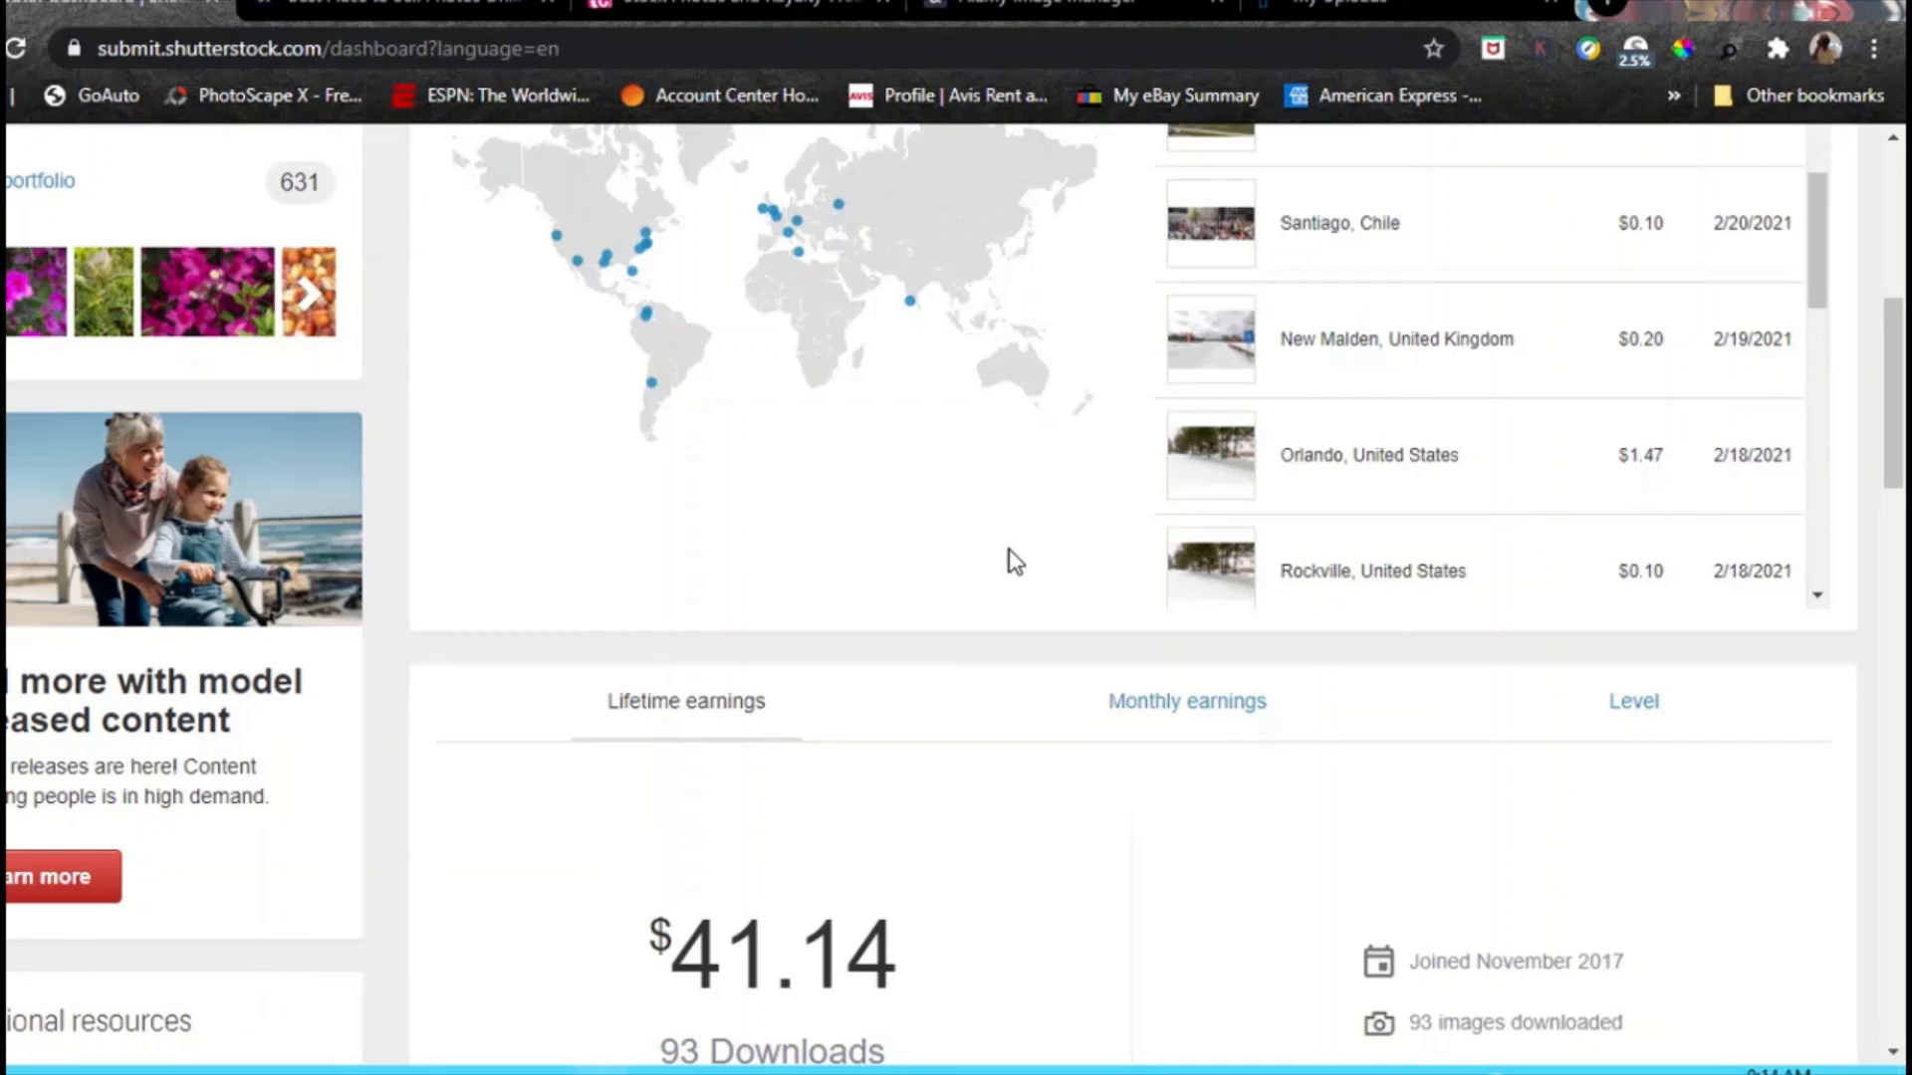
pyautogui.moveTo(1007, 564)
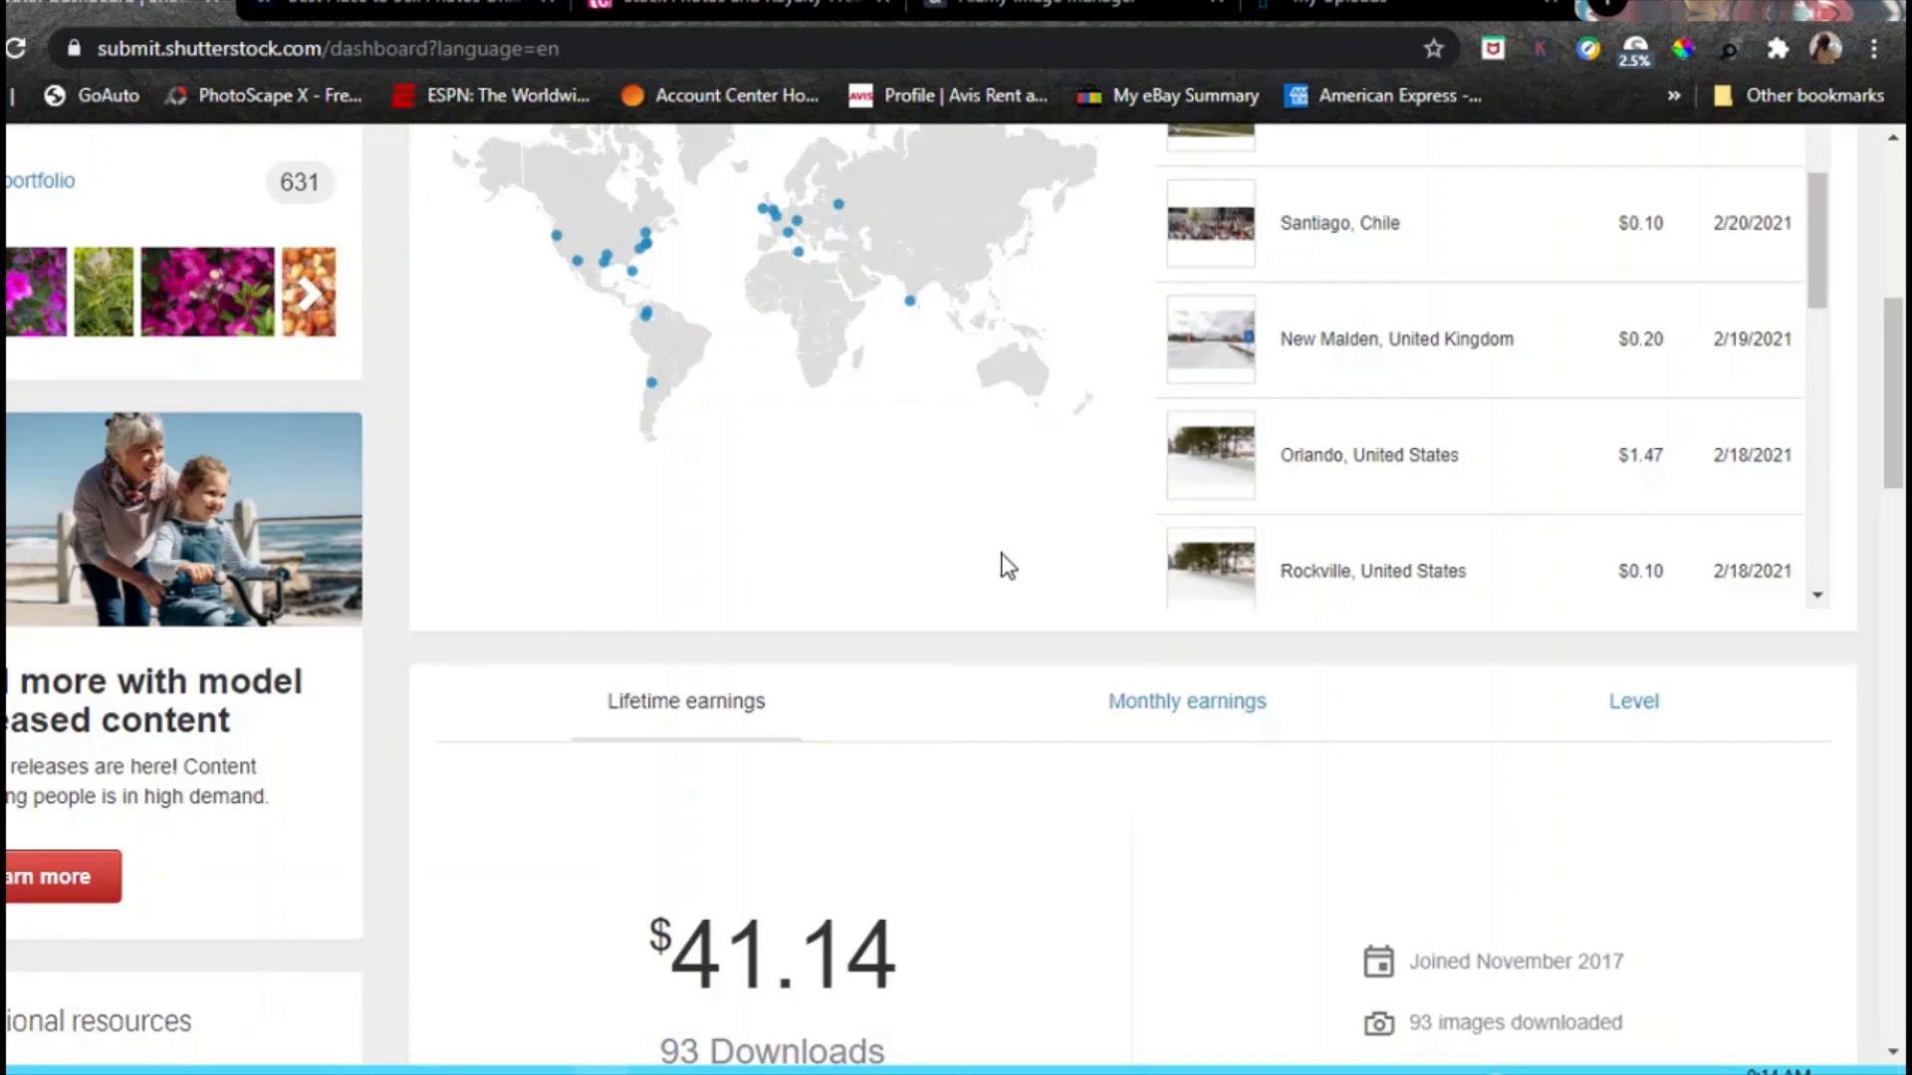
pyautogui.moveTo(1017, 550)
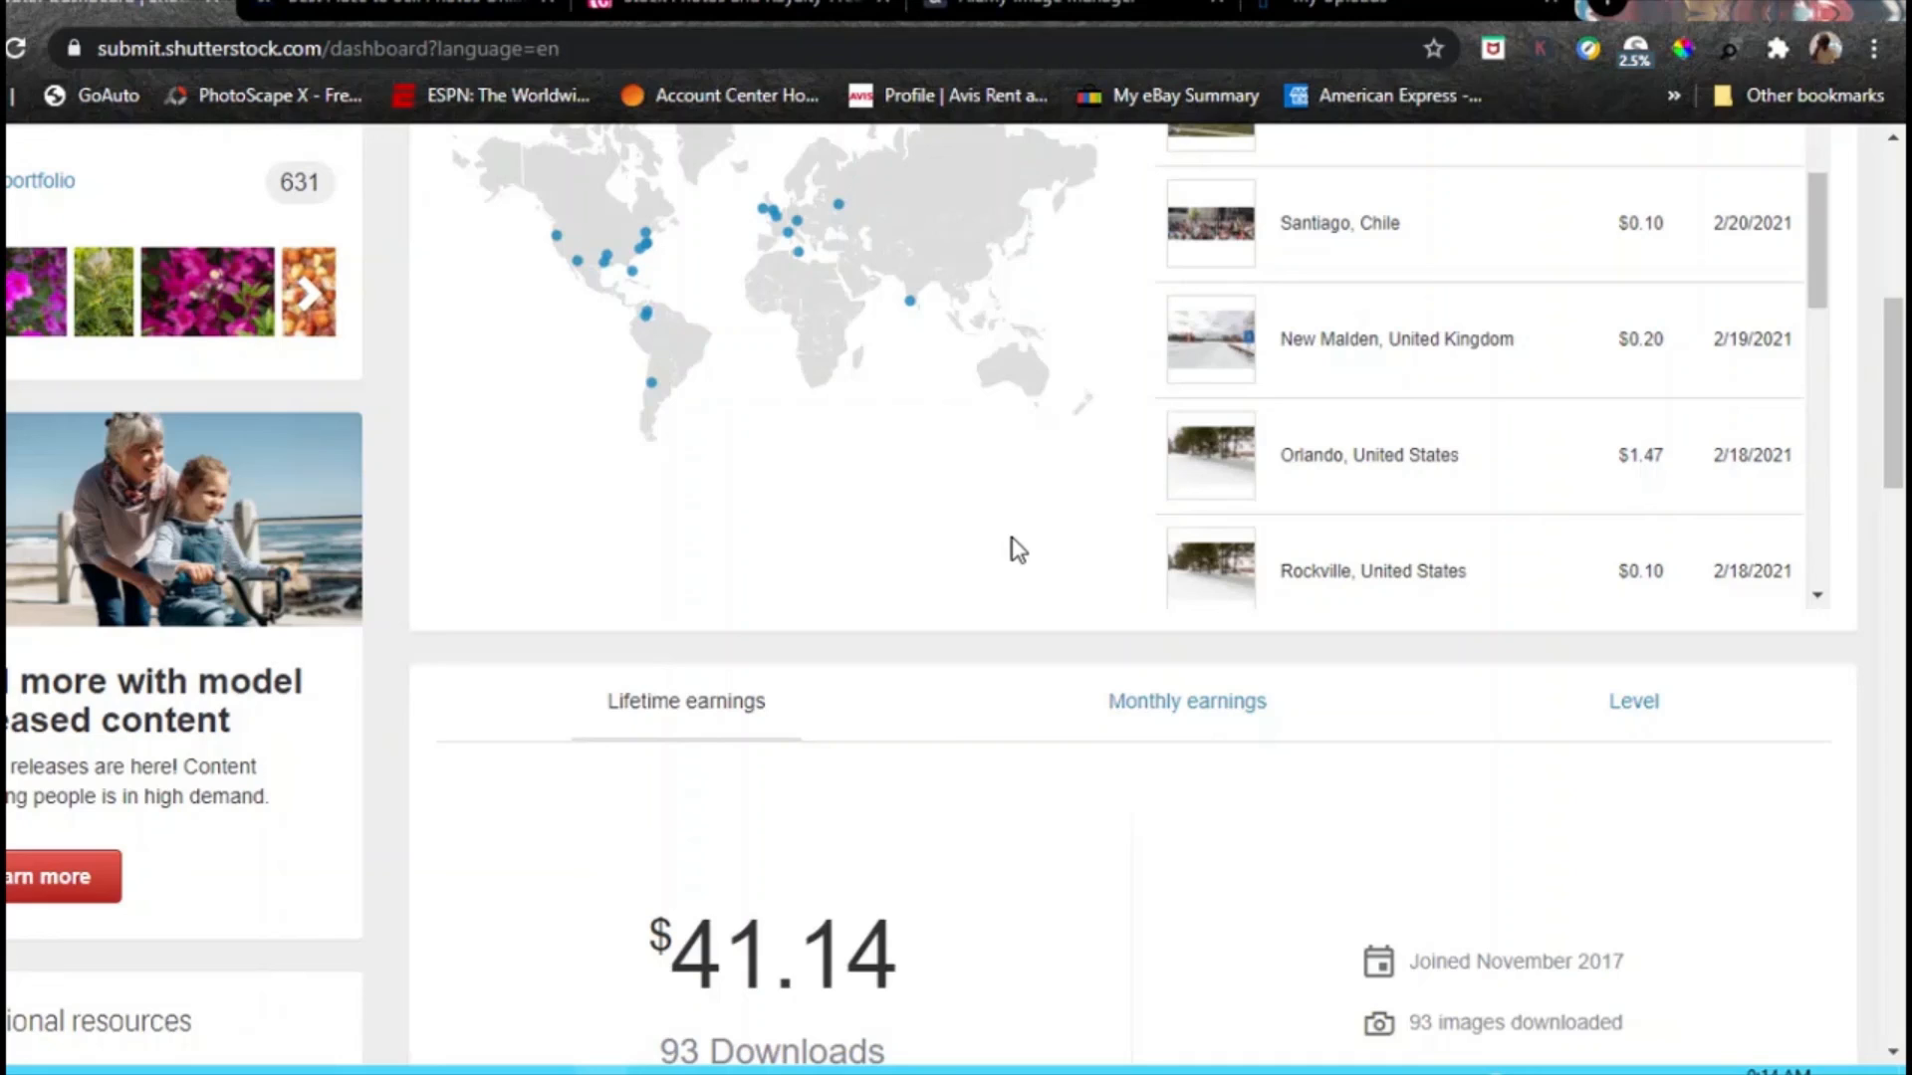
pyautogui.moveTo(990, 594)
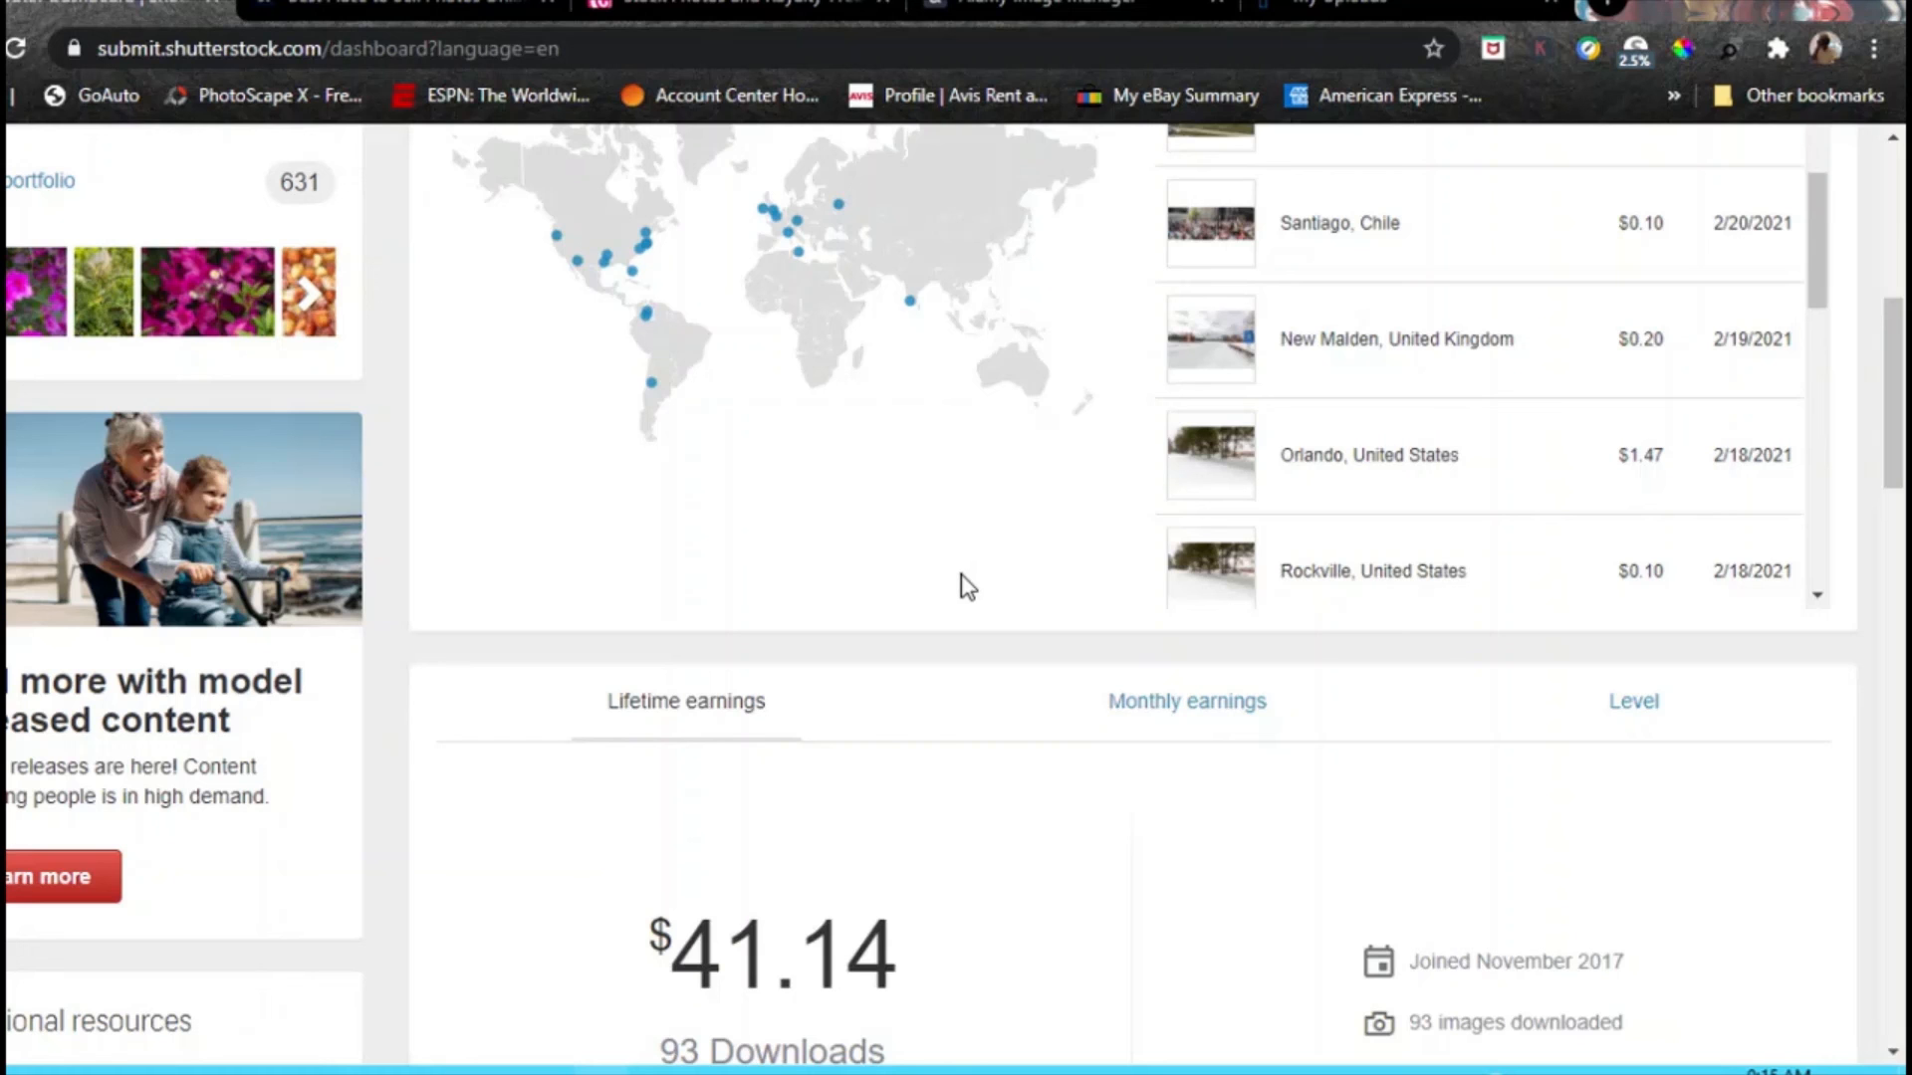
pyautogui.moveTo(956, 597)
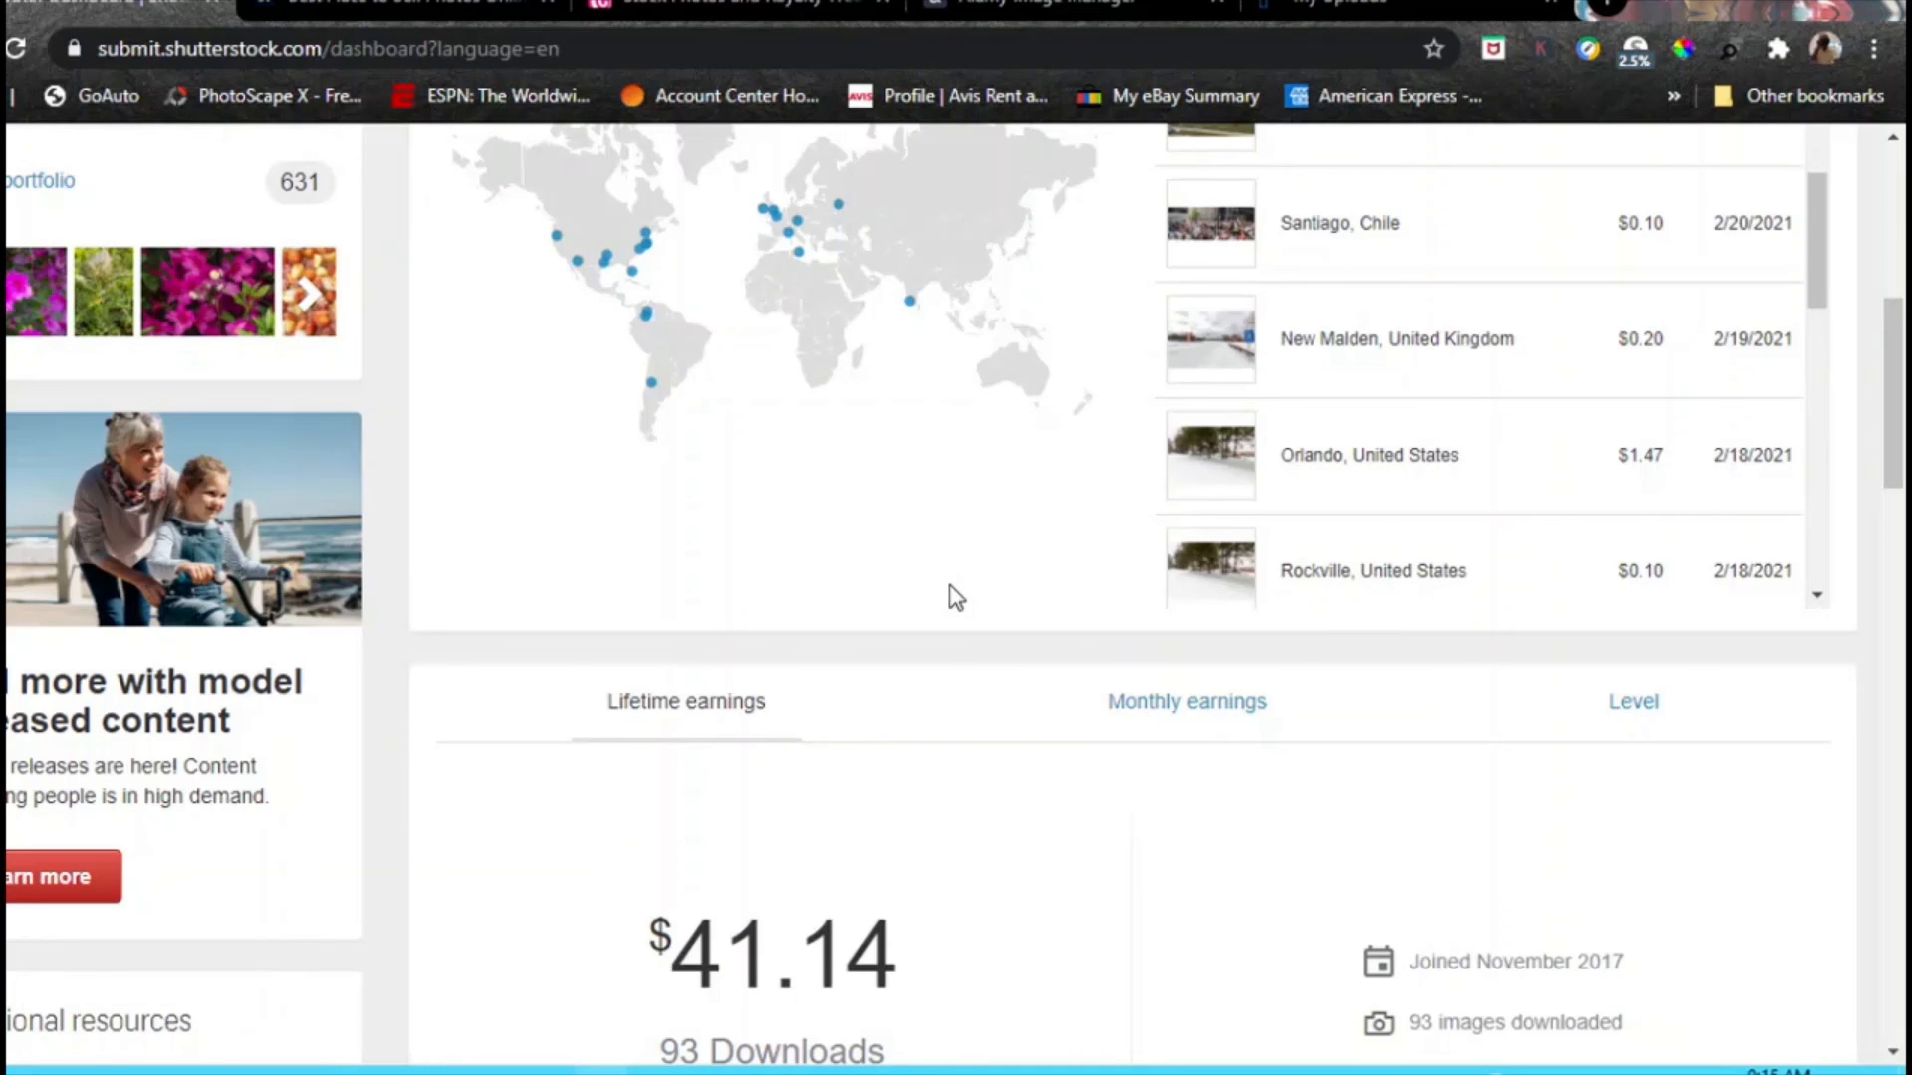